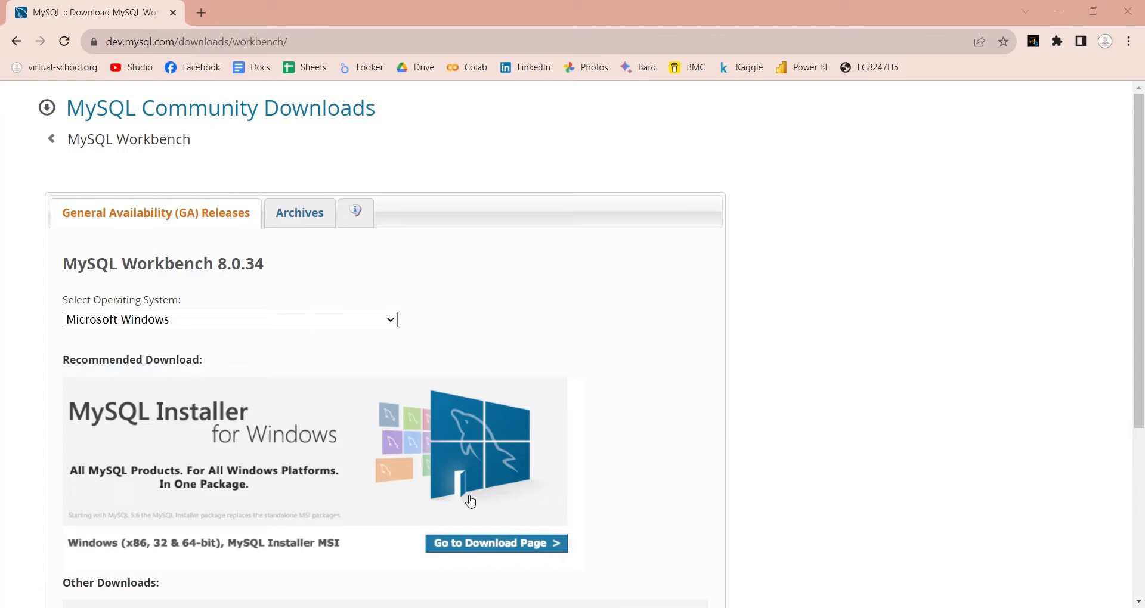
- Continue MySQL Workbench with Complete setup, then download the XAMPP 8.0.28 Windows 64-bit installer from Apache Friends
scroll(down, 3)
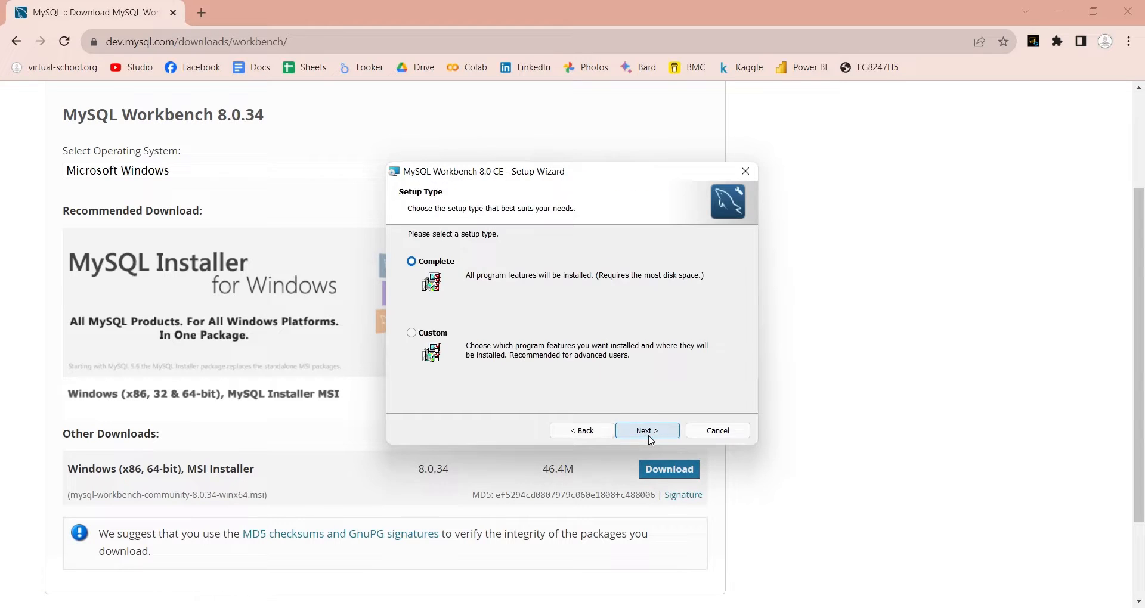
click(645, 430)
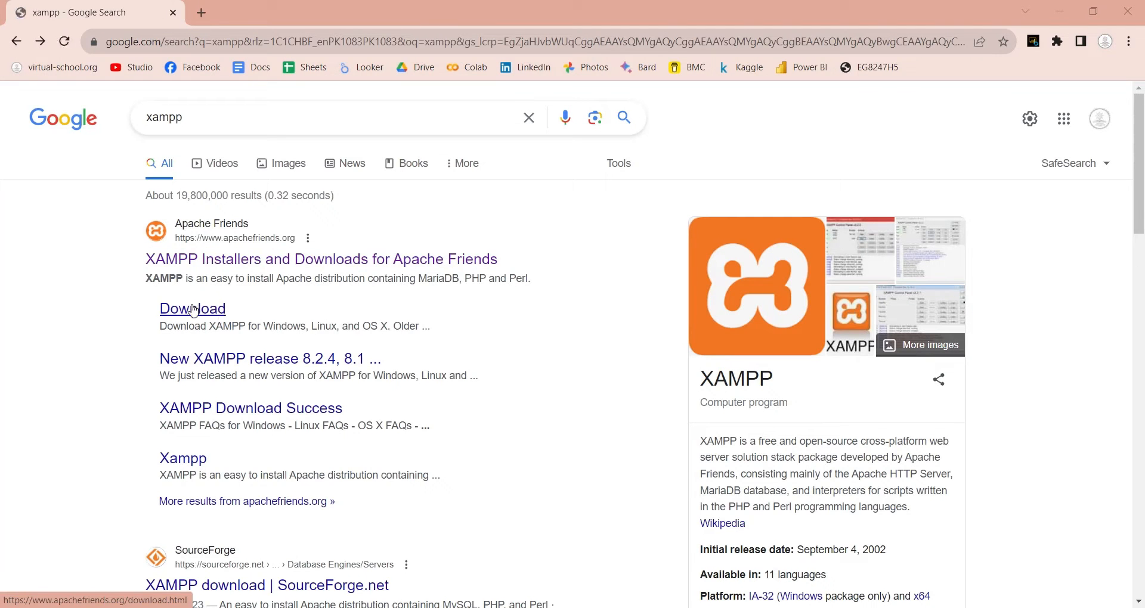
click(192, 308)
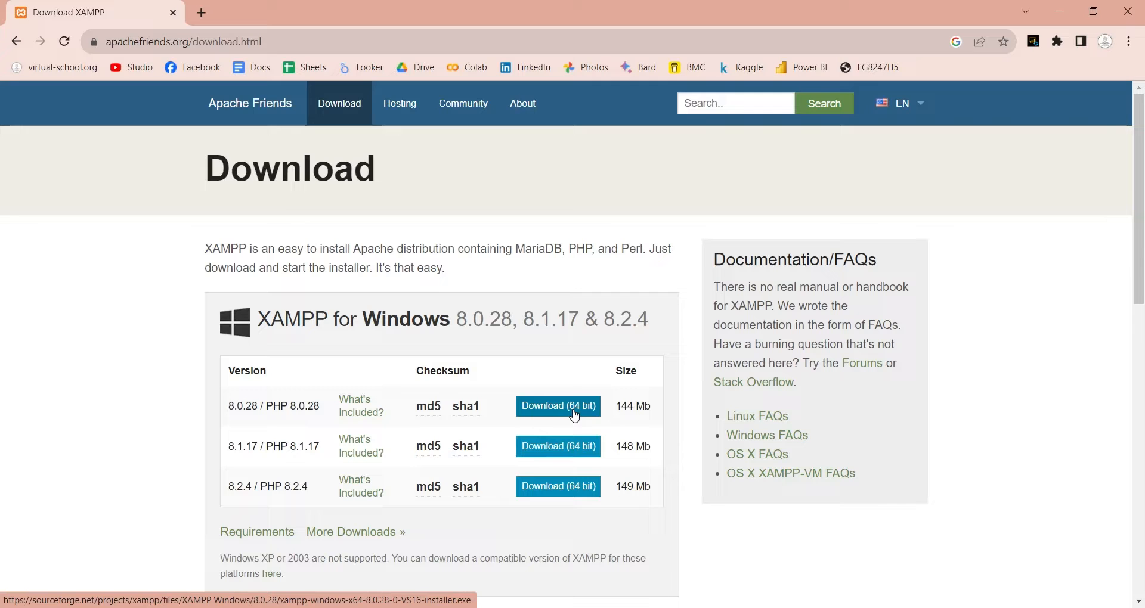
click(557, 406)
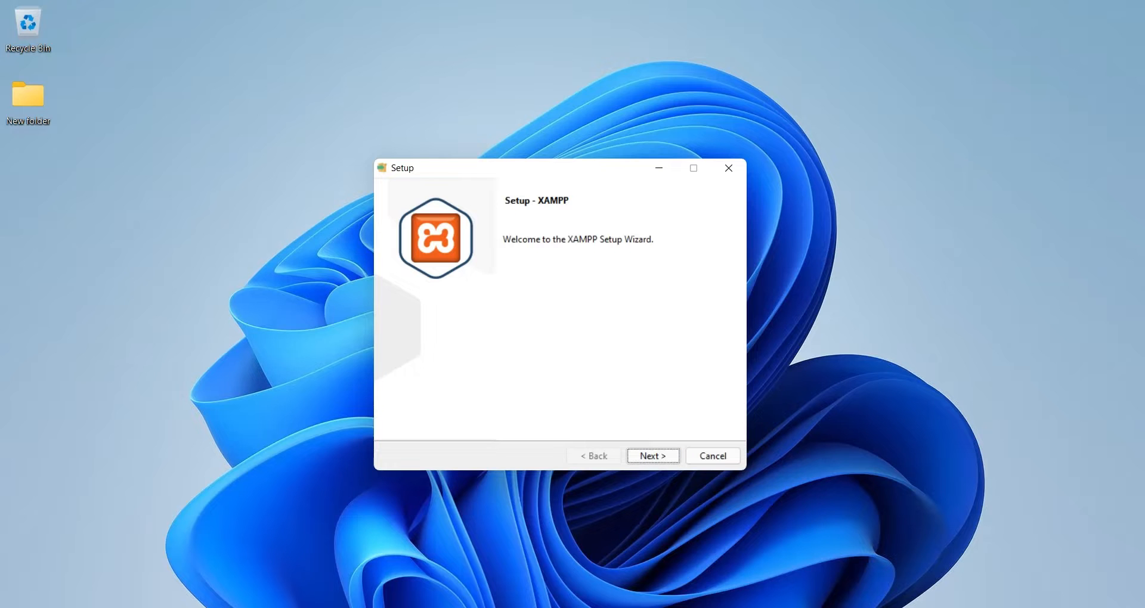
- Install XAMPP into C:\xampp keeping the default component selection
click(652, 456)
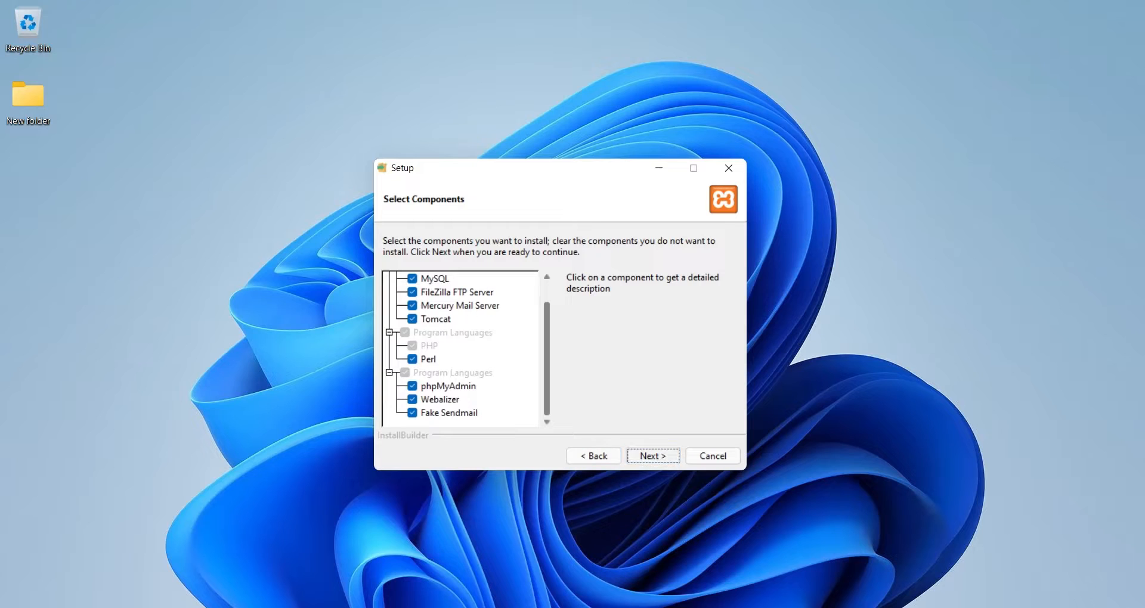
click(651, 456)
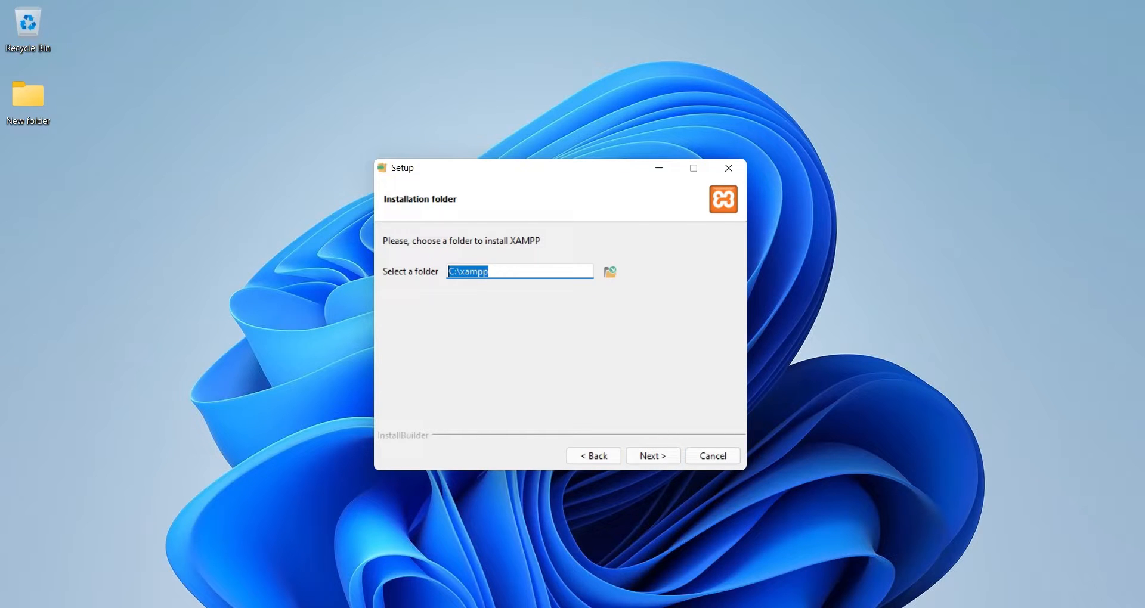
click(652, 456)
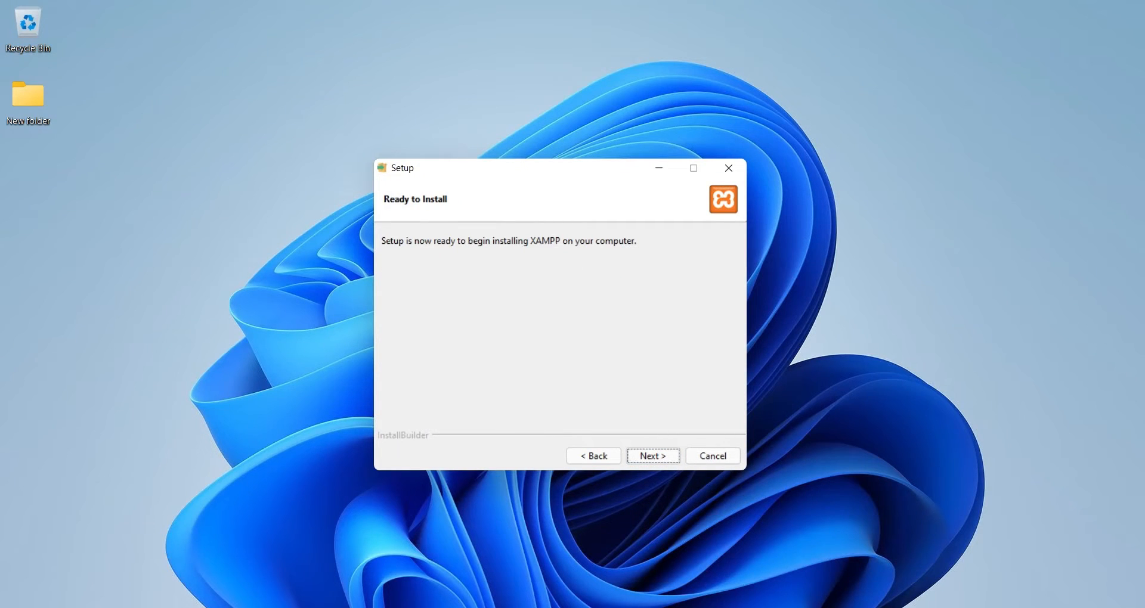
click(651, 455)
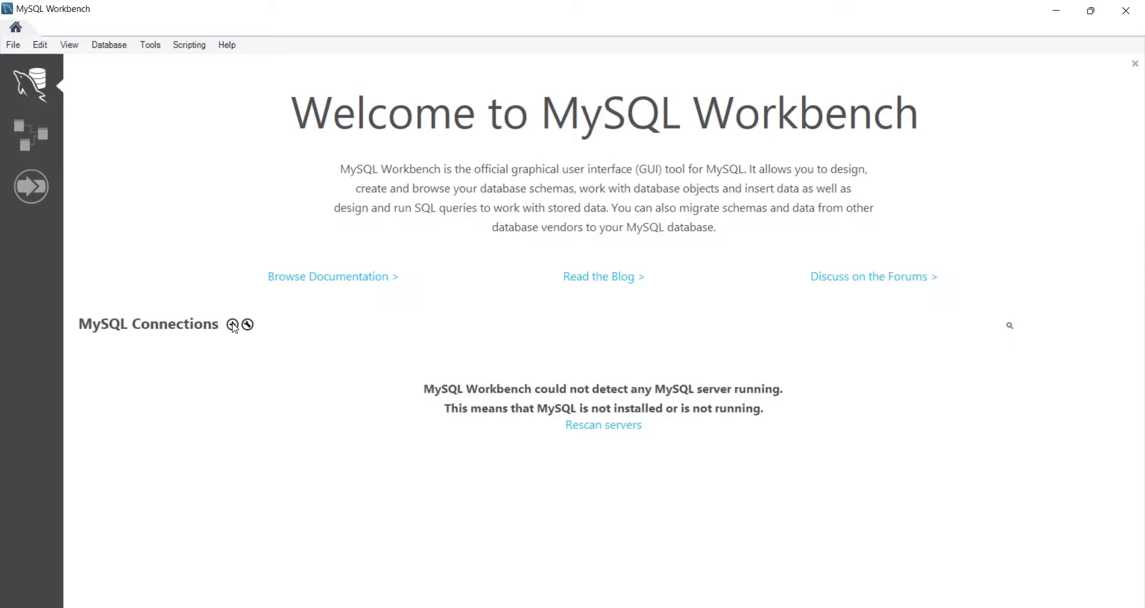
- Create and test a connection named XAMPP to root at 127.0.0.1:3306, then open it despite the version warning
click(232, 324)
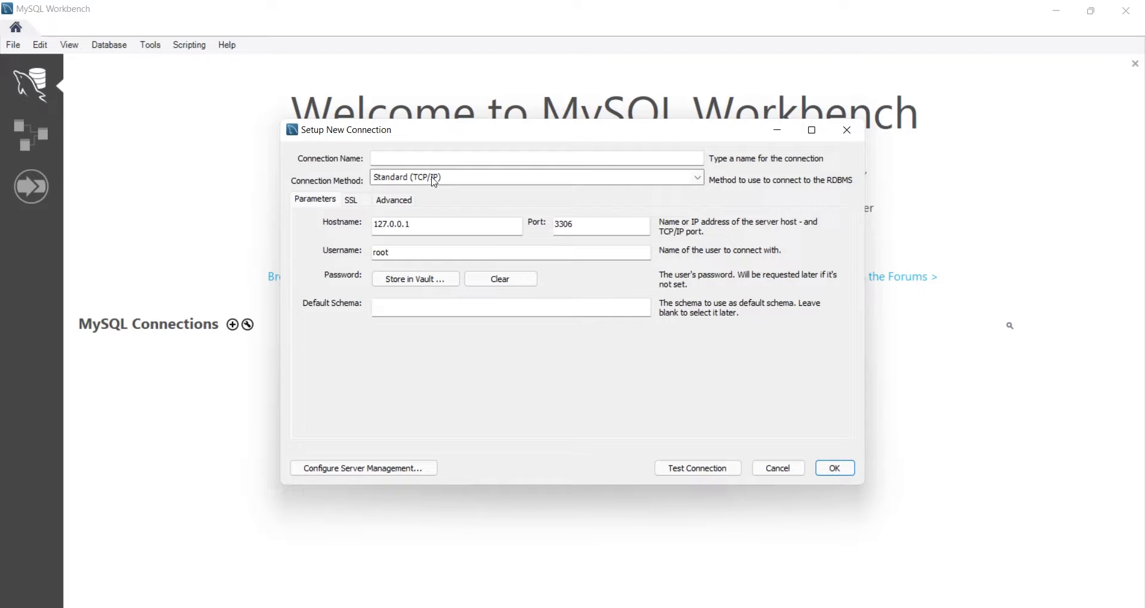
text(XAMPP)
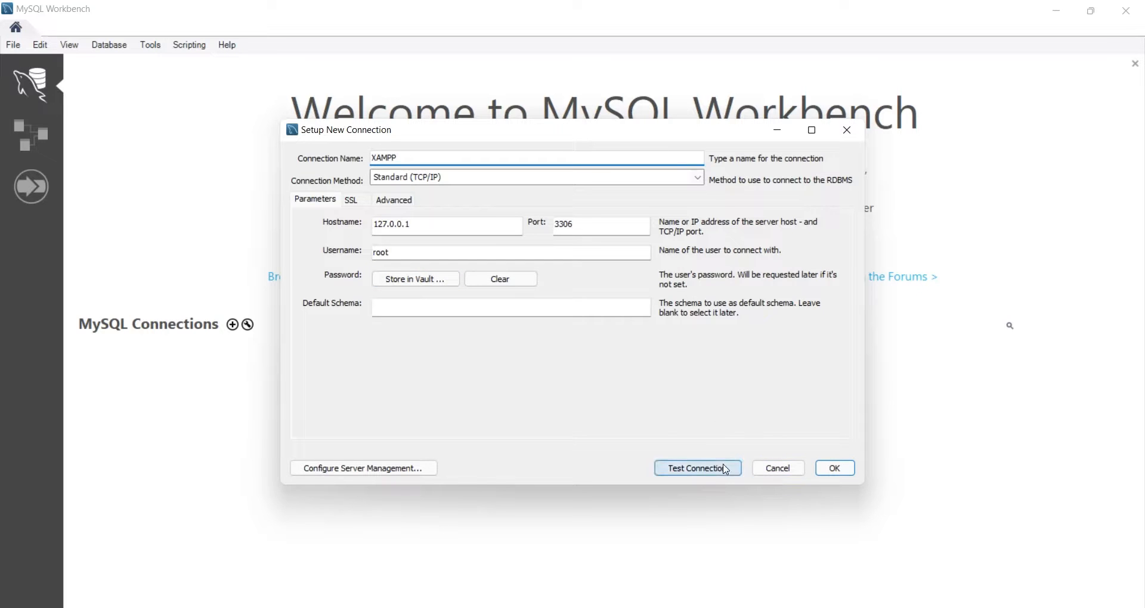
click(696, 469)
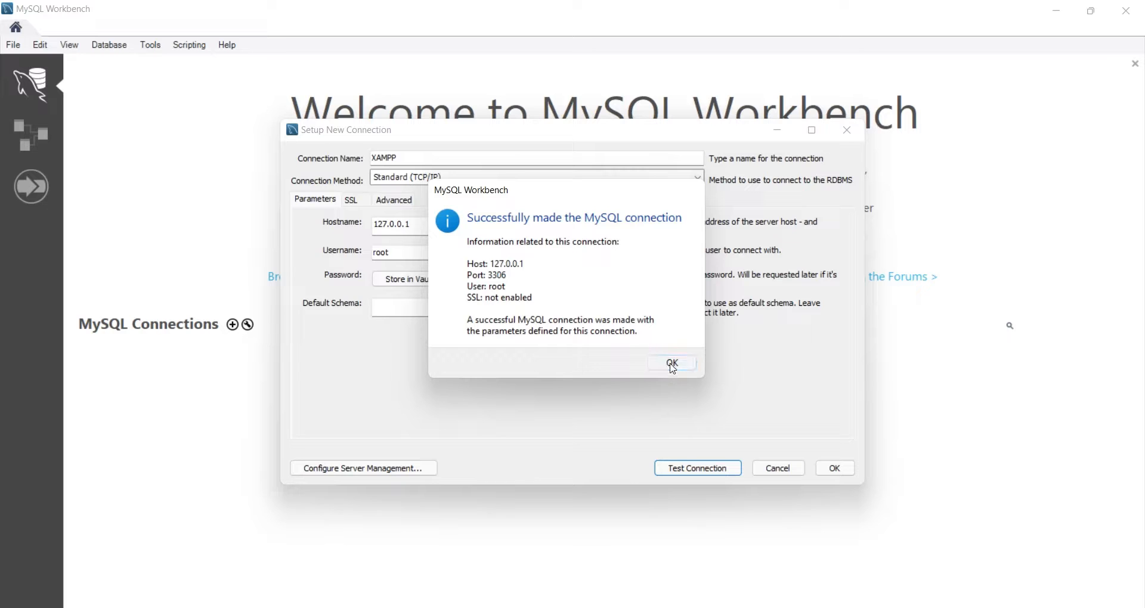
click(671, 364)
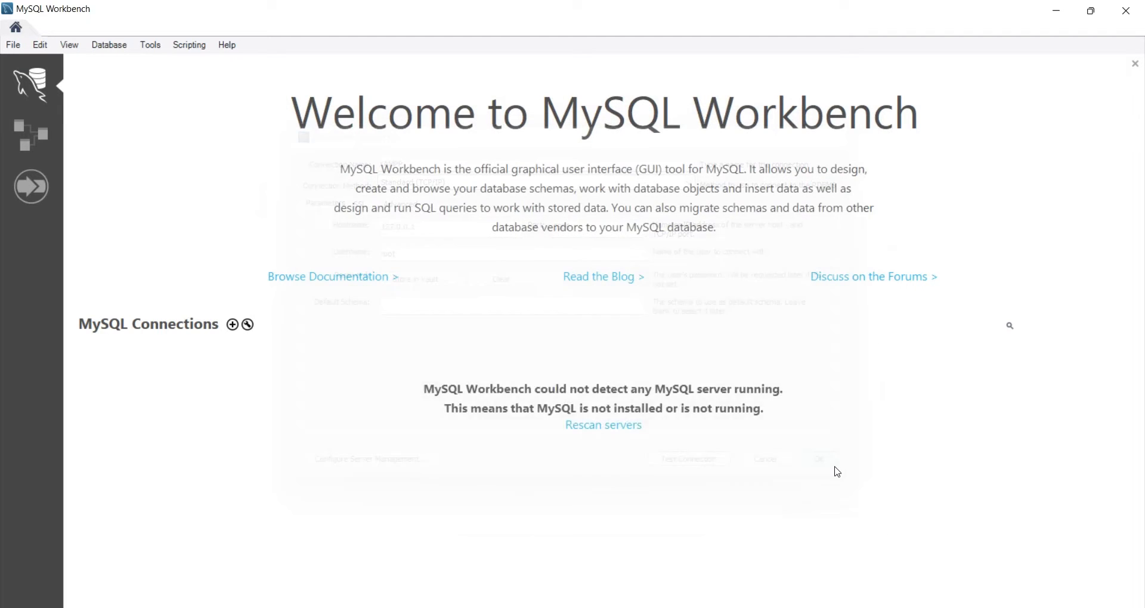
click(820, 458)
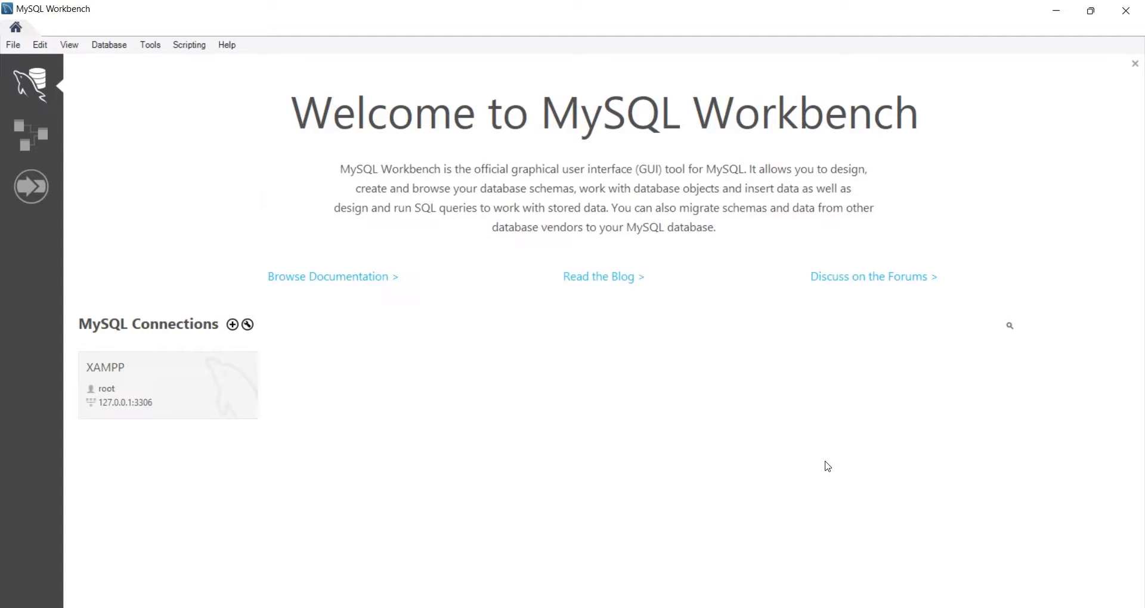
double_click(167, 385)
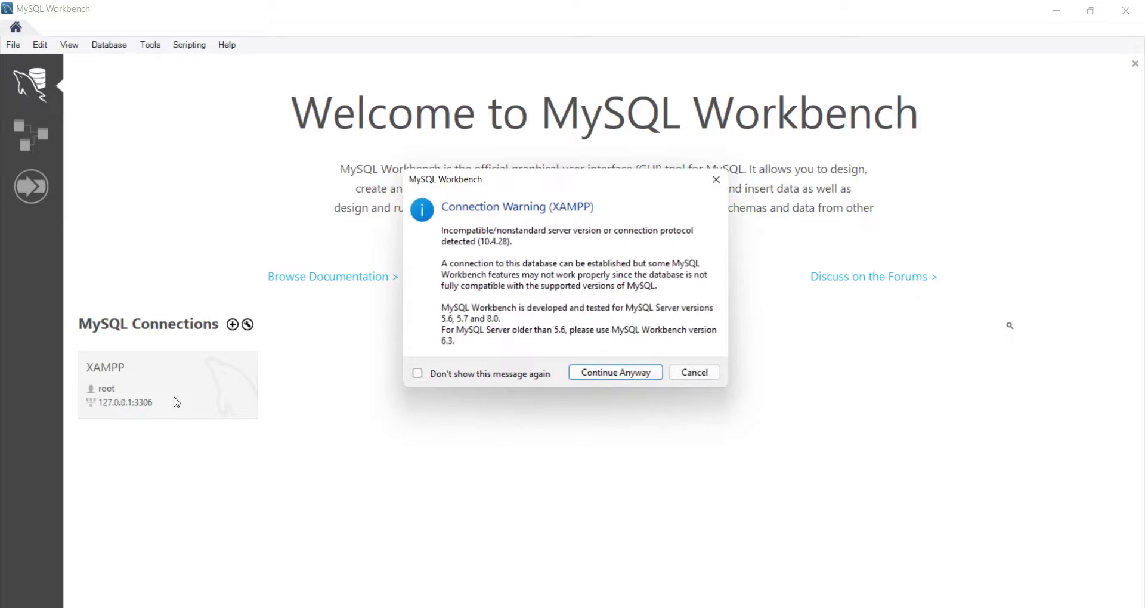
click(614, 372)
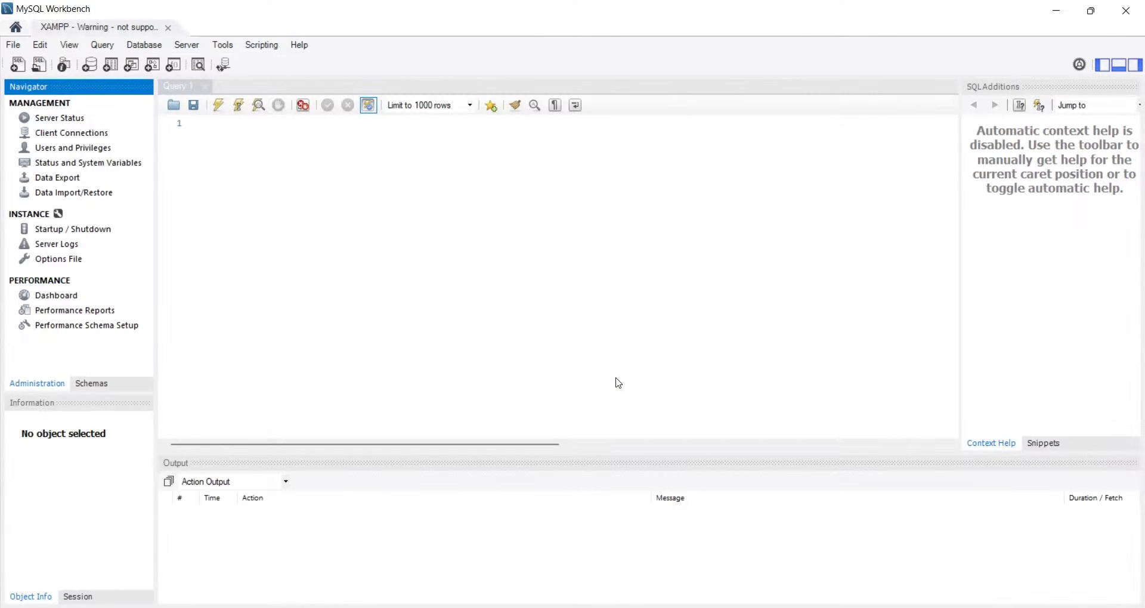
- Check Server Status, then execute the CREATE USER 'pub' line and the whole grant script
click(59, 118)
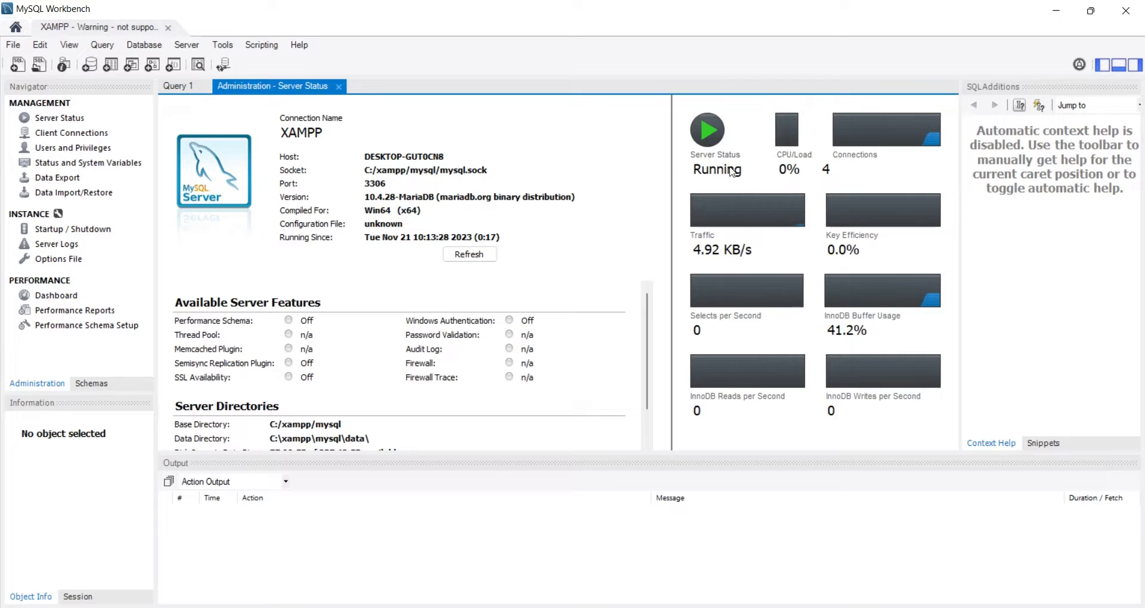
click(177, 85)
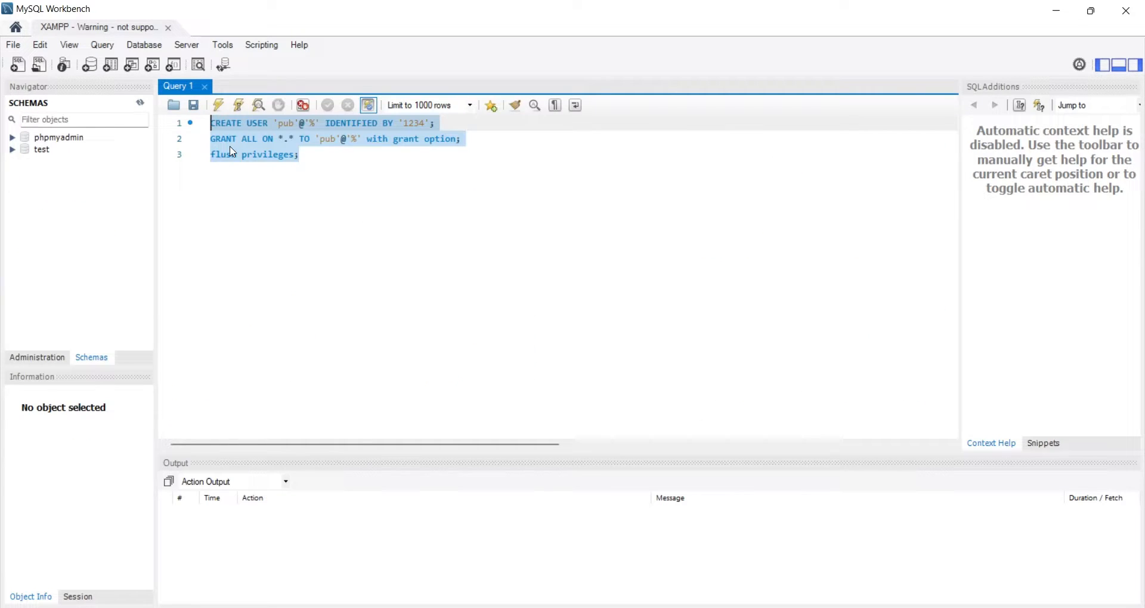
click(466, 123)
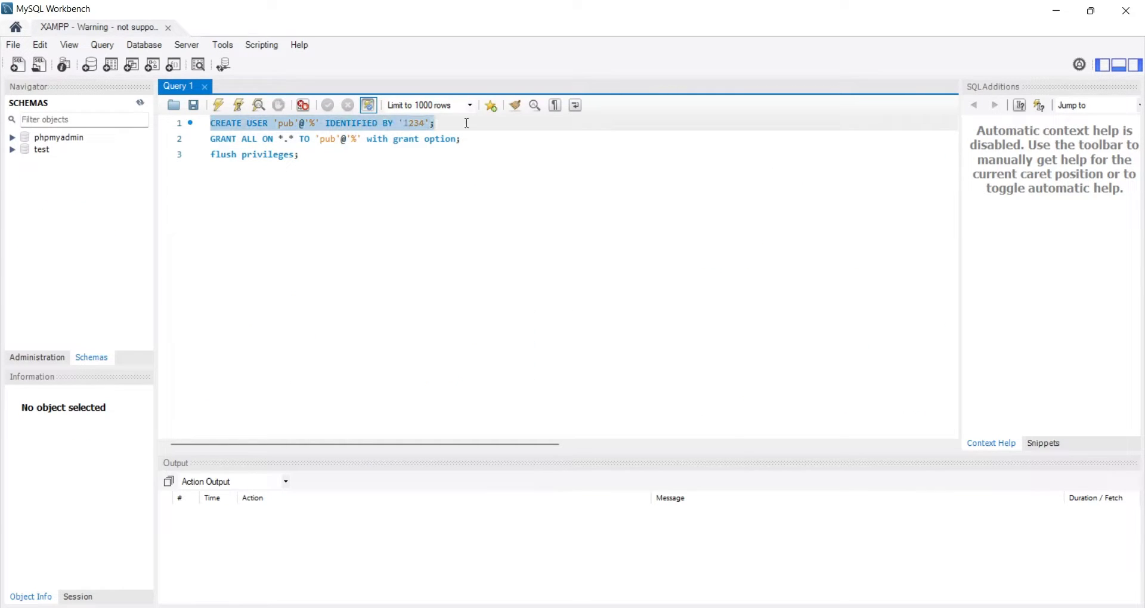
click(292, 139)
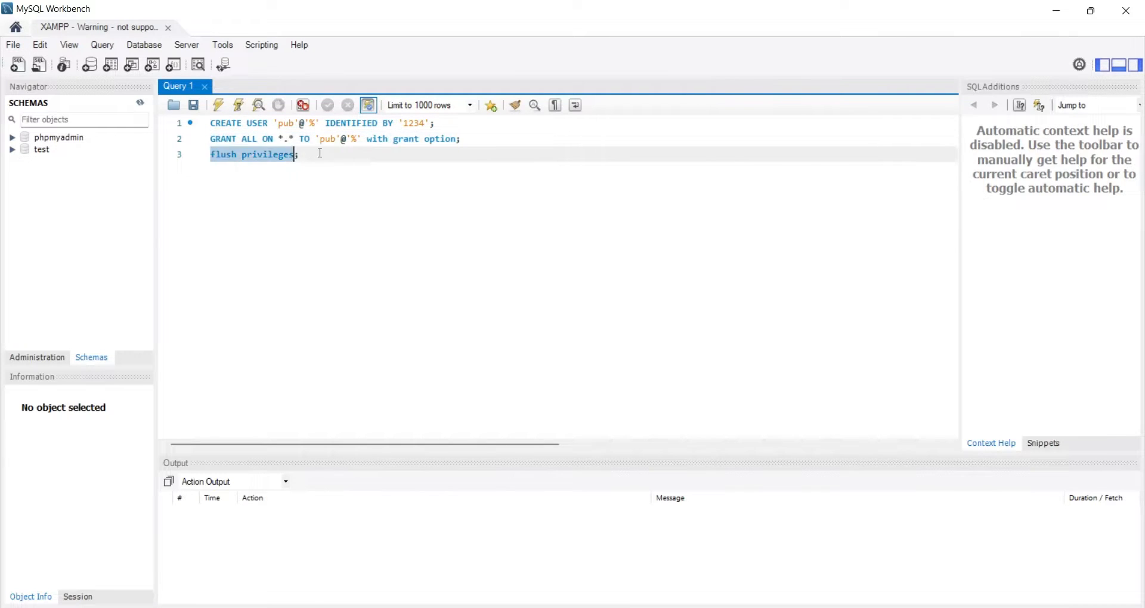
click(217, 104)
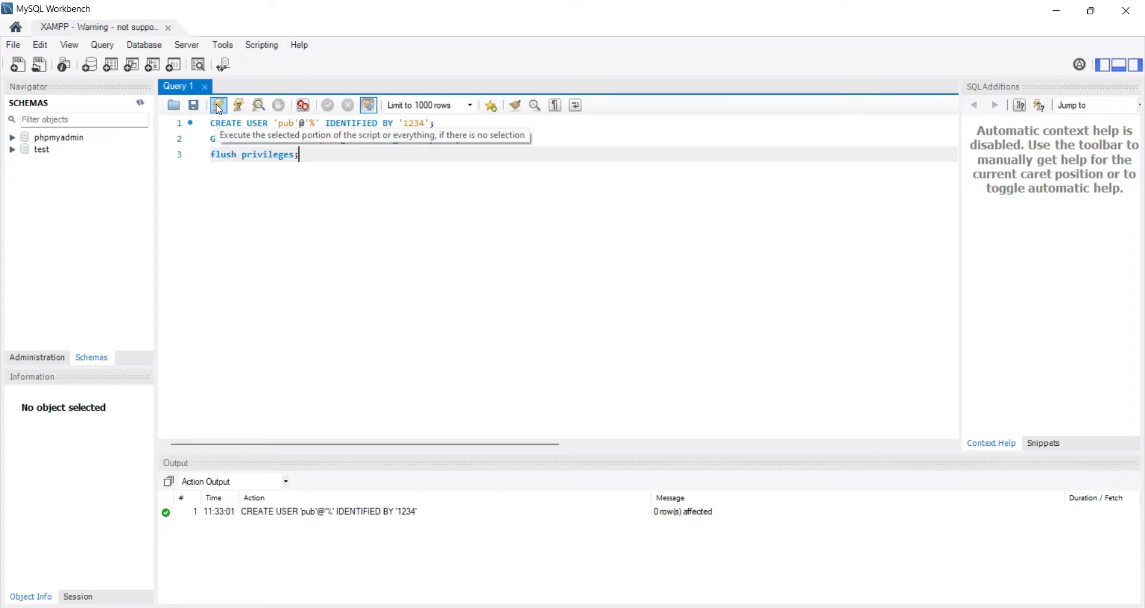
click(218, 104)
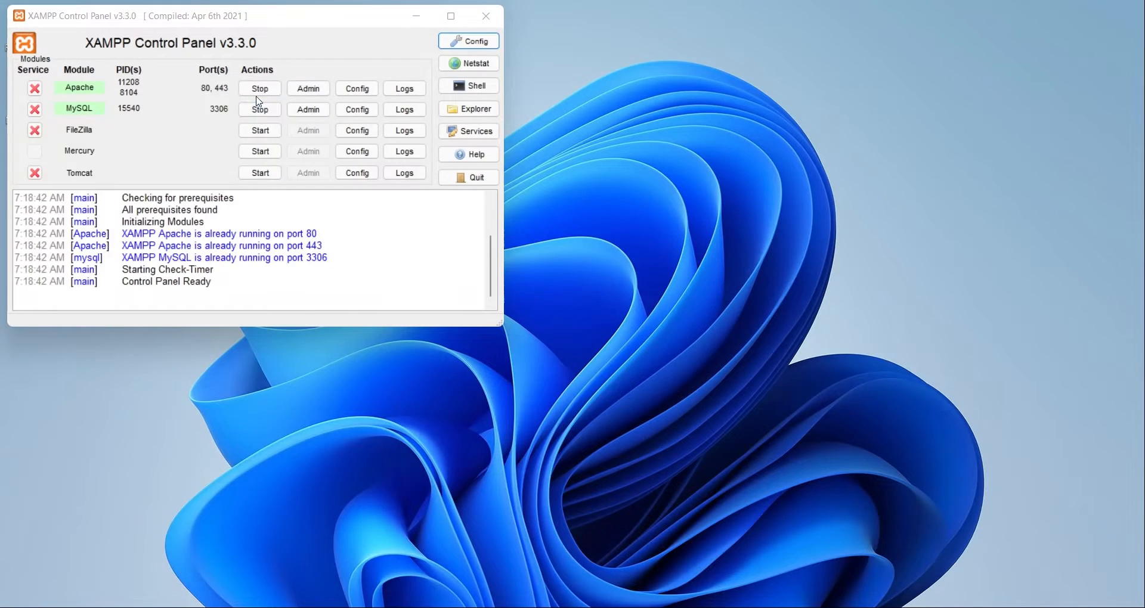
- Review the Service and Port Settings in the control panel configuration and close both dialogs
click(468, 40)
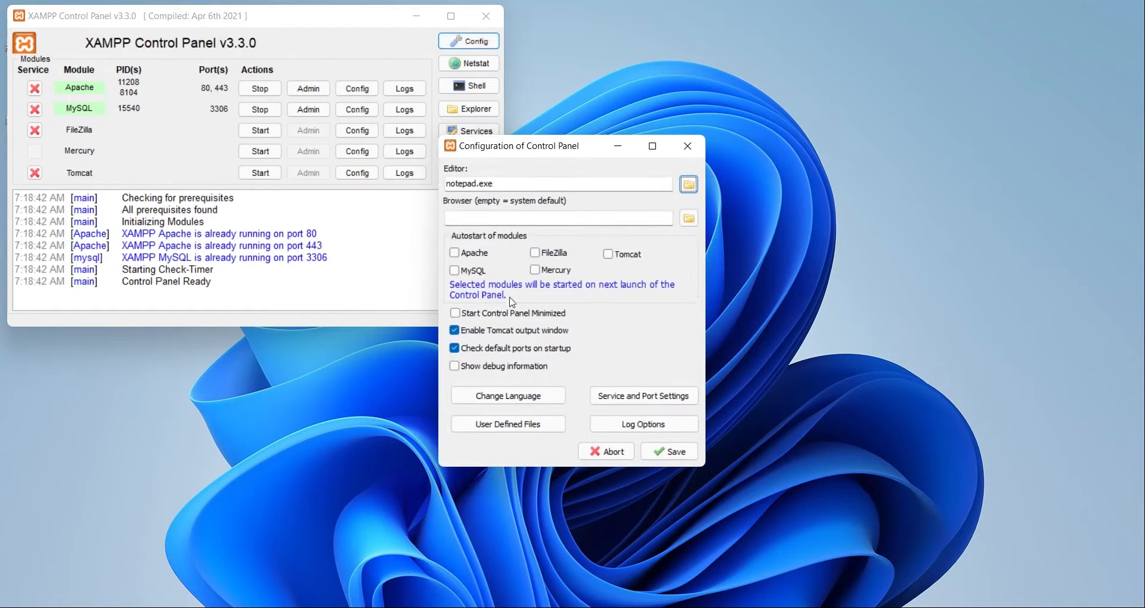
click(643, 396)
text(8080)
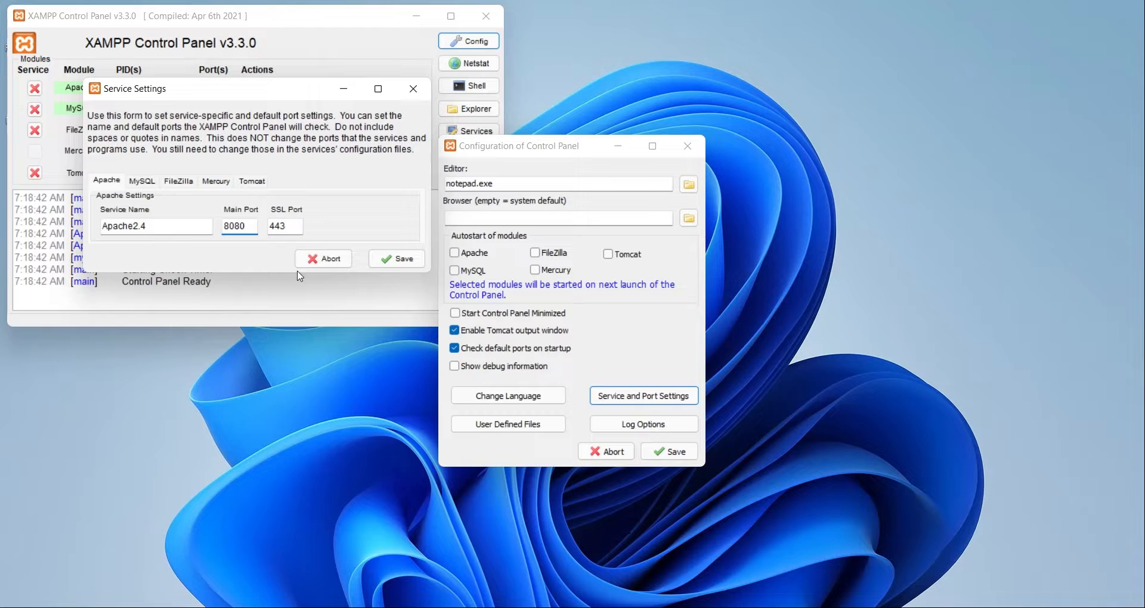
click(142, 180)
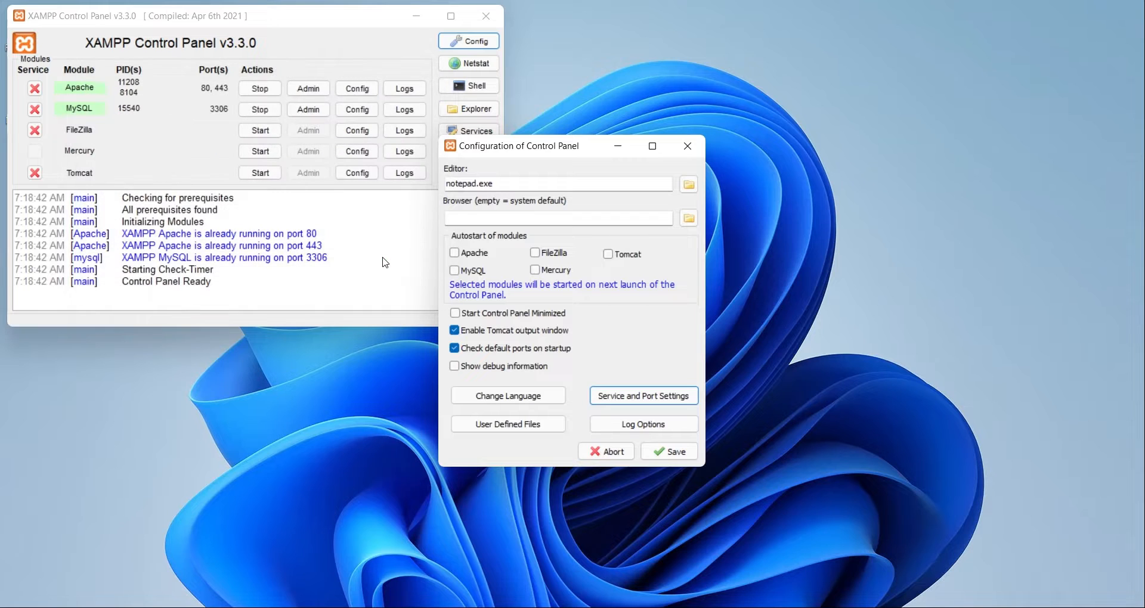
click(605, 451)
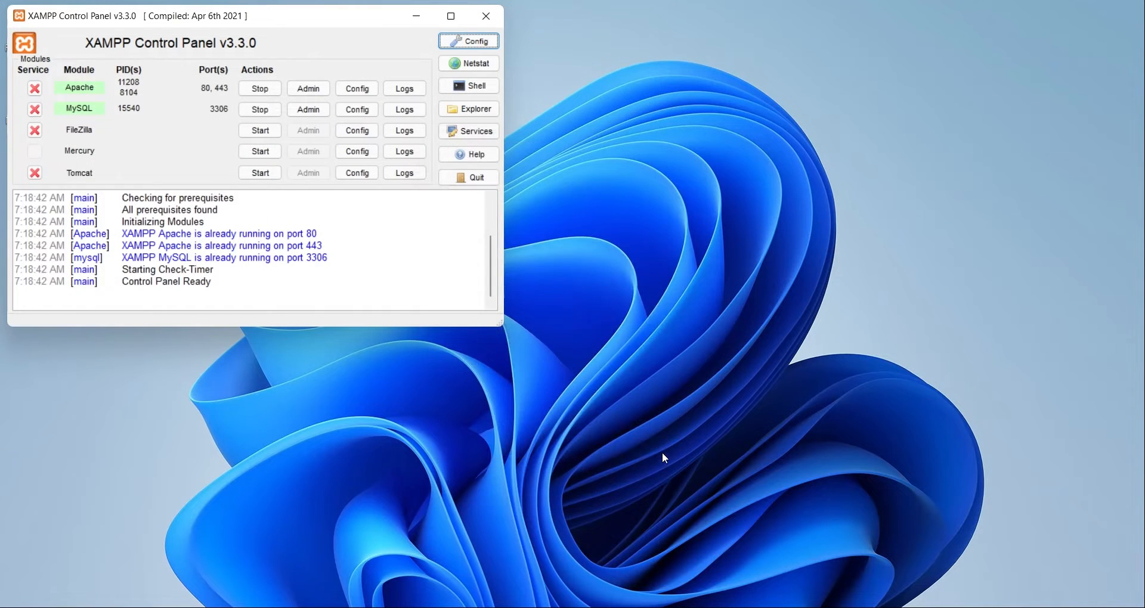
- Stop MySQL and Apache and start them again so both run on ports 80, 443 and 3306
click(258, 108)
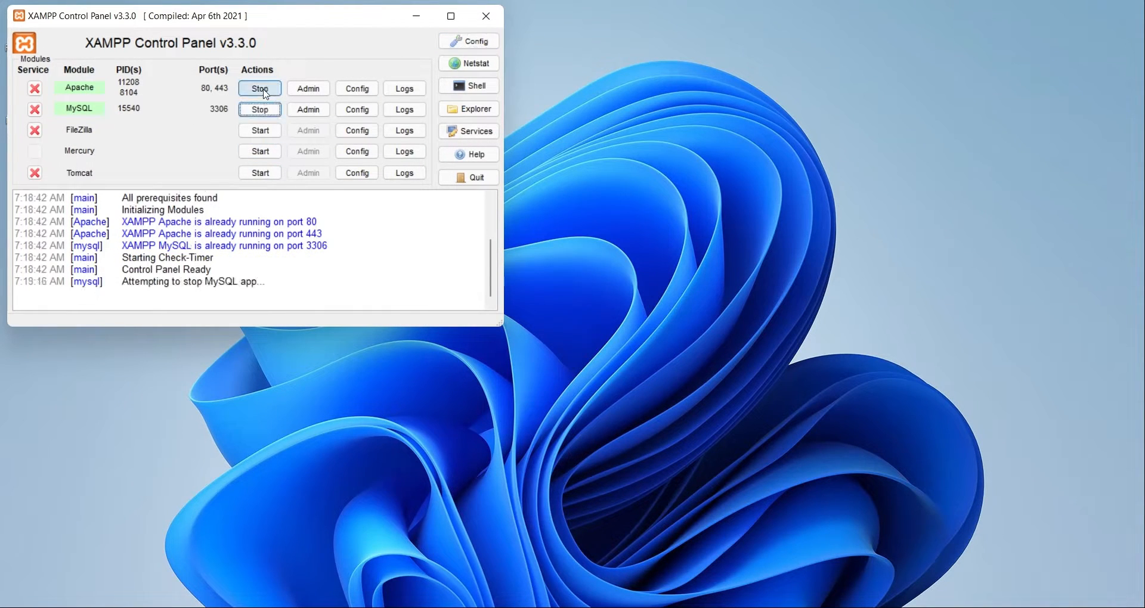
click(259, 88)
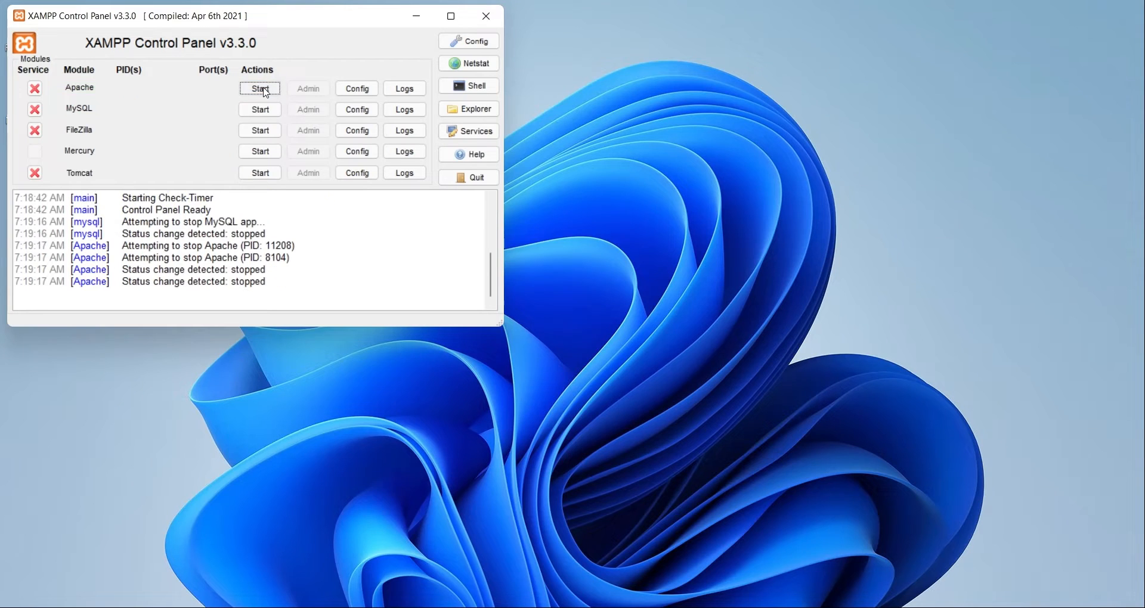
click(260, 109)
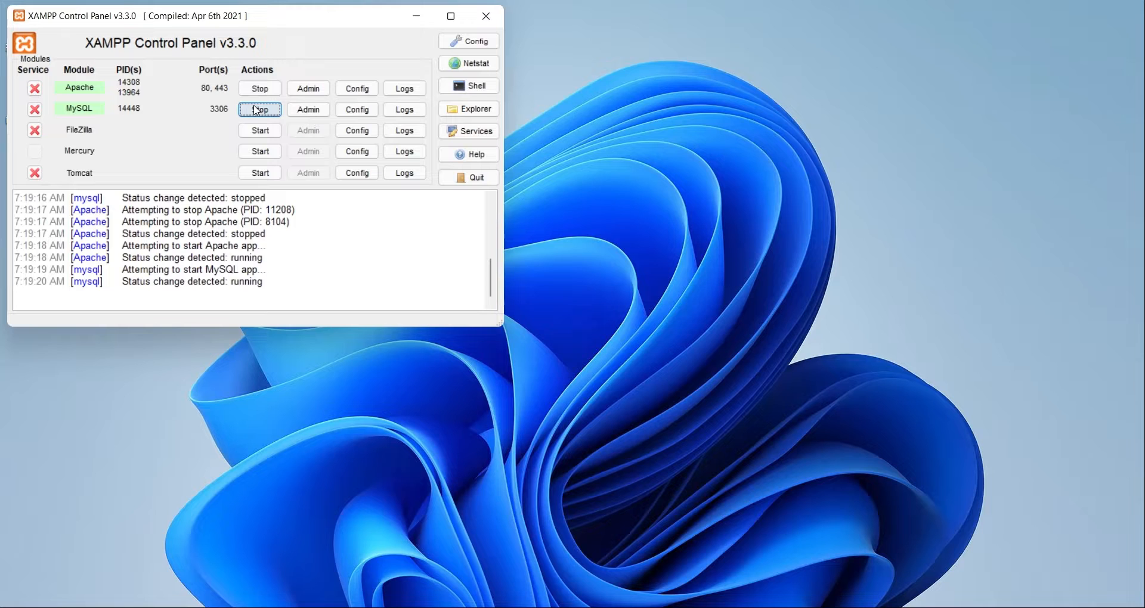
click(357, 88)
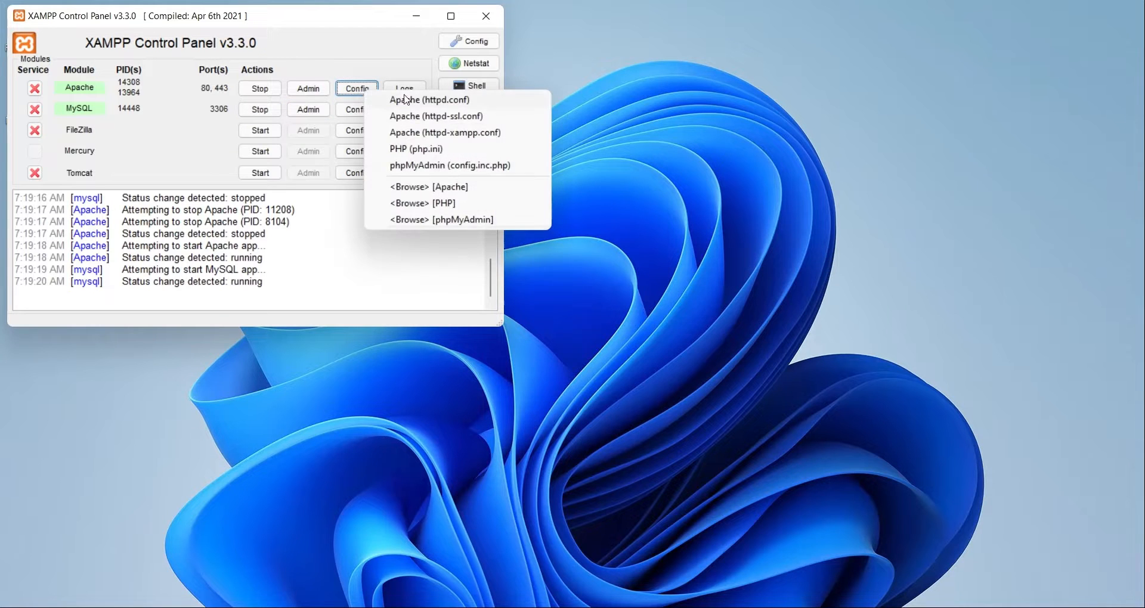
- Edit httpd.conf to Listen 8080 and ServerName localhost:8080, locating the port with Find, and save it
click(430, 100)
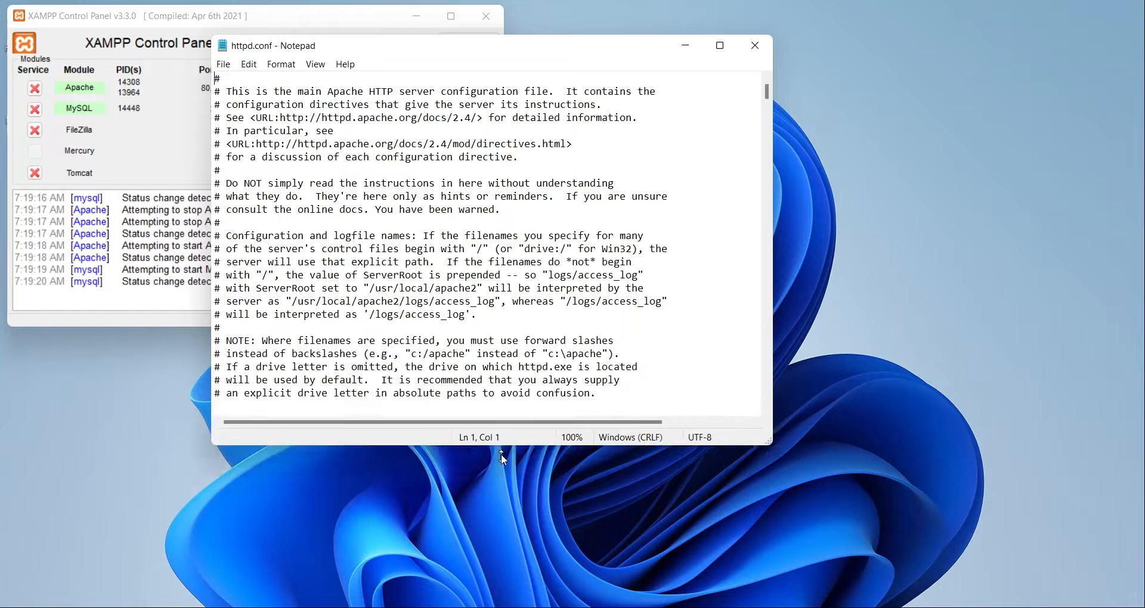
scroll(down, 3)
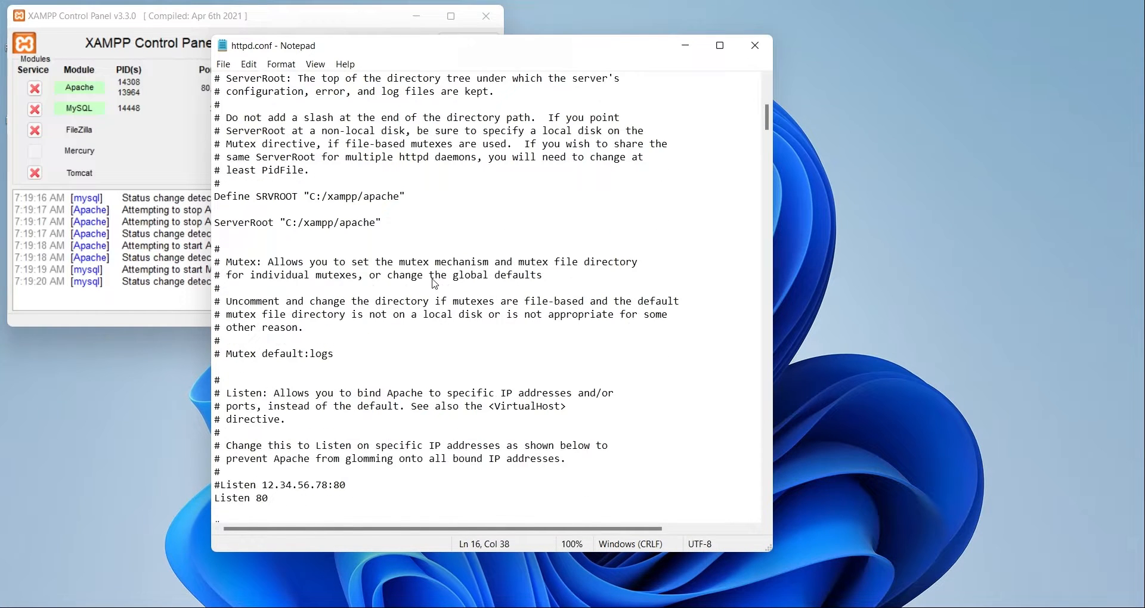
scroll(down, 3)
text(80)
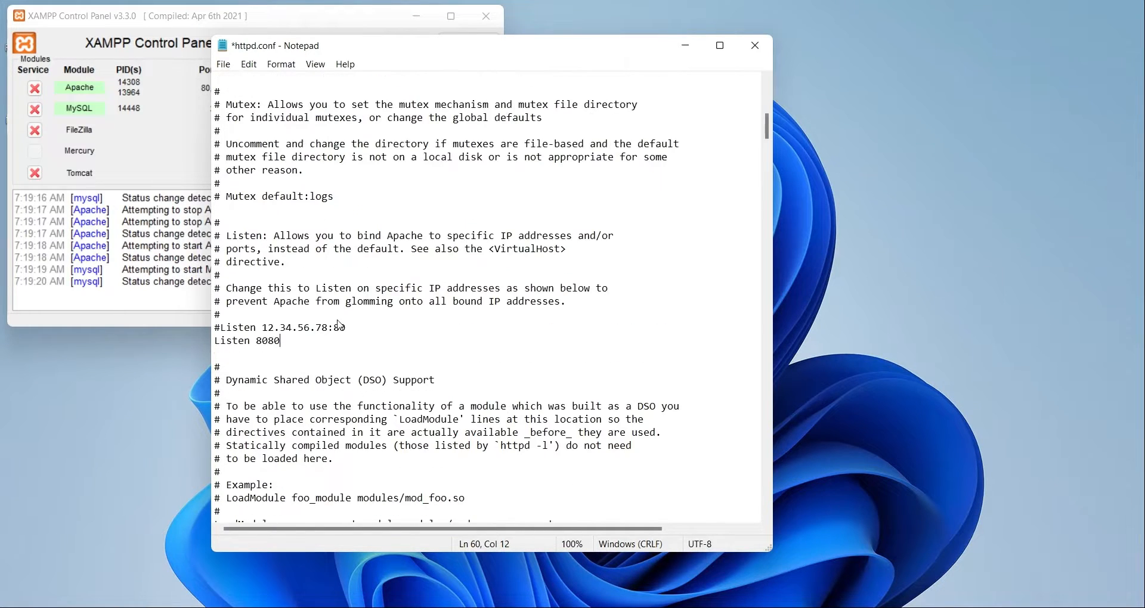
key(ctrl+f)
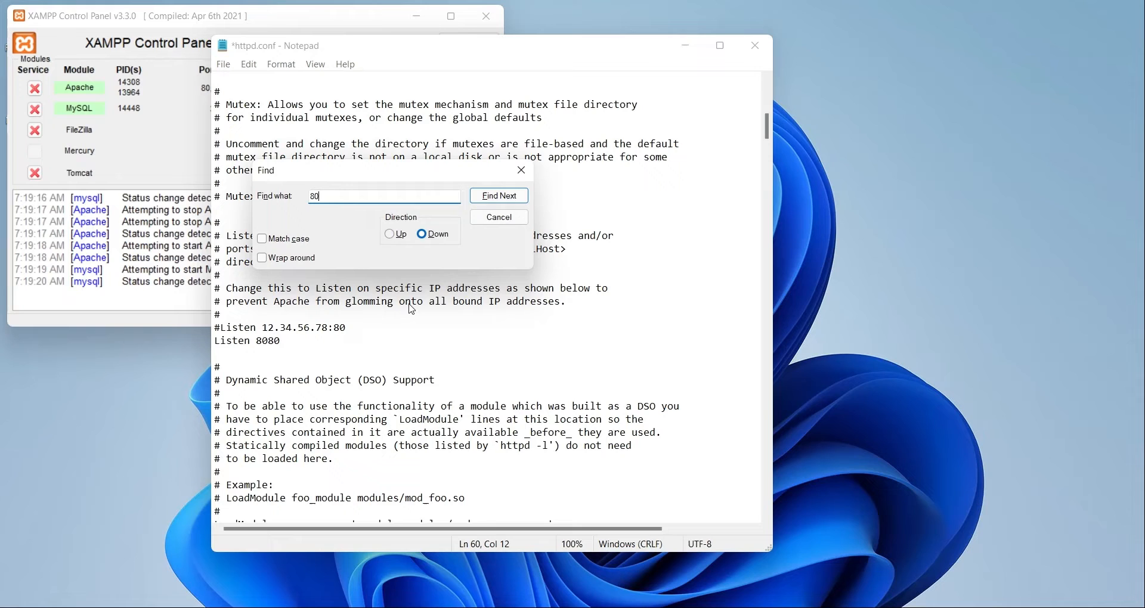
click(498, 195)
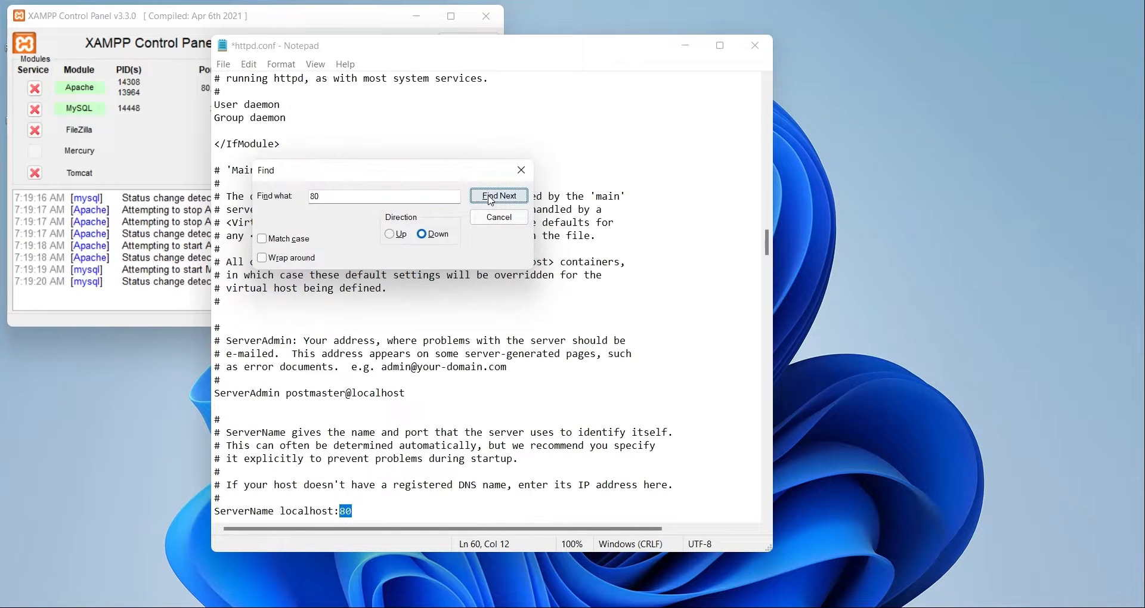
click(498, 196)
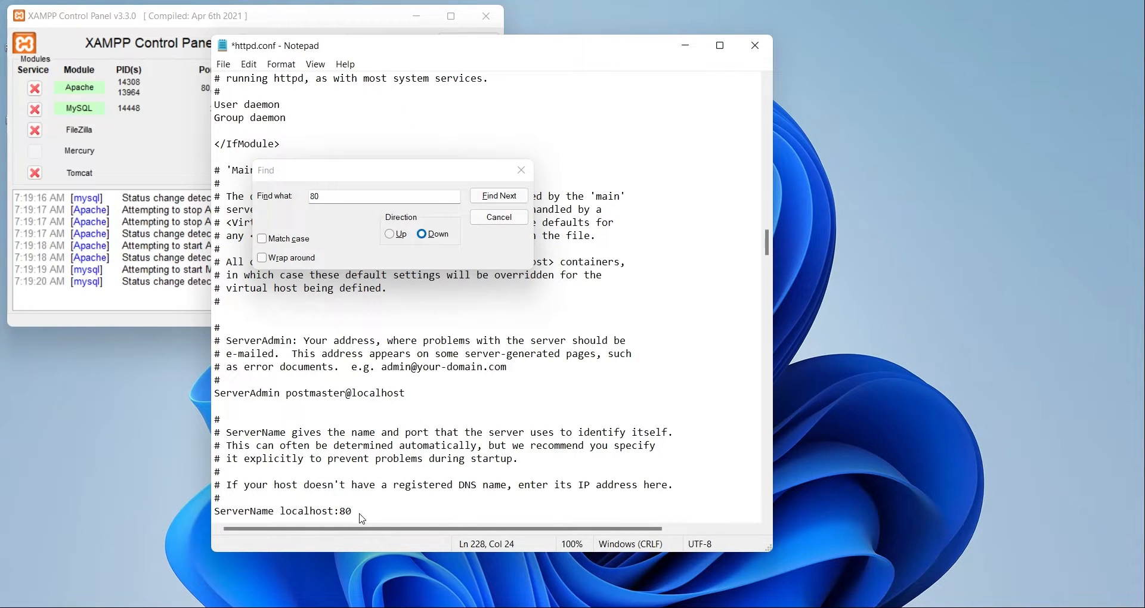
click(498, 195)
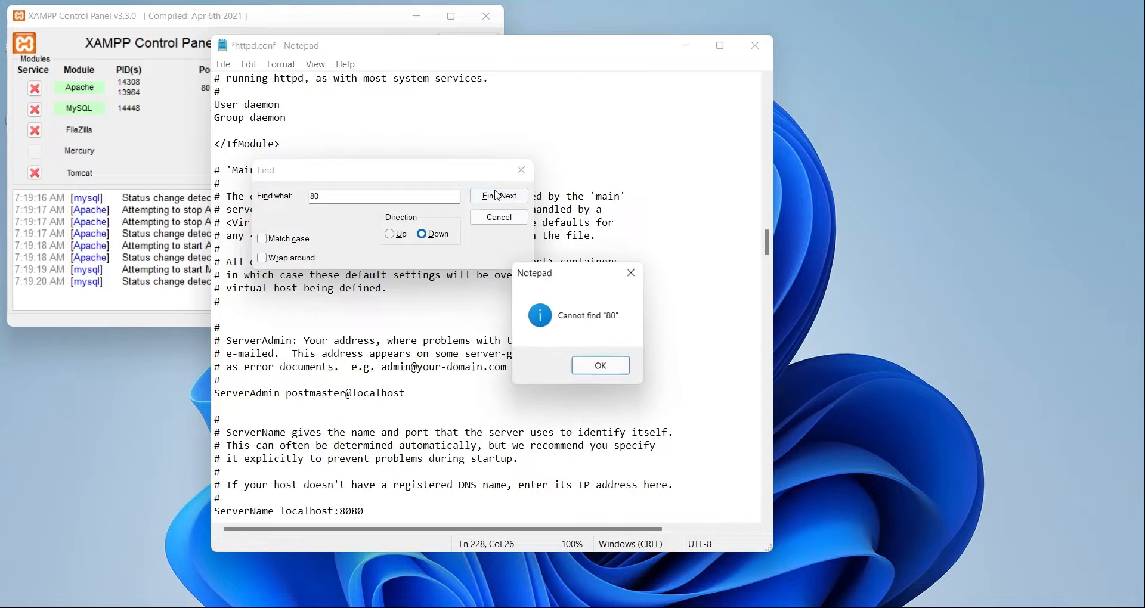
click(599, 365)
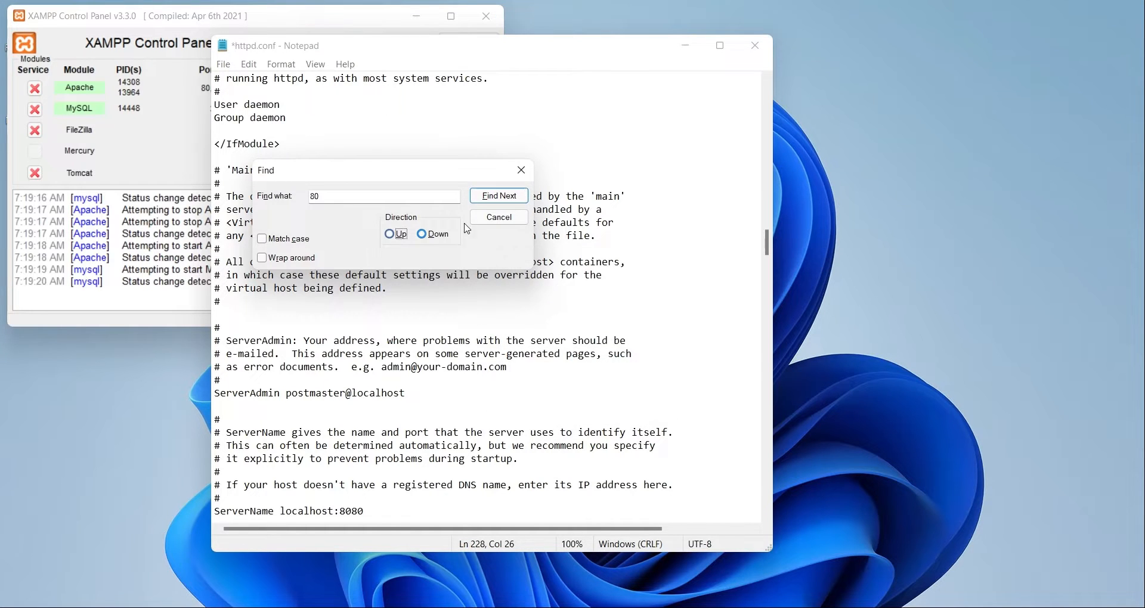
click(499, 196)
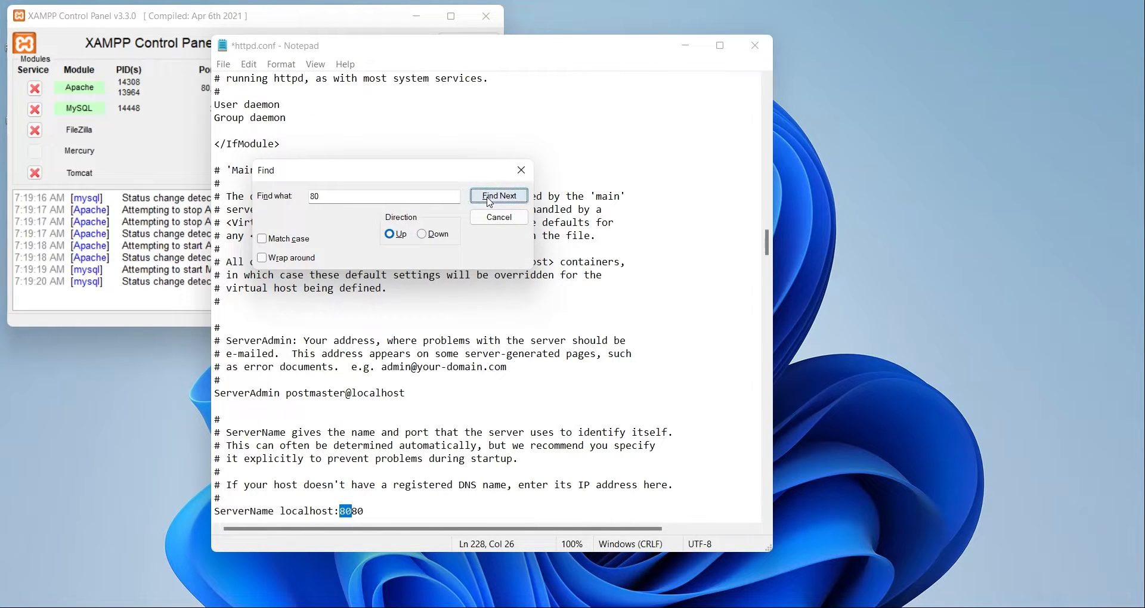
click(498, 195)
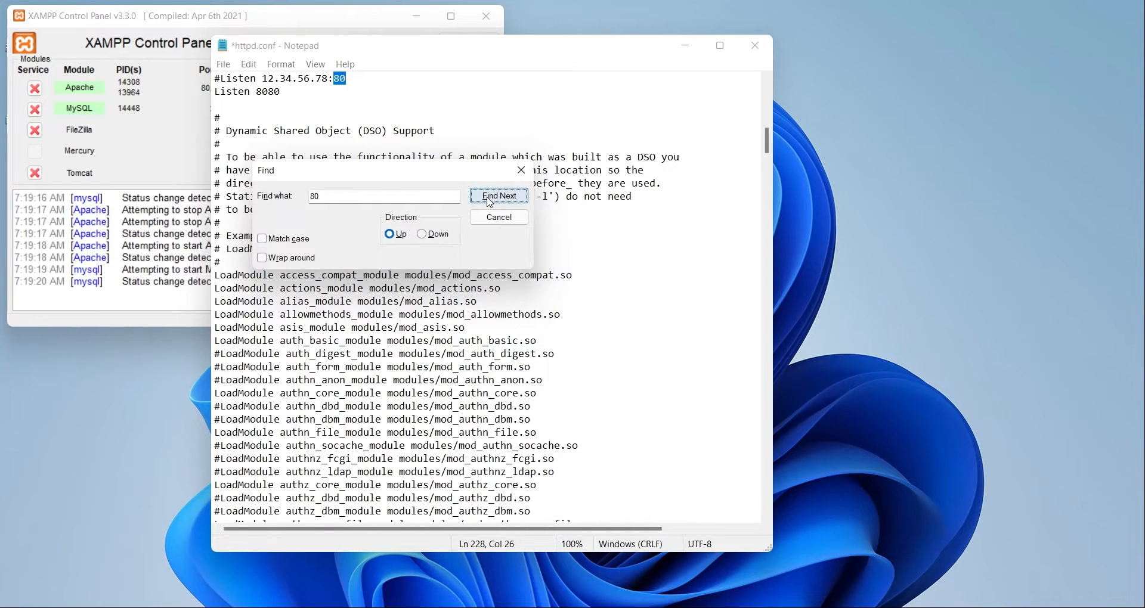
click(498, 196)
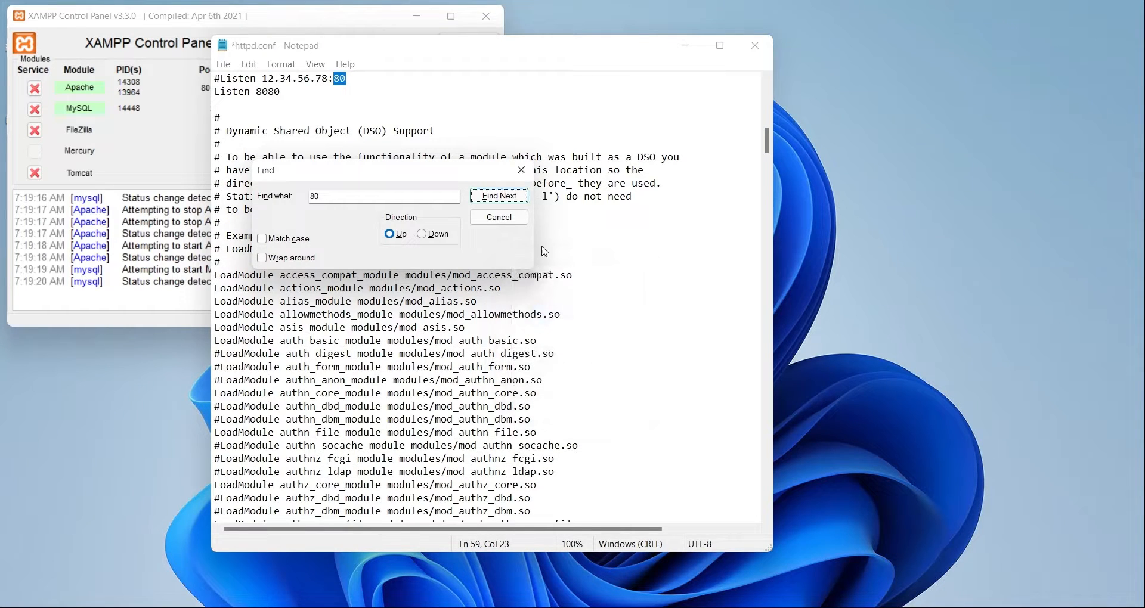
click(223, 65)
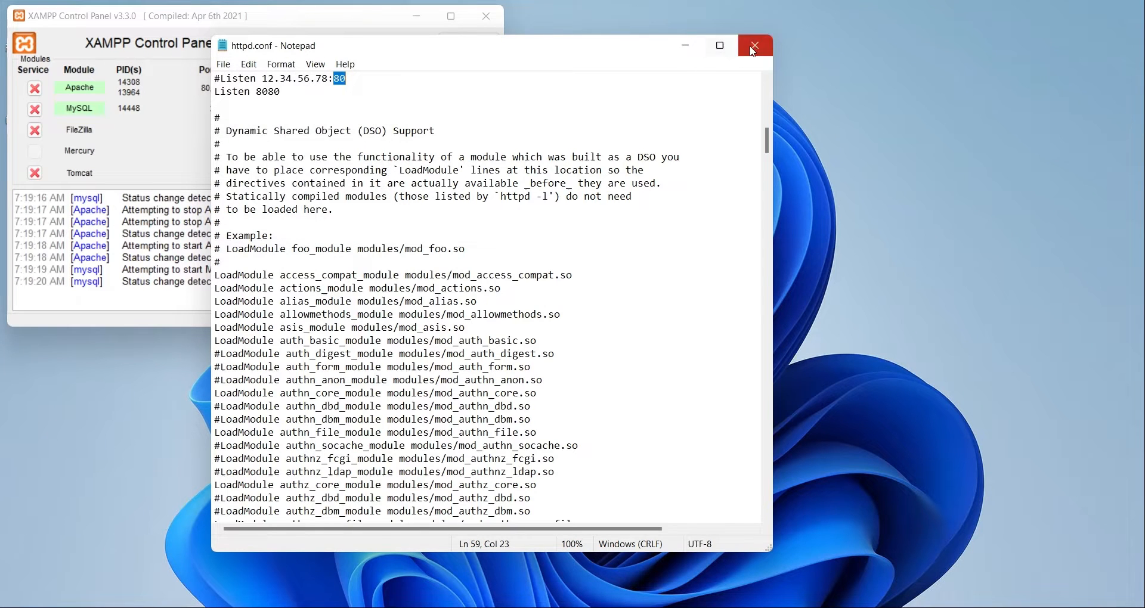
- Set the phpMyAdmin host in config.inc.php to 127.0.0.1:8081, save and close it
click(357, 89)
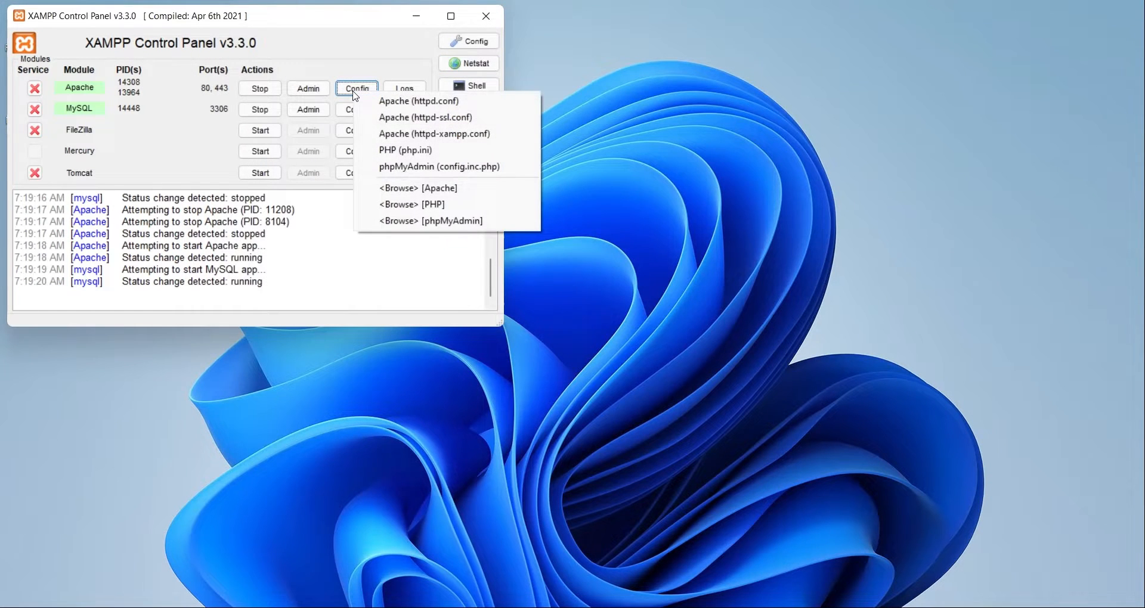
click(439, 167)
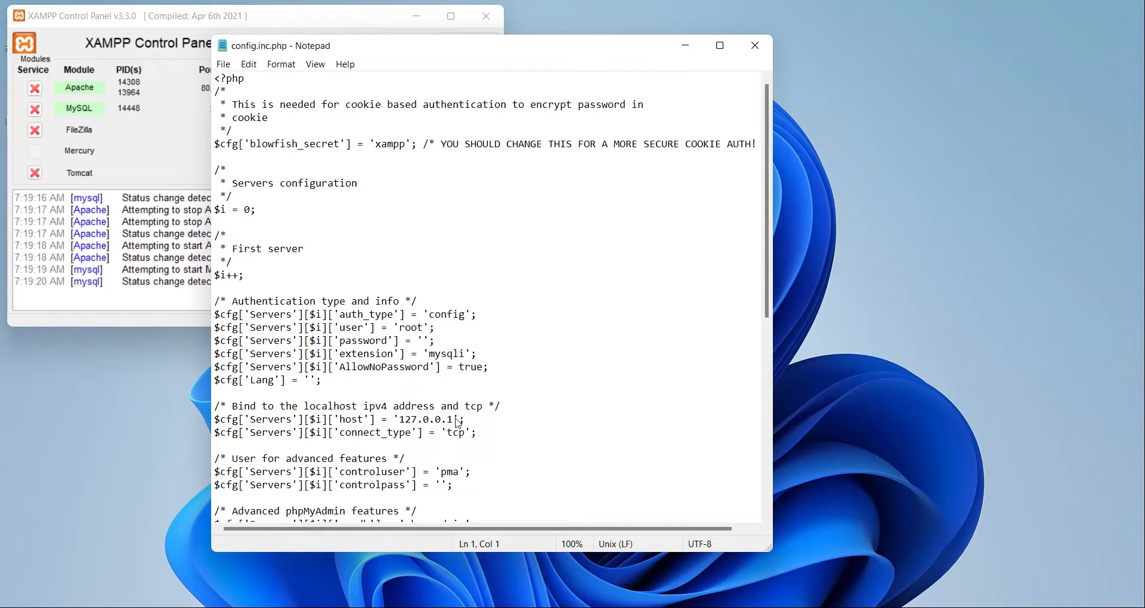
text(:)
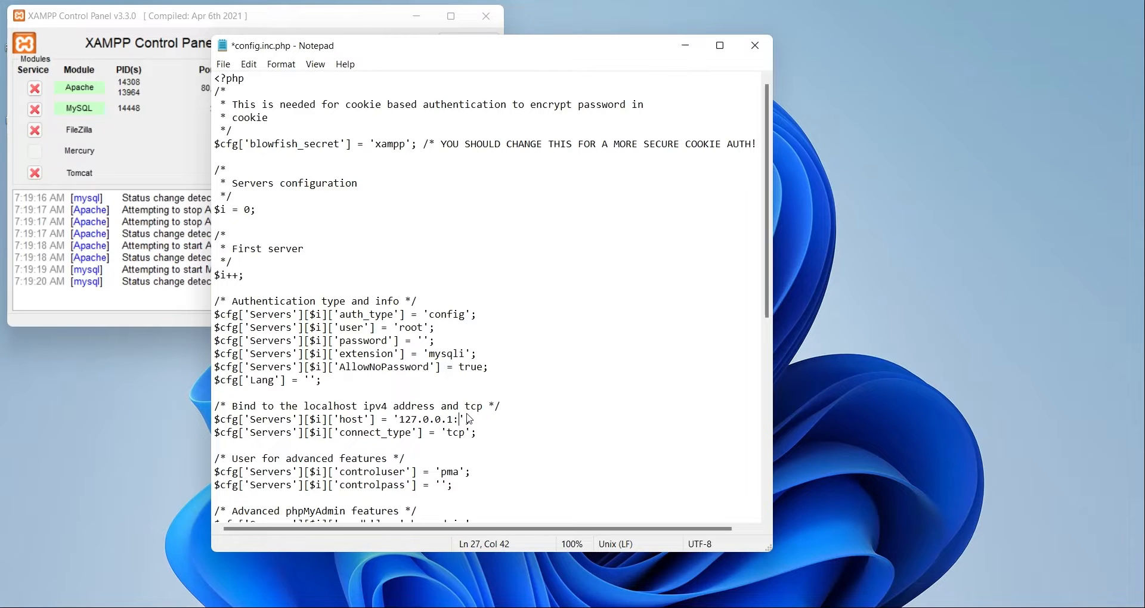
text(8081)
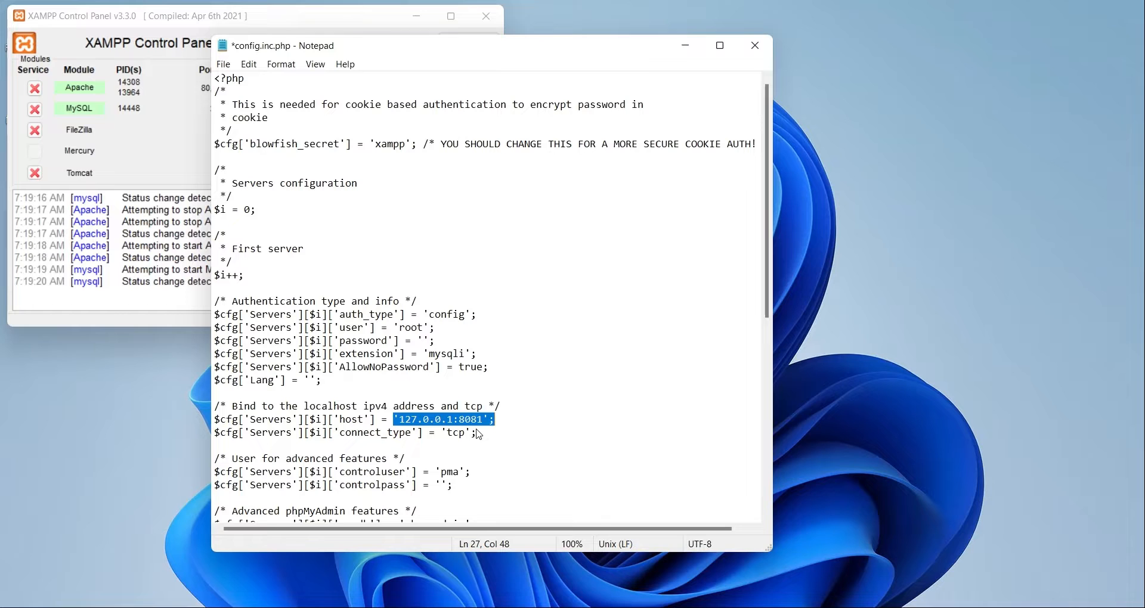
mouse_move(511, 428)
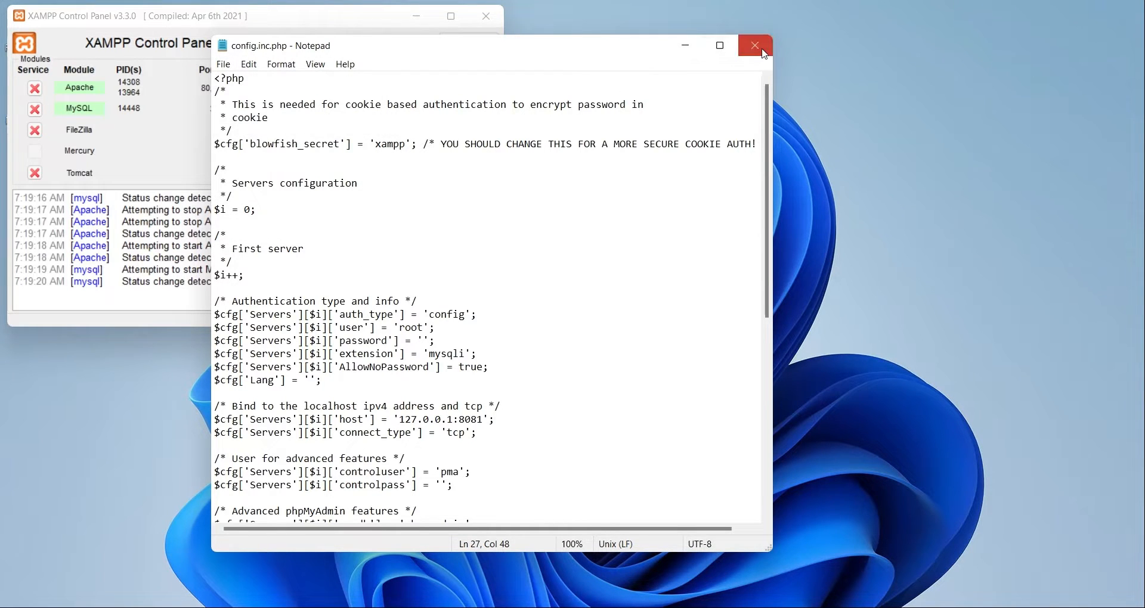
click(755, 45)
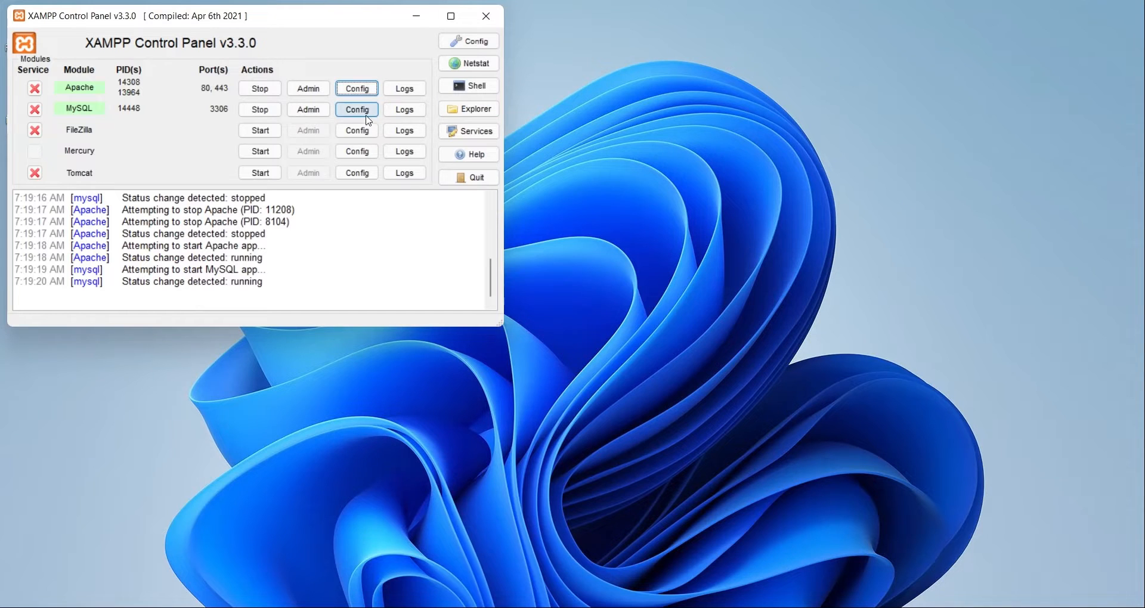
- Change both the [client] and [mysqld] port lines in my.ini from 3306 to 8081 and save
click(356, 110)
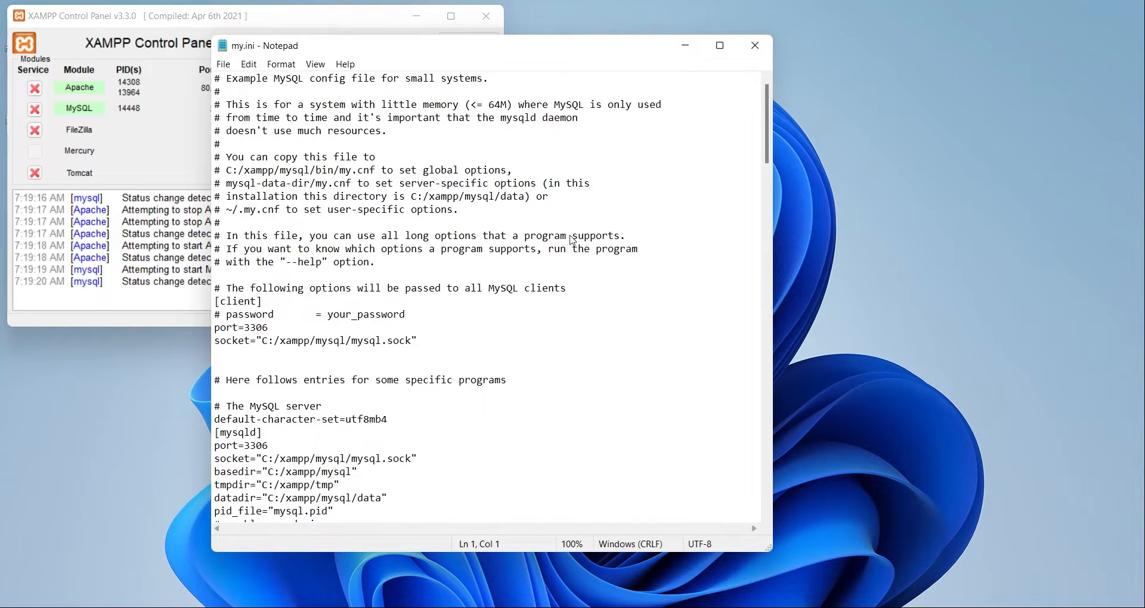
double_click(254, 327)
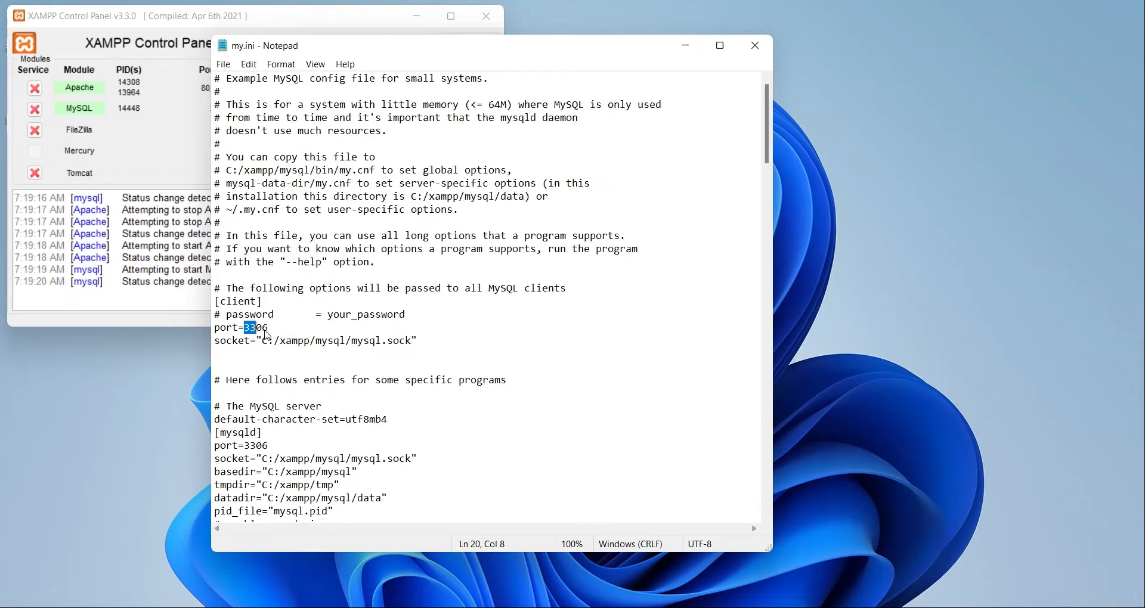
text(8081)
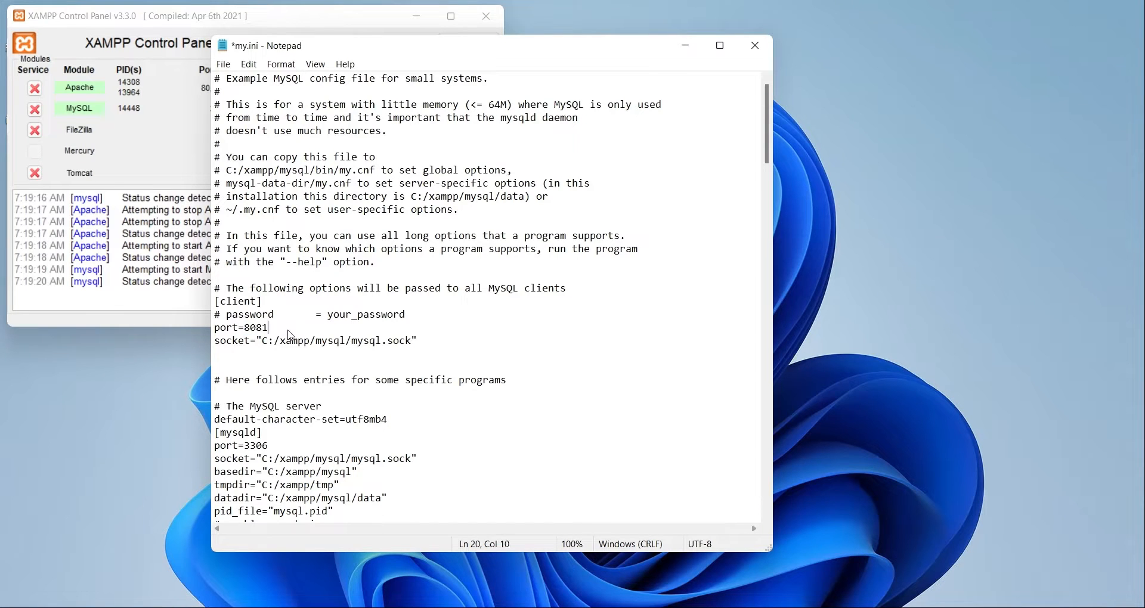
key(ctrl+s)
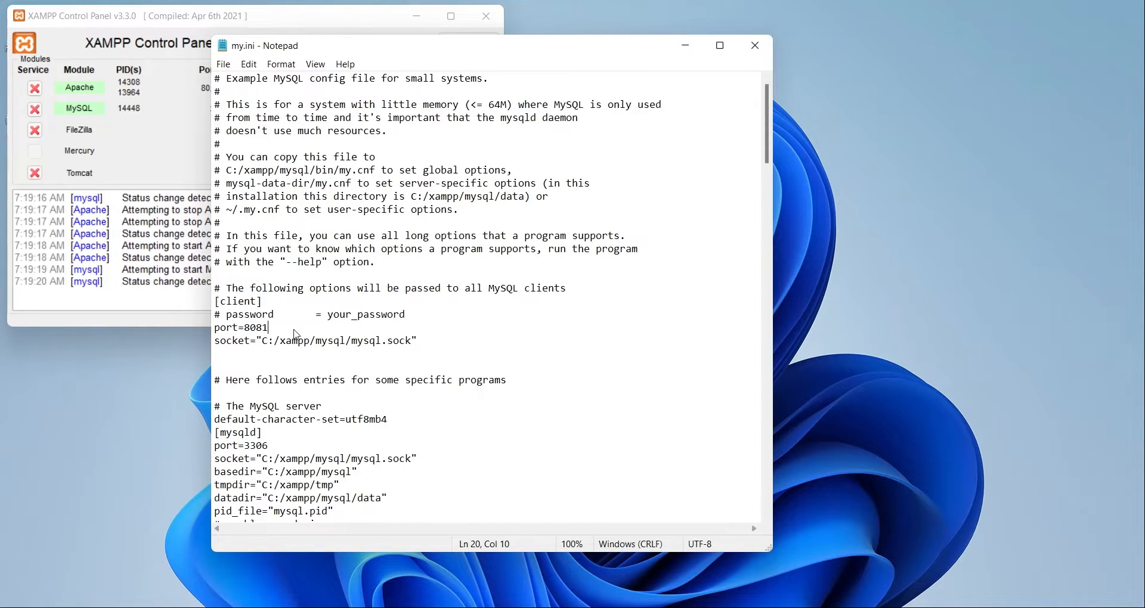
key(ctrl+f)
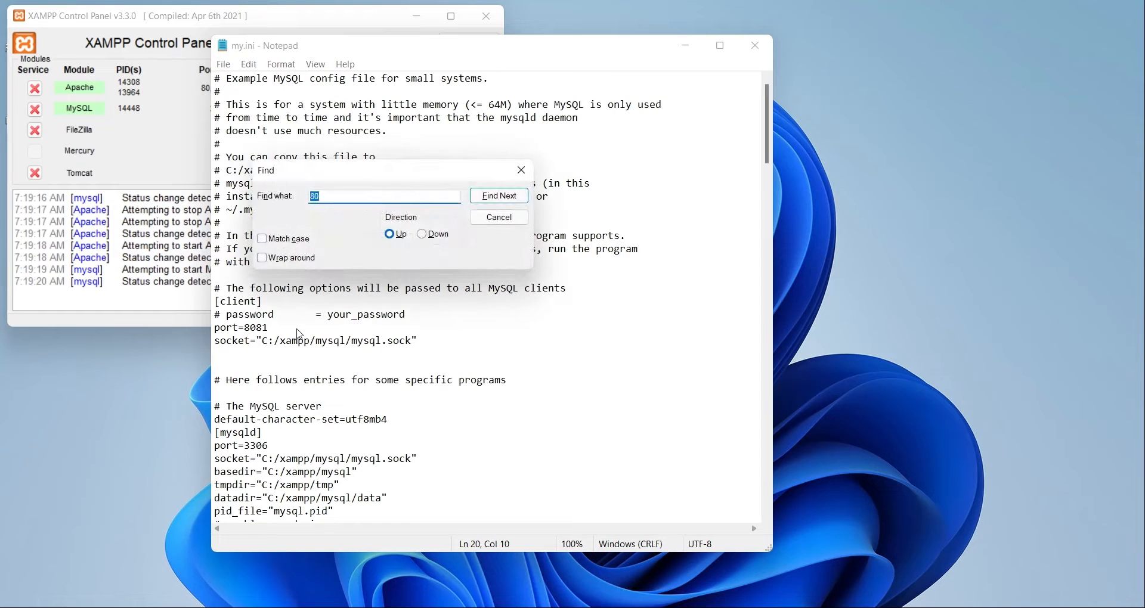
text(3306)
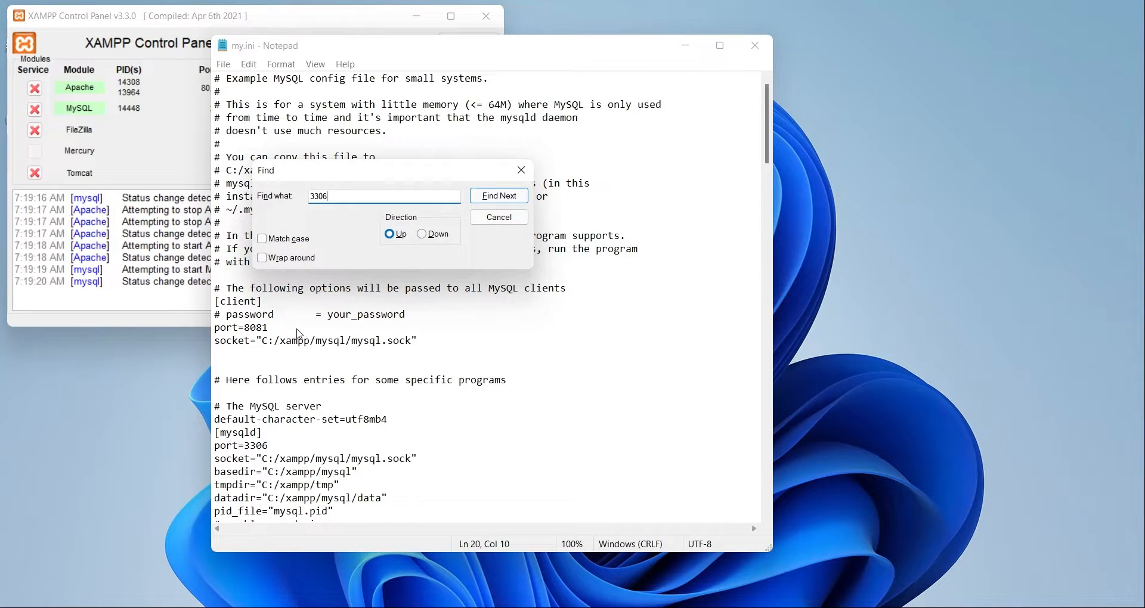
click(498, 196)
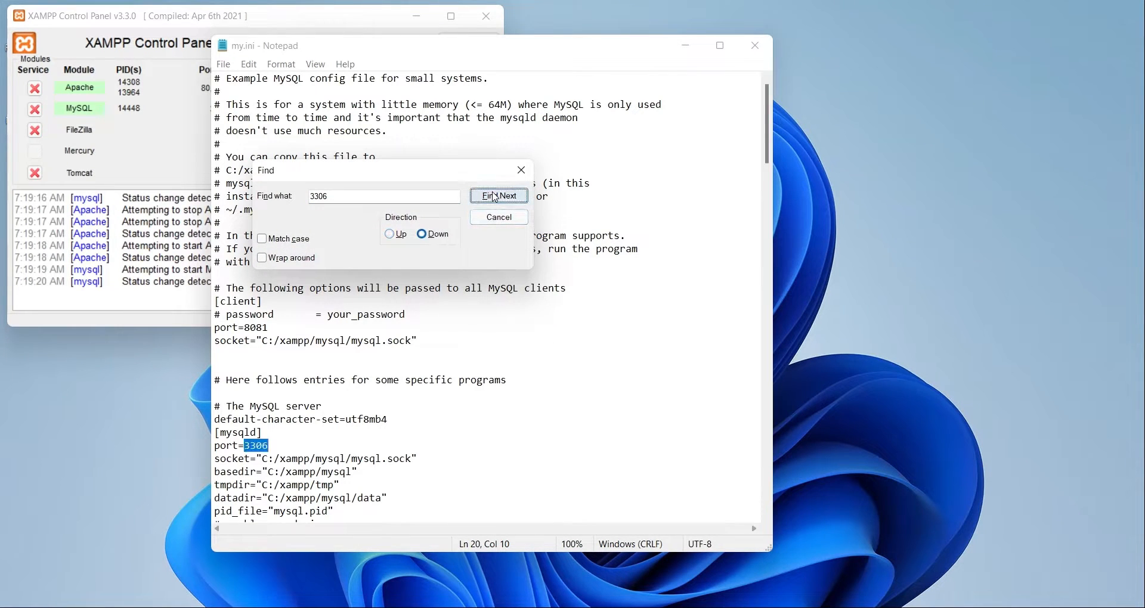
click(498, 195)
text(8081)
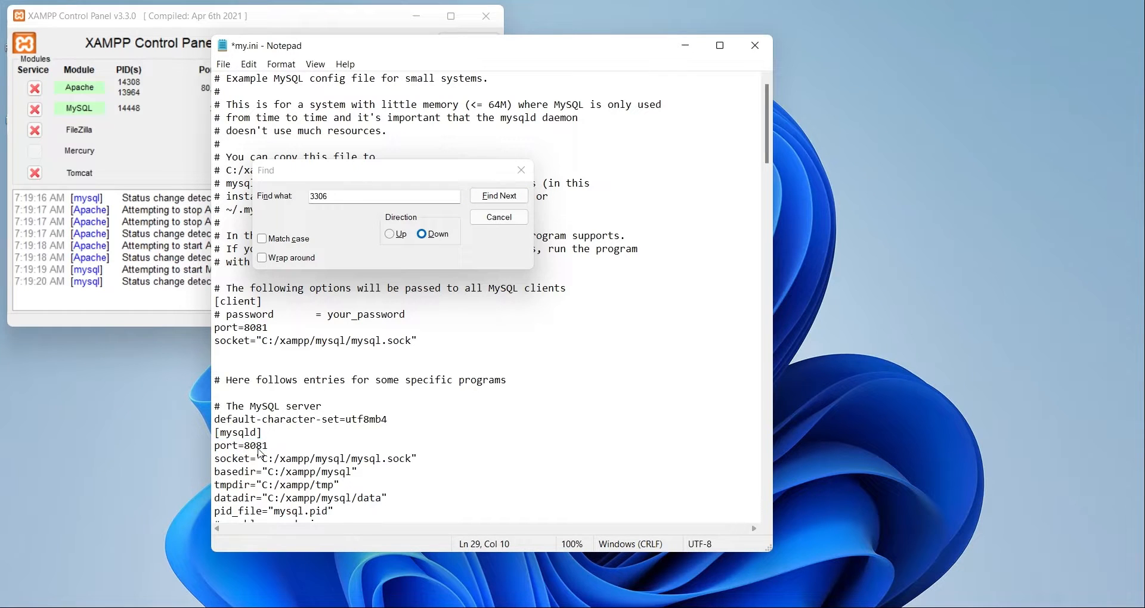
click(499, 196)
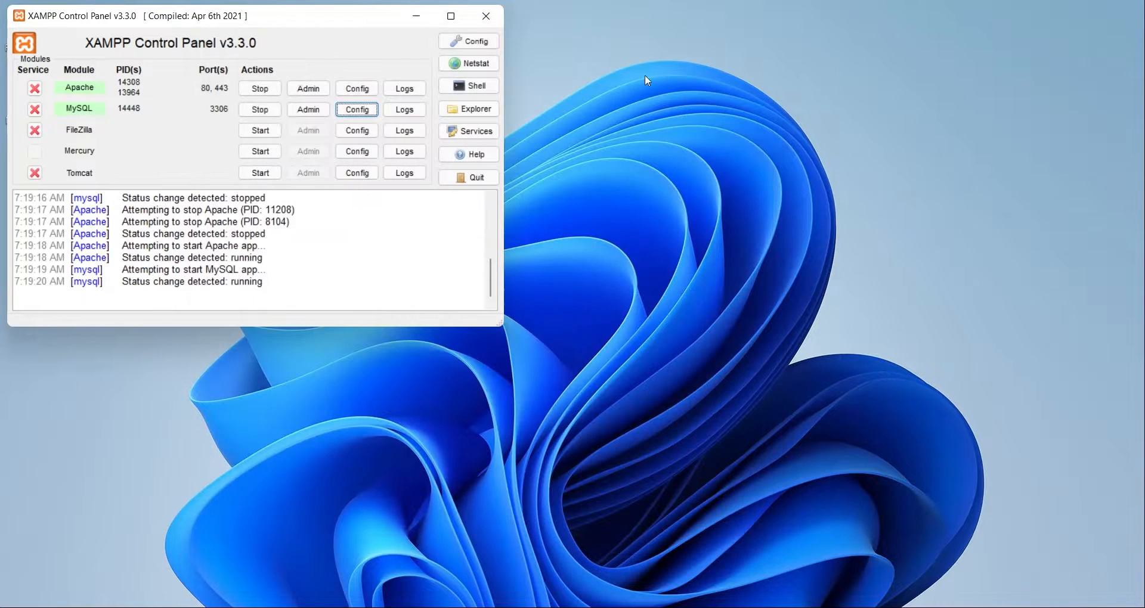
- Stop and restart the server in XAMPP Control Panel so the new ports take effect
click(260, 109)
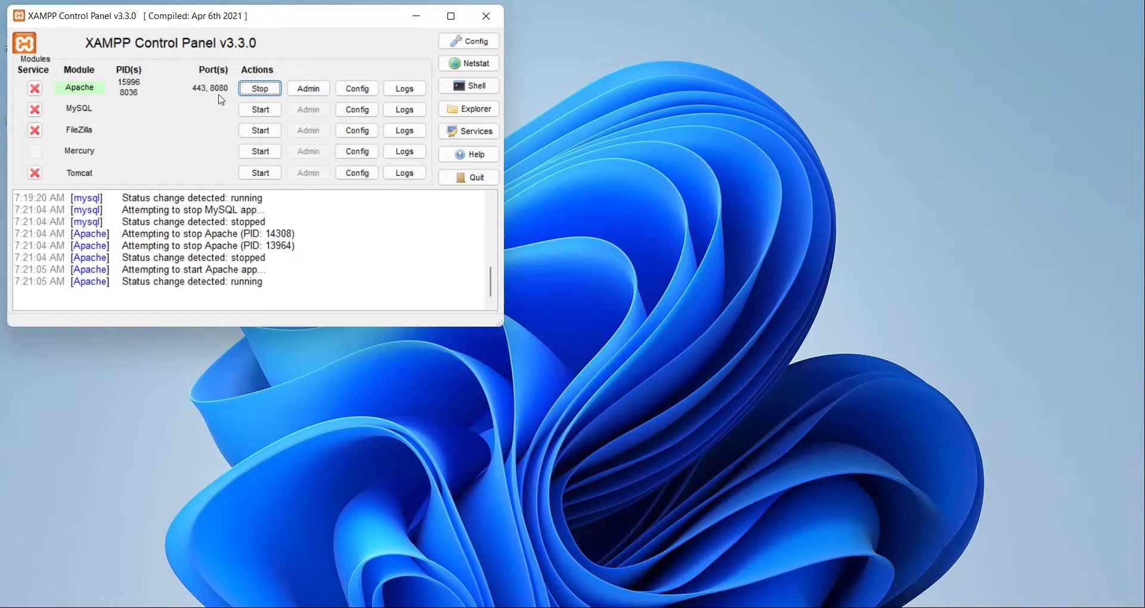
click(258, 109)
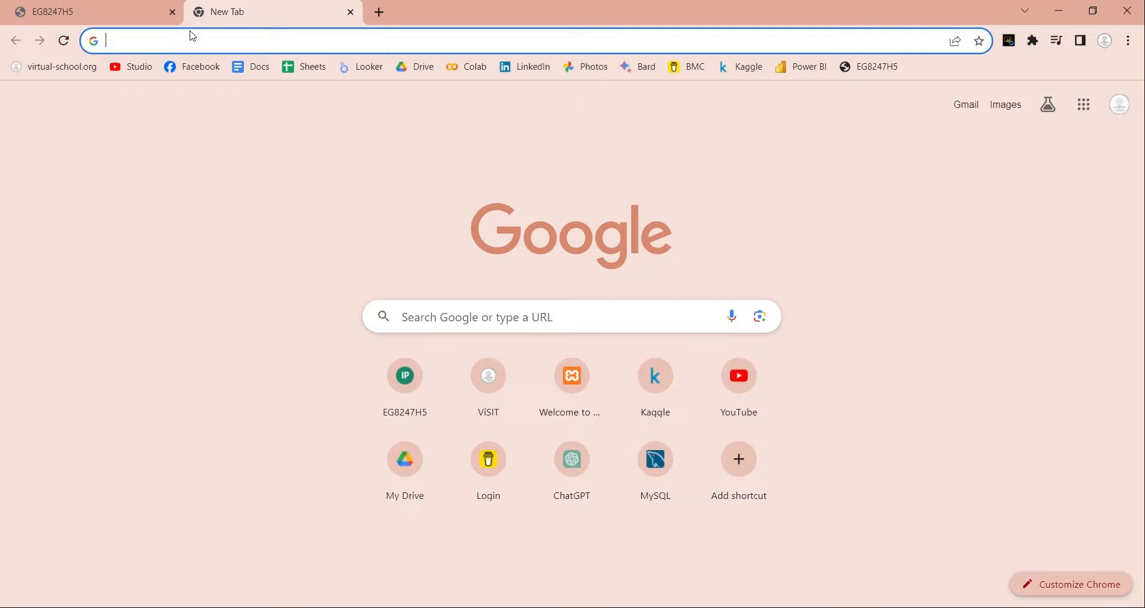
- Load the XAMPP dashboard at localhost:8080 and open phpMyAdmin from its navigation bar
text(localhost:8080/dashboard/)
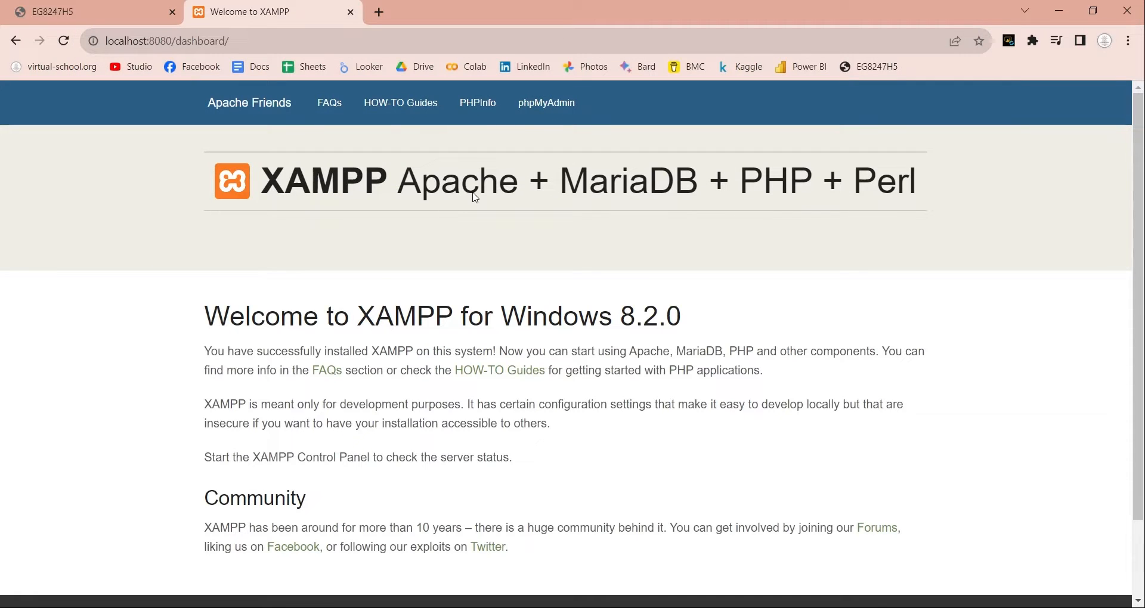
click(546, 102)
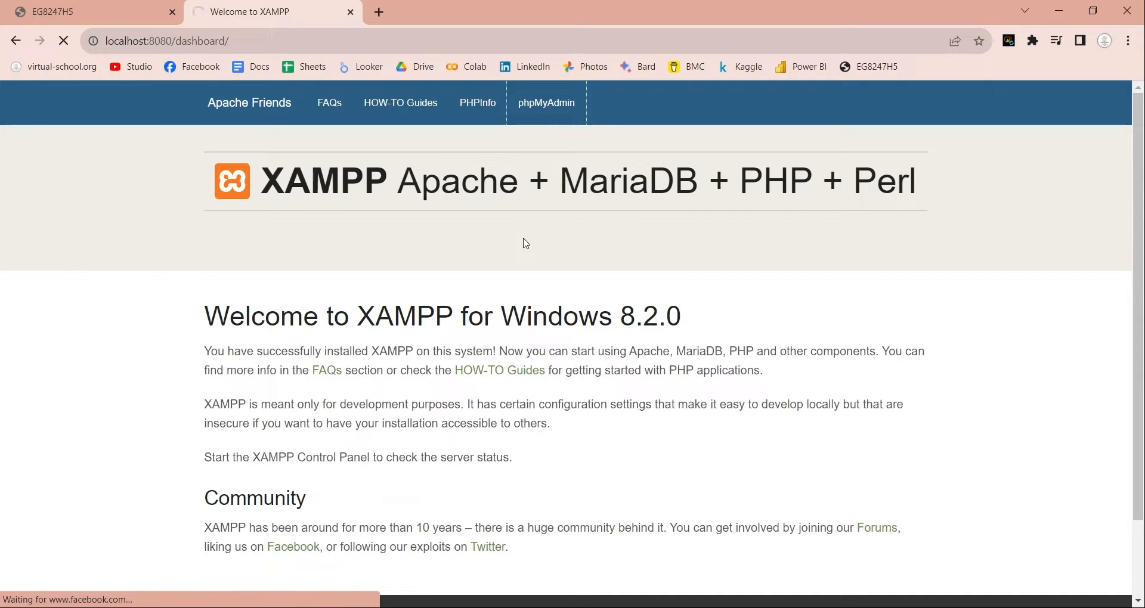
click(545, 102)
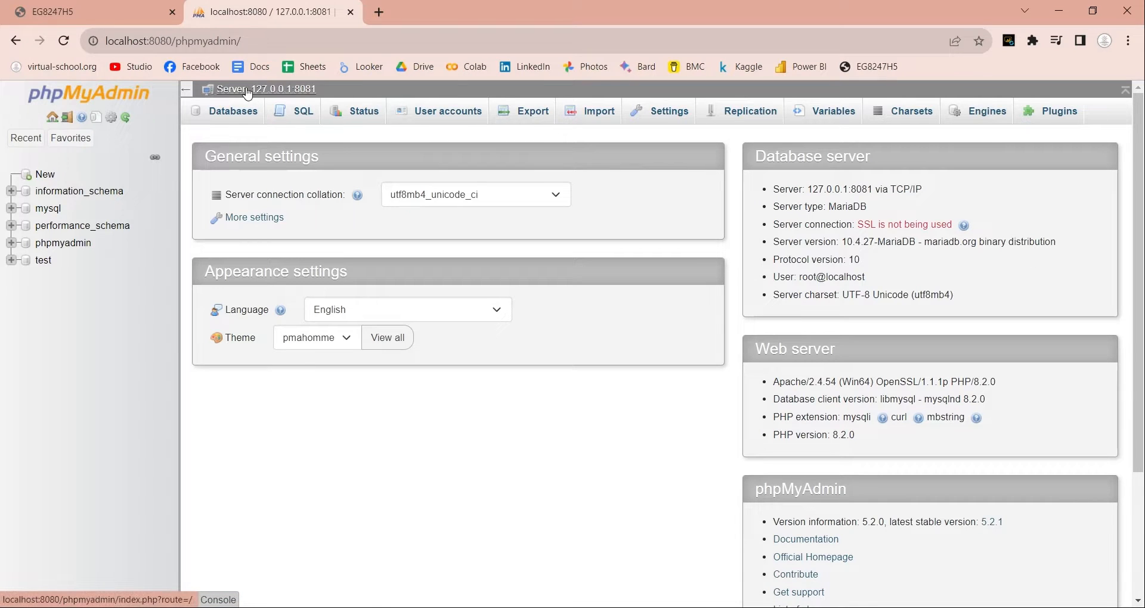
- Run ipconfig in Command Prompt to read the local IPv4 address 192.168.18.36
double_click(283, 89)
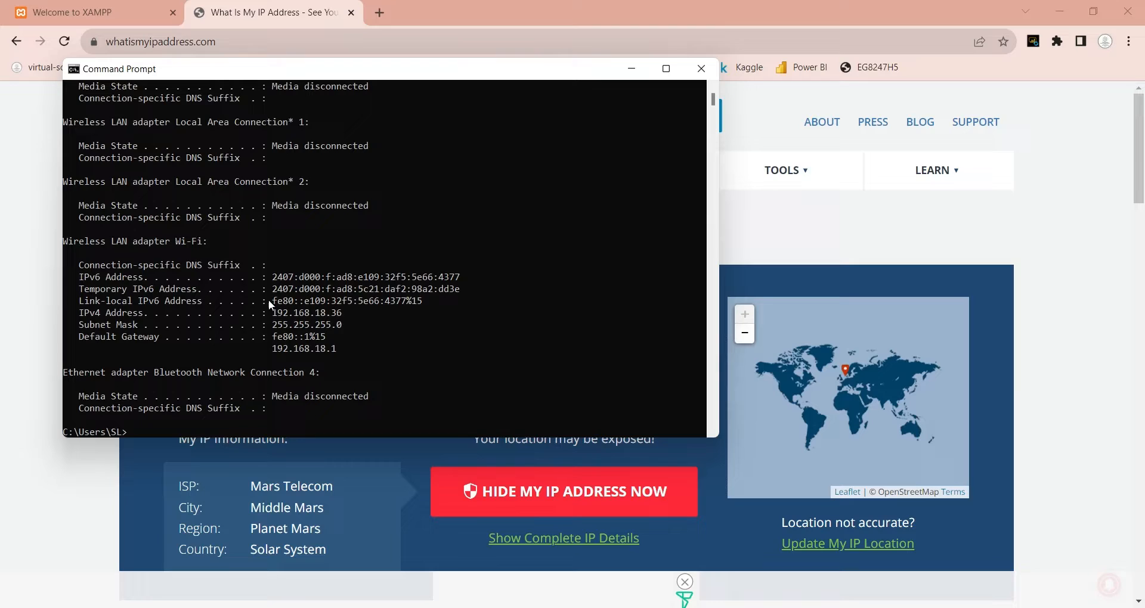
- Load the XAMPP dashboard at 192.168.18.36:8080, then try the public IP 202.165.225.236:8080, which refuses to connect
click(87, 12)
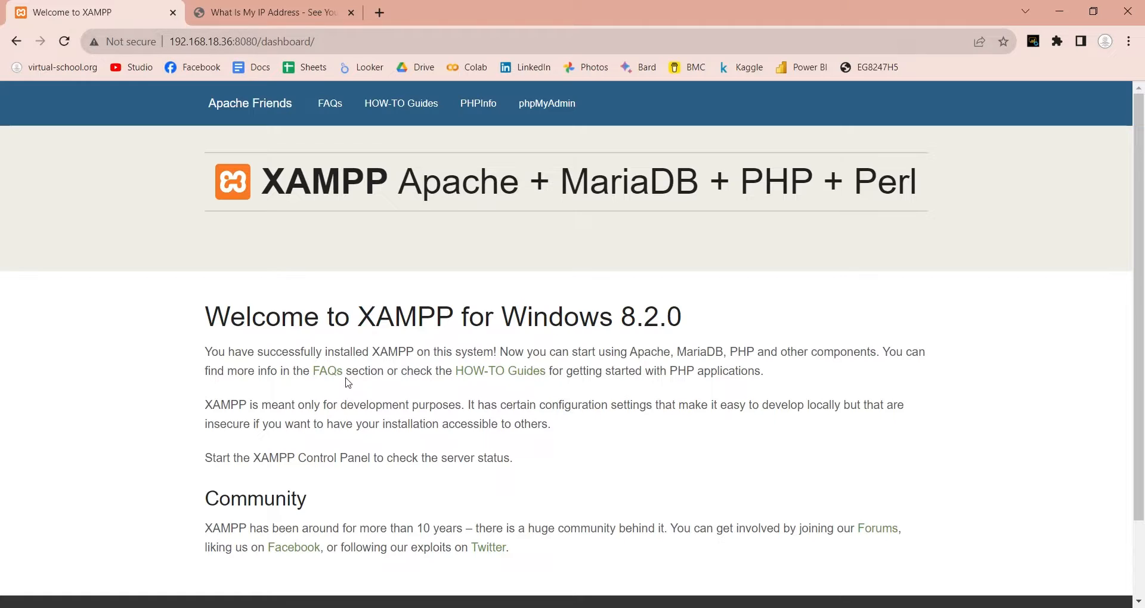
click(270, 13)
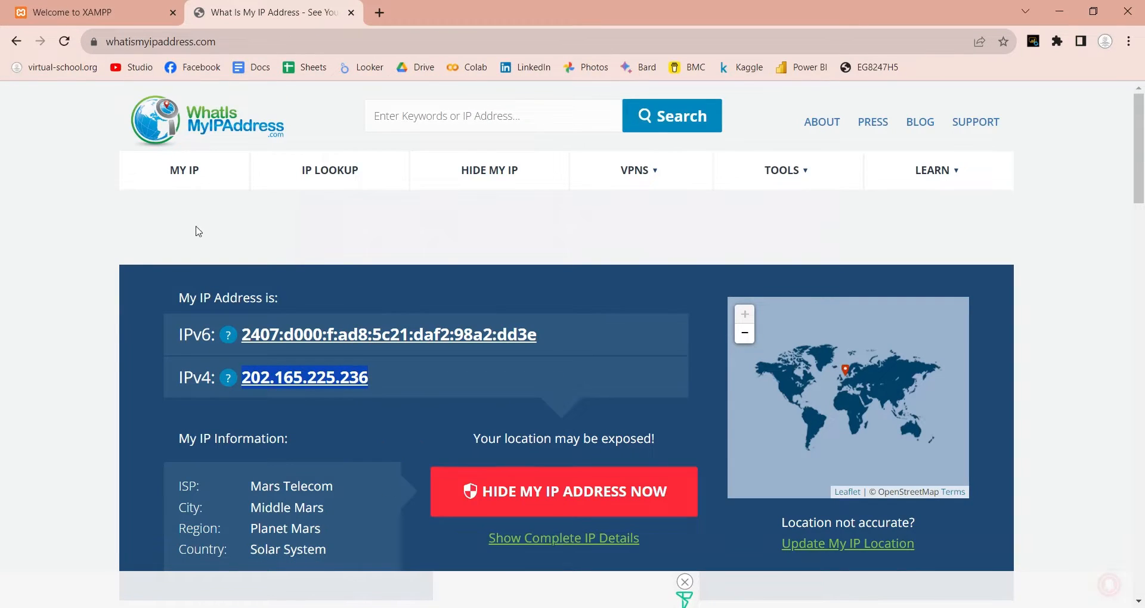
click(88, 13)
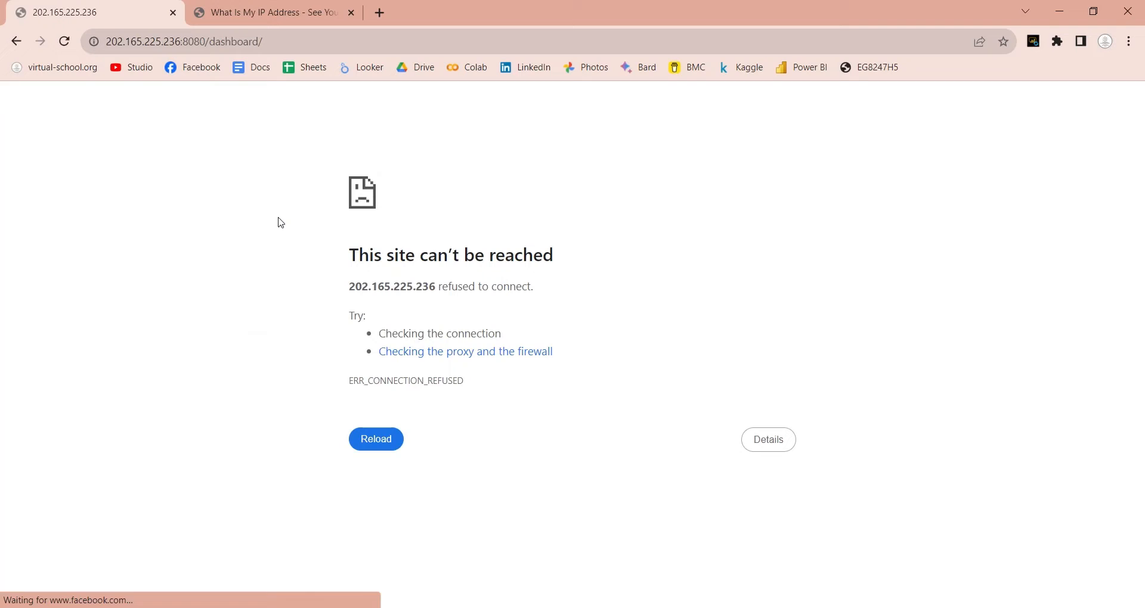
click(376, 439)
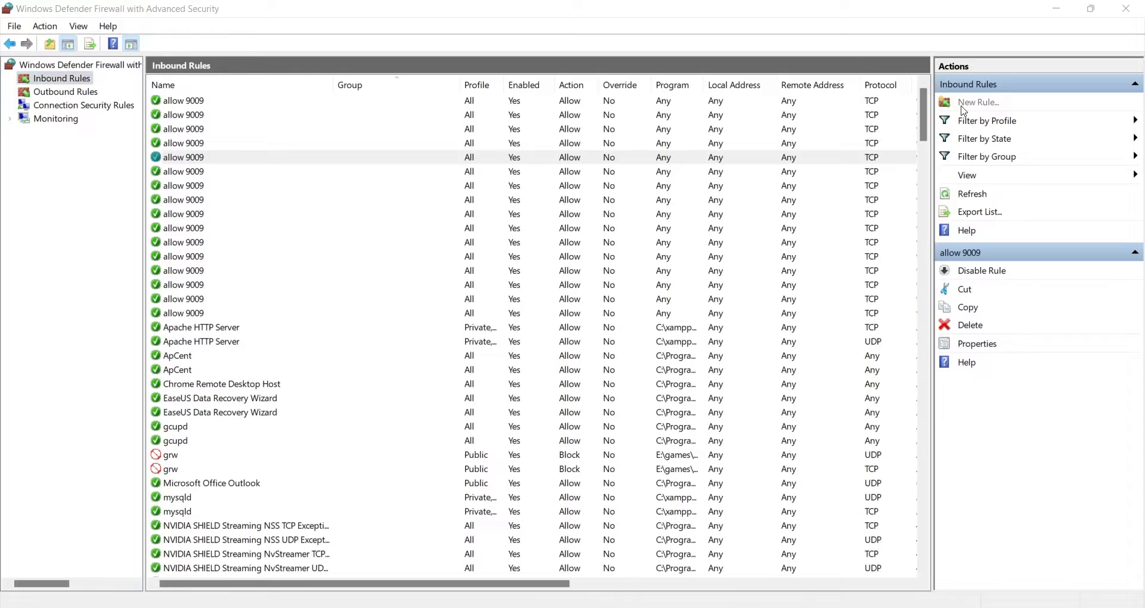
- Start a new inbound Port rule for TCP specific ports 8080-8081
click(978, 101)
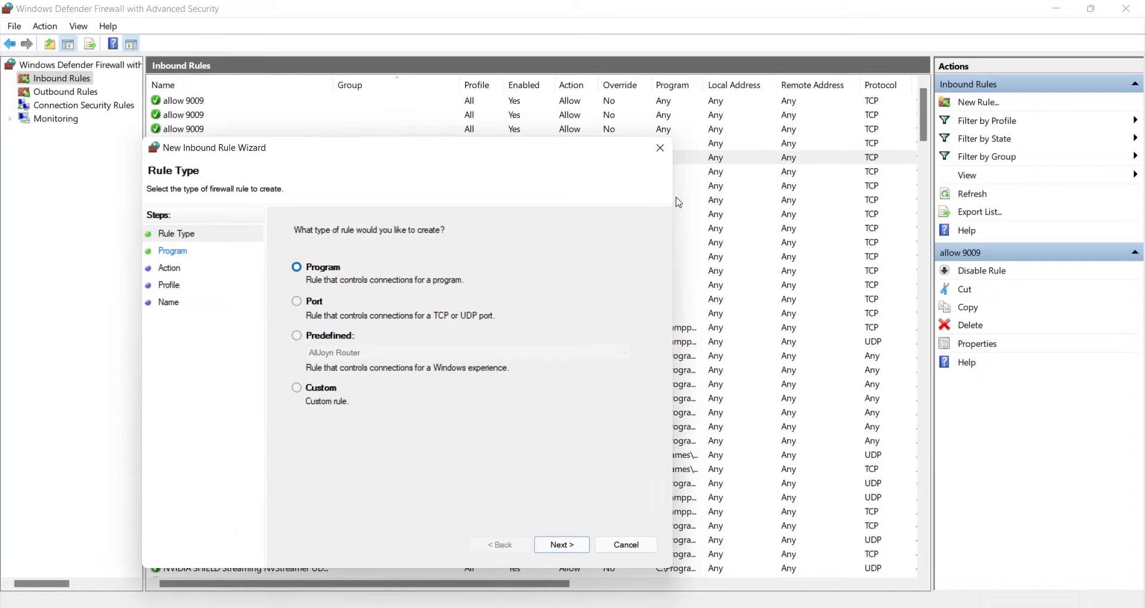
click(297, 302)
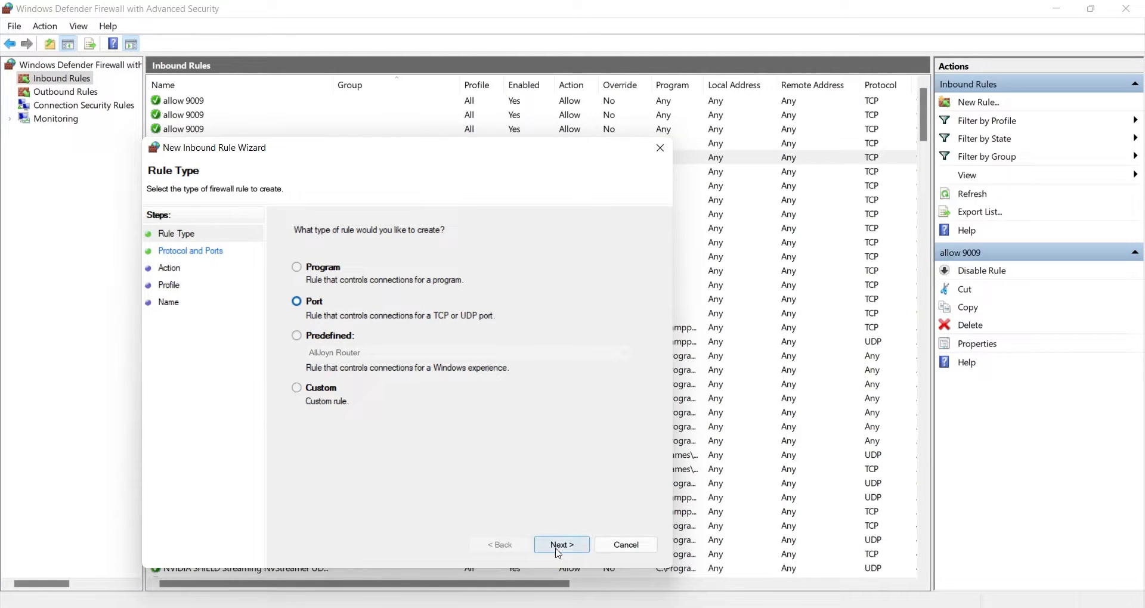
click(560, 545)
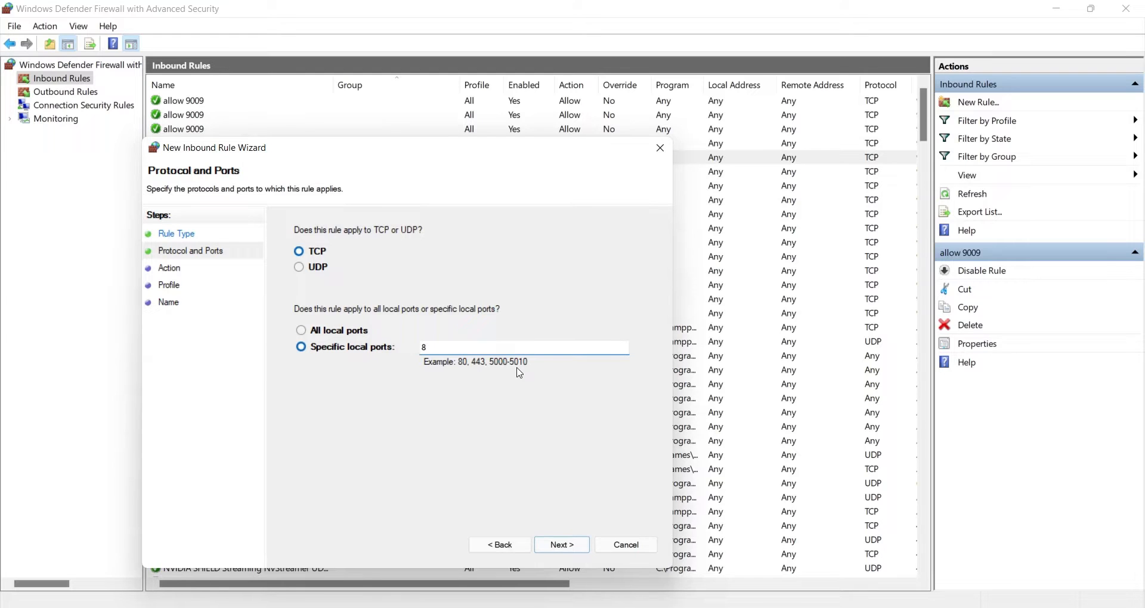
text(080-8)
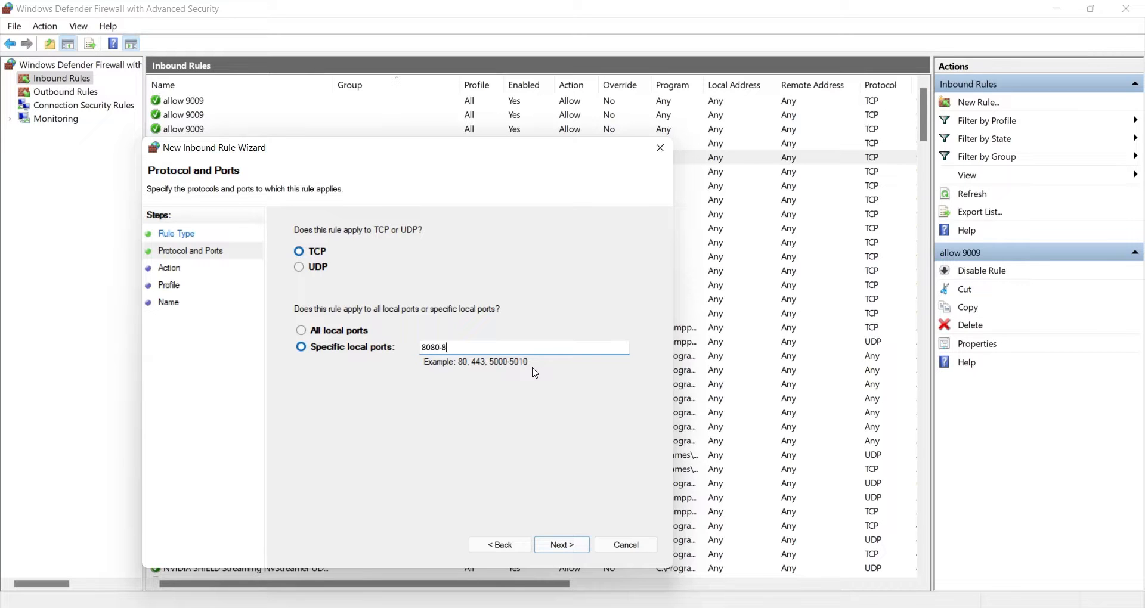
text(081)
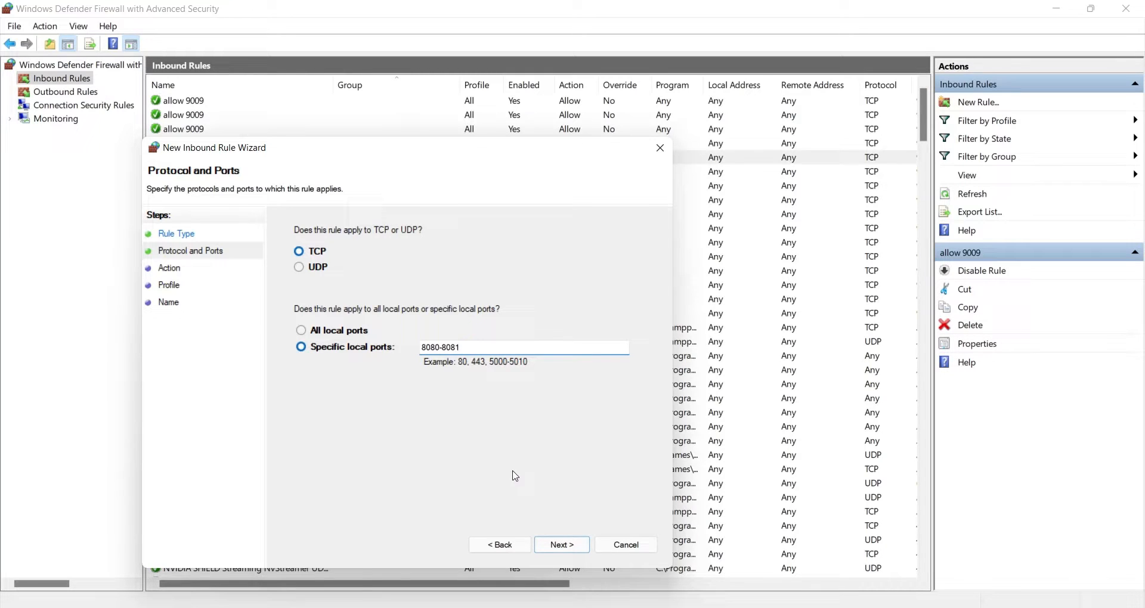
click(561, 544)
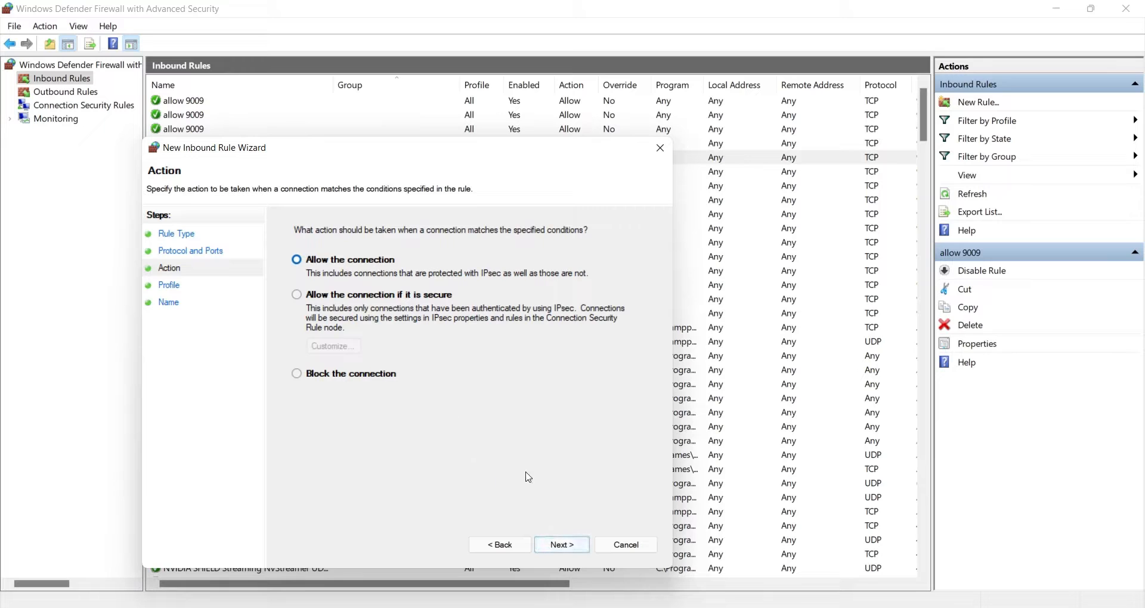
- Allow the connection on all profiles, name the rule 8080-81 and finish
click(561, 544)
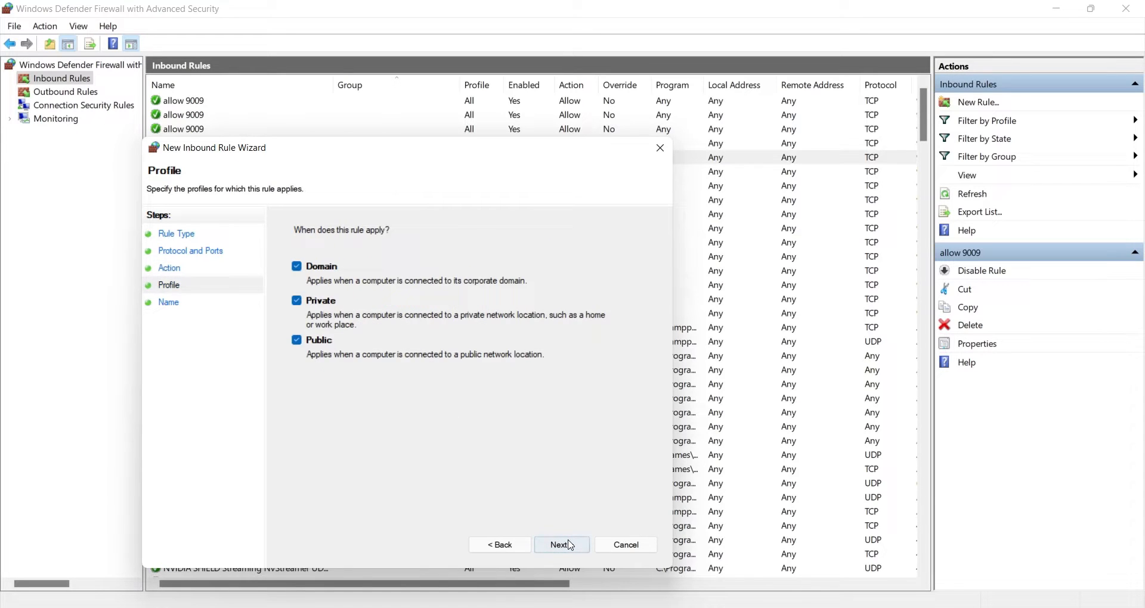
click(561, 545)
text(8080)
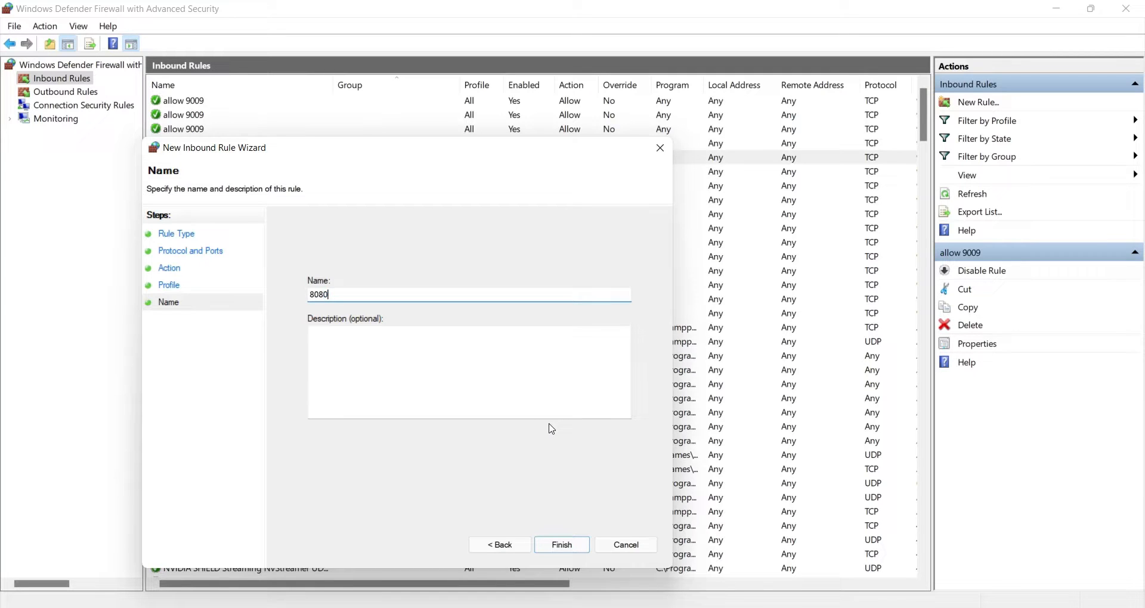
text(-81)
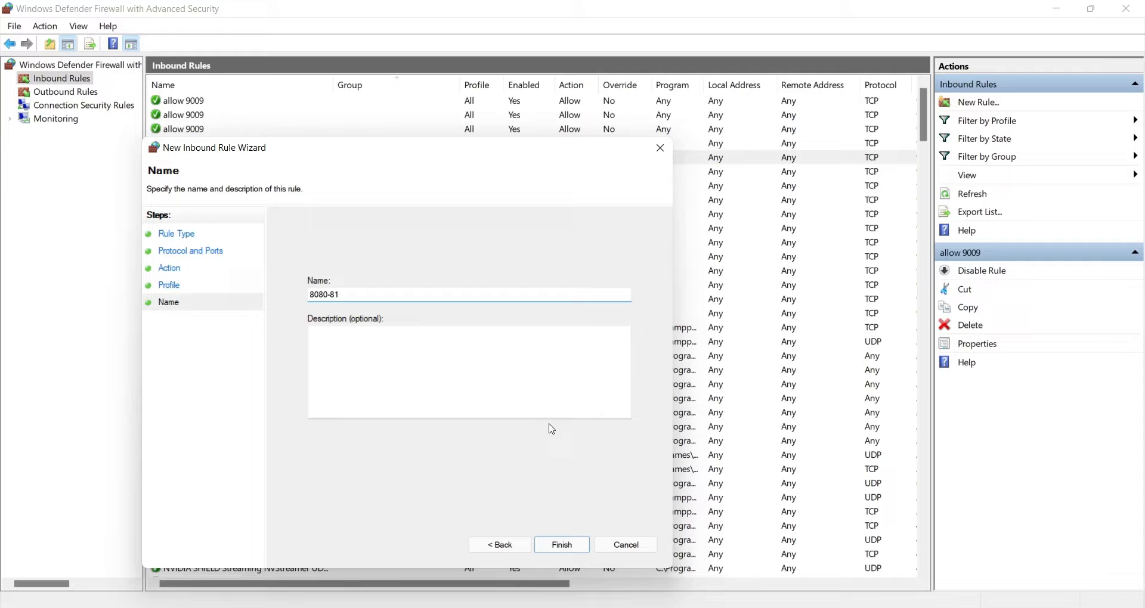
click(561, 545)
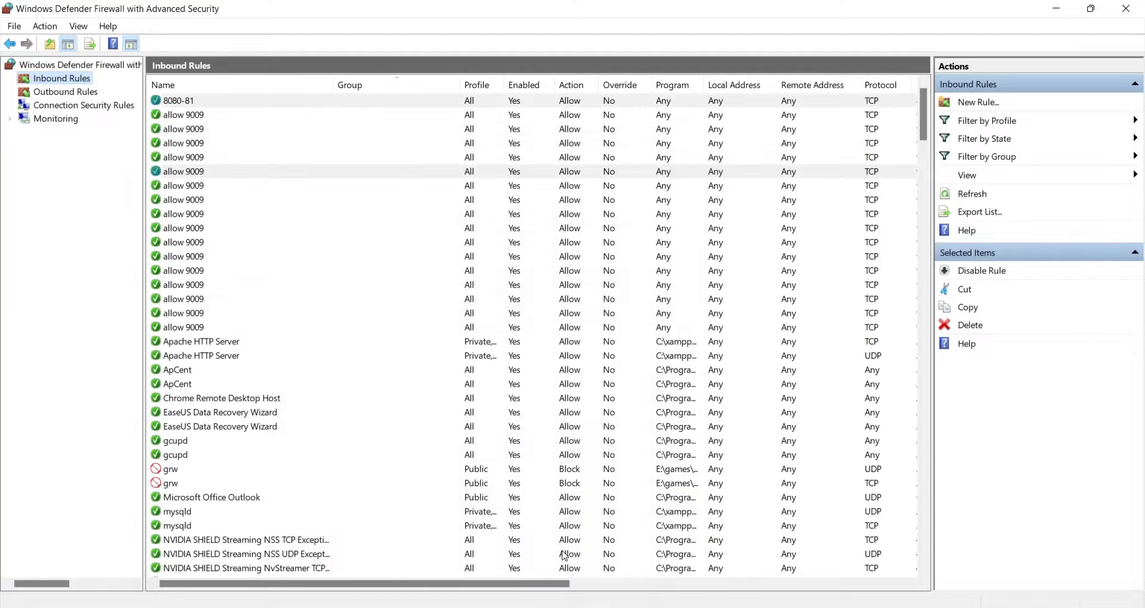
- Begin a matching outbound rule, stepping through Protocol and Ports and Action, then return to Chrome
click(65, 91)
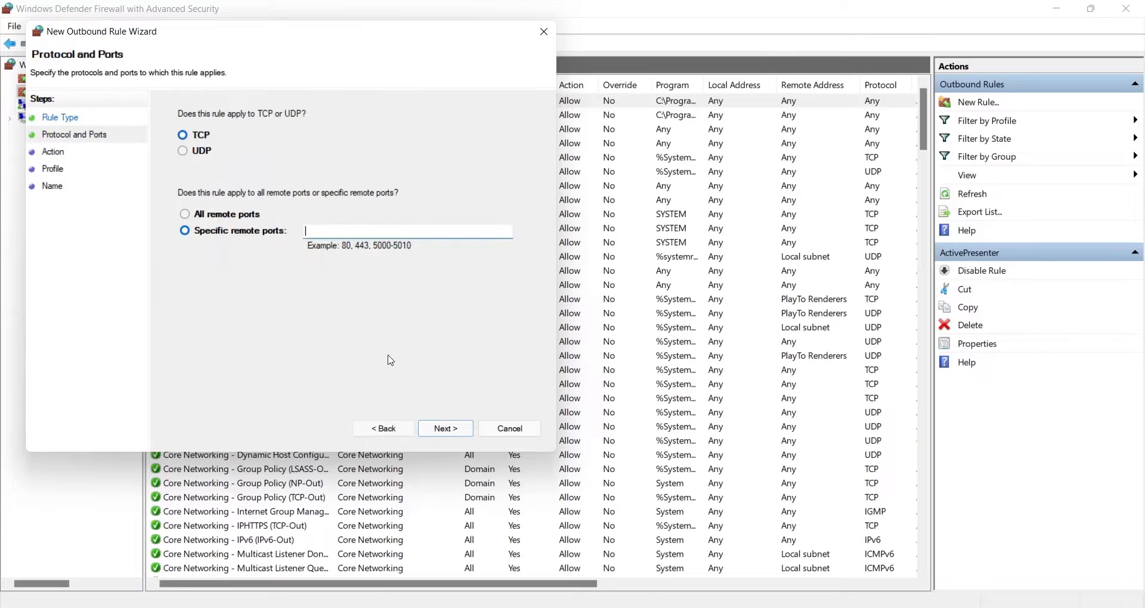
click(446, 429)
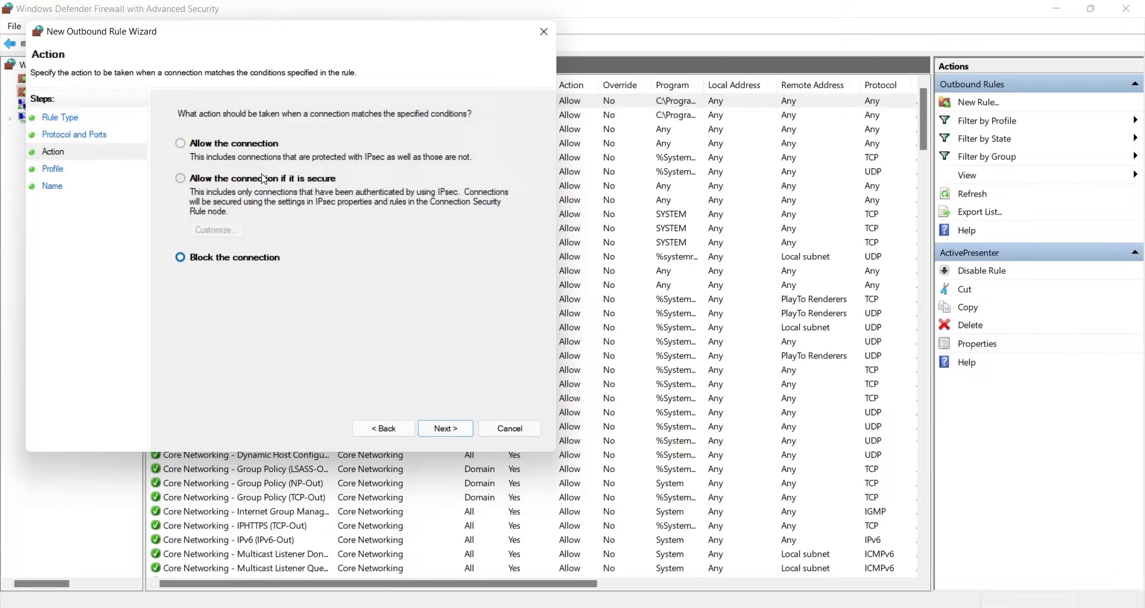
click(445, 429)
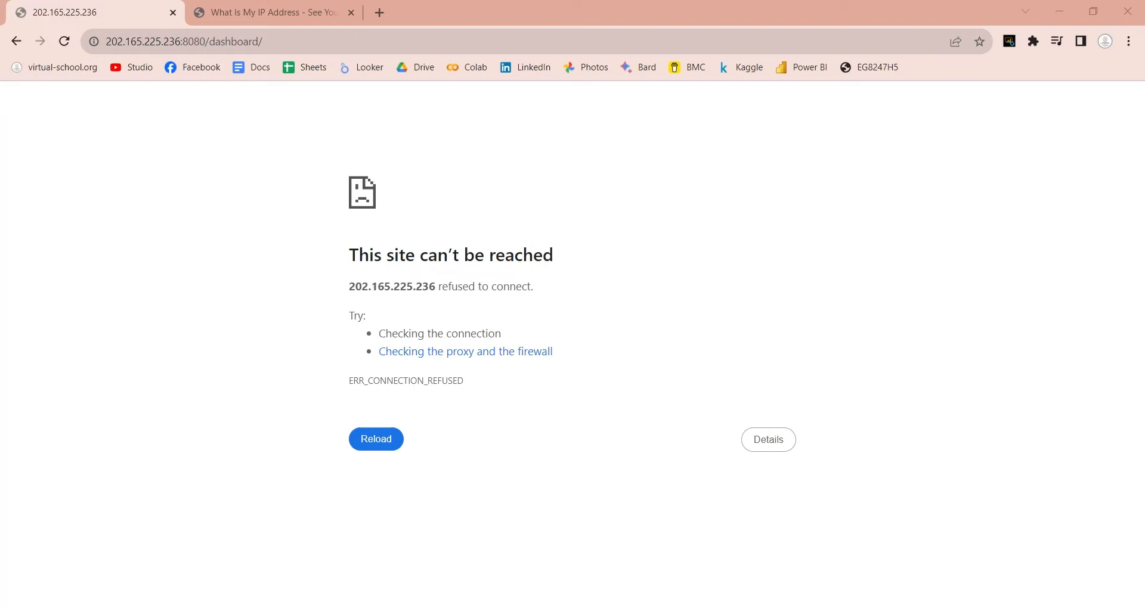
- Retry the public-address dashboard, close the IP lookup tab and start a new blank tab
click(64, 42)
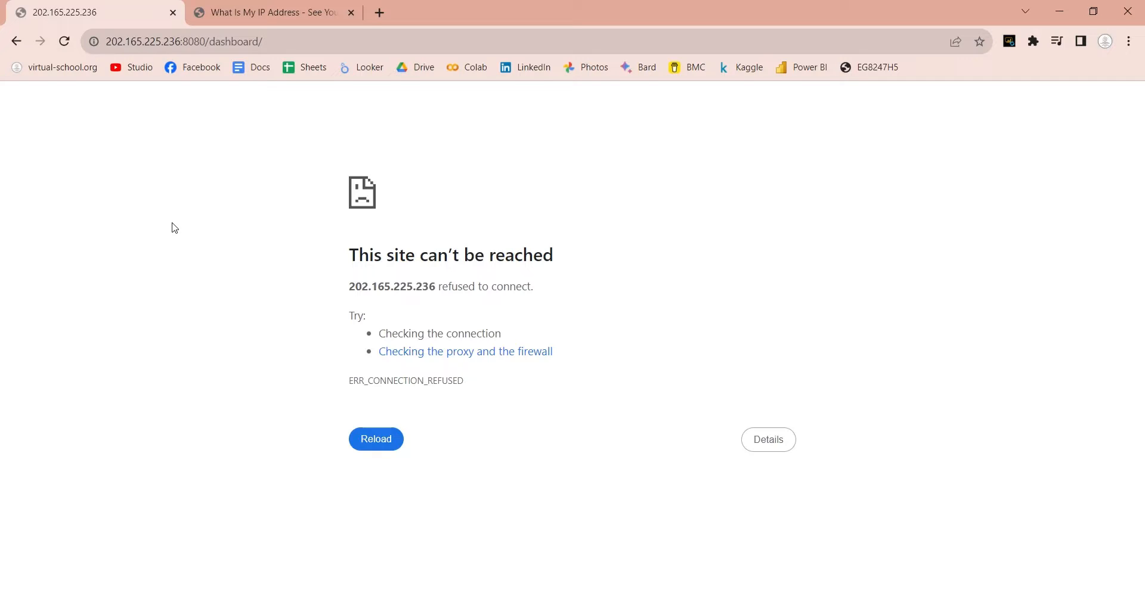
click(350, 13)
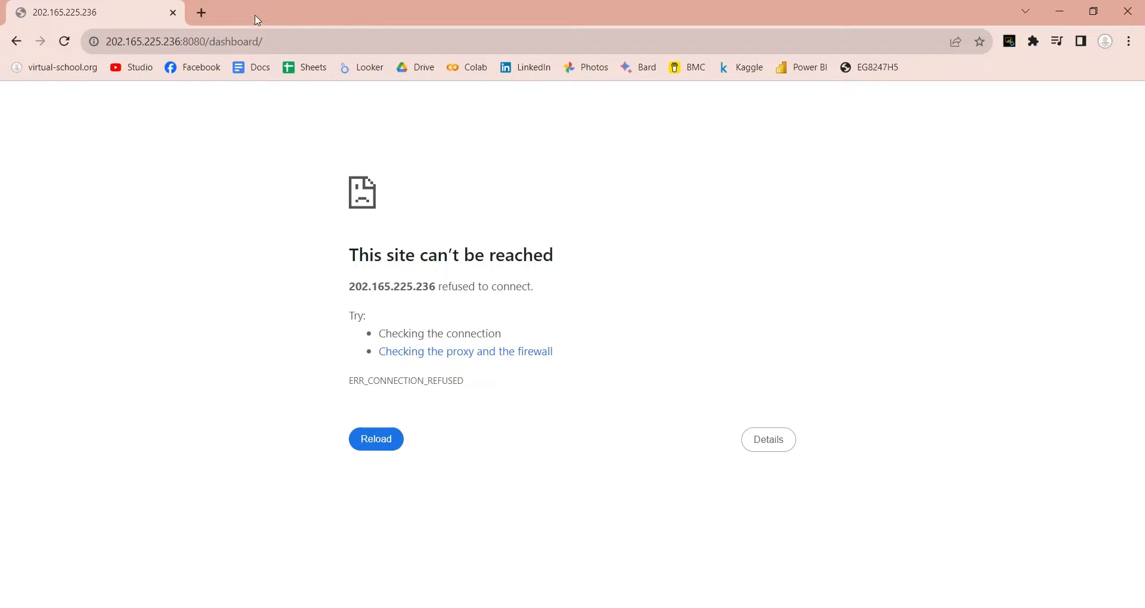
click(201, 12)
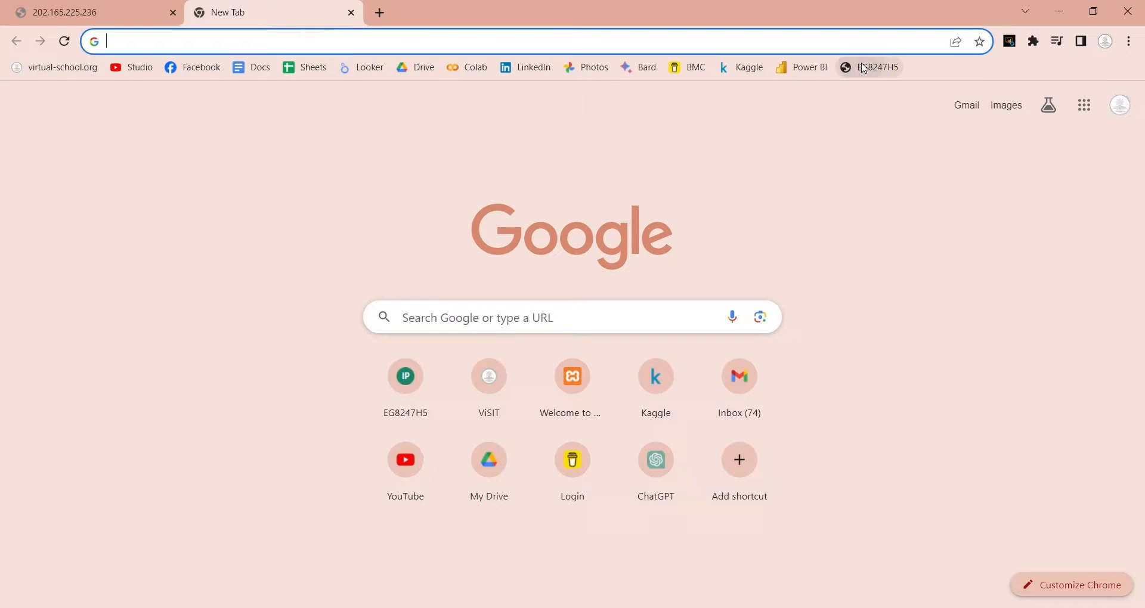
- Log in to the Huawei EG8247H5 router and start a new IPv4 Port Mapping entry
click(875, 67)
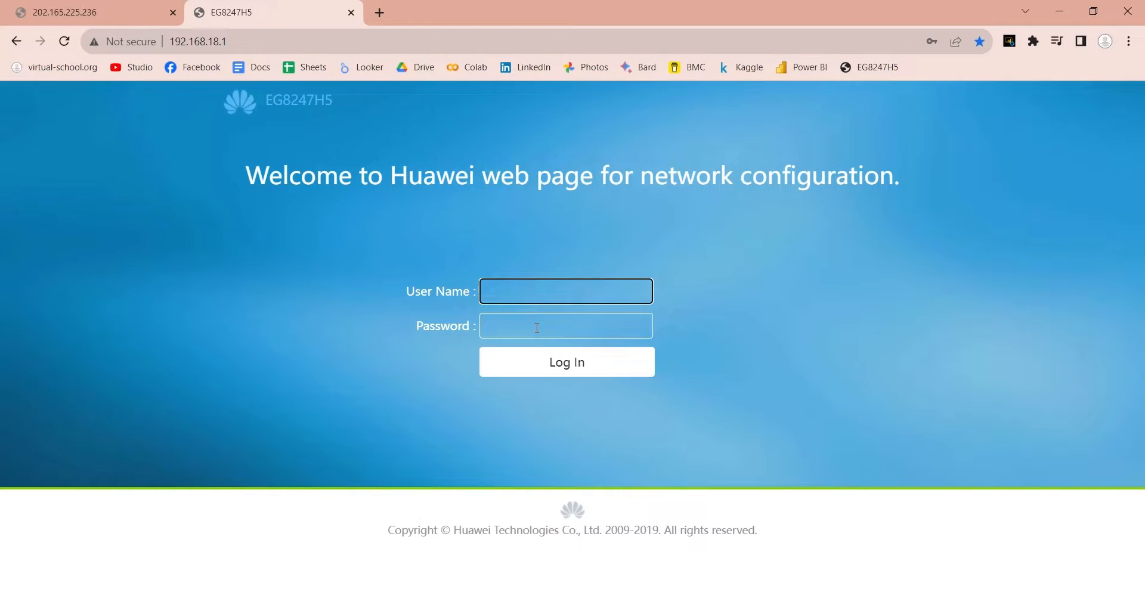
click(566, 362)
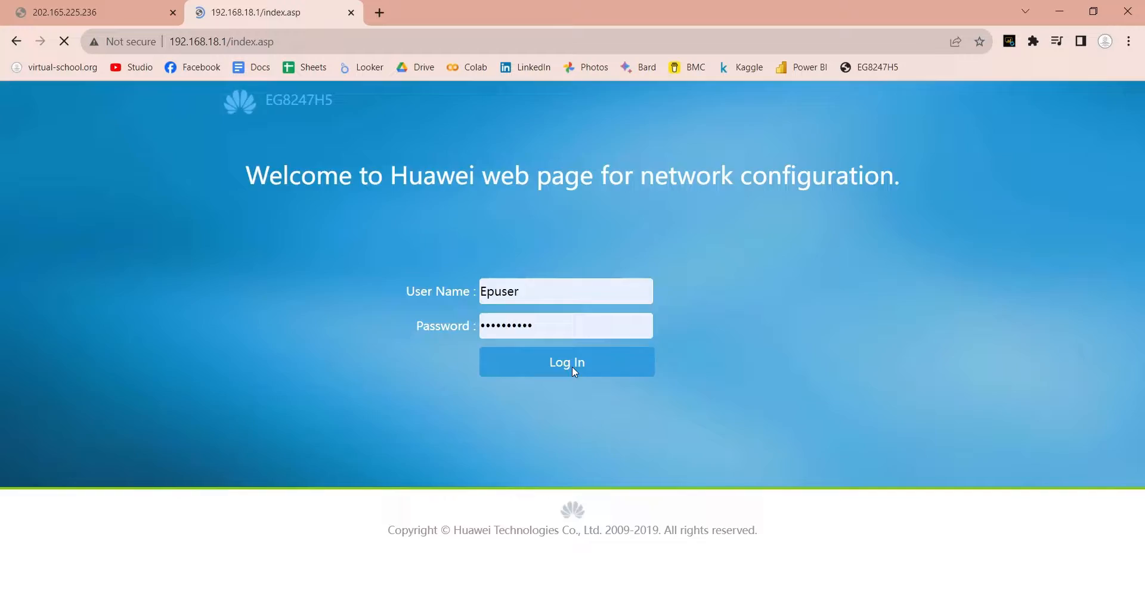
click(566, 362)
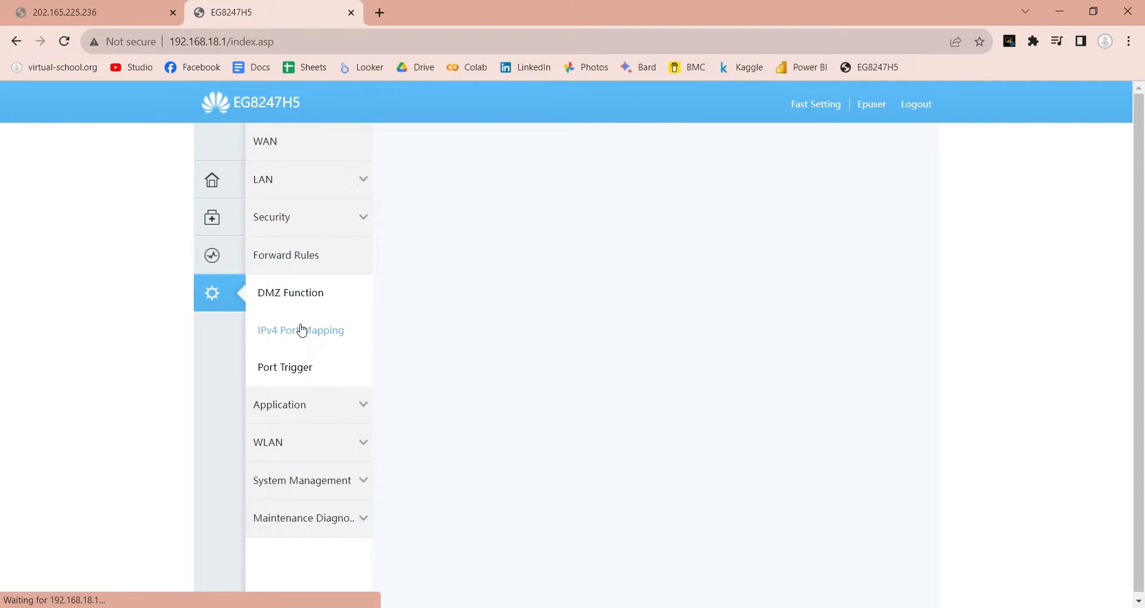
click(300, 330)
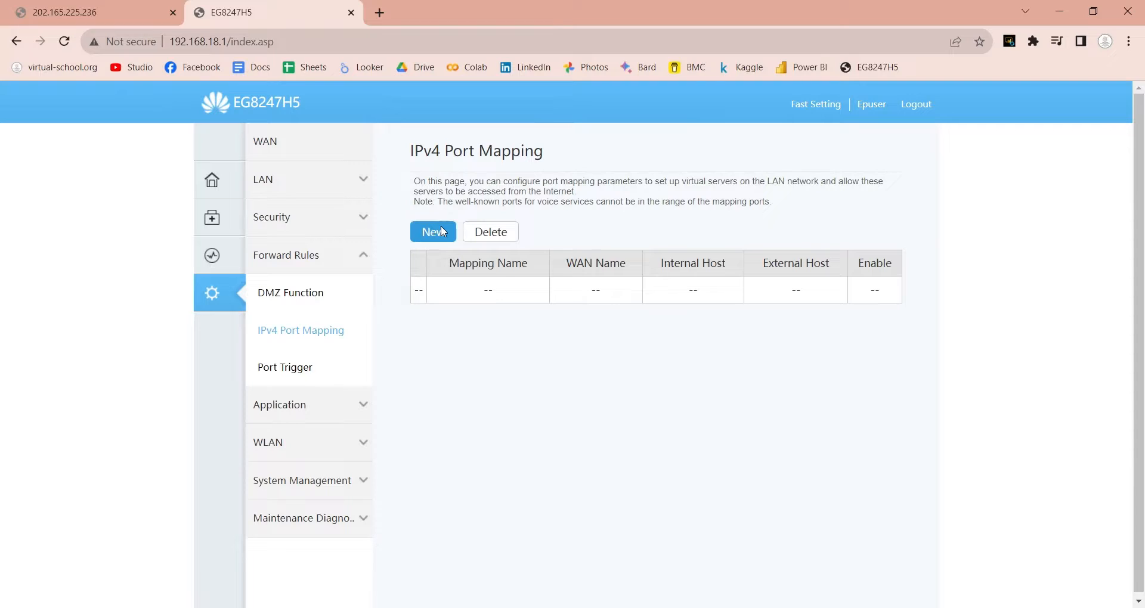
click(432, 231)
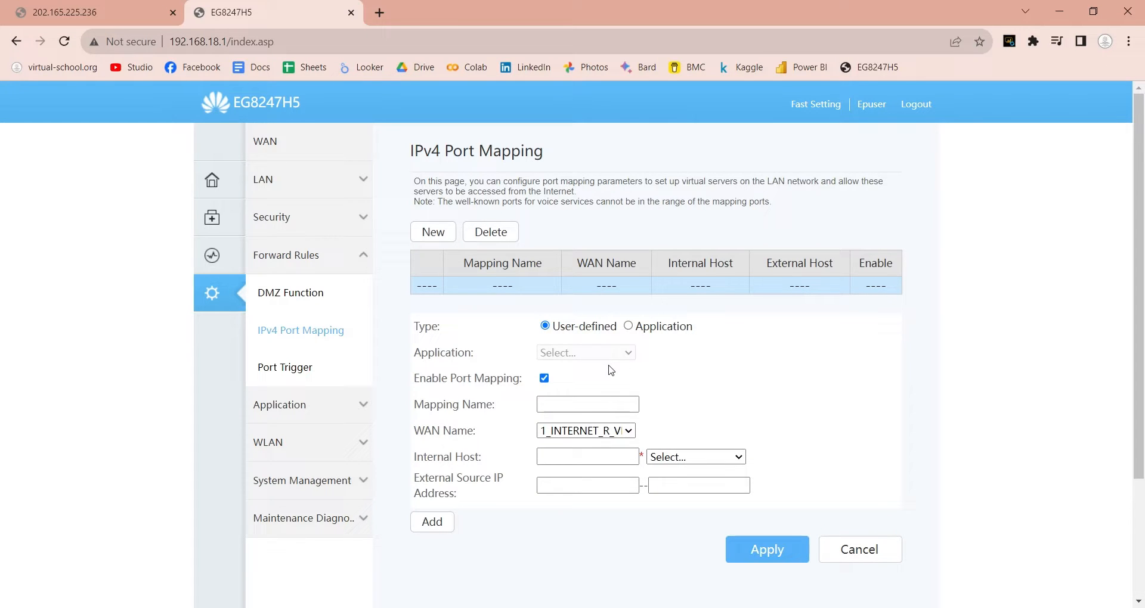
- Name the mapping 8080-81, set internal host 192.168.18.36 and add a TCP/UDP port 8080 range
click(587, 404)
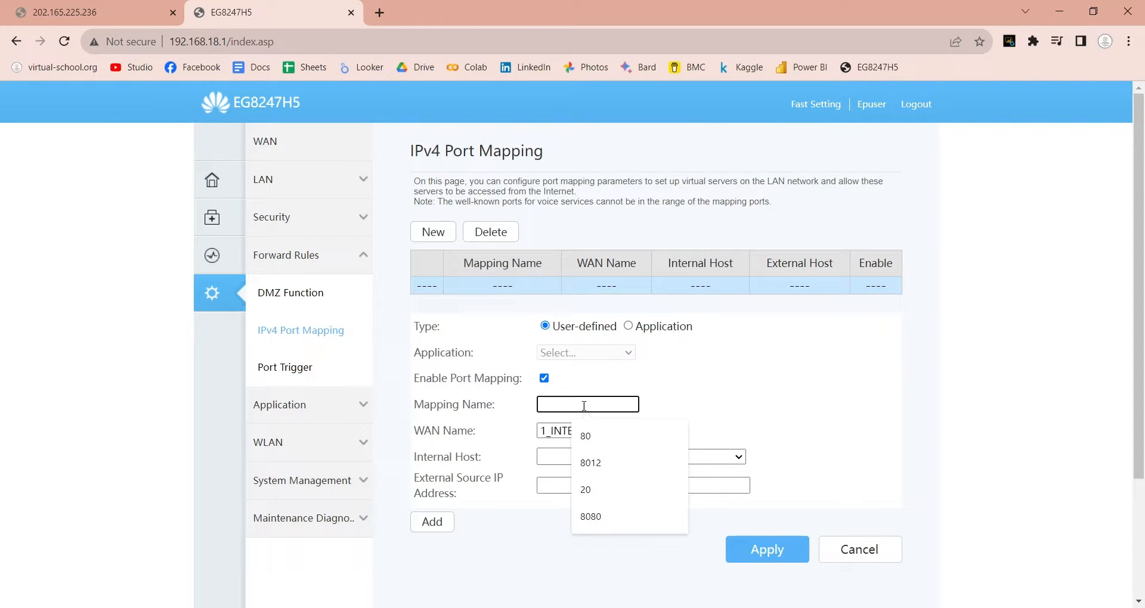
click(591, 516)
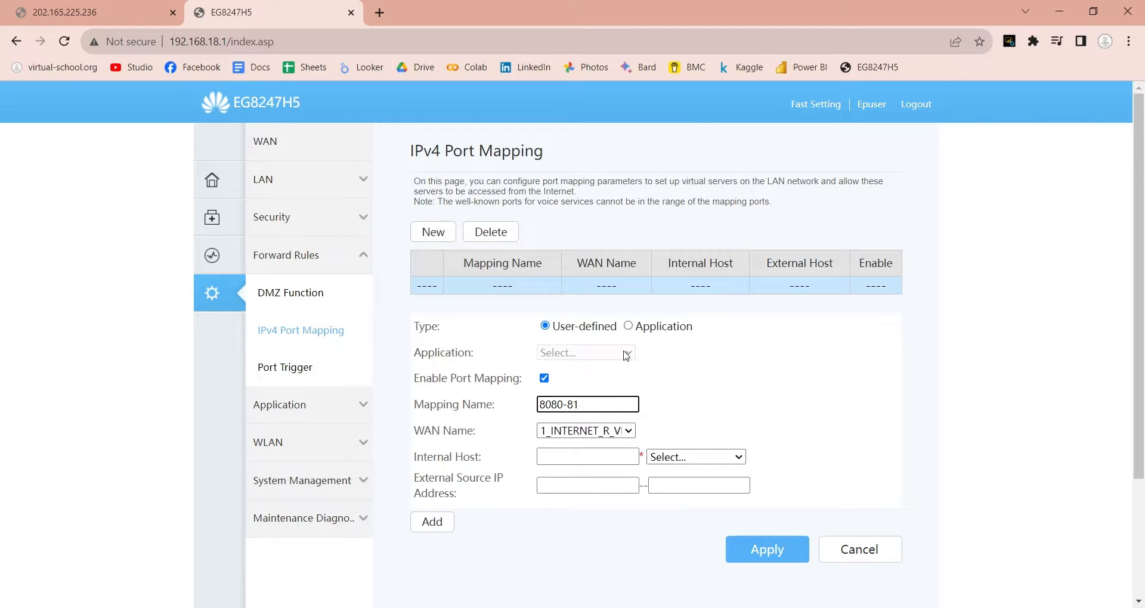
click(586, 456)
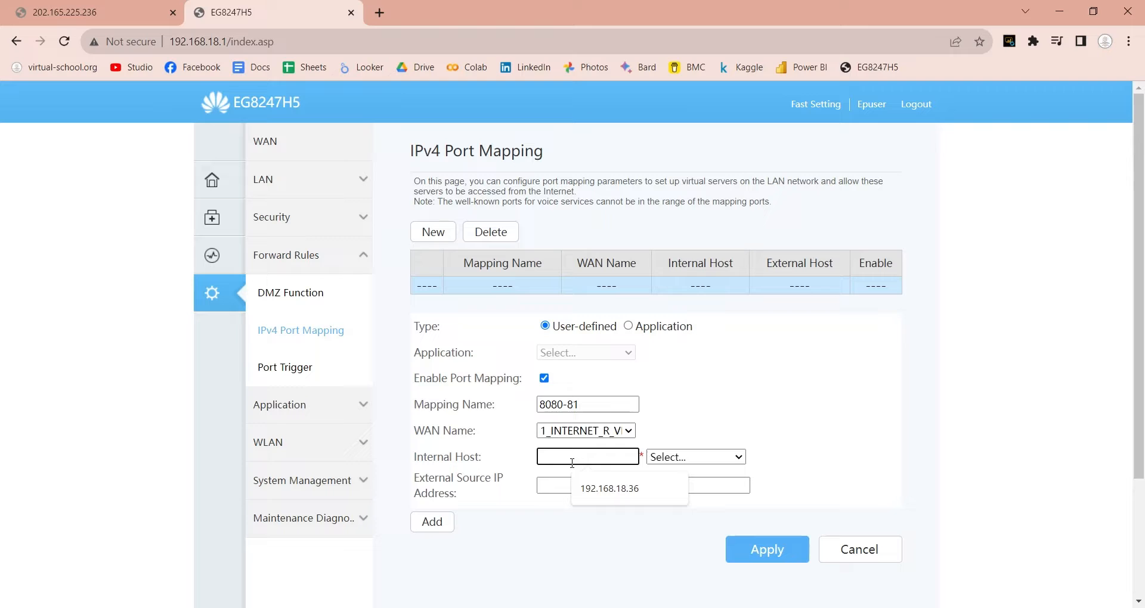
click(609, 488)
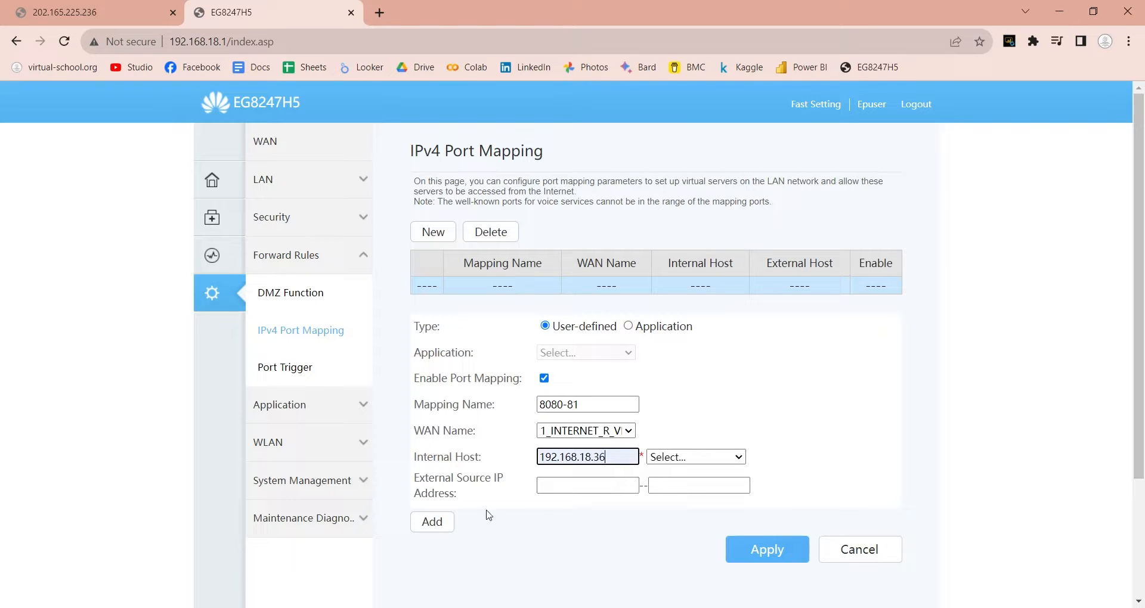
scroll(down, 3)
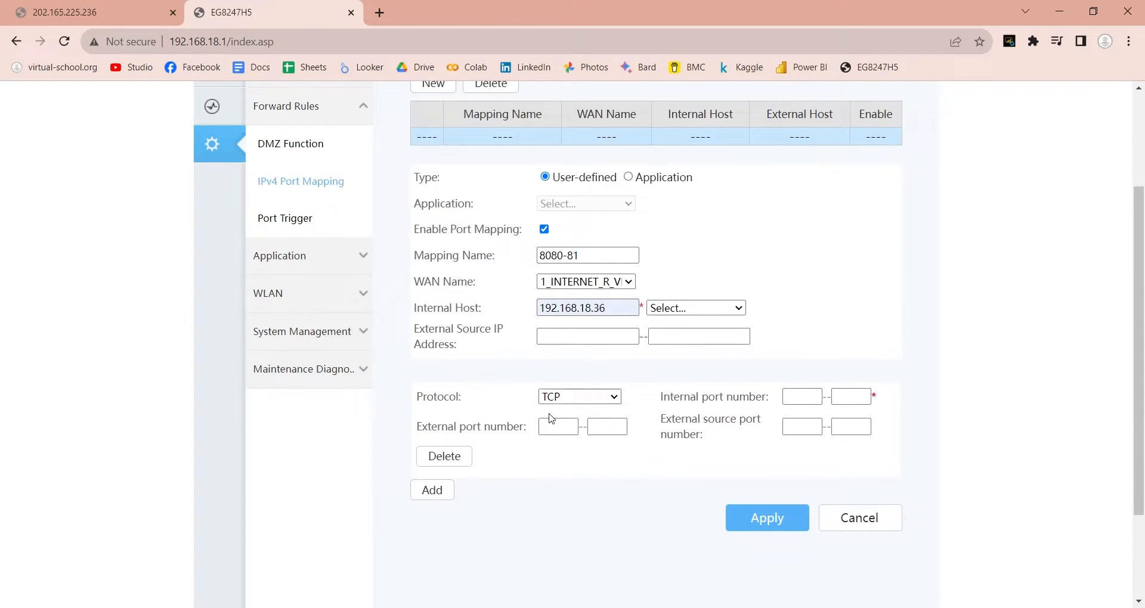
click(579, 397)
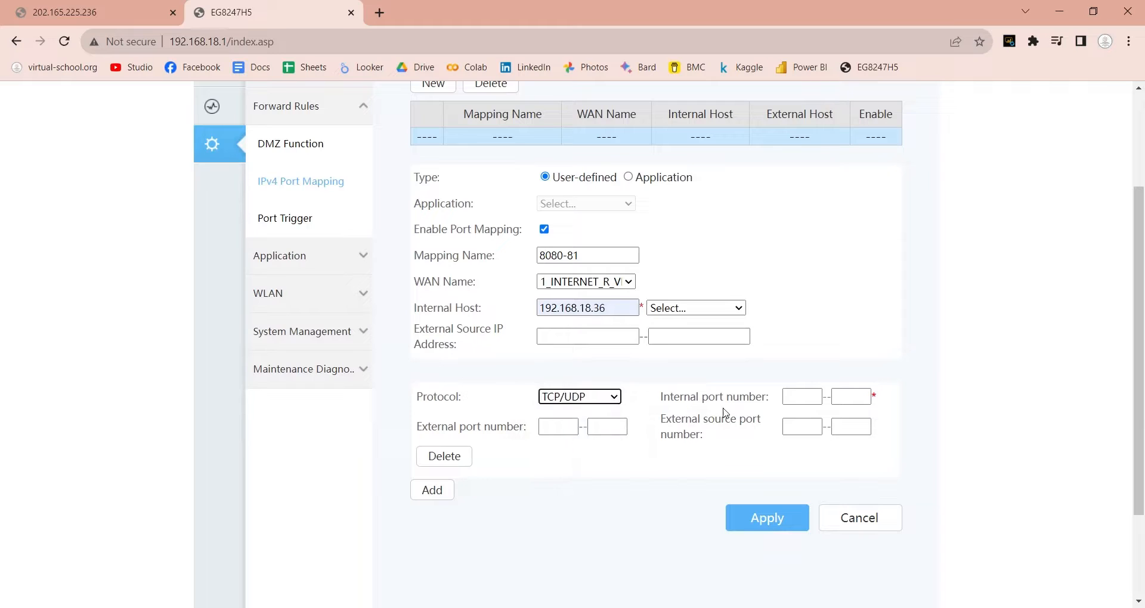
text(8080)
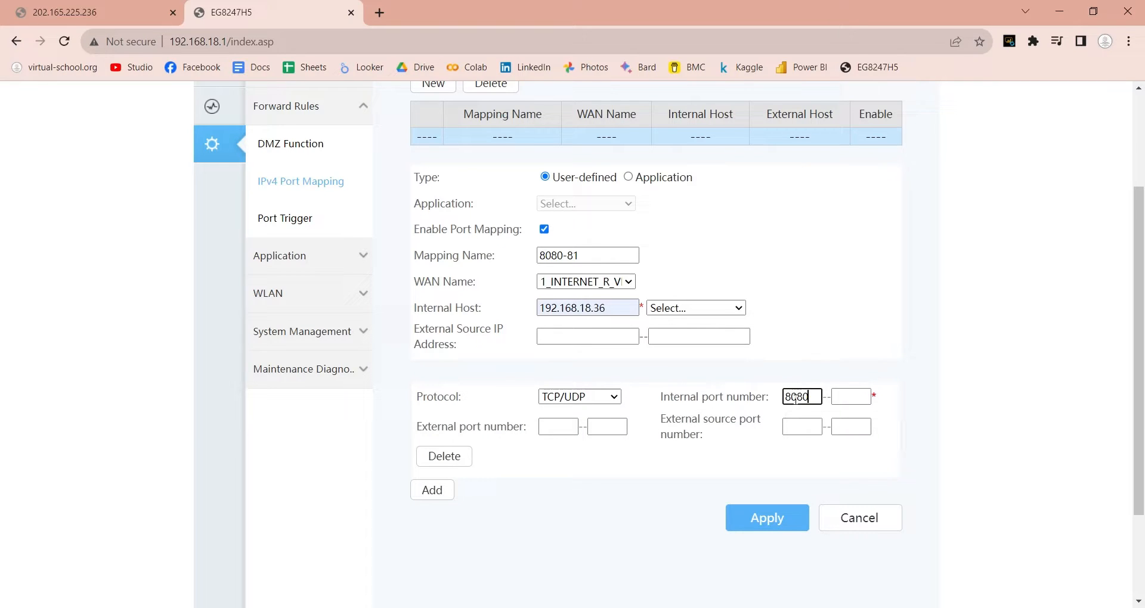
text(8080)
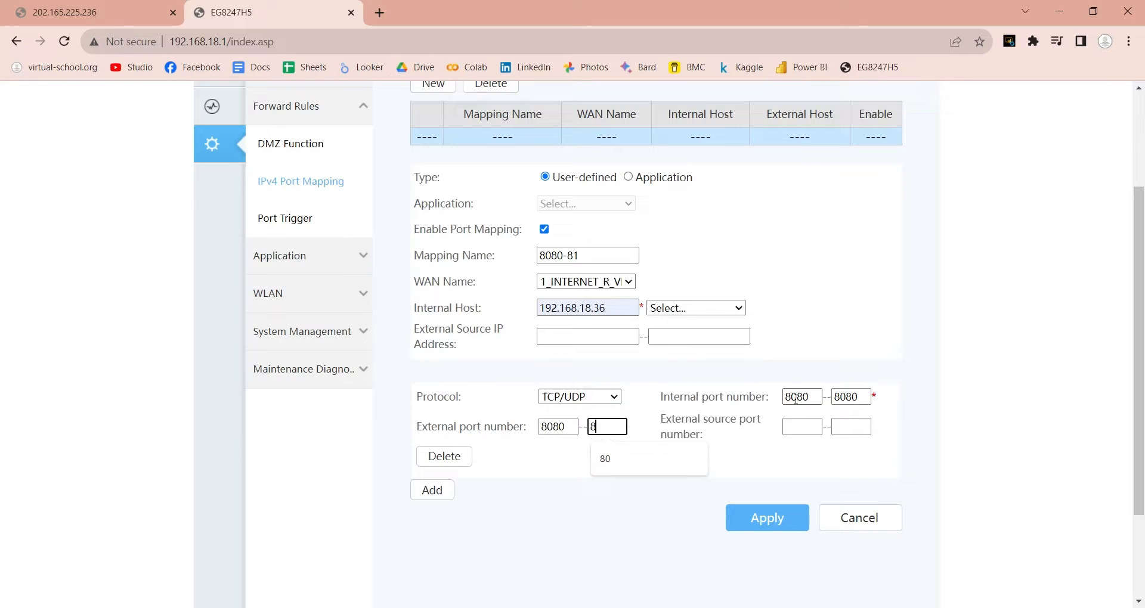
text(080)
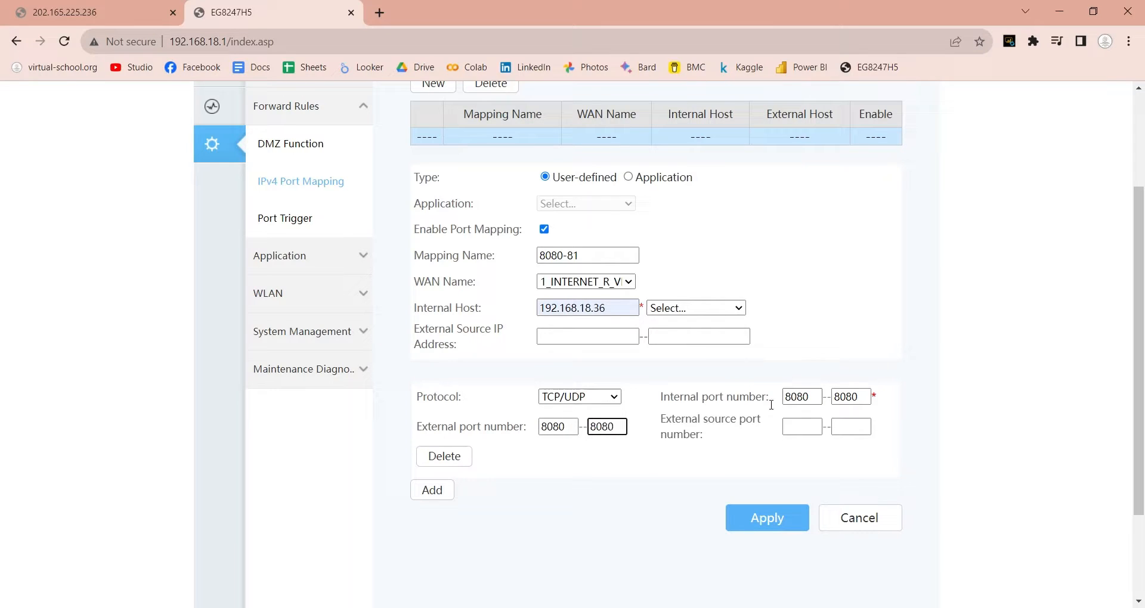
- Add a second TCP/UDP range for port 8081 and apply the mapping
click(432, 491)
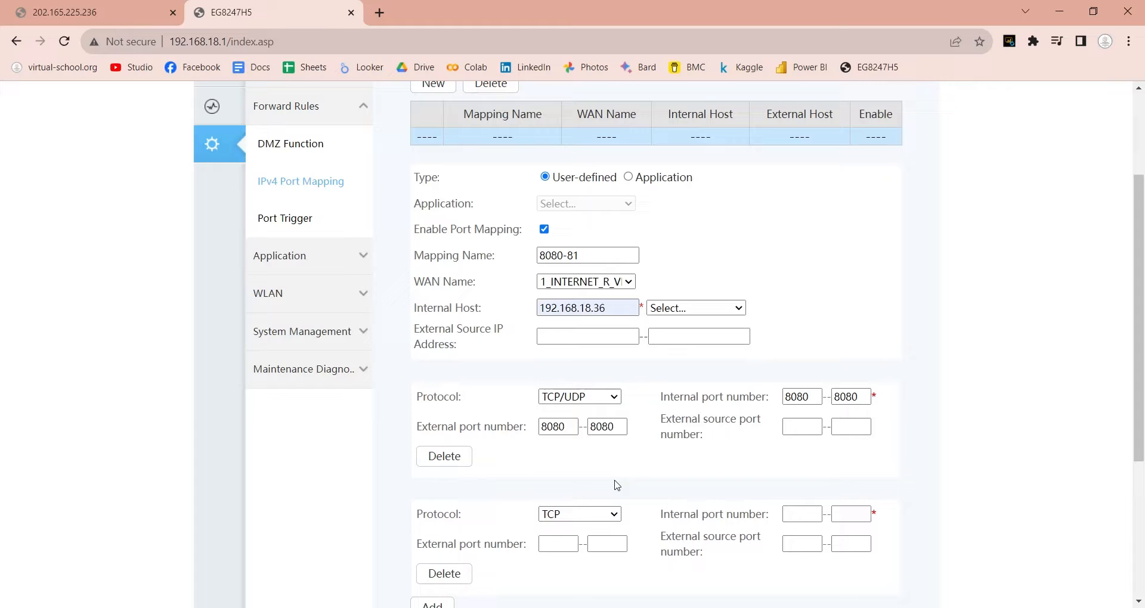
click(579, 514)
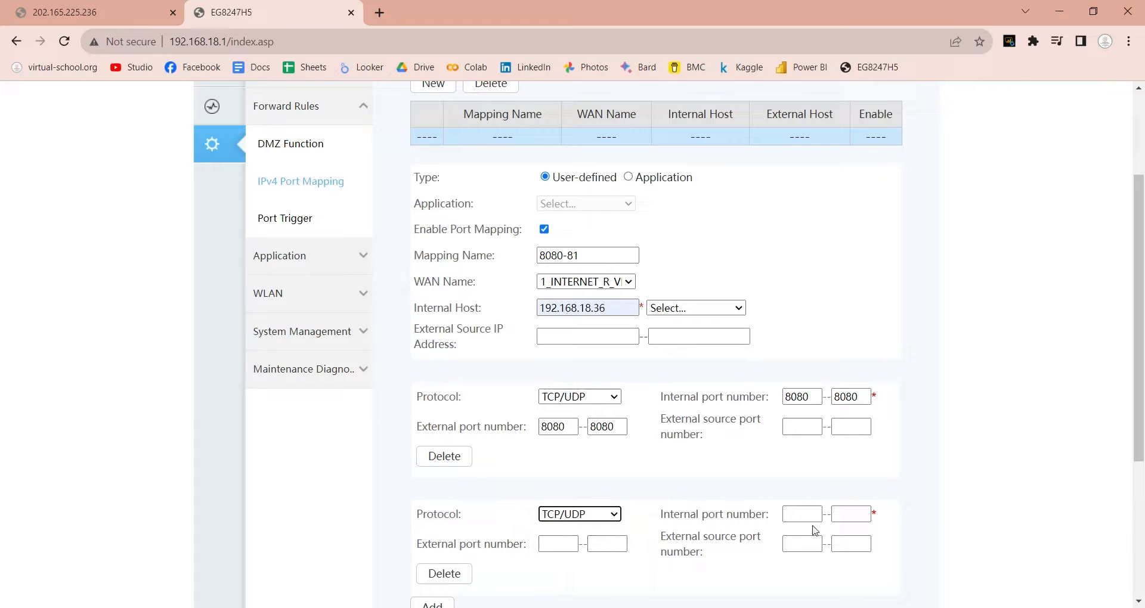
text(8081)
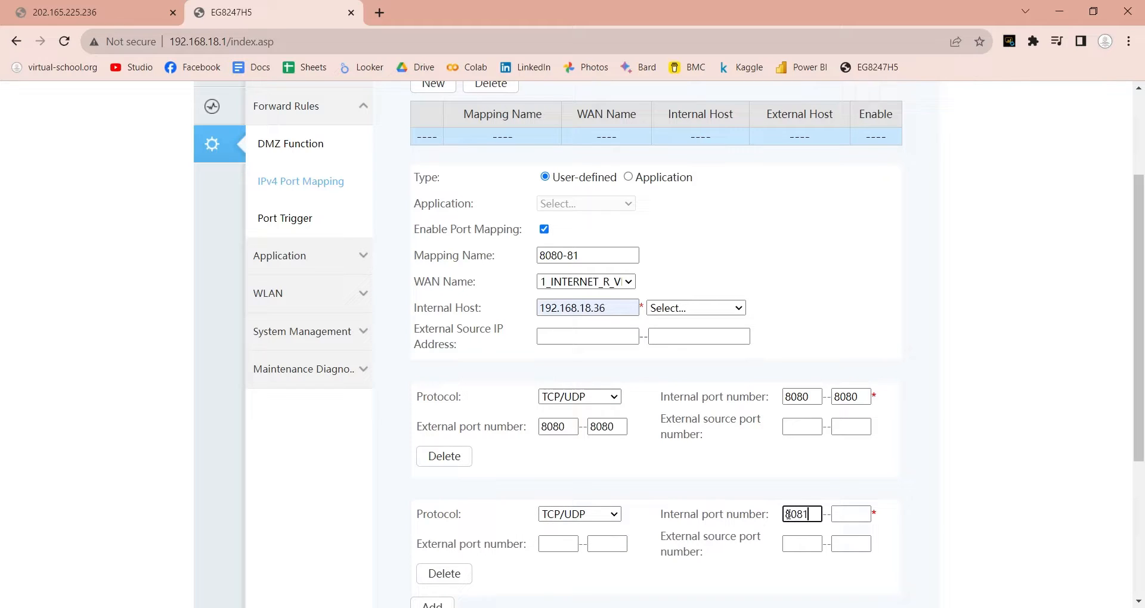
click(558, 543)
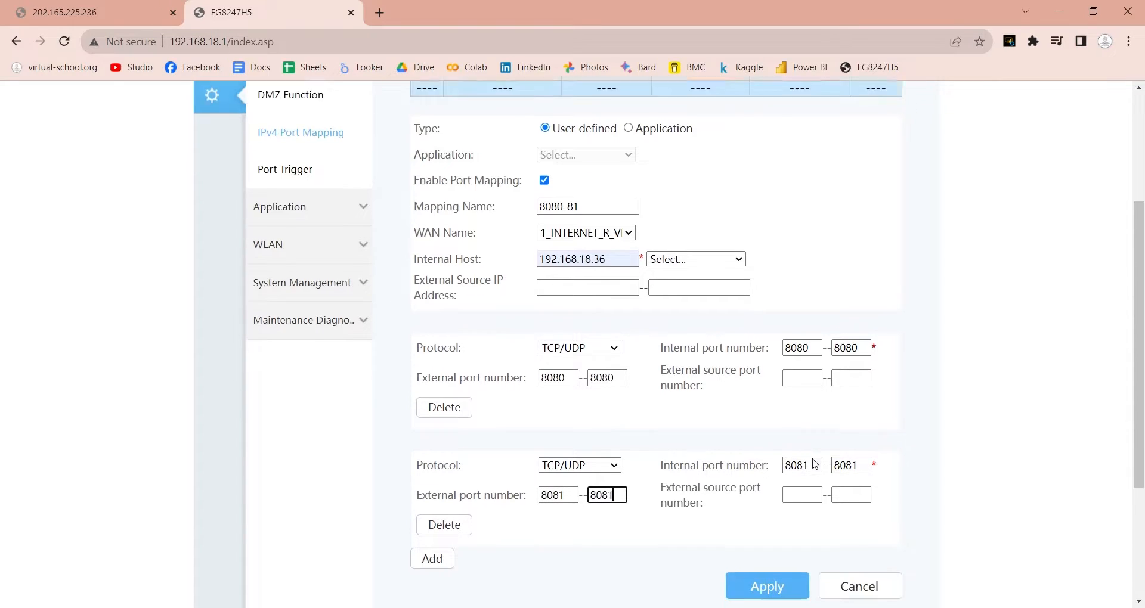
click(766, 586)
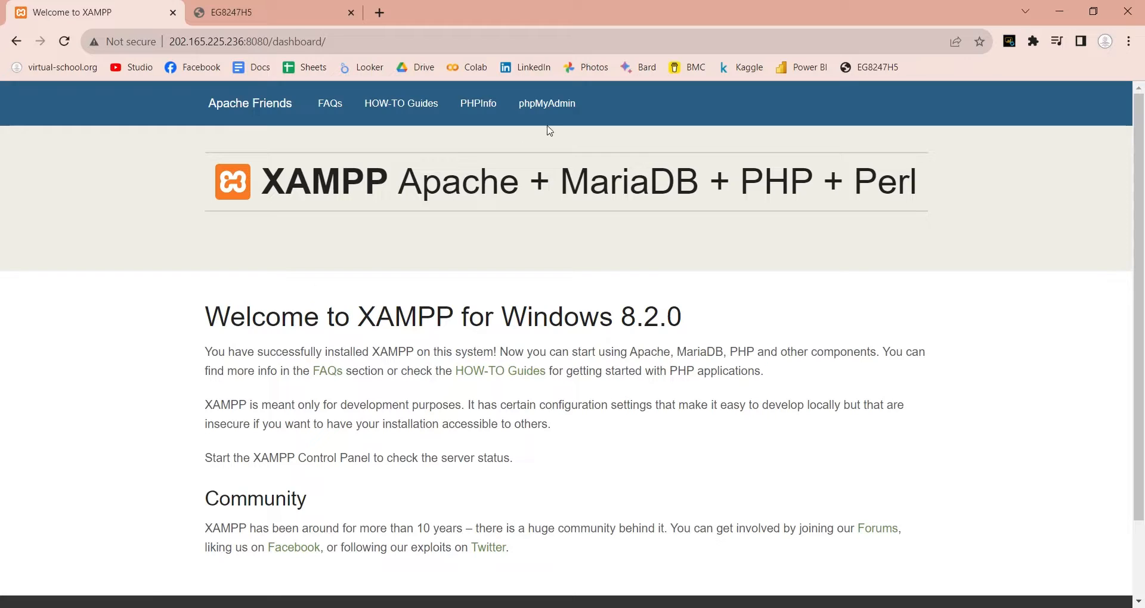
- Follow the phpMyAdmin link on the public-address XAMPP dashboard, getting 403 Forbidden
click(546, 103)
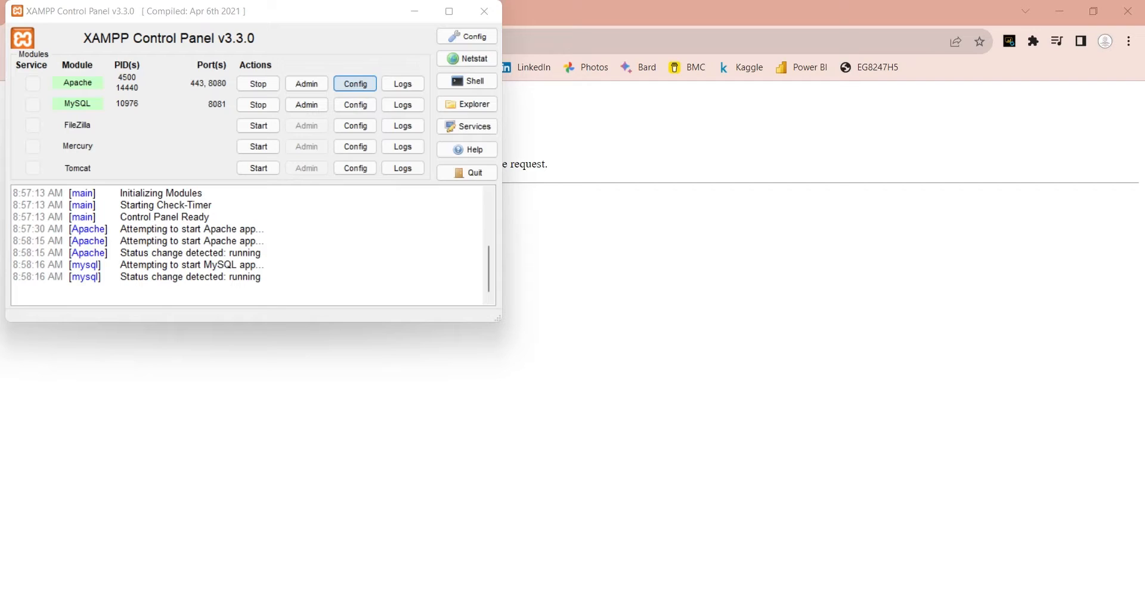
- Edit httpd-xampp.conf so the phpMyAdmin block reads 'Require all granted' instead of 'Require local'
click(355, 84)
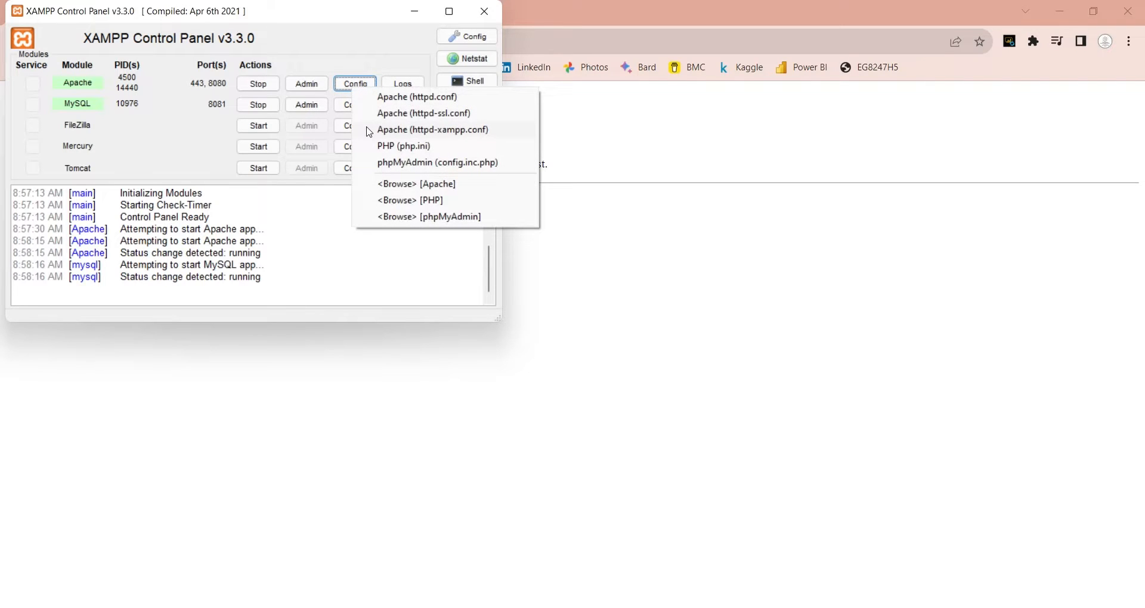
click(432, 129)
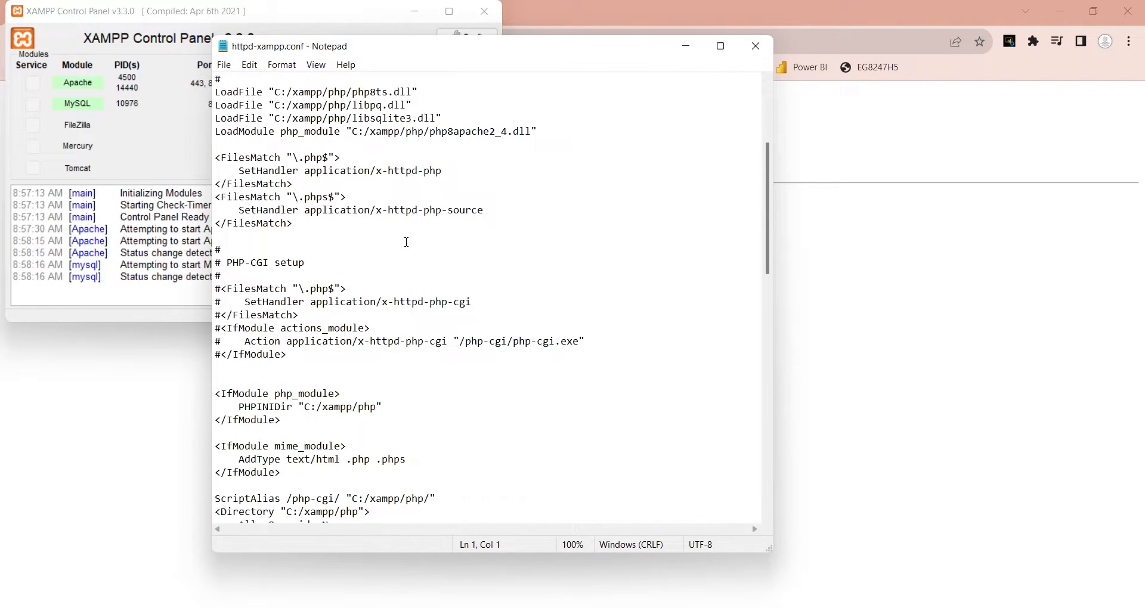
scroll(down, 3)
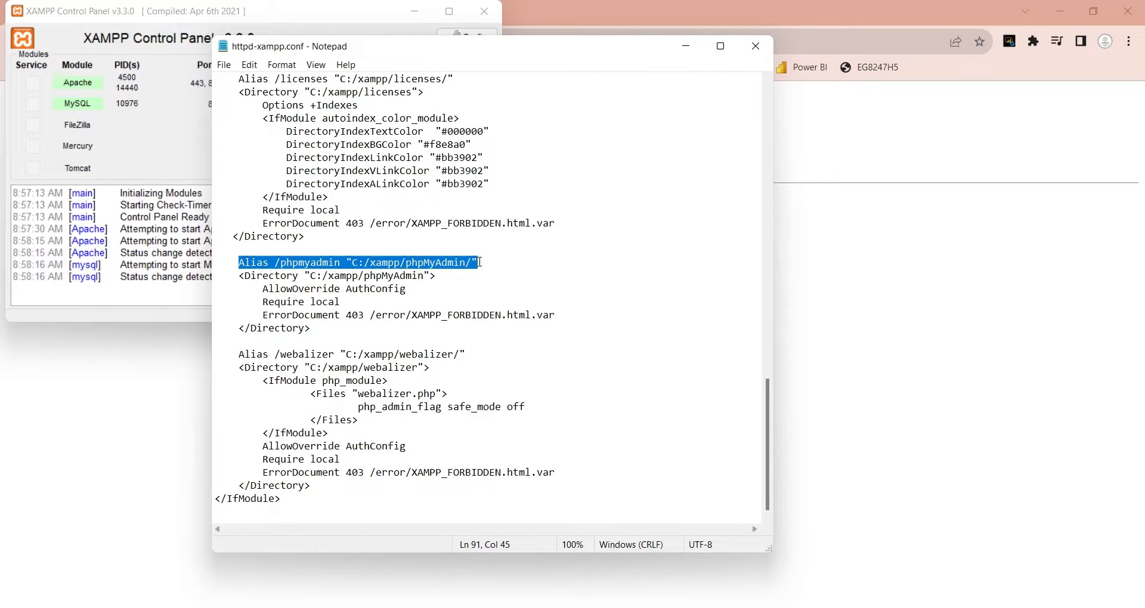
double_click(282, 301)
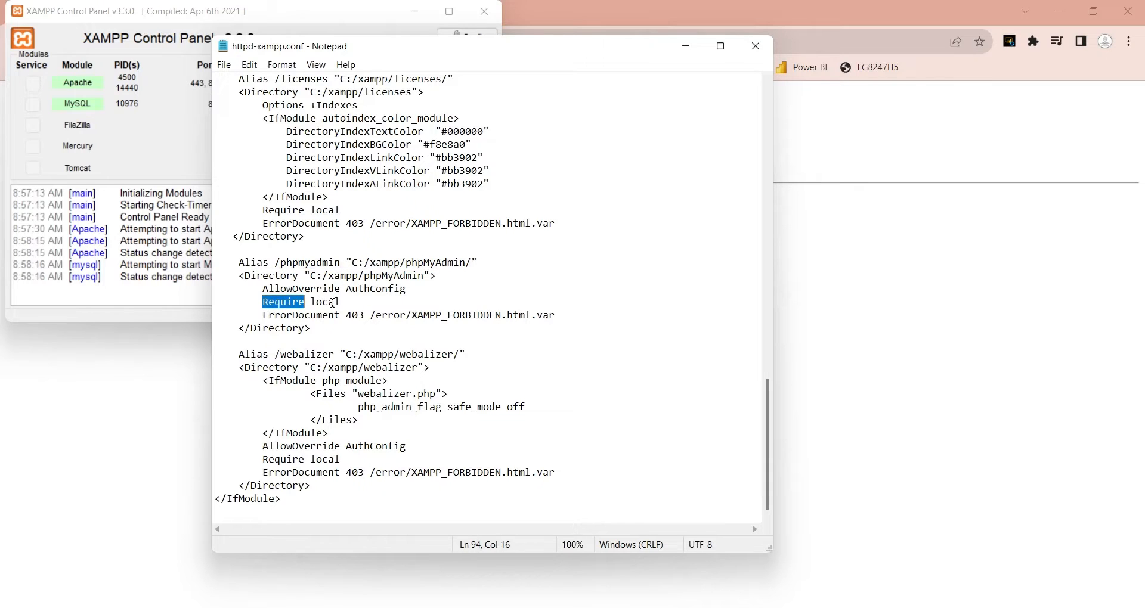
double_click(325, 302)
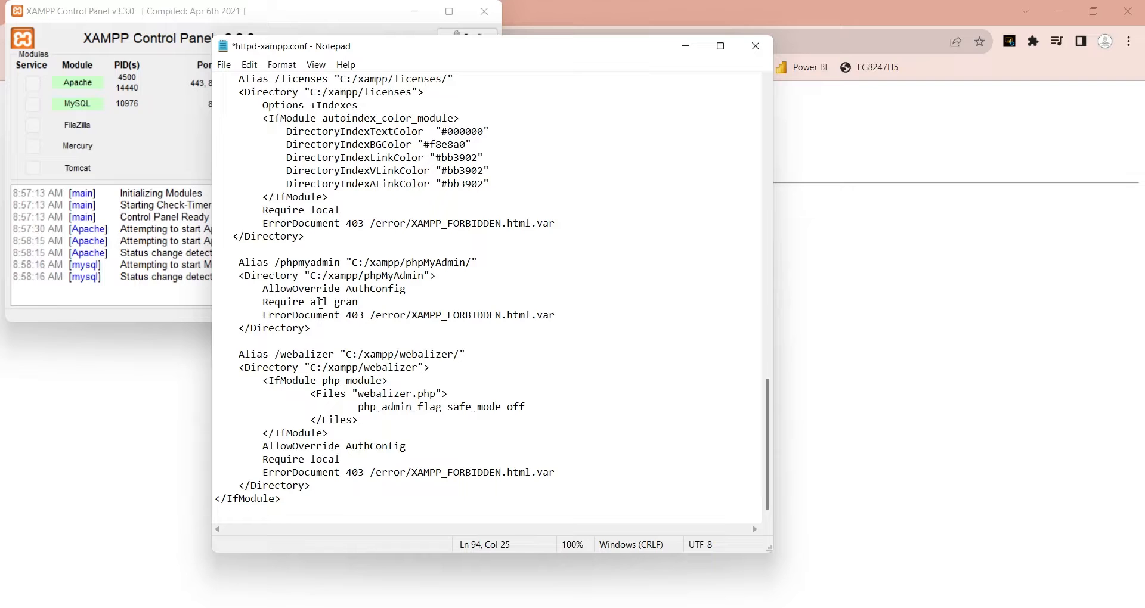
text(ted)
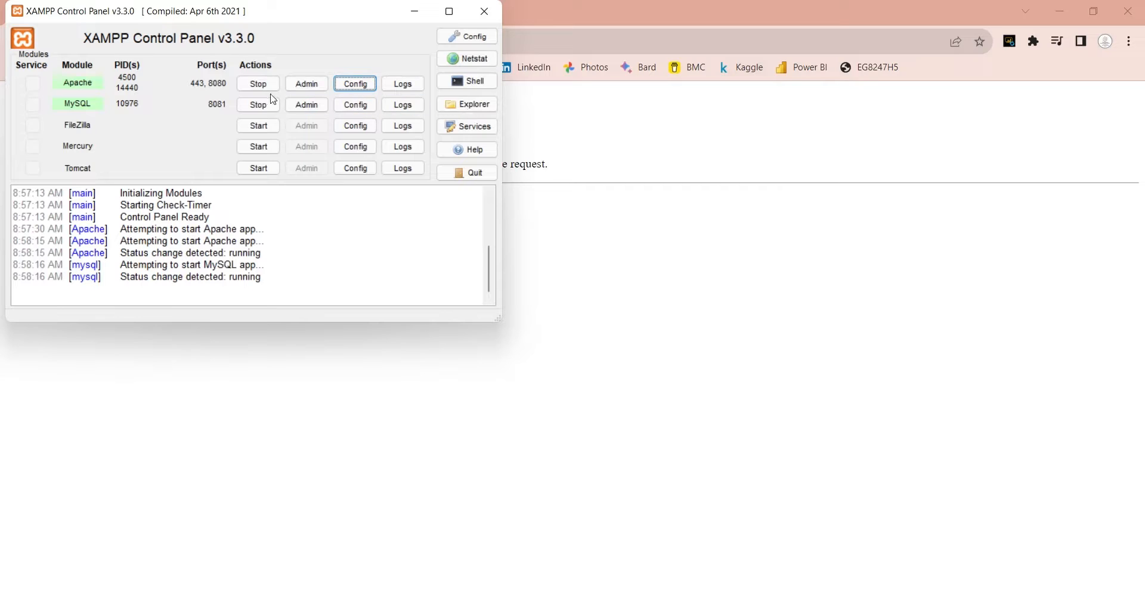
- Restart Apache in XAMPP Control Panel and reload the public phpMyAdmin page, still 403
click(257, 105)
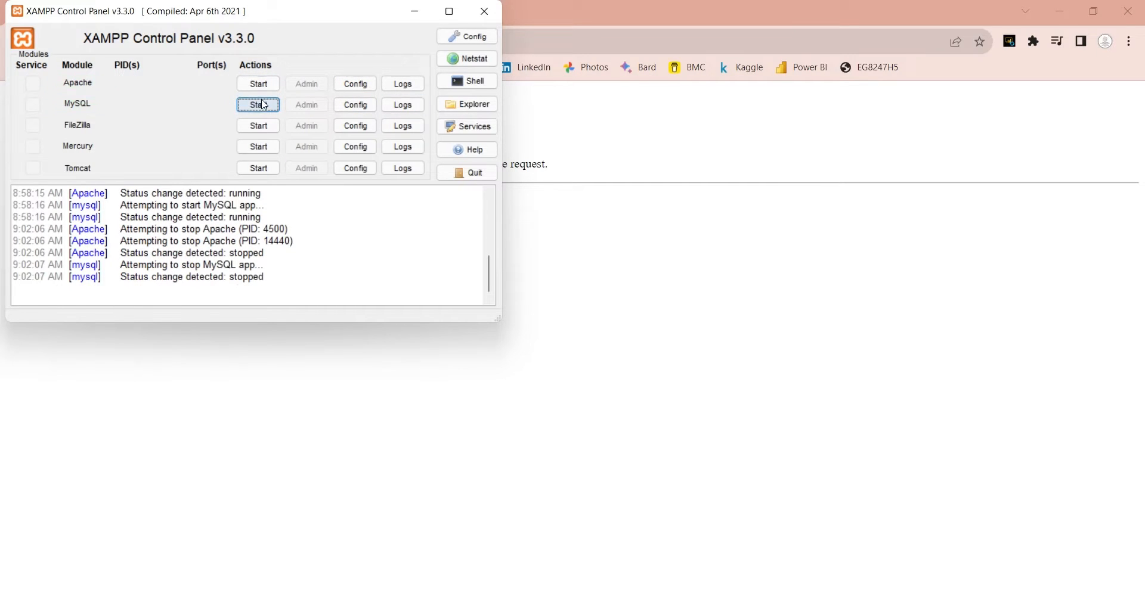
click(257, 83)
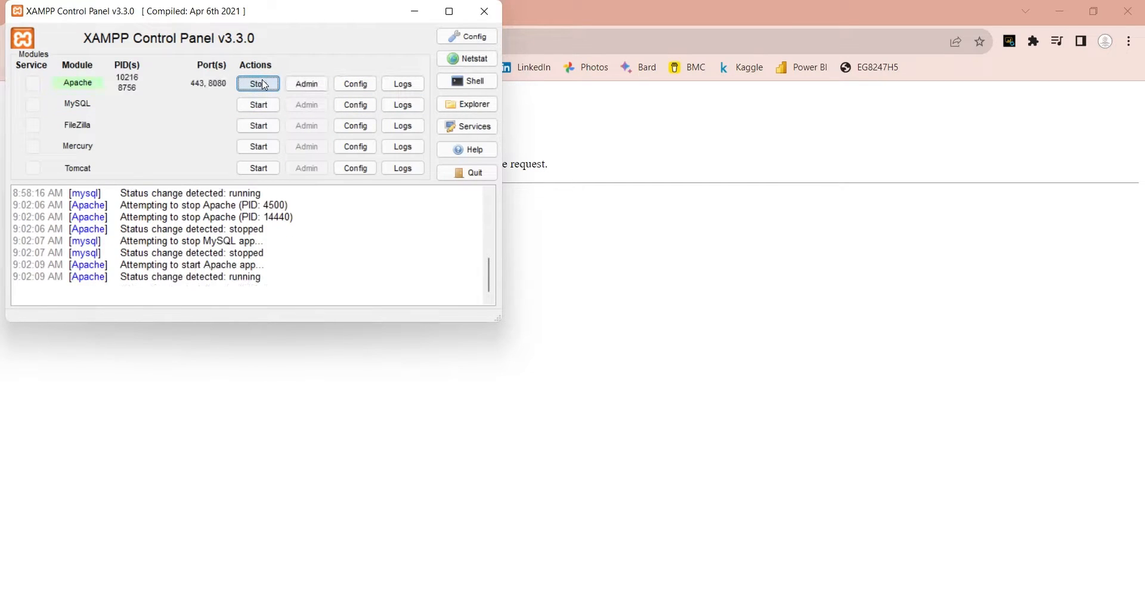
click(257, 105)
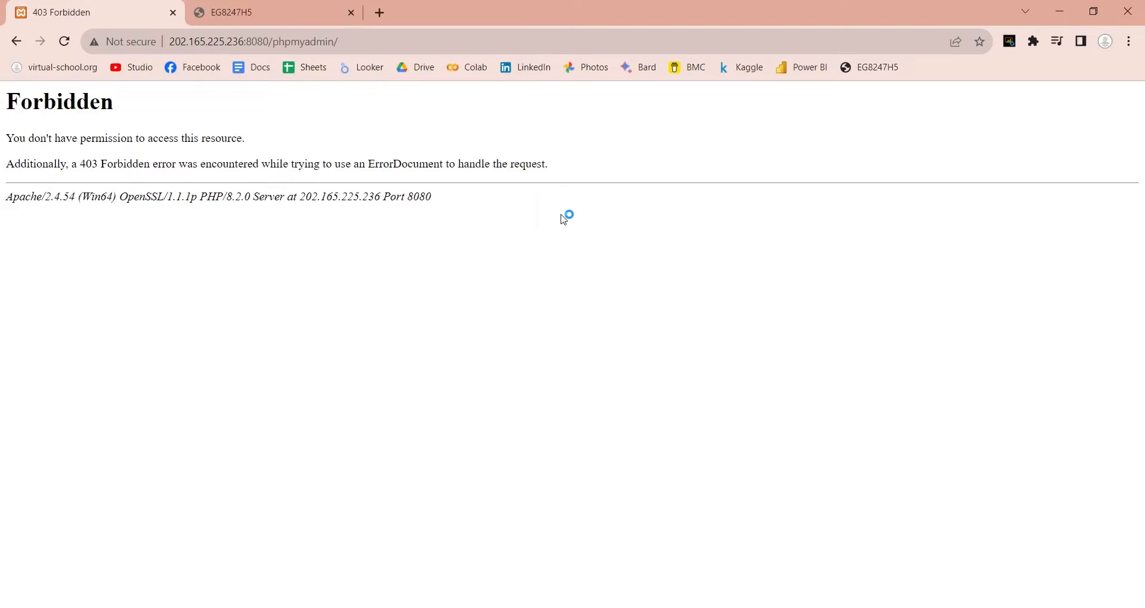
click(64, 41)
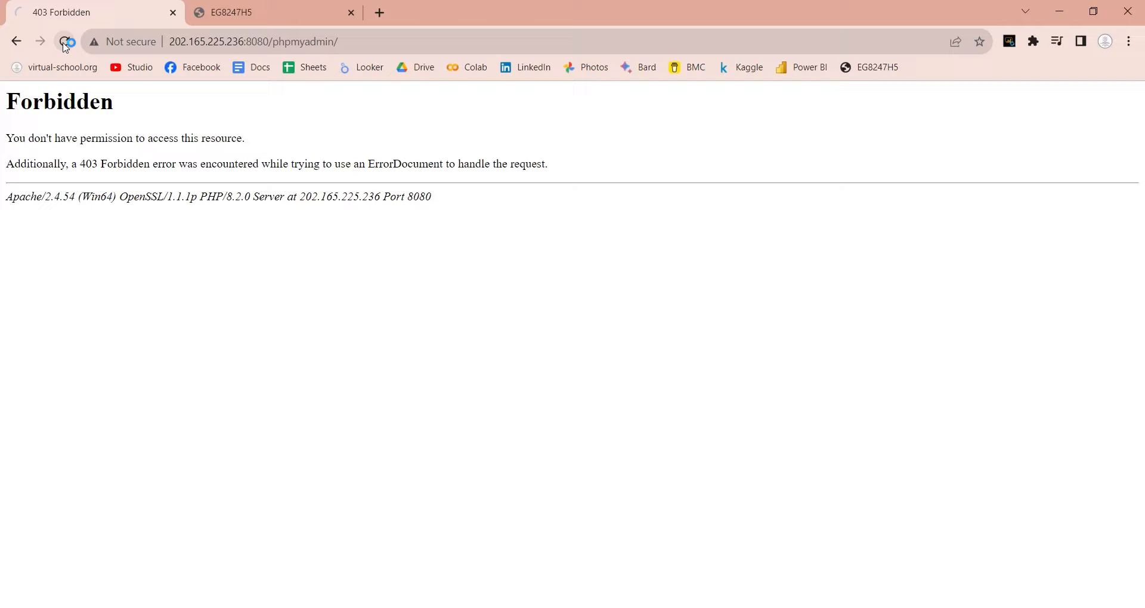
click(66, 42)
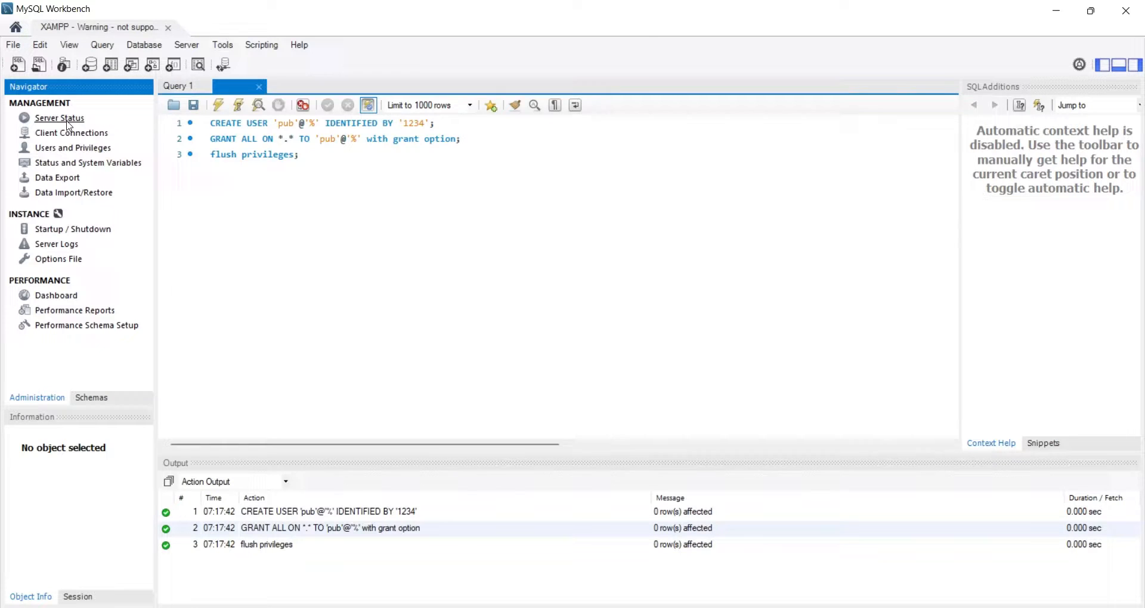
- Dismiss the XAMPP connection error and open that connection's settings
click(59, 117)
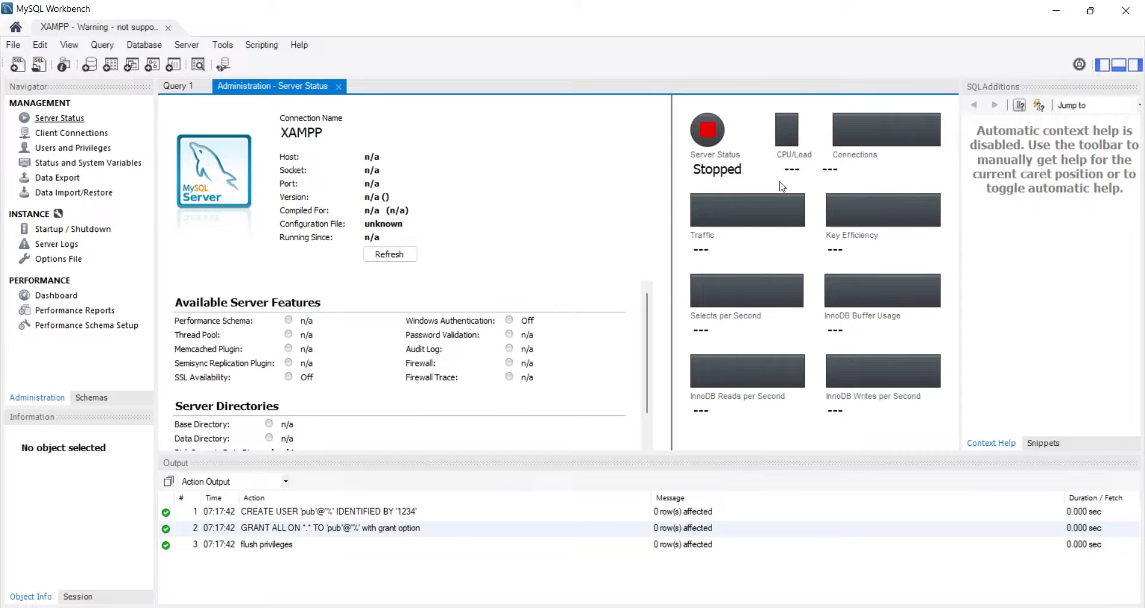
click(390, 254)
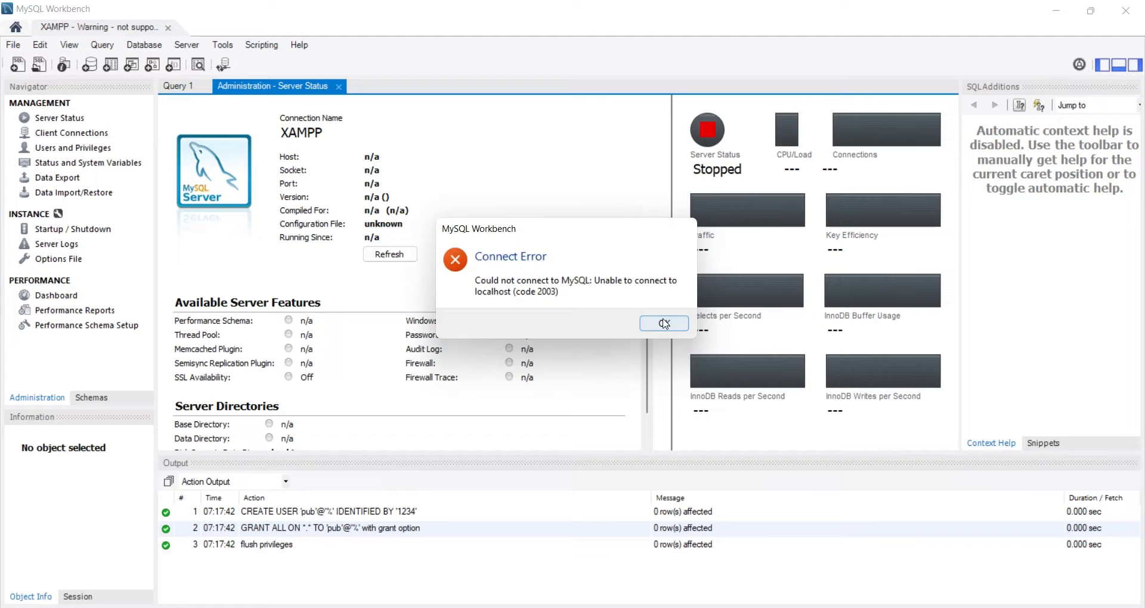
click(663, 323)
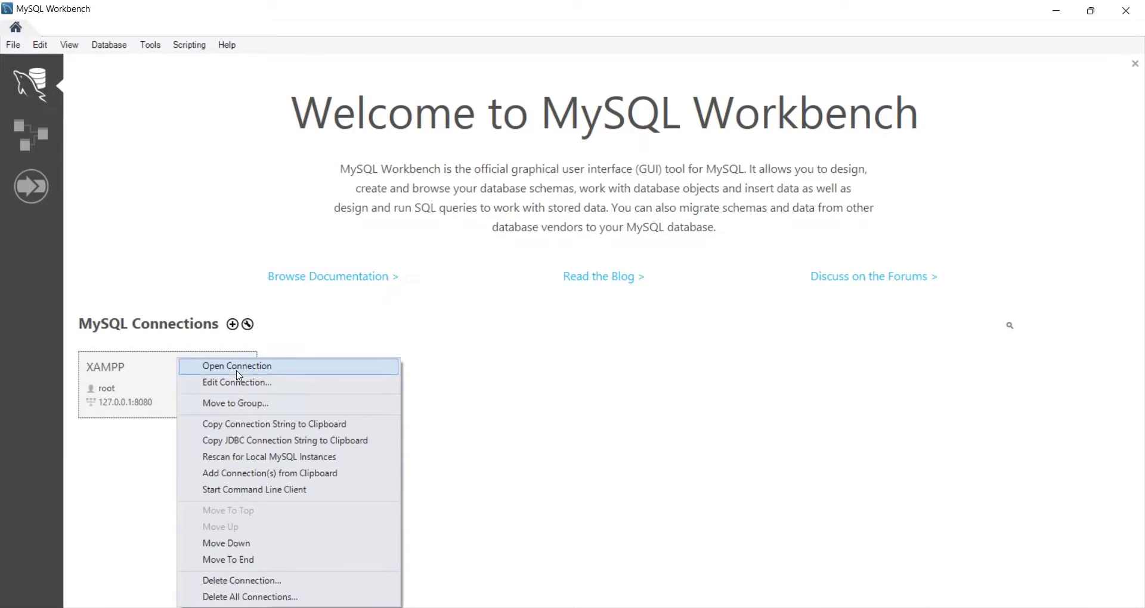
click(237, 382)
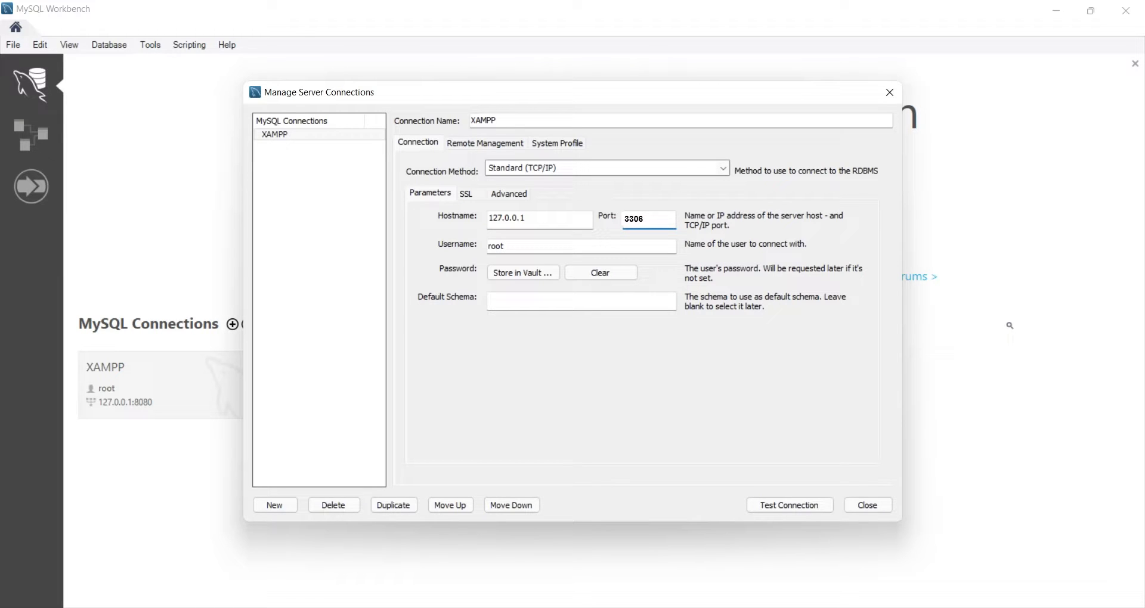
- Set the port to 8081, test the connection past the version warning, and close the settings
text(8080)
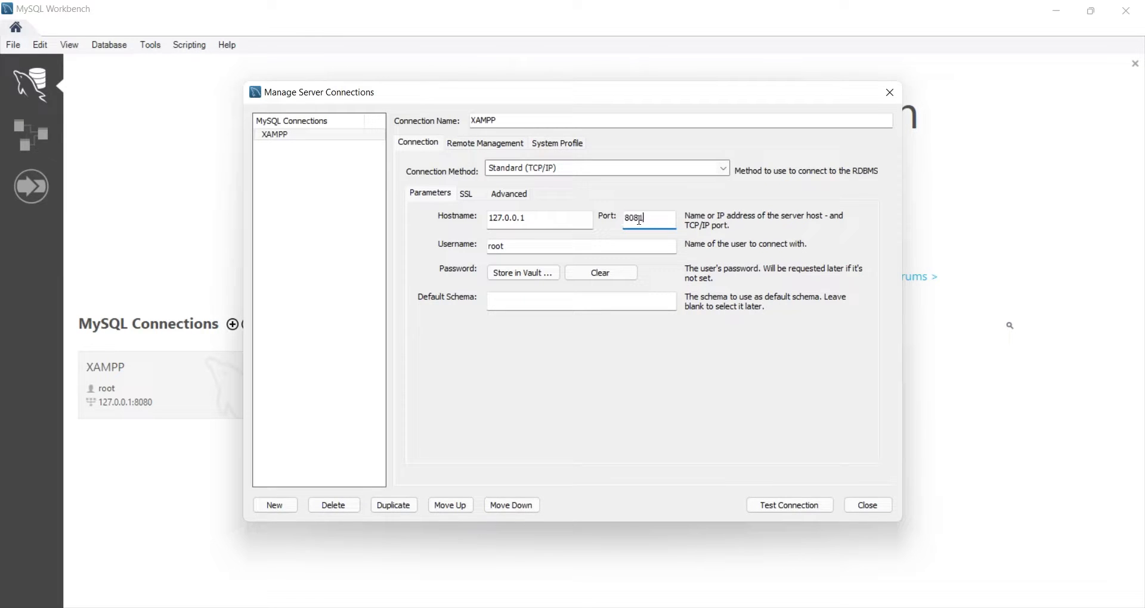
click(789, 504)
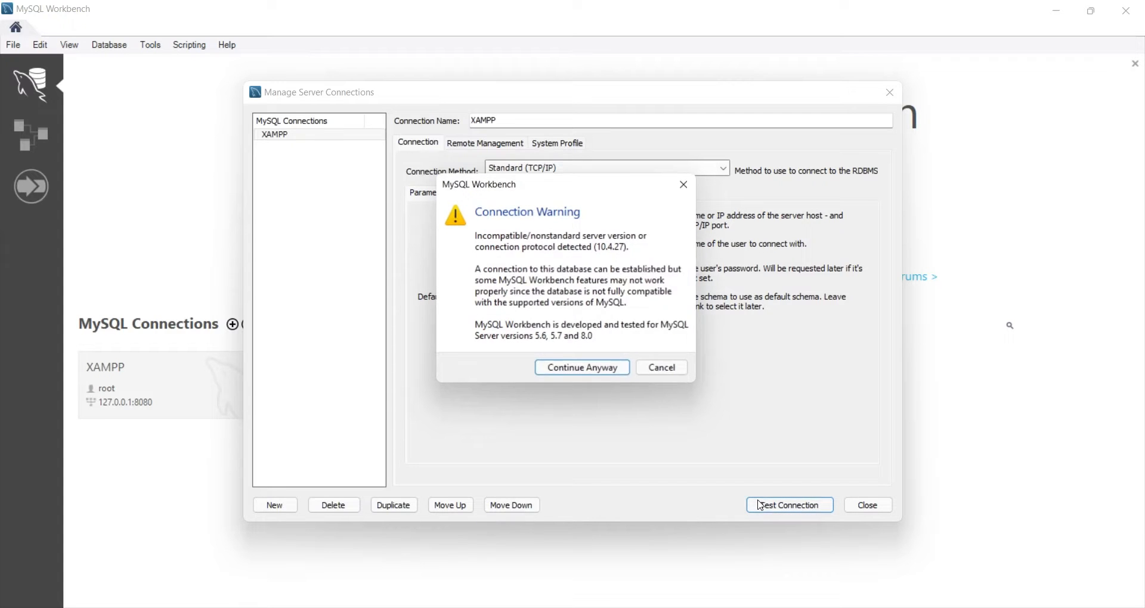
click(582, 368)
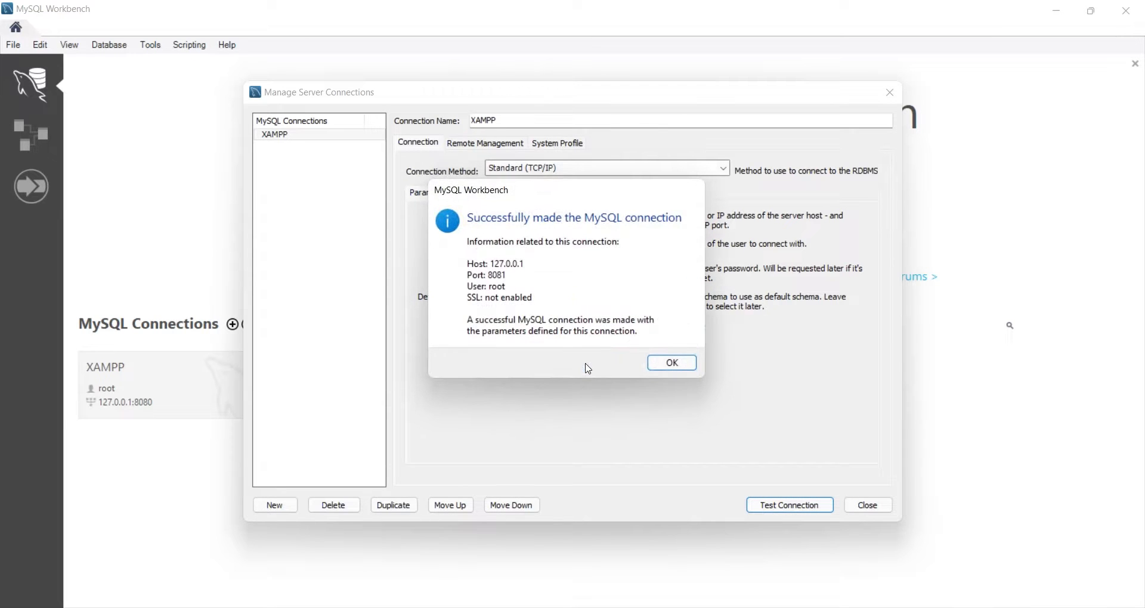
click(670, 363)
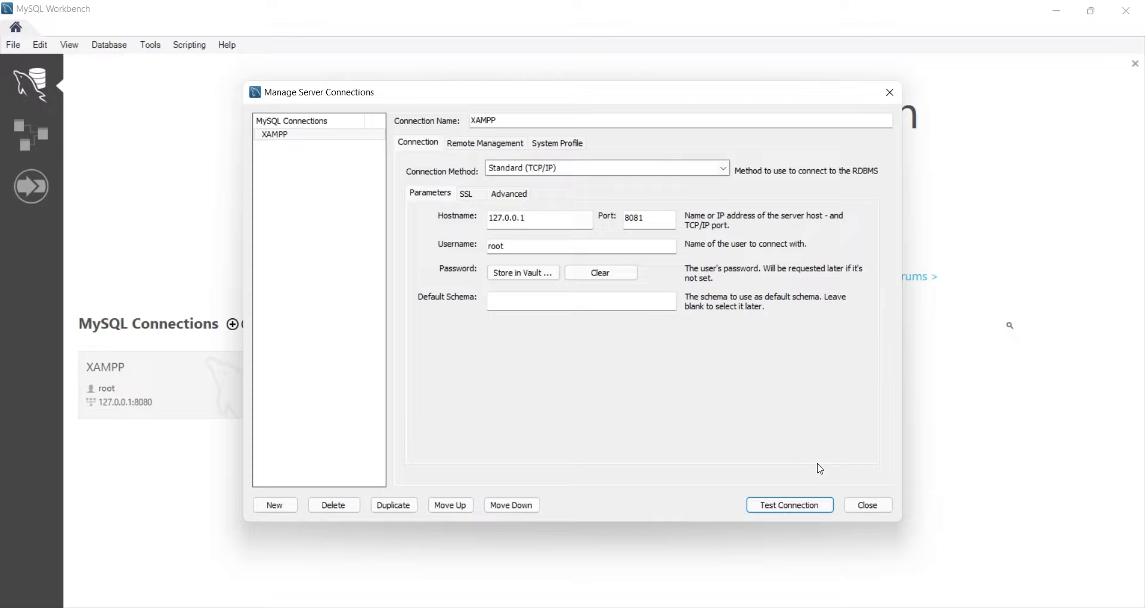
click(867, 504)
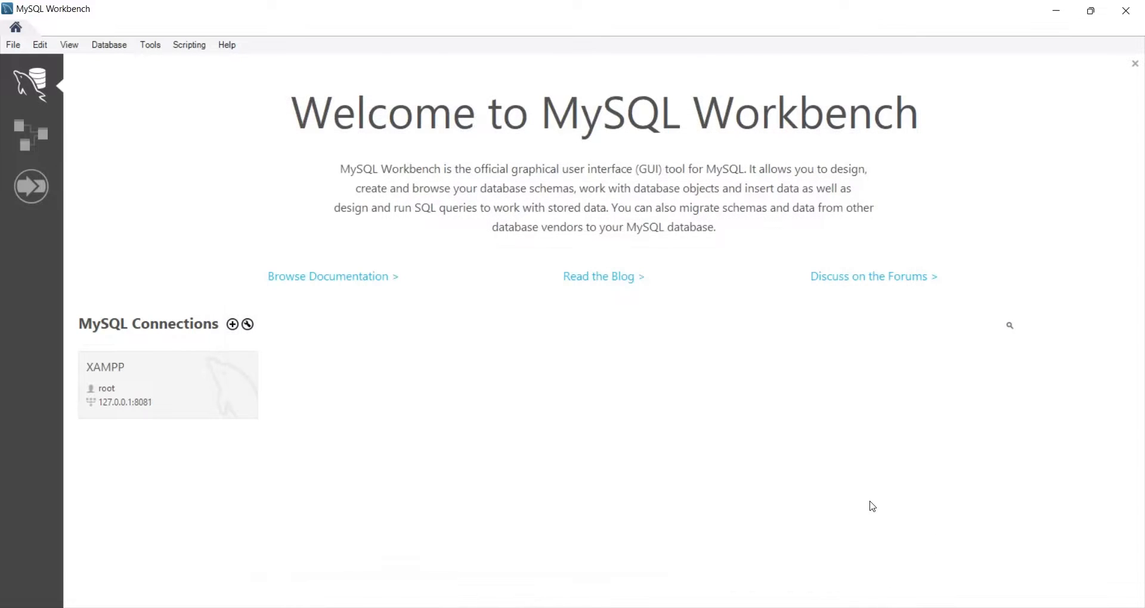
mouse_move(347, 389)
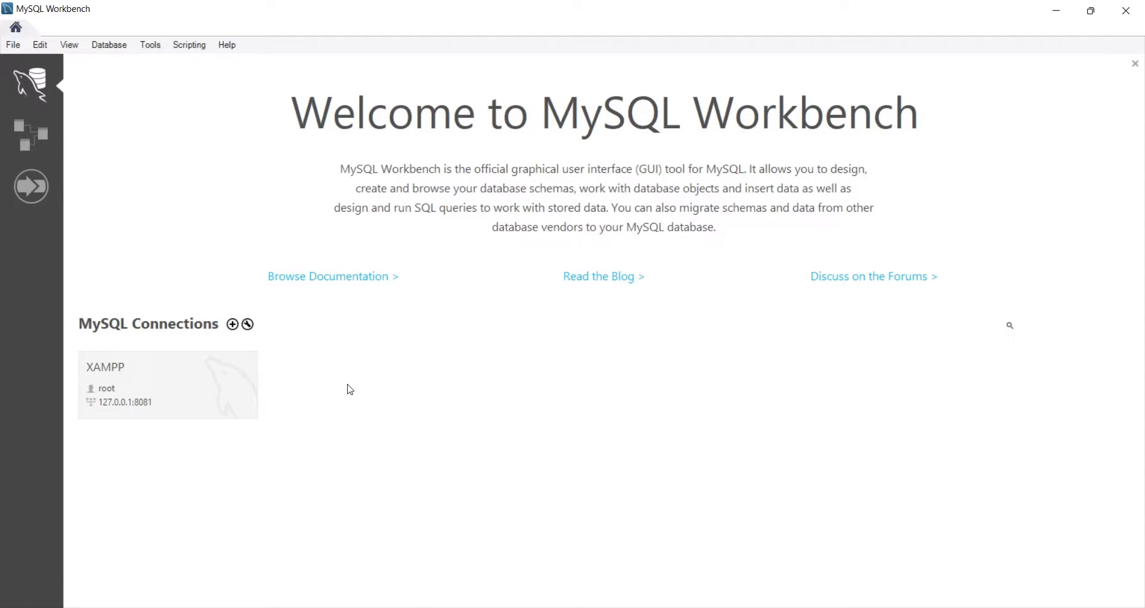
- Open the XAMPP connection, check the MariaDB server status on 8081 and expand the test schema's tables
double_click(167, 385)
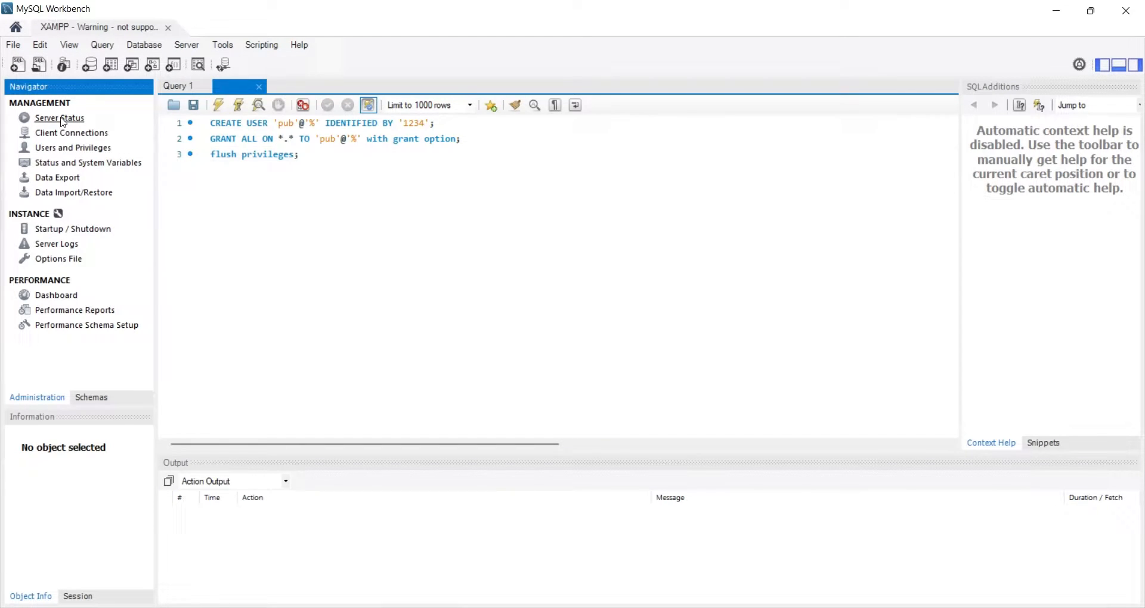
click(59, 117)
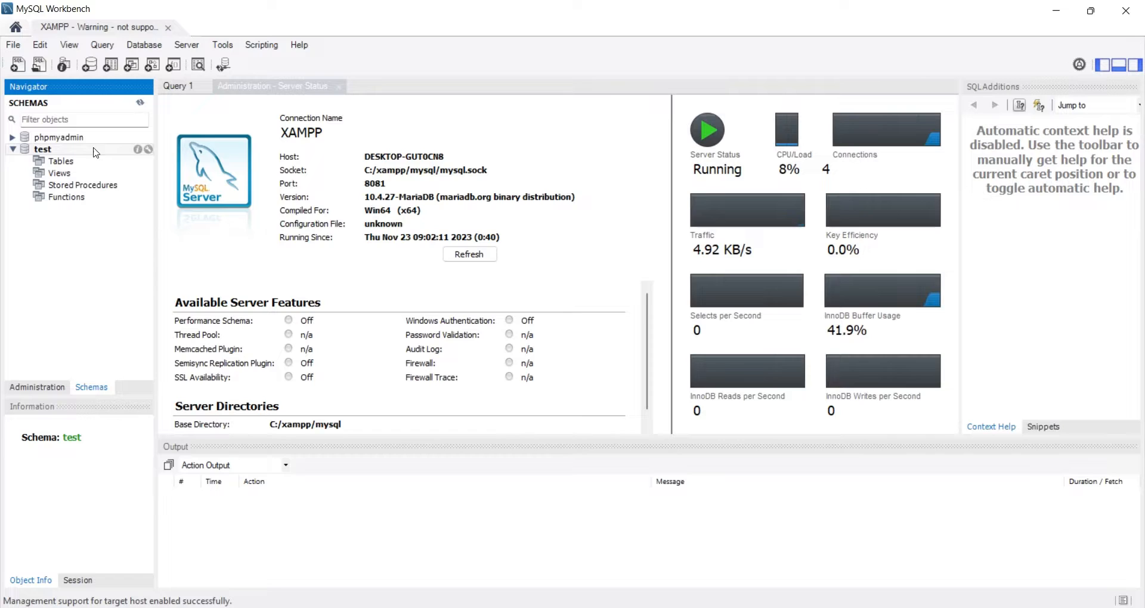
click(42, 150)
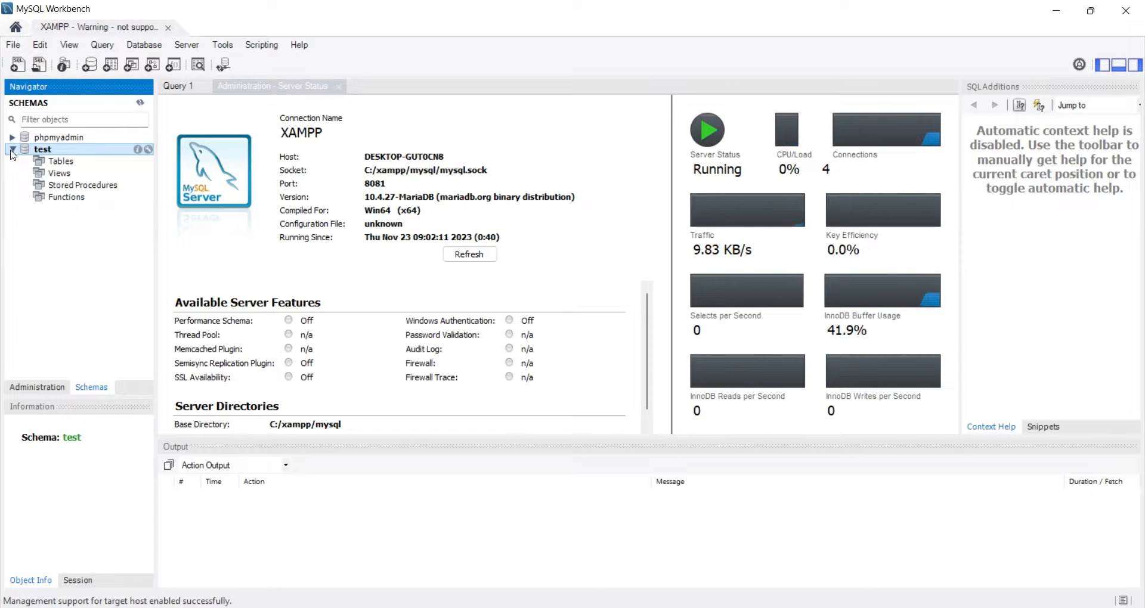
click(60, 160)
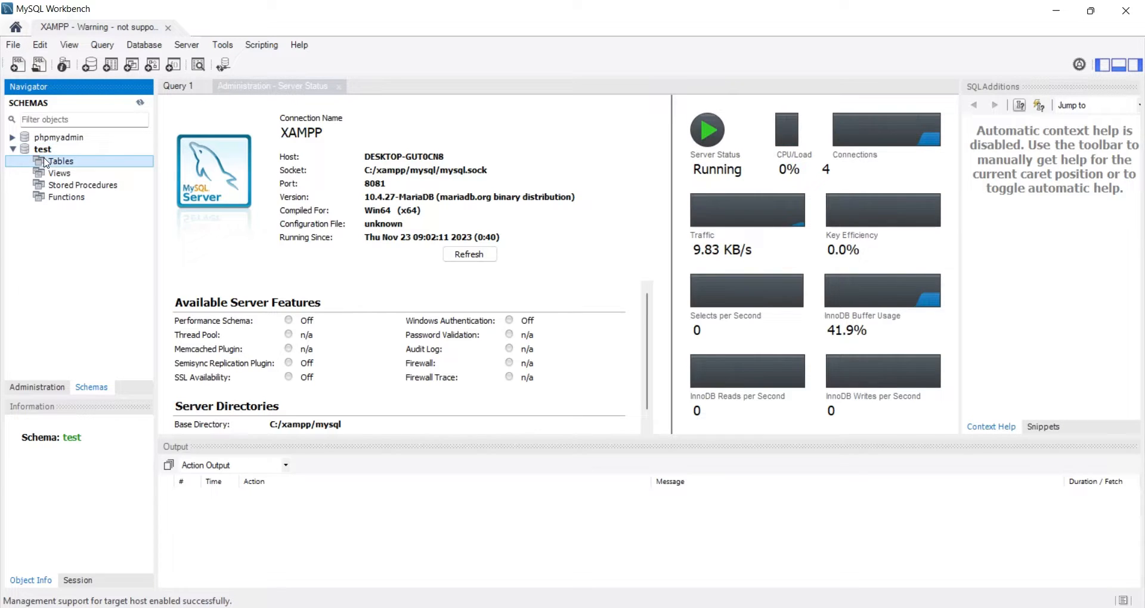
click(43, 149)
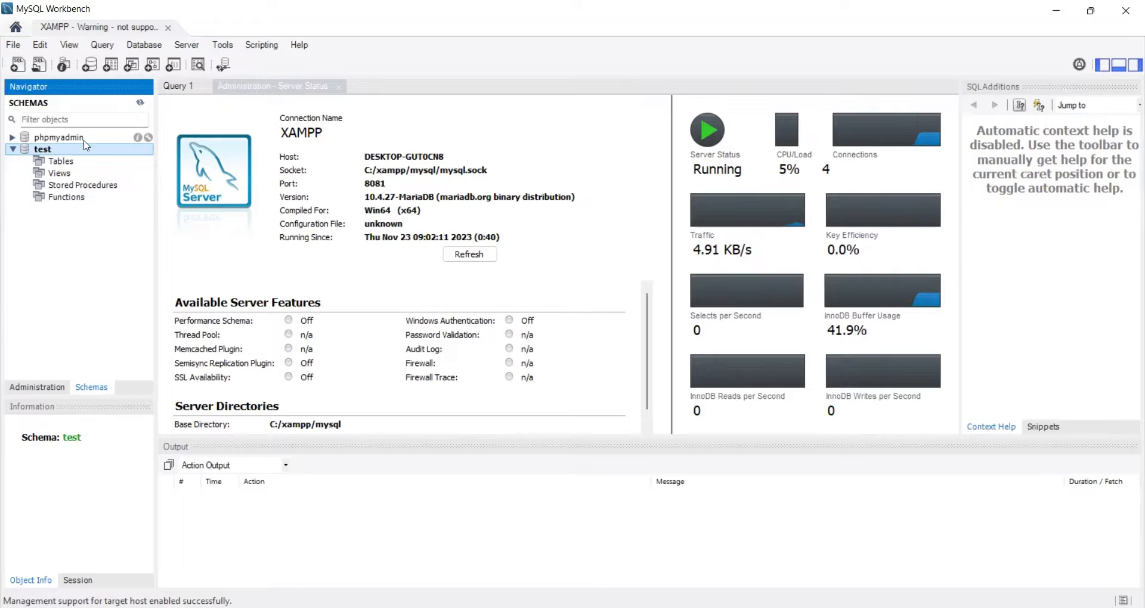
click(178, 85)
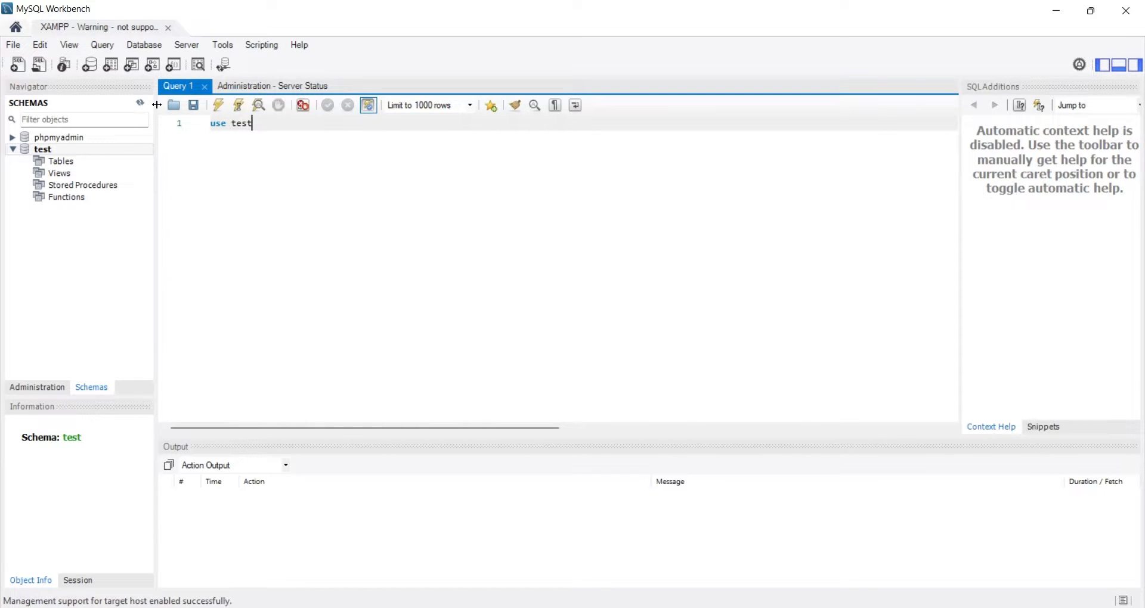
- Run 'use test;' and the CREATE TABLE sales script, then refresh to show its Month, Region, Sales_Person, Sales columns
text(;)
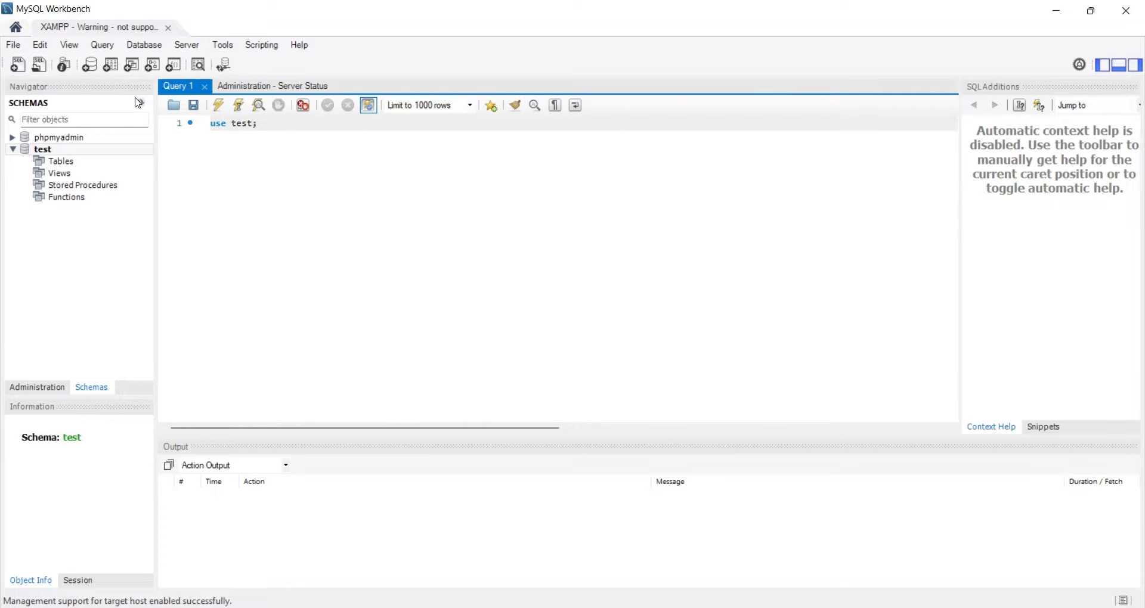
click(217, 105)
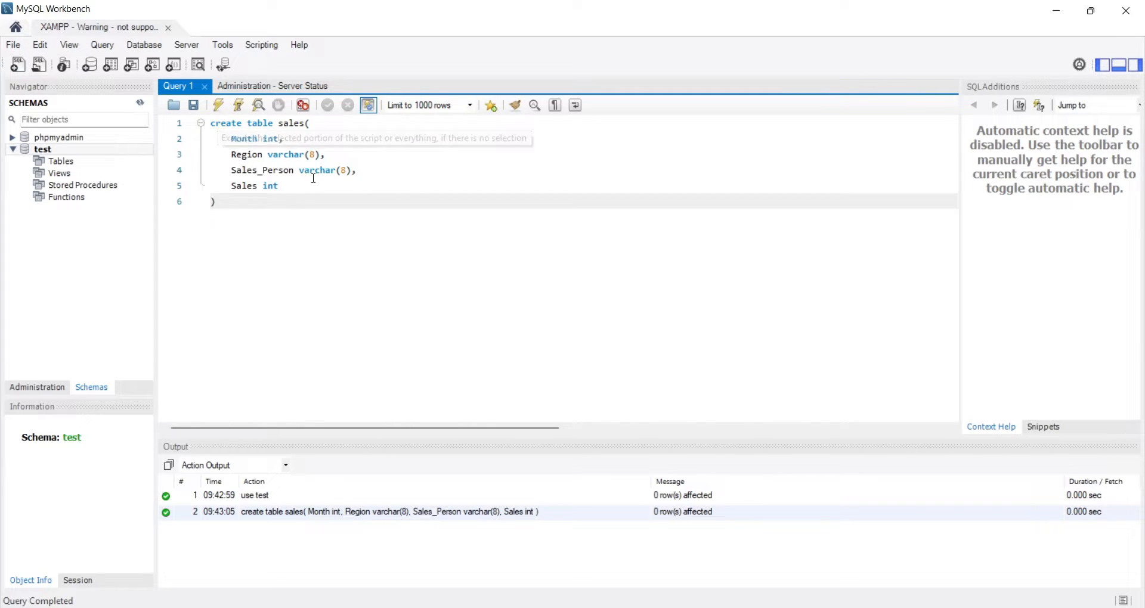
right_click(62, 160)
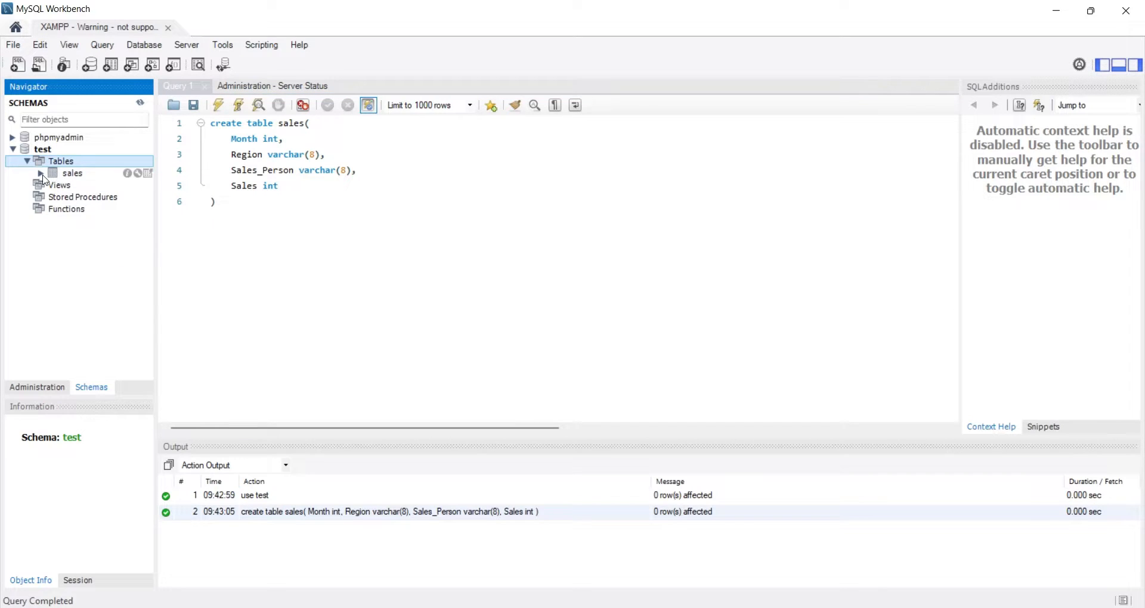
click(41, 173)
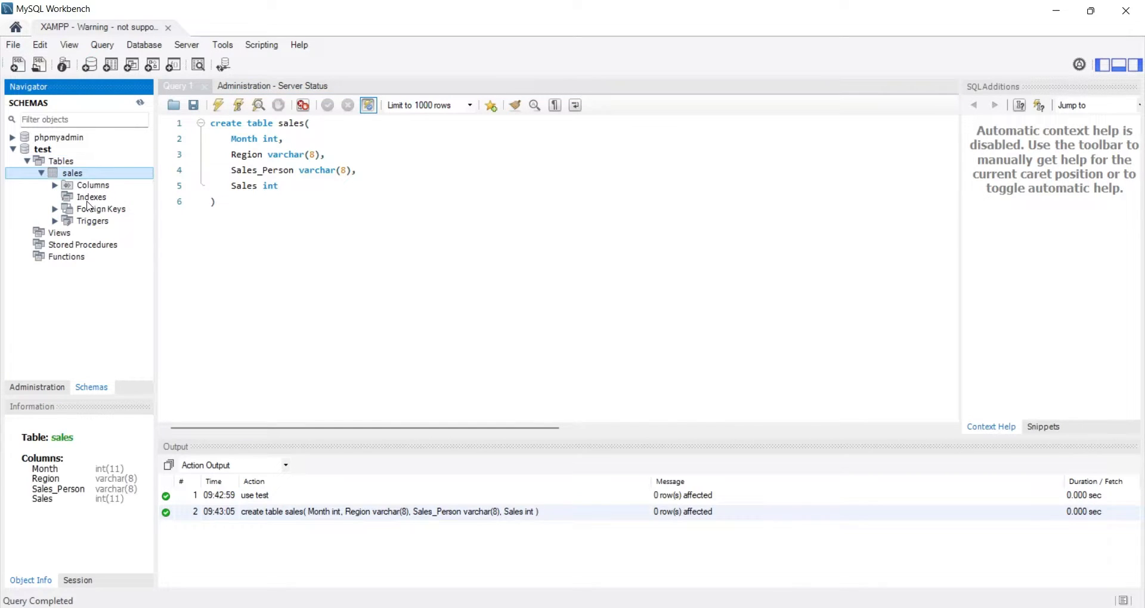
click(93, 185)
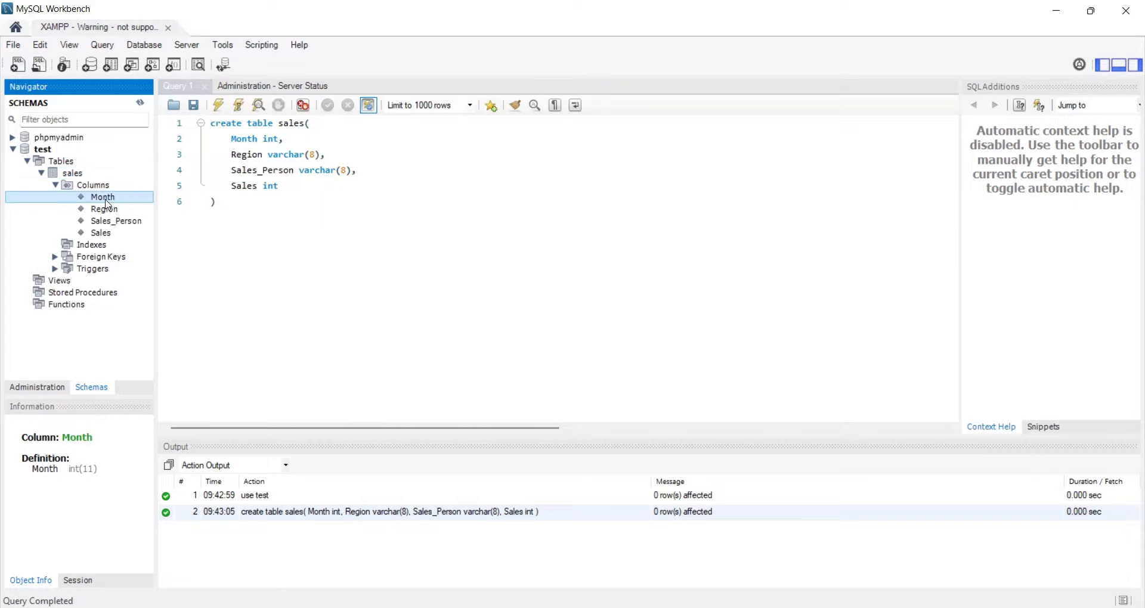
click(101, 232)
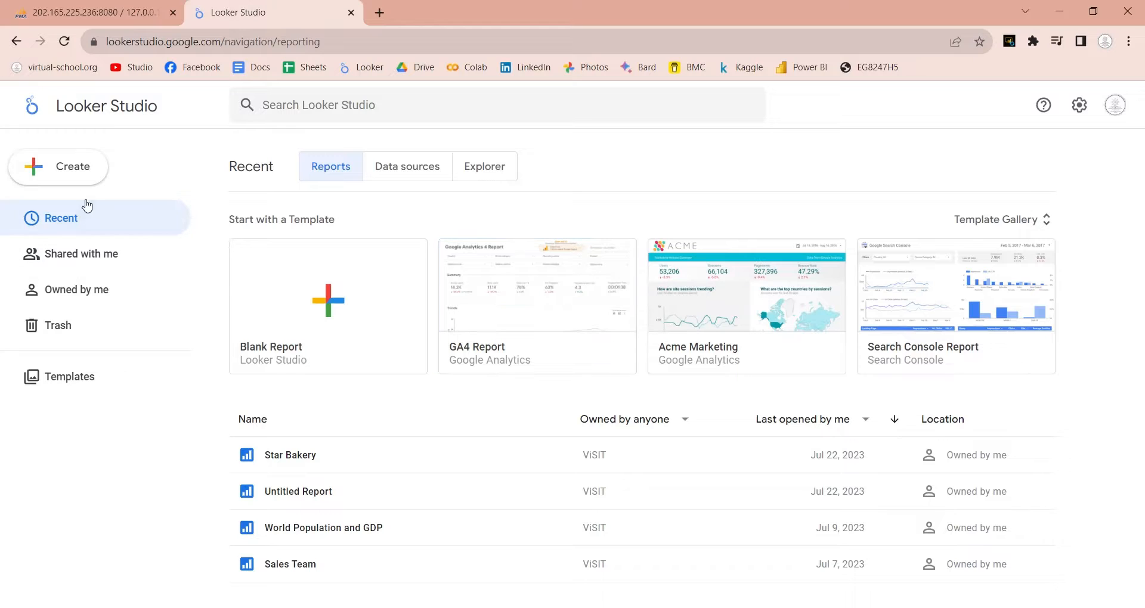
- Start a new MySQL data source and enter host 202.165.225.236 without the http prefix
click(58, 167)
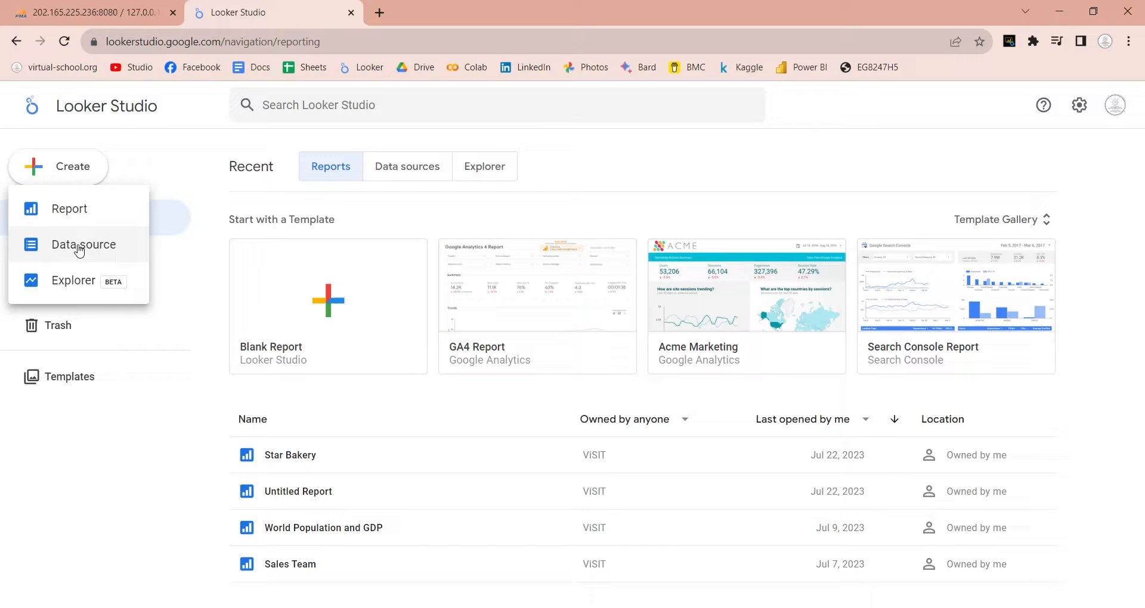
click(84, 245)
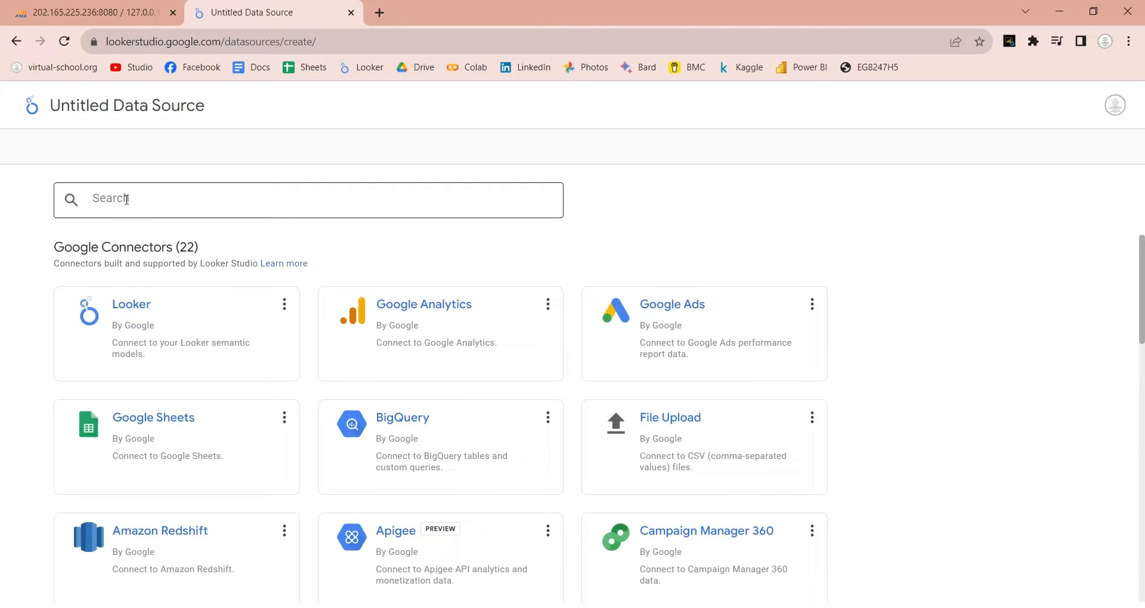
text(my)
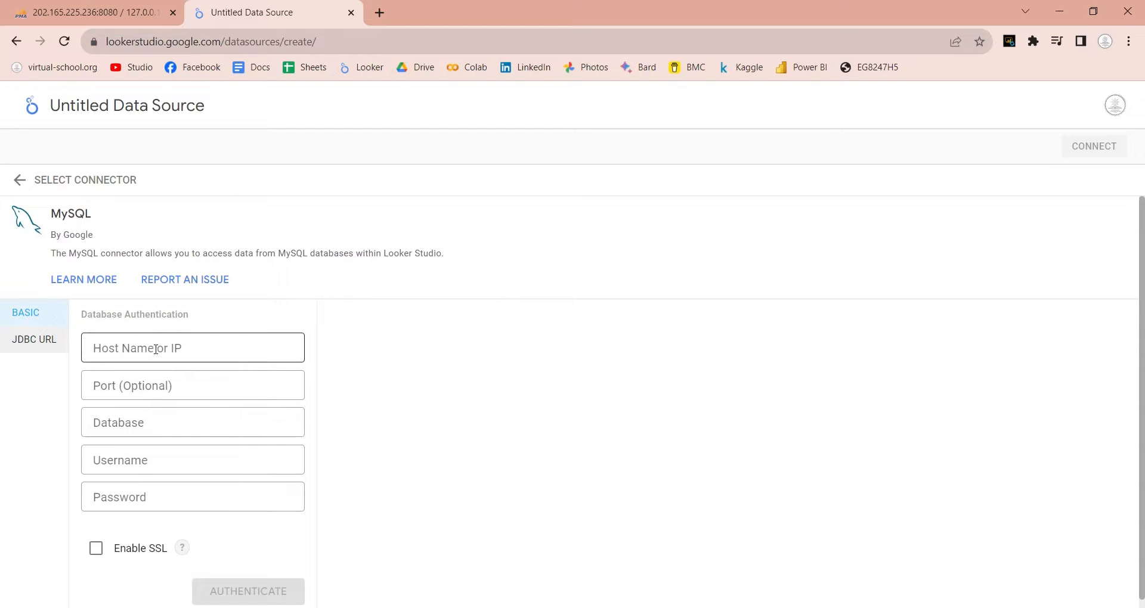
click(192, 347)
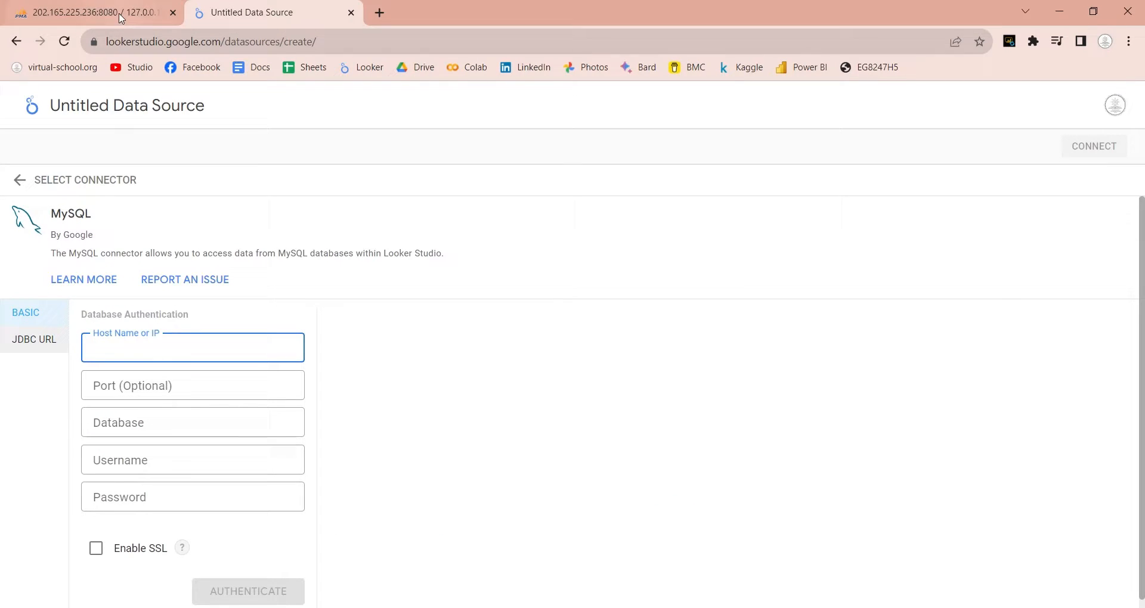
click(88, 12)
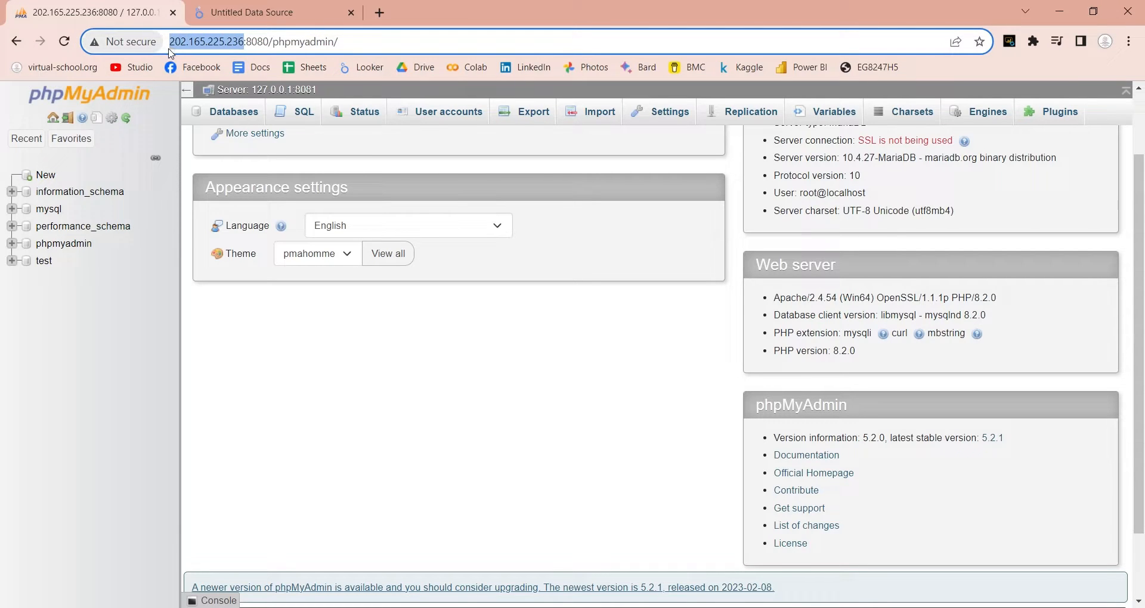
click(270, 13)
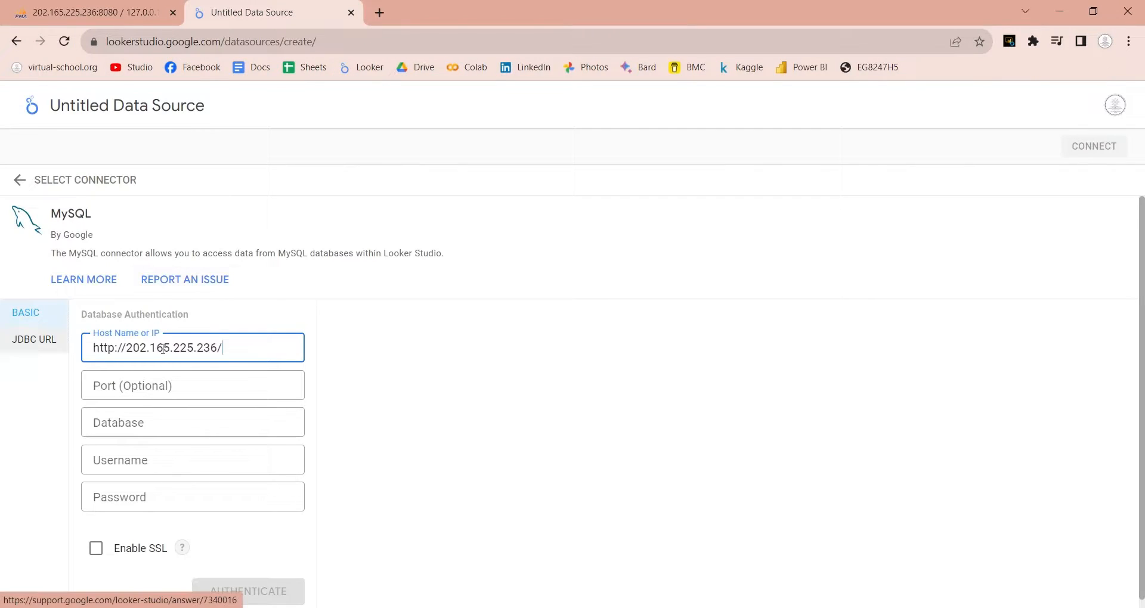
double_click(107, 348)
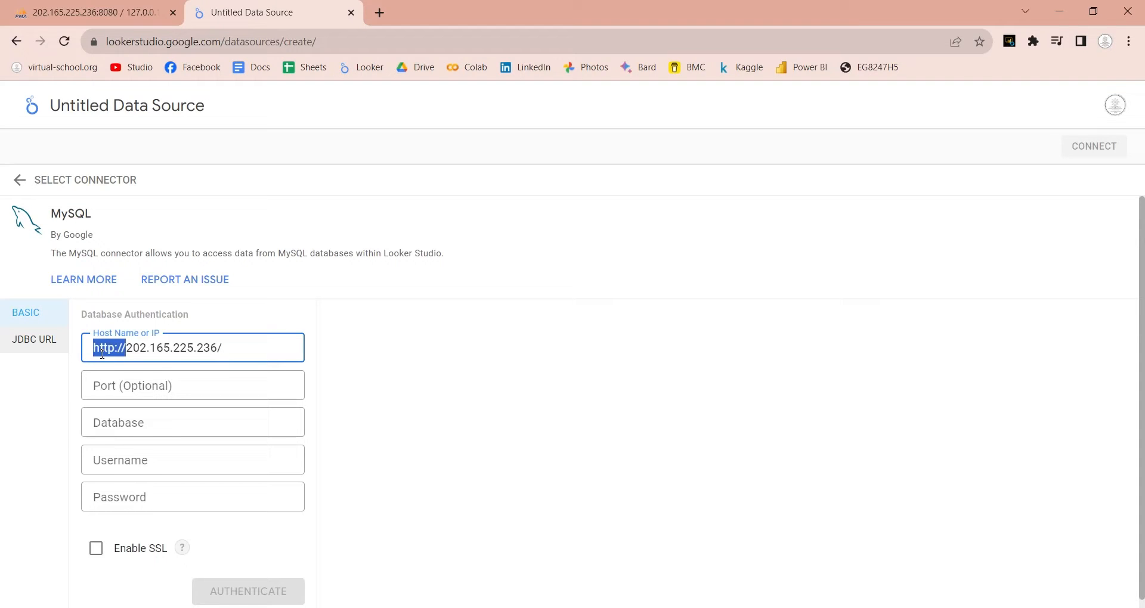
- Fill in port 8081, database test, user pub and the password, then authenticate
click(192, 385)
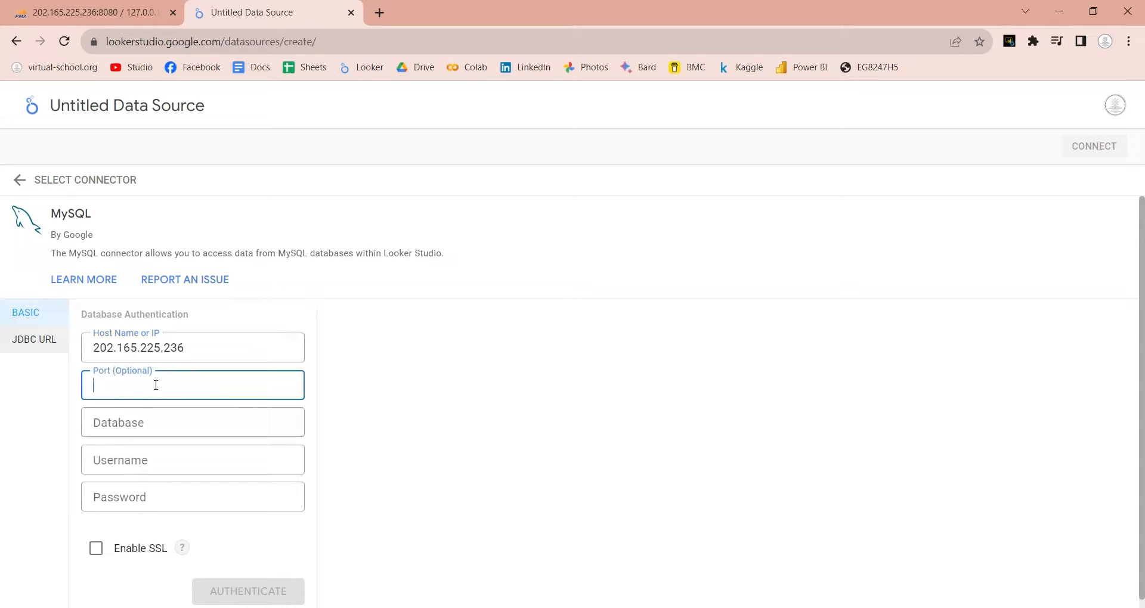
text(8081)
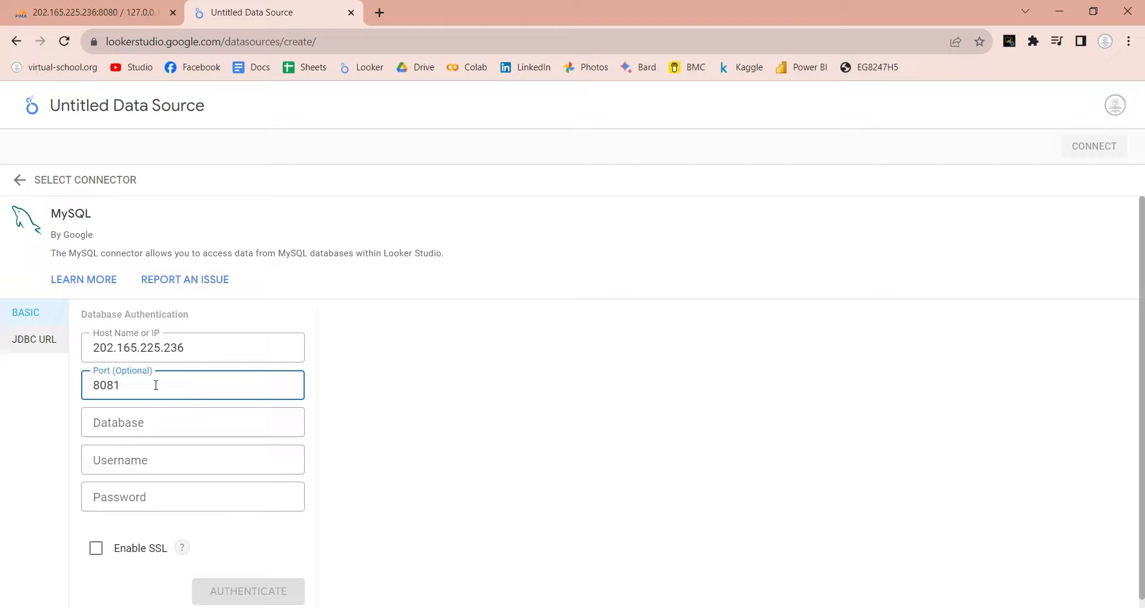
click(193, 422)
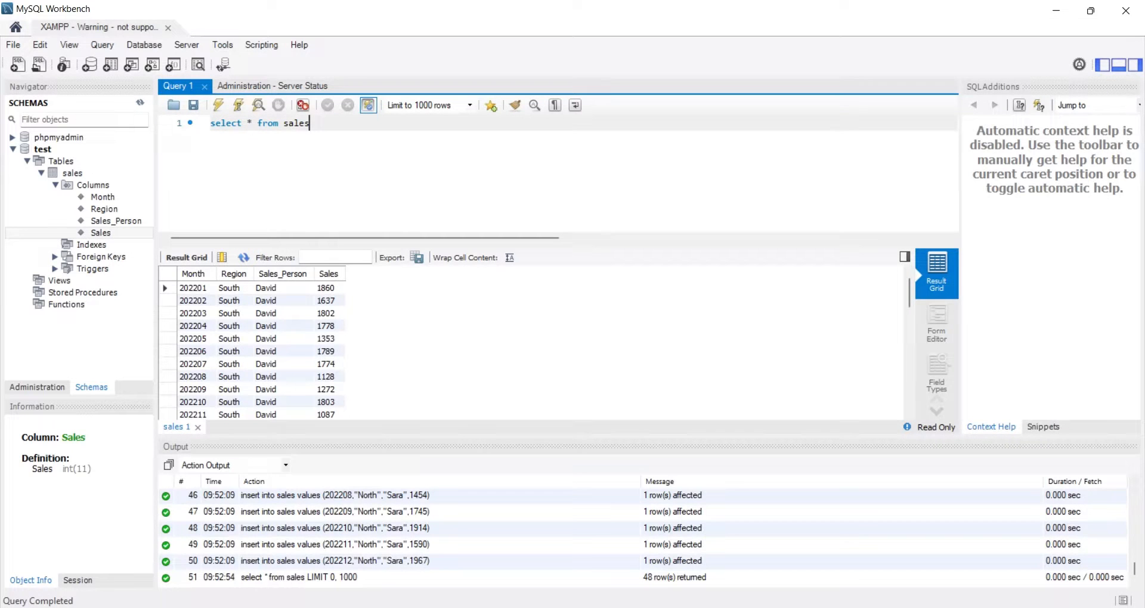
click(42, 150)
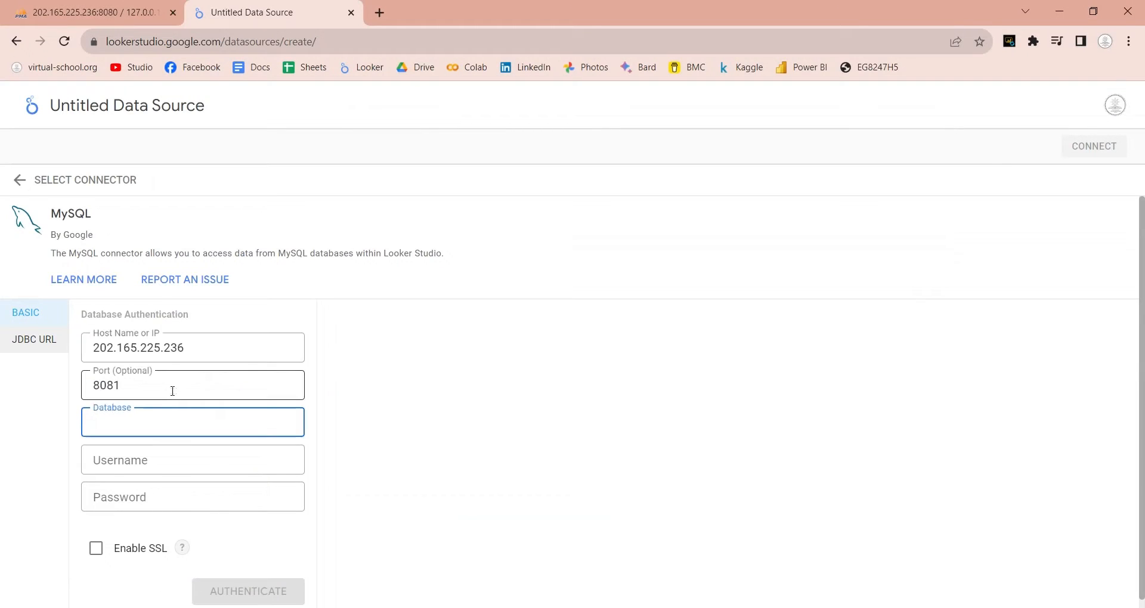
text(test)
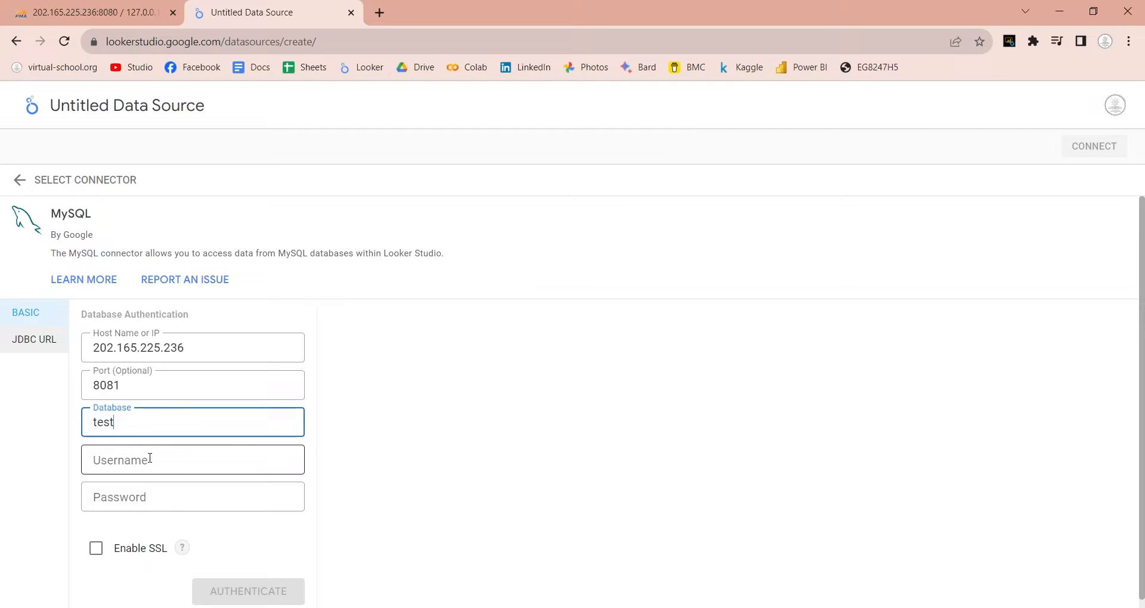
text(pub)
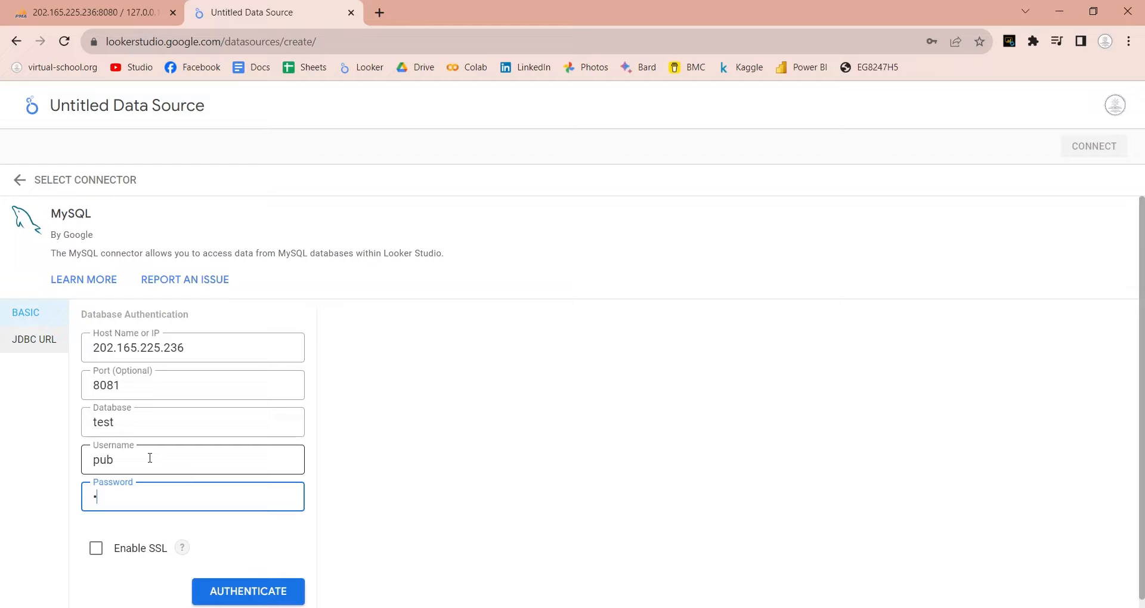
text(•••)
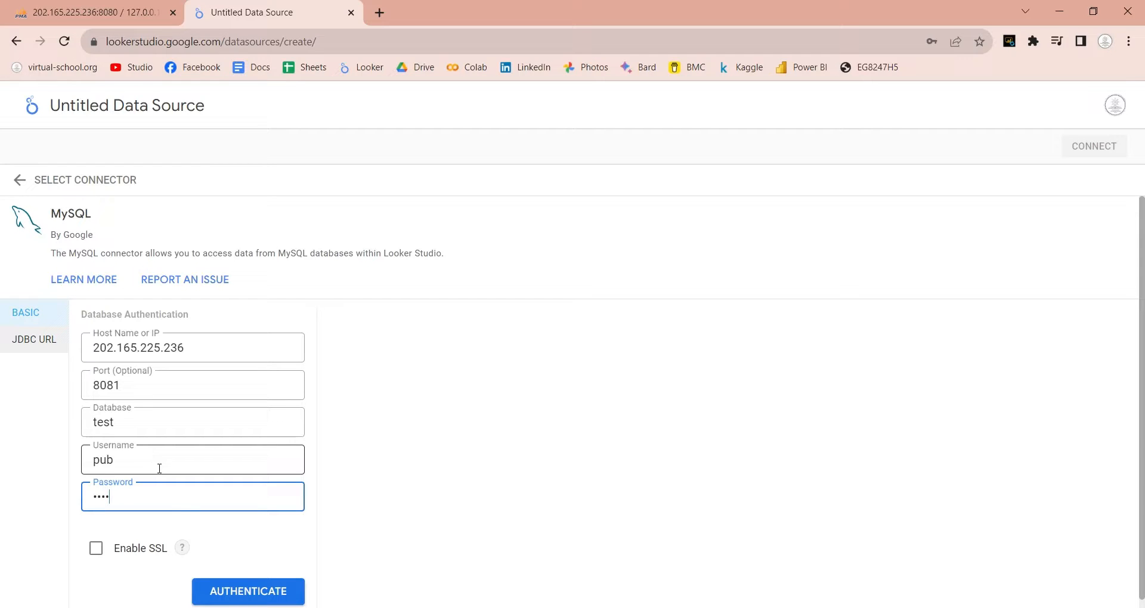
click(247, 592)
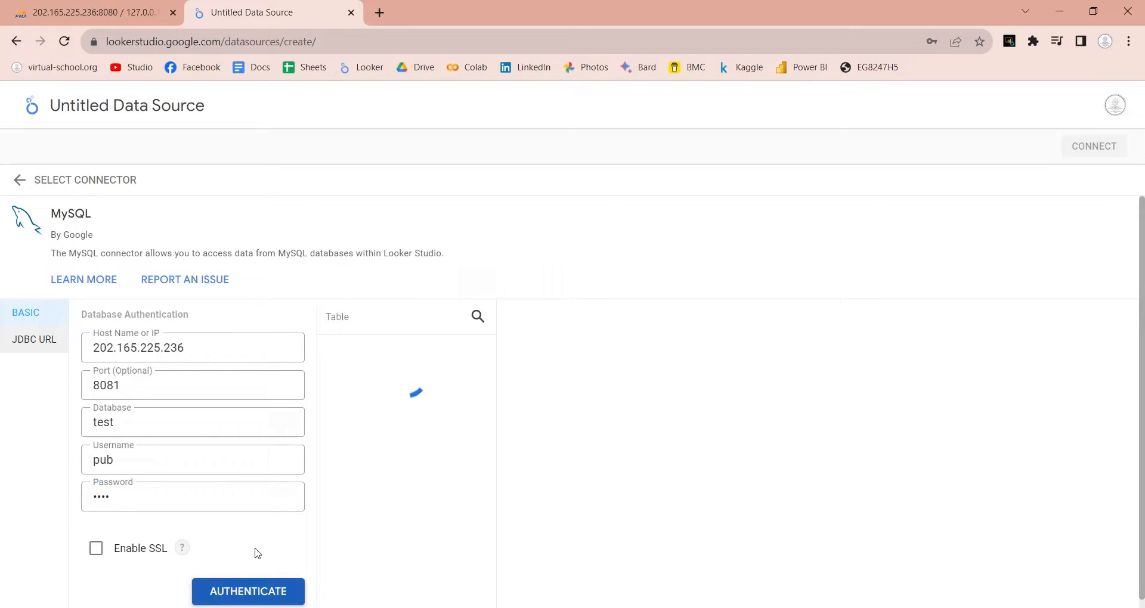
- Connect the sales table as data source MySQL - test and dismiss Chrome's password pop-ups
click(247, 591)
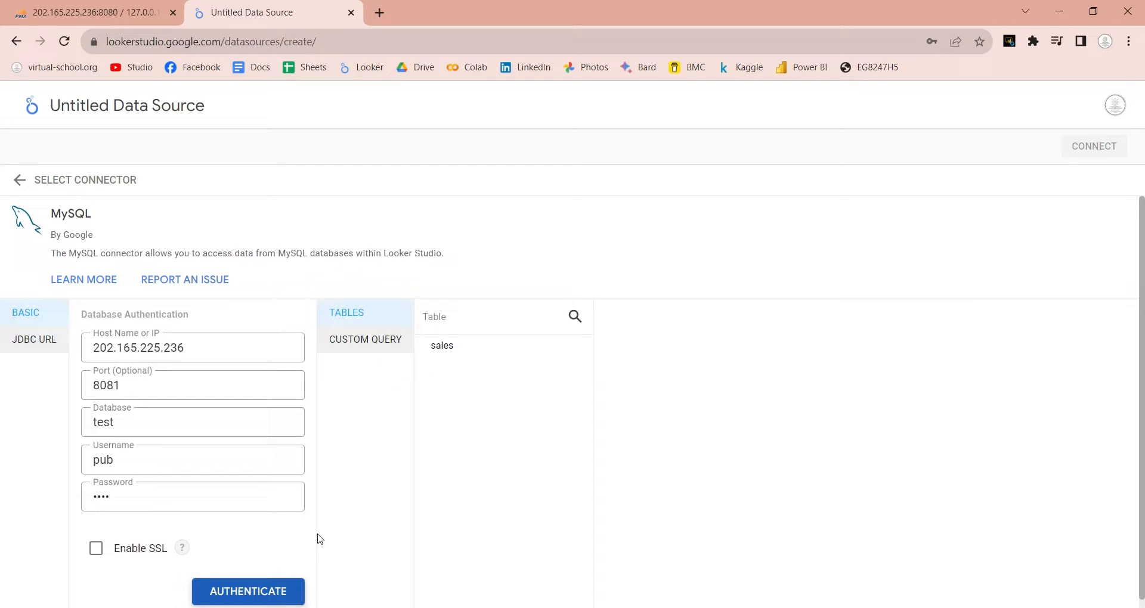
click(442, 346)
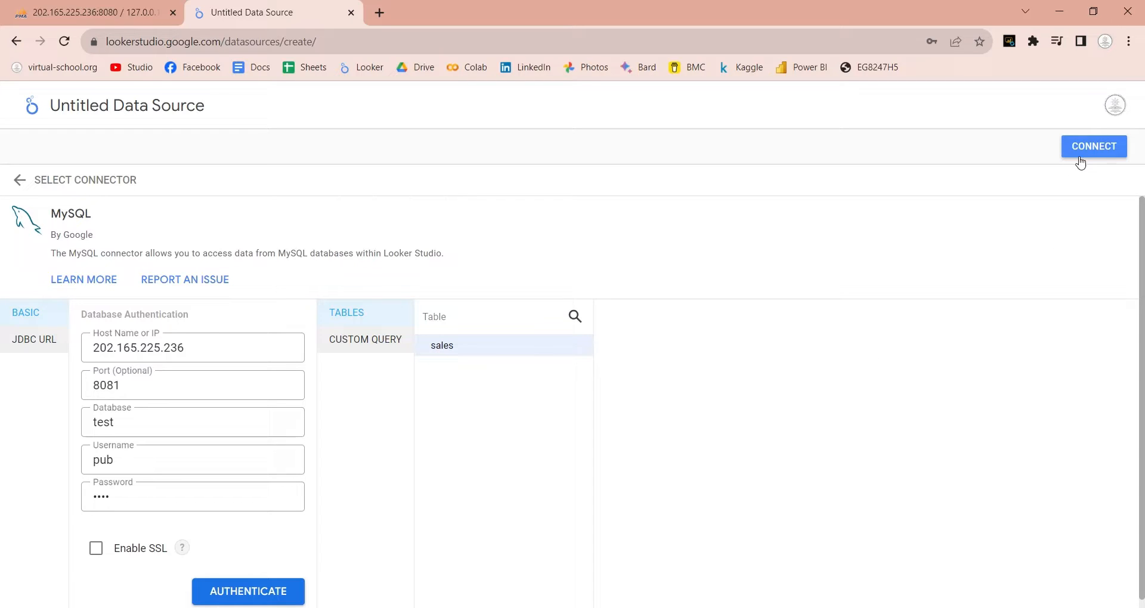
click(1093, 146)
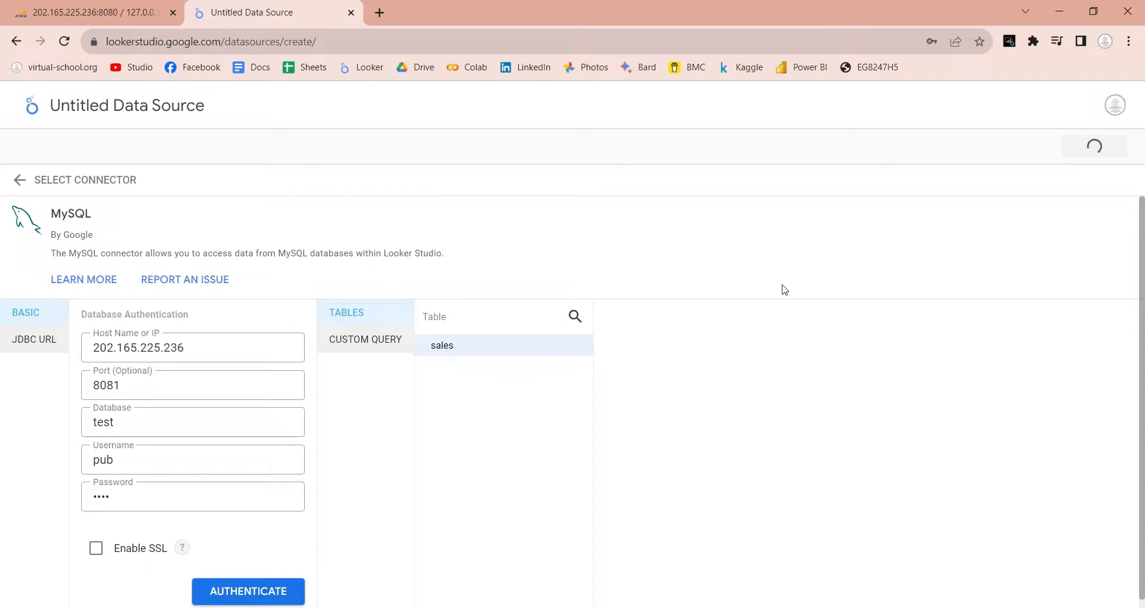
click(248, 591)
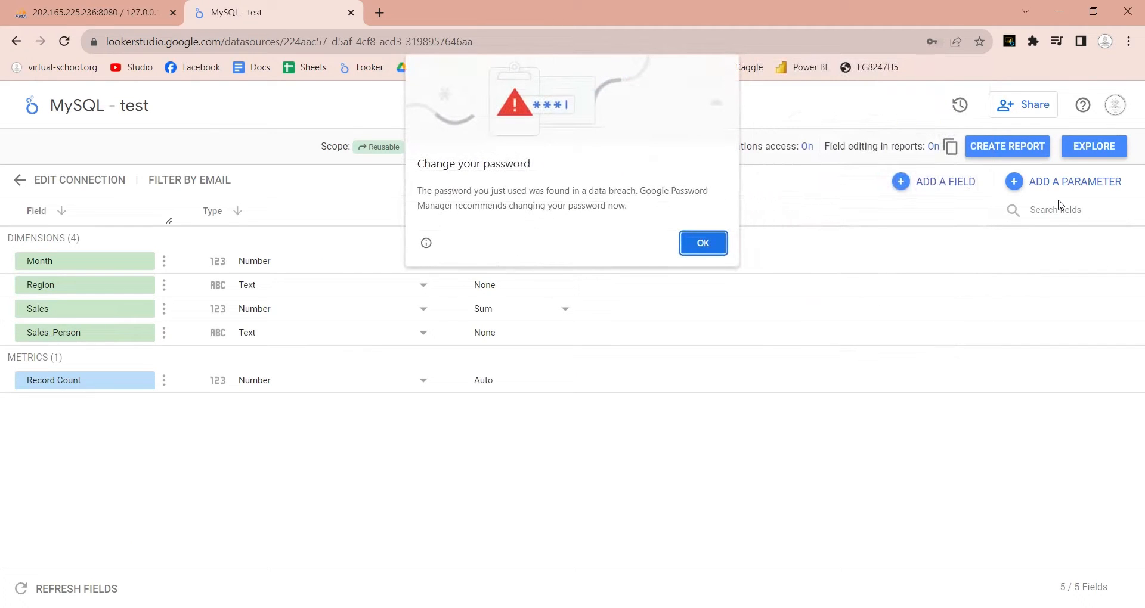
click(702, 243)
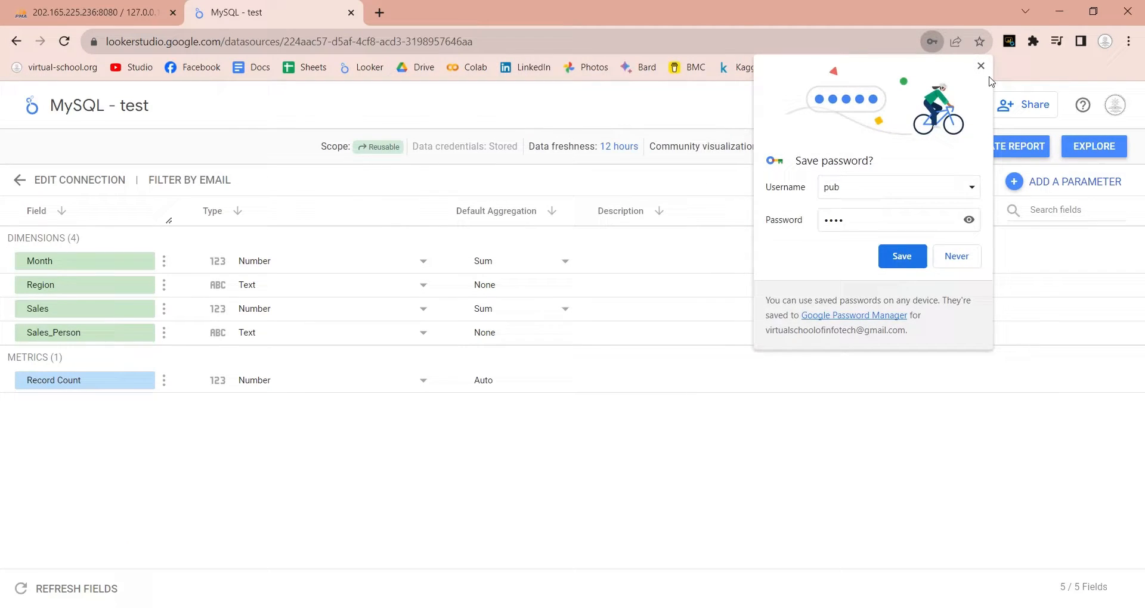
click(980, 66)
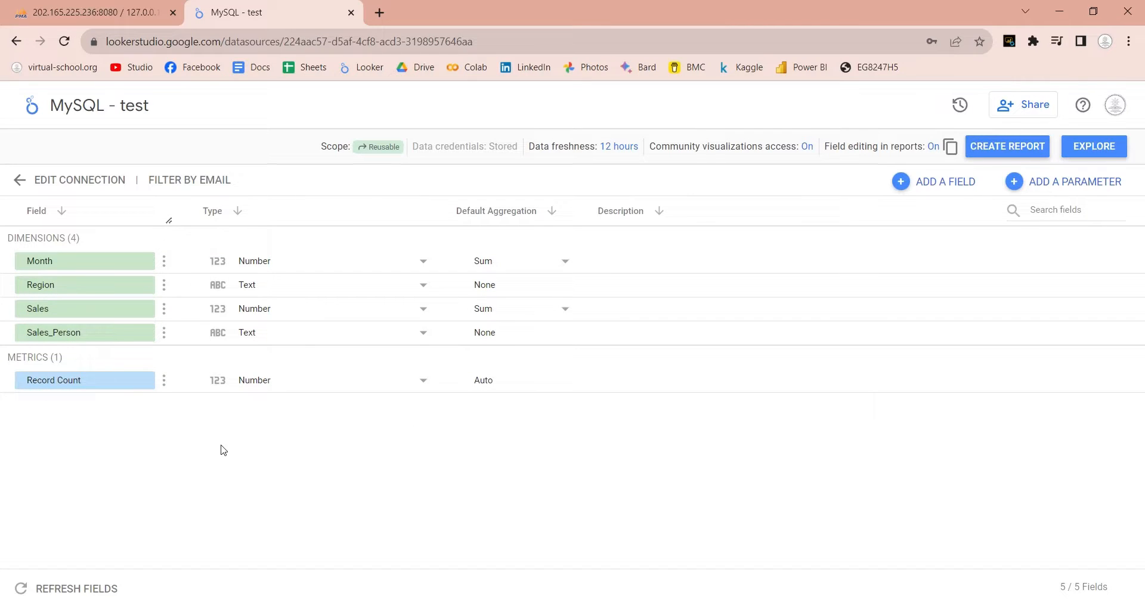
- Create a report from MySQL - test, name it Test_Sales and delete the auto-added table
click(1006, 146)
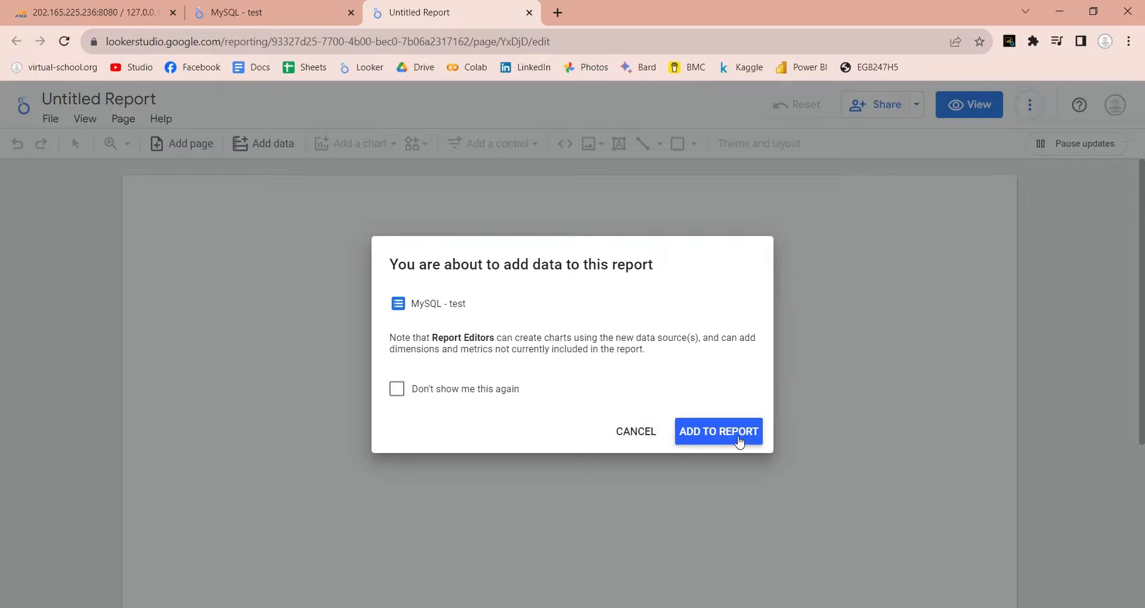
click(717, 431)
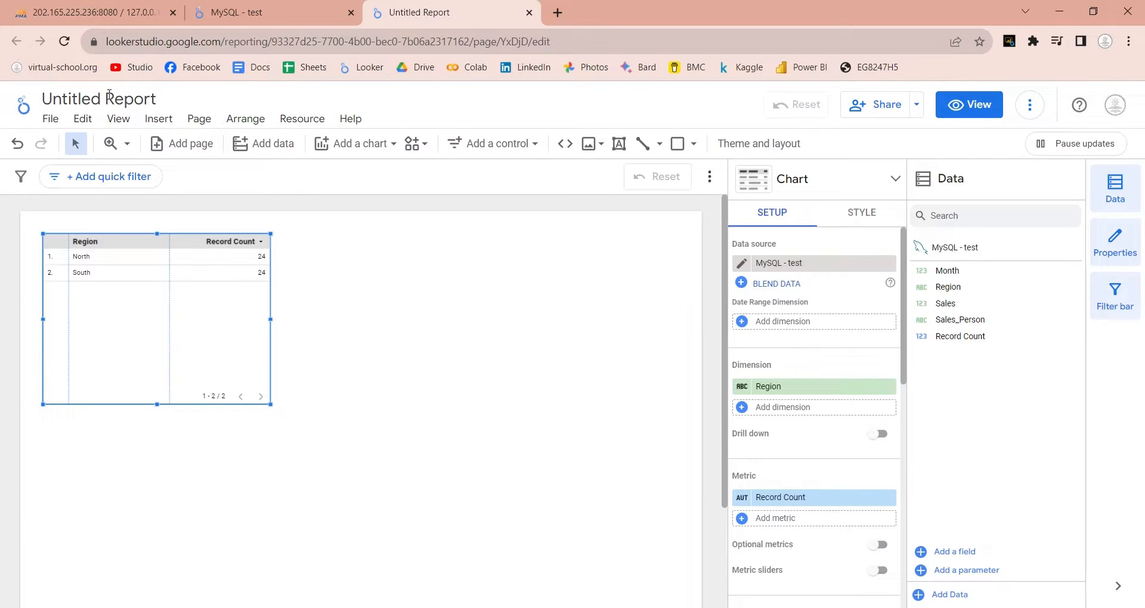
text(Sales)
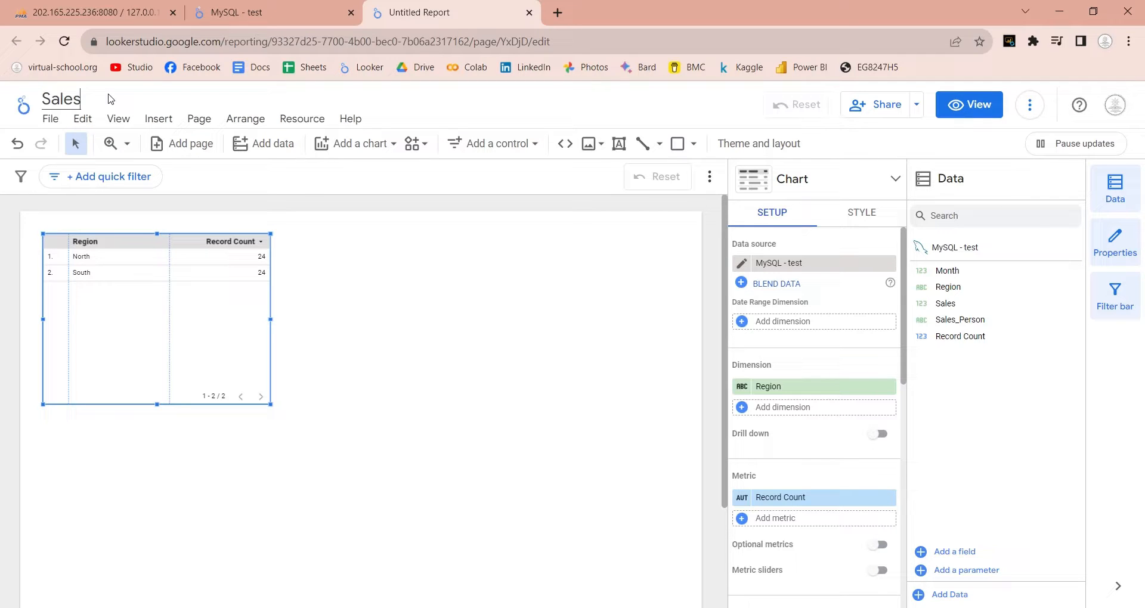
text(Test_)
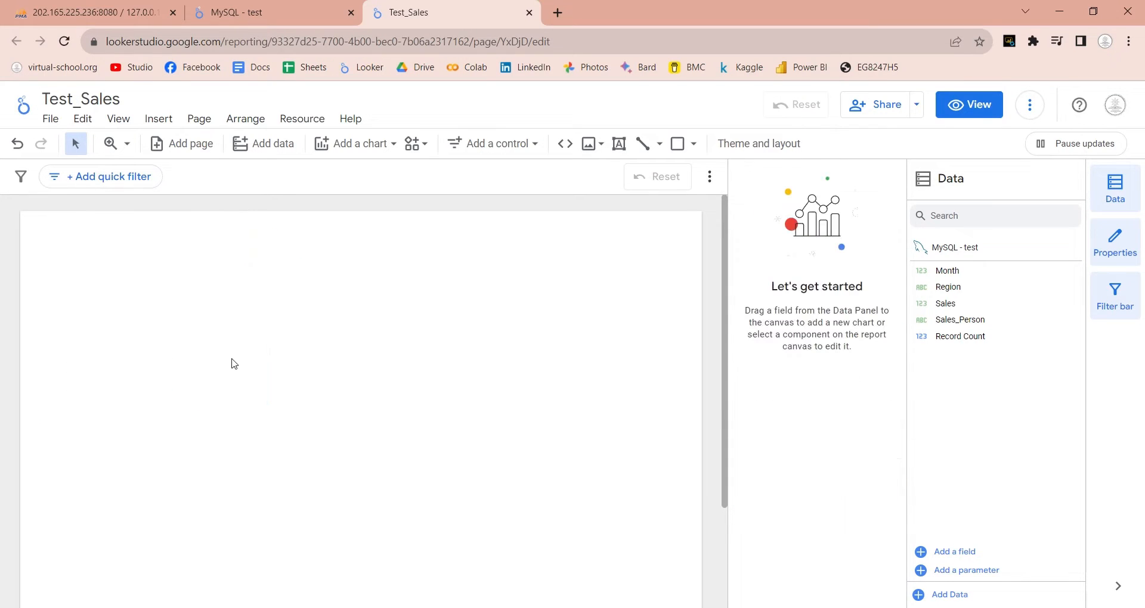
click(118, 118)
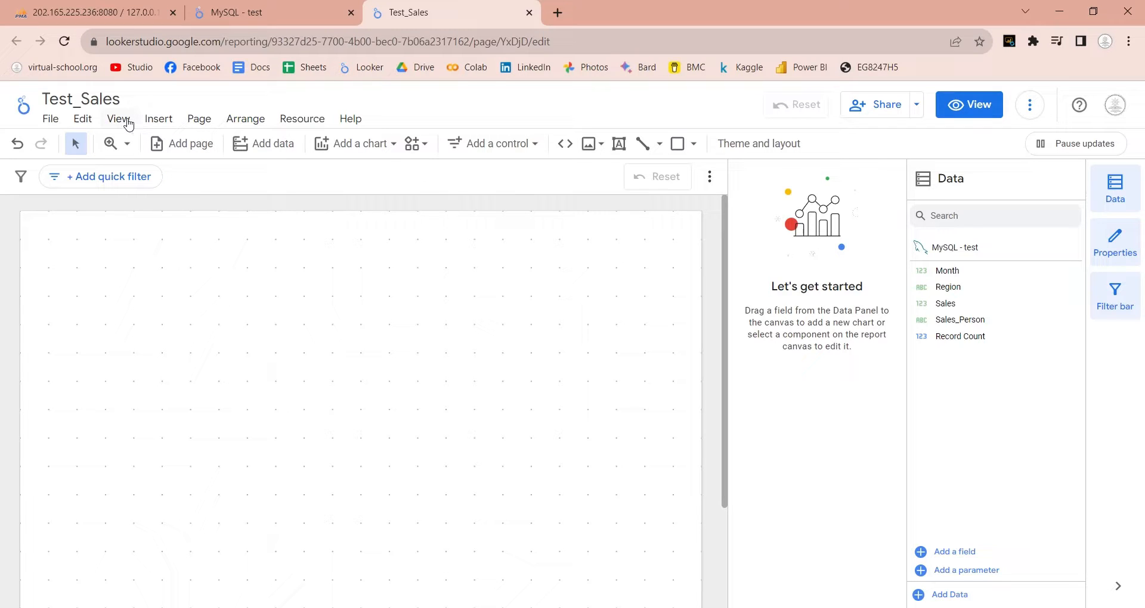
- Draw a text box across the top of the page reading 'Sales Report - 2022'
click(619, 143)
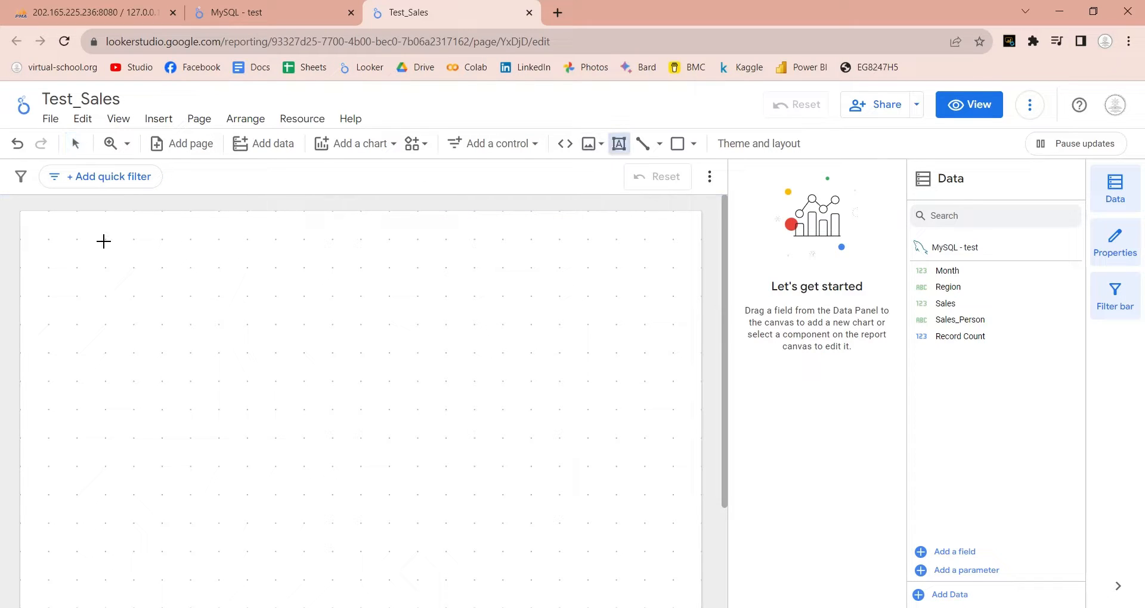
drag(104, 241, 609, 267)
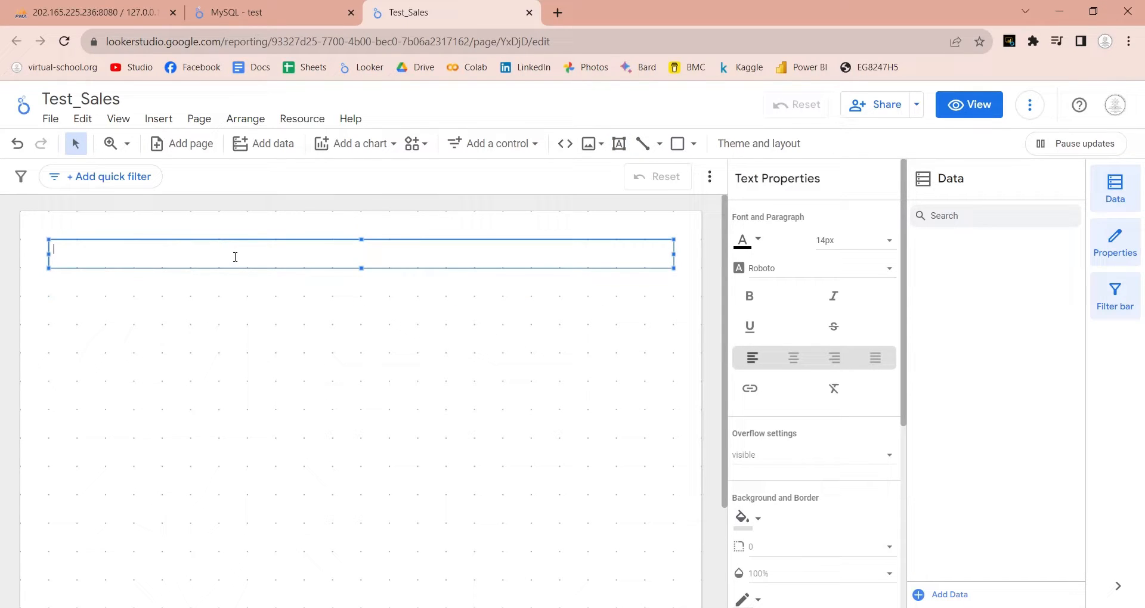
text(Sales Report -)
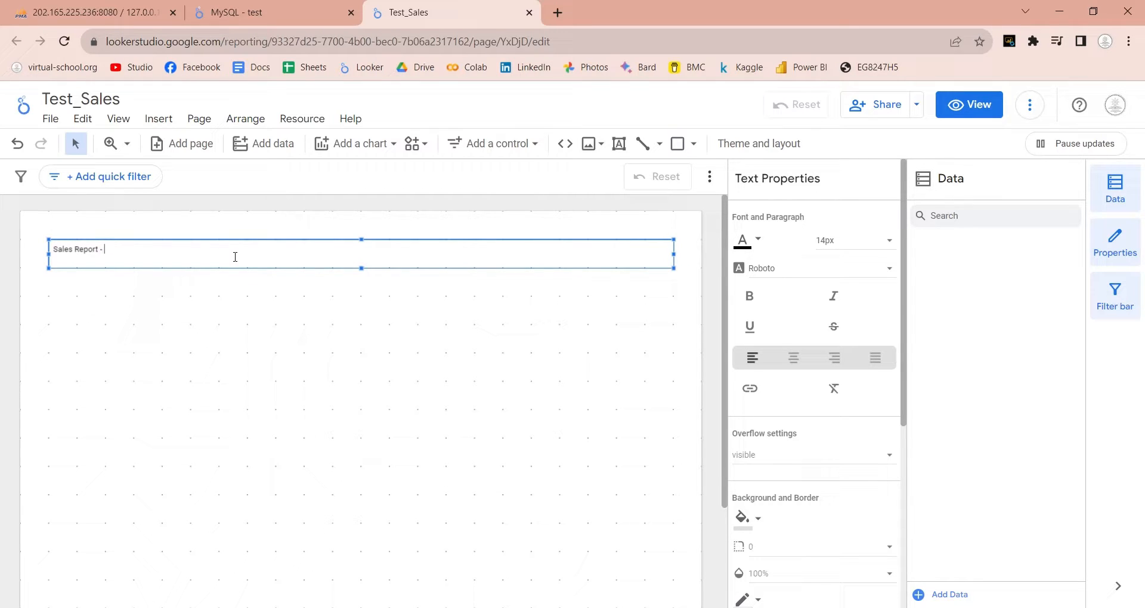
text(2022)
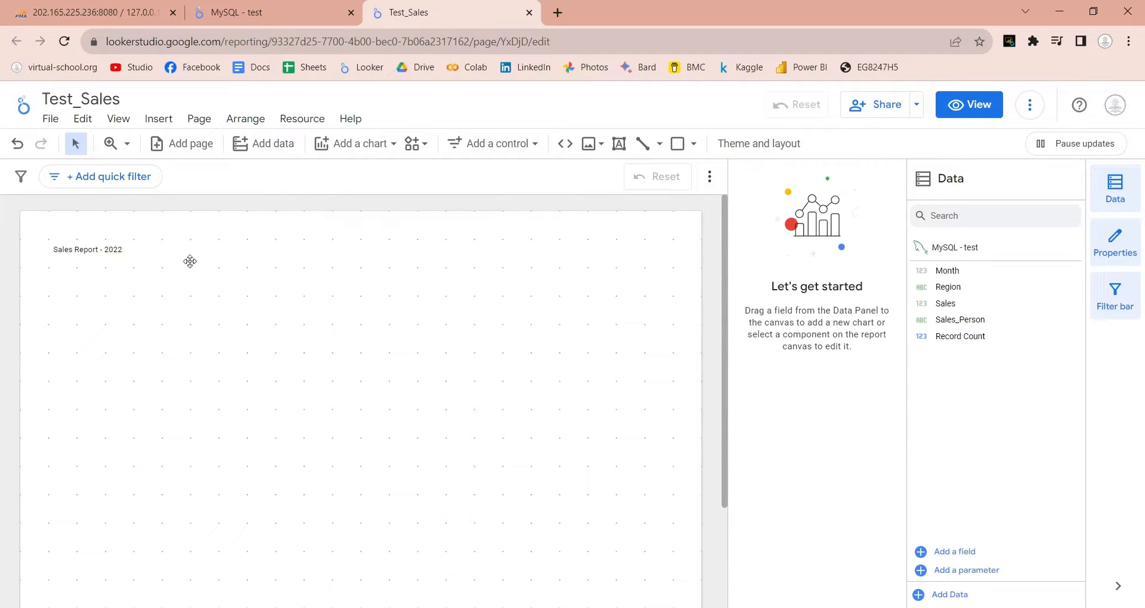
- Format the title as 28px bold with a 1px border
click(88, 249)
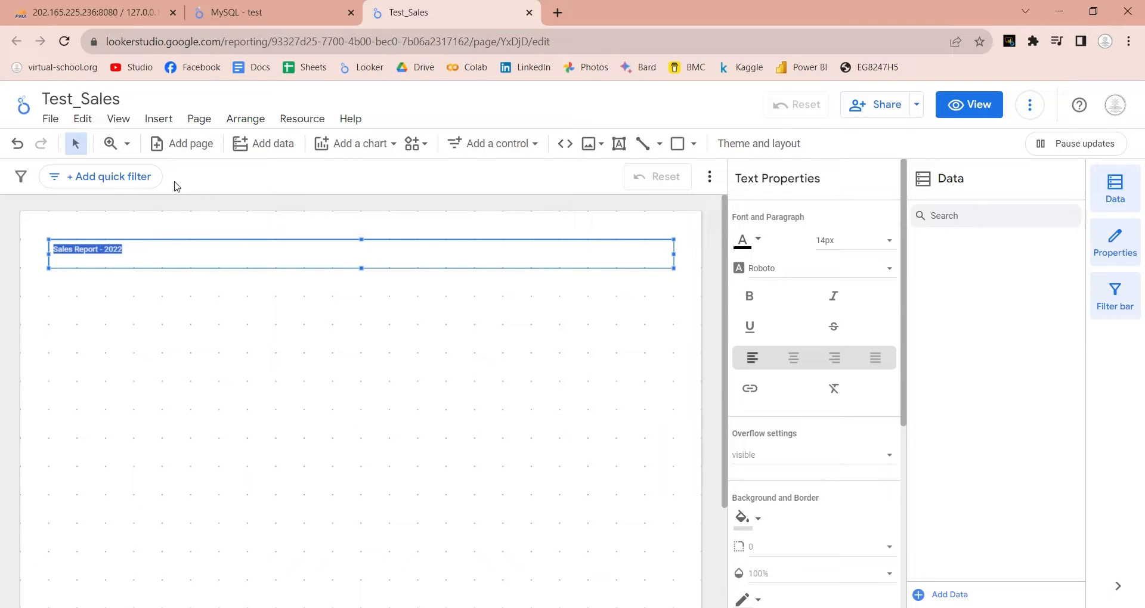
mouse_move(873, 237)
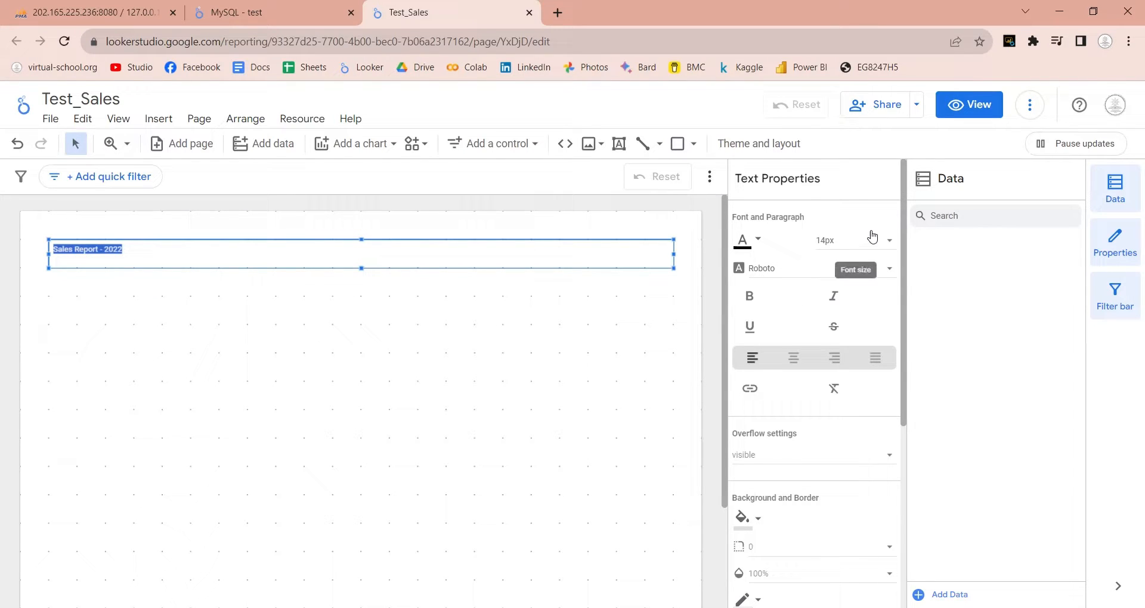
click(889, 239)
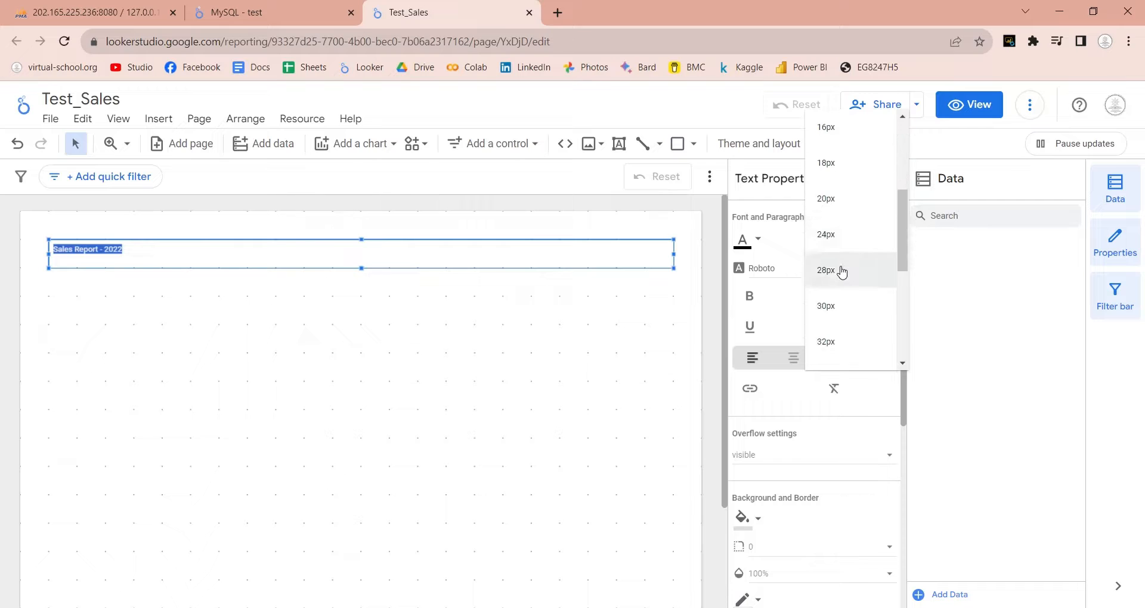
click(824, 270)
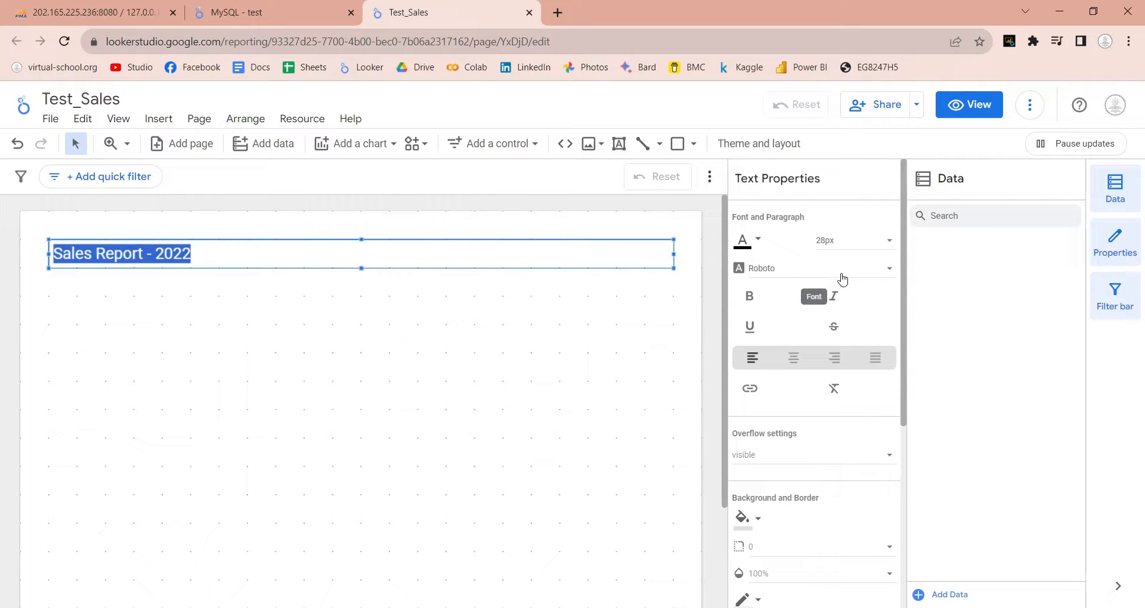
click(748, 296)
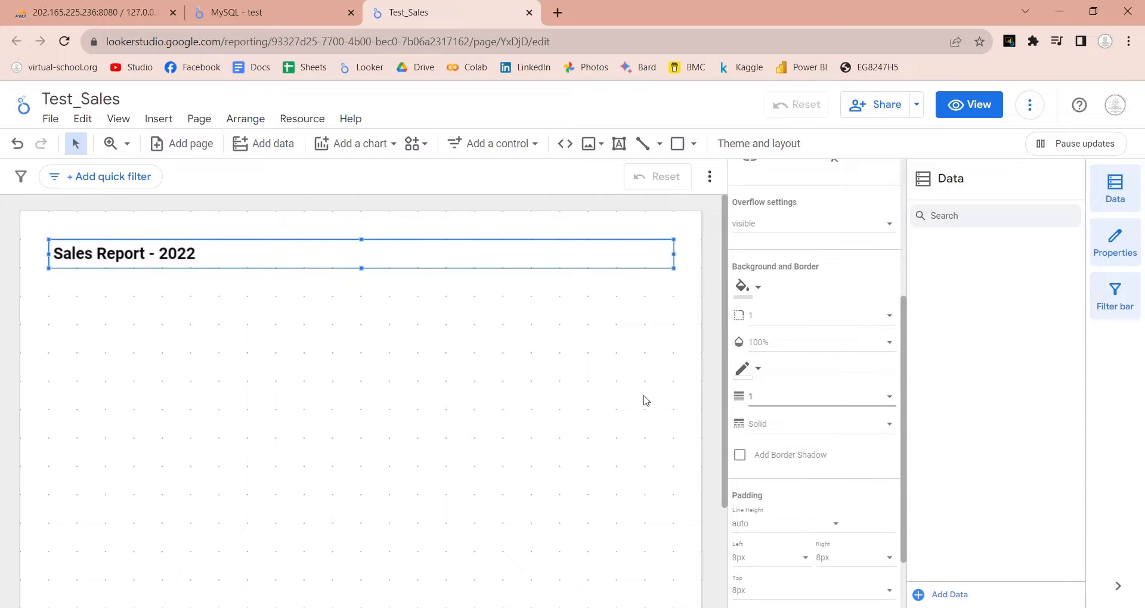
click(742, 287)
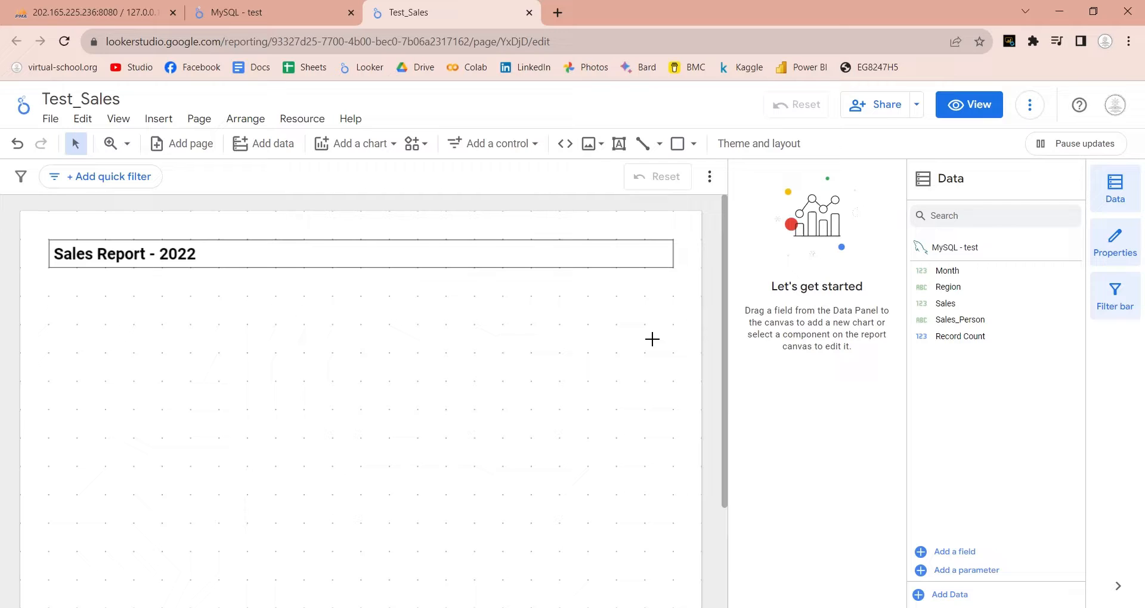
- Insert a column chart below the title with Month as dimension and Sales as the only metric
click(157, 118)
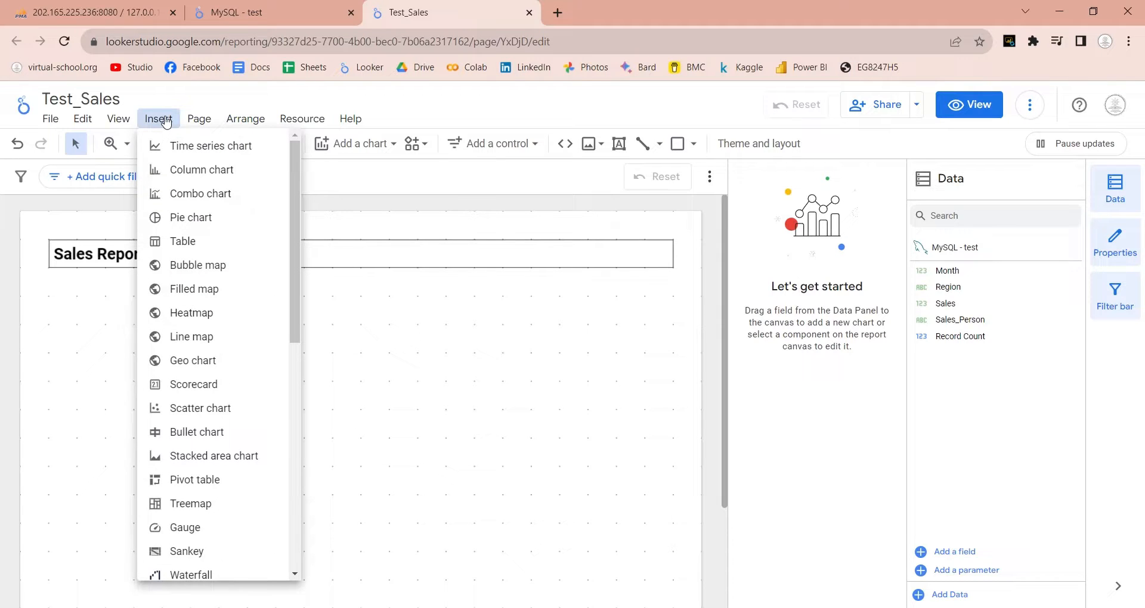
click(201, 170)
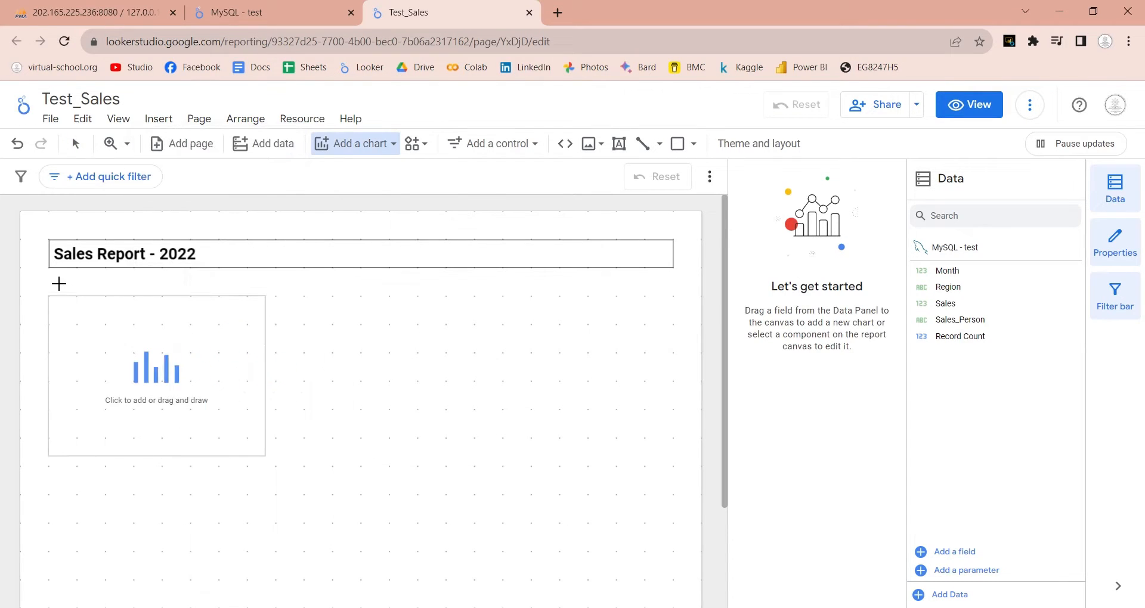
click(156, 376)
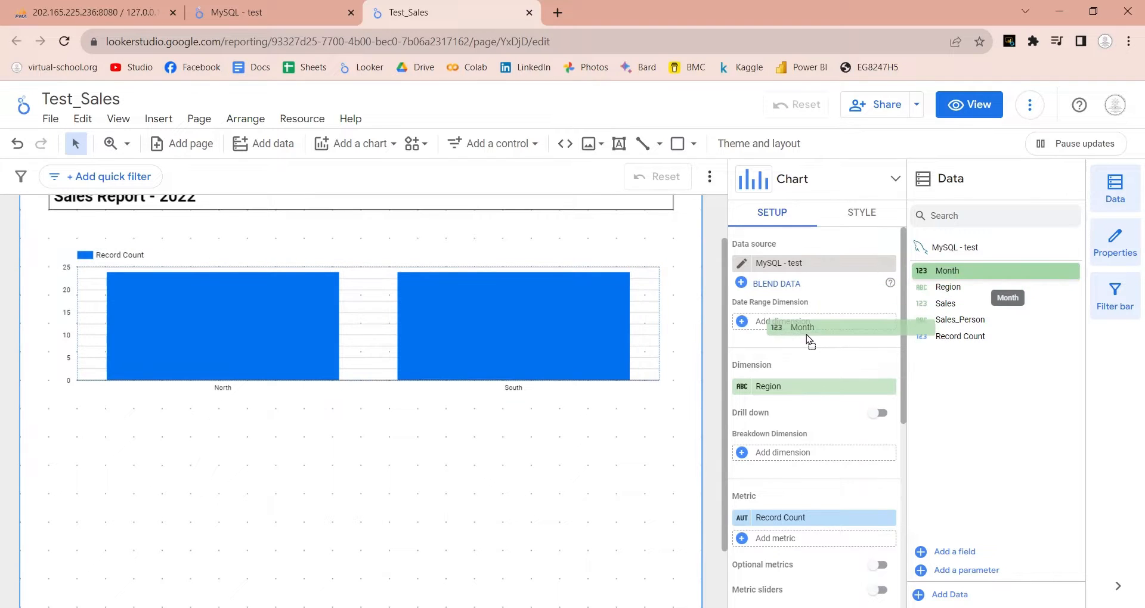
drag(1006, 299, 813, 321)
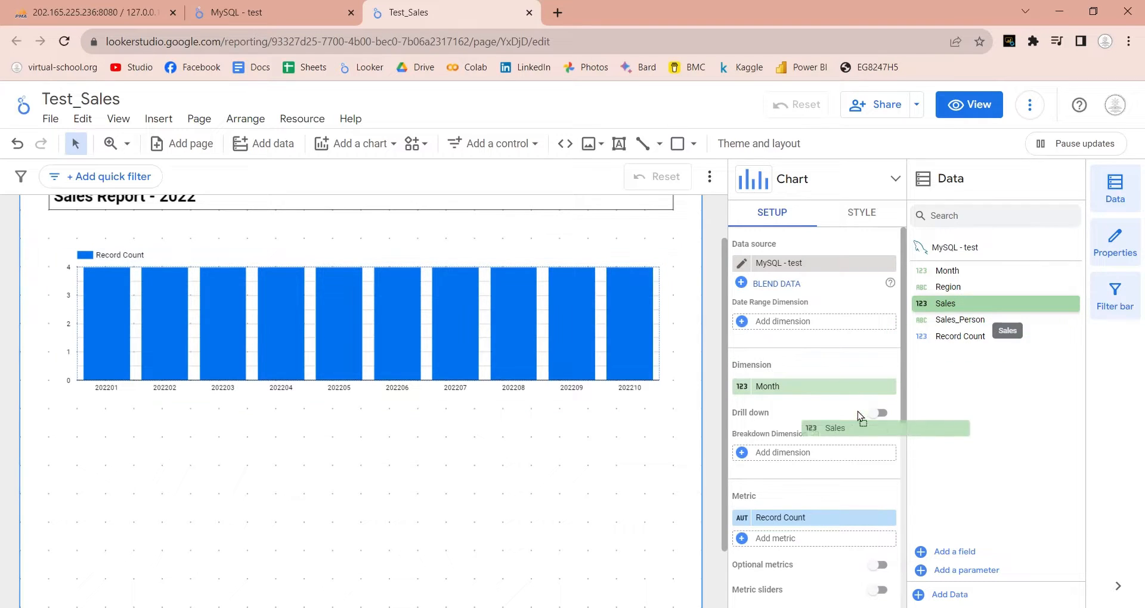
drag(944, 303, 814, 477)
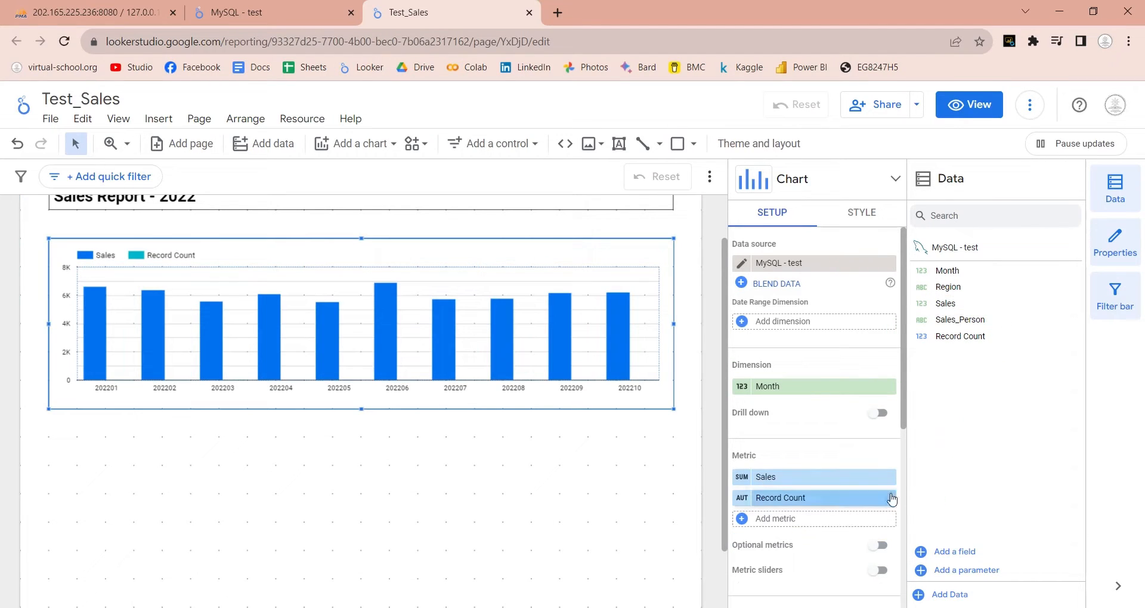
click(891, 498)
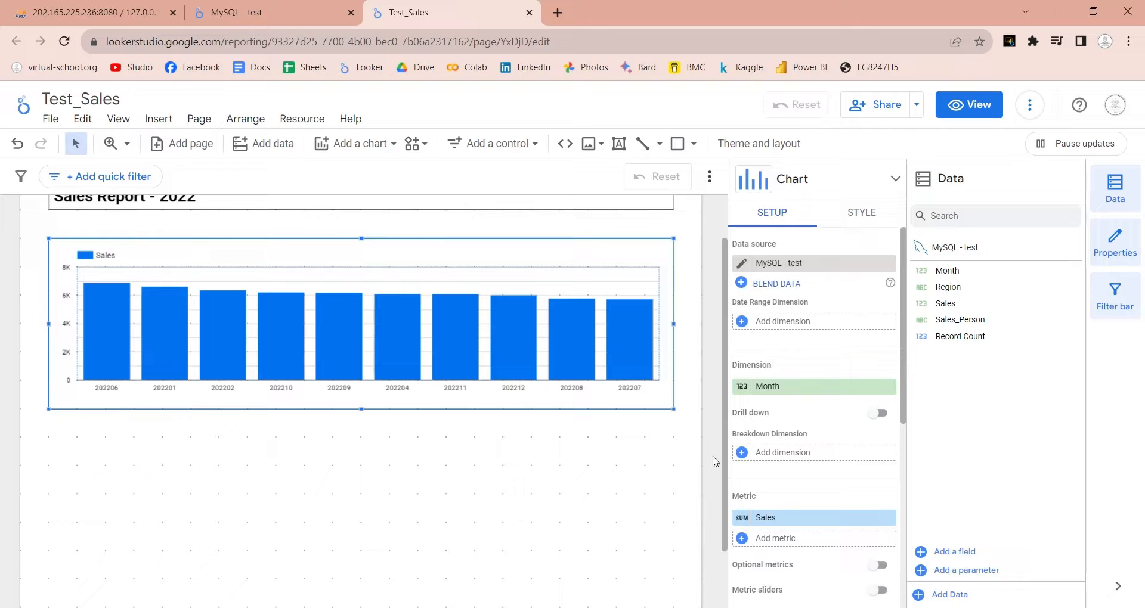
- Give the column chart a border of weight 1 in its Style settings
click(862, 212)
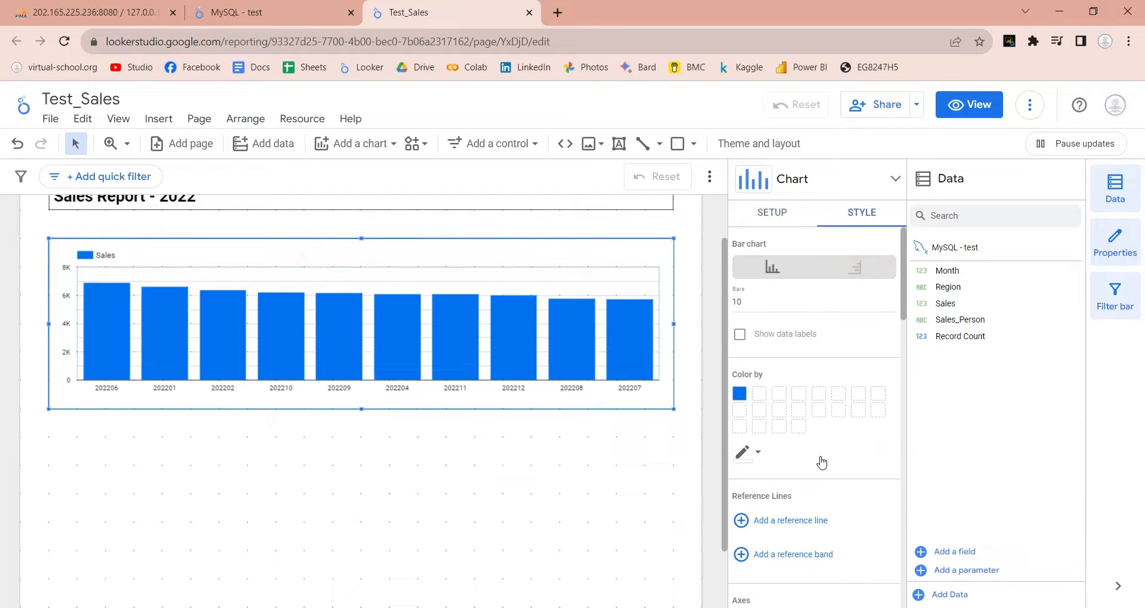
scroll(down, 3)
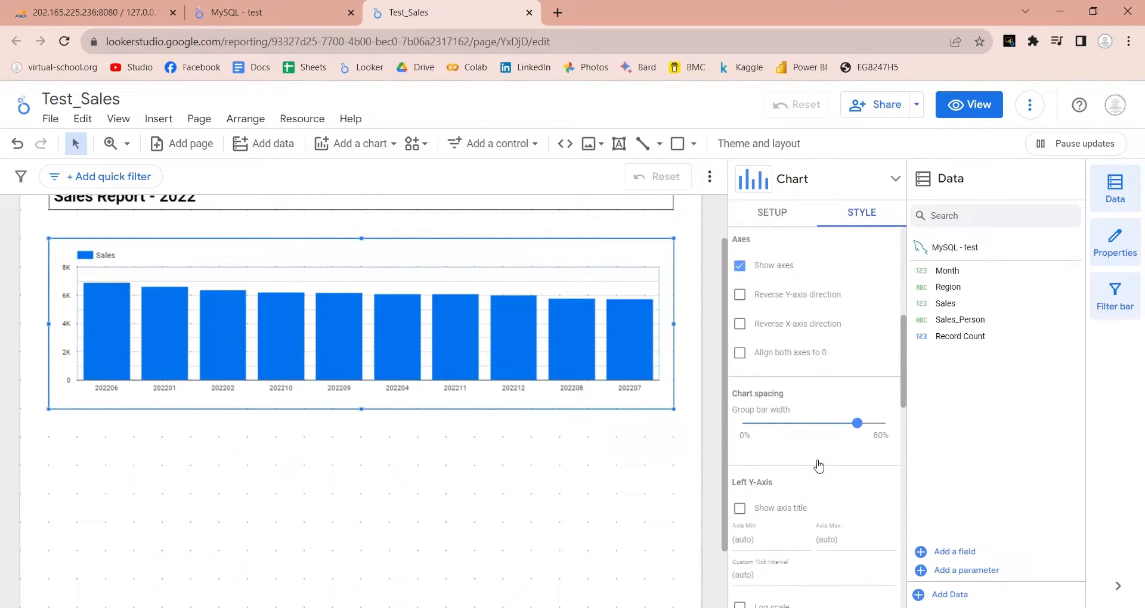
scroll(down, 3)
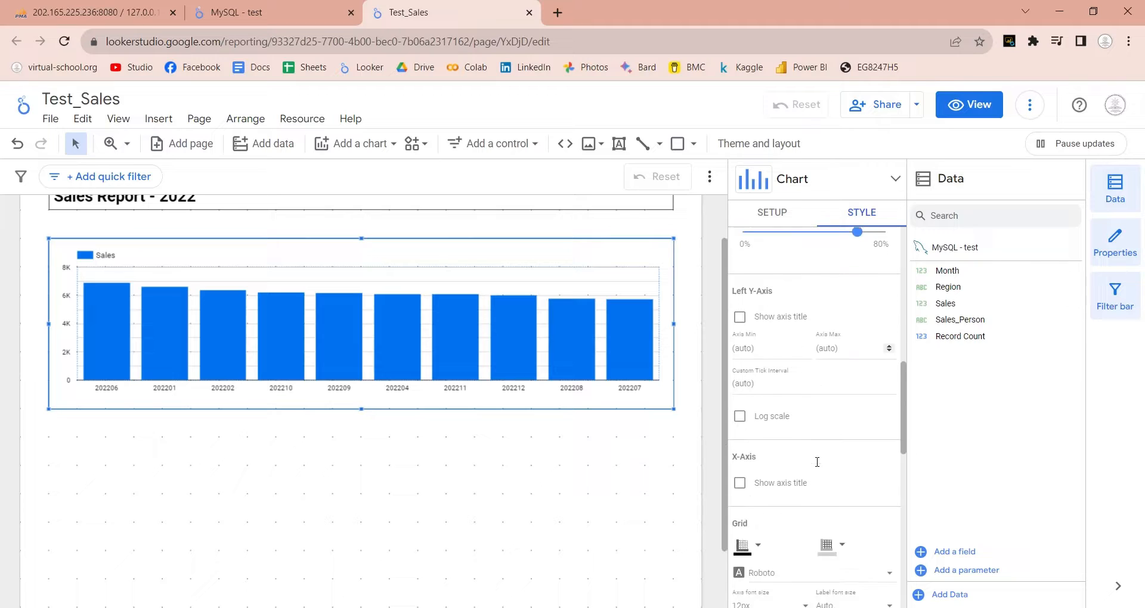
scroll(down, 3)
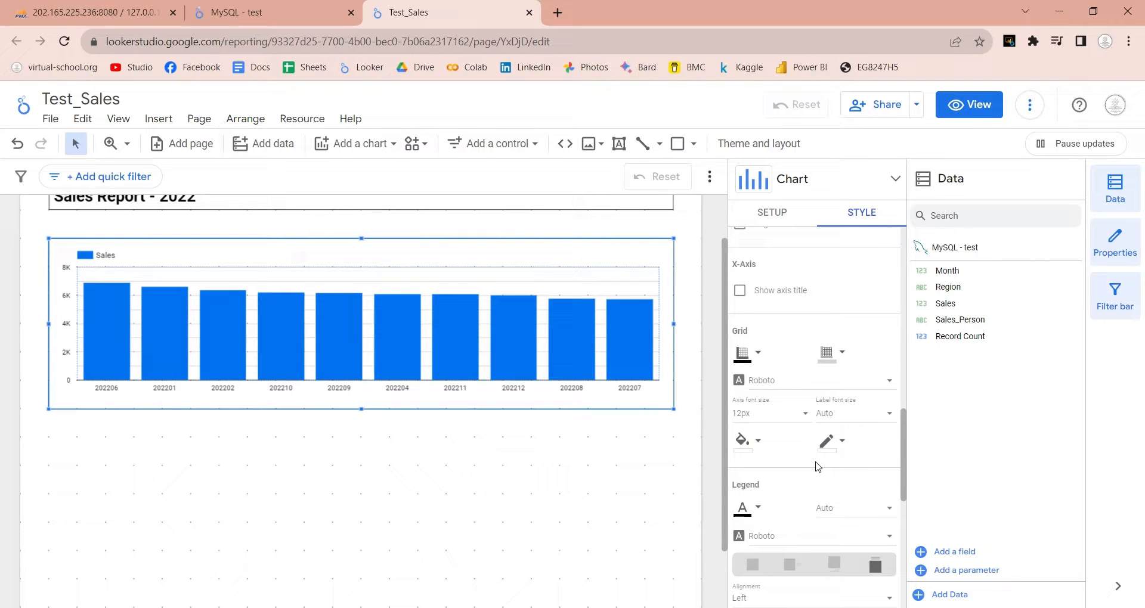
scroll(down, 3)
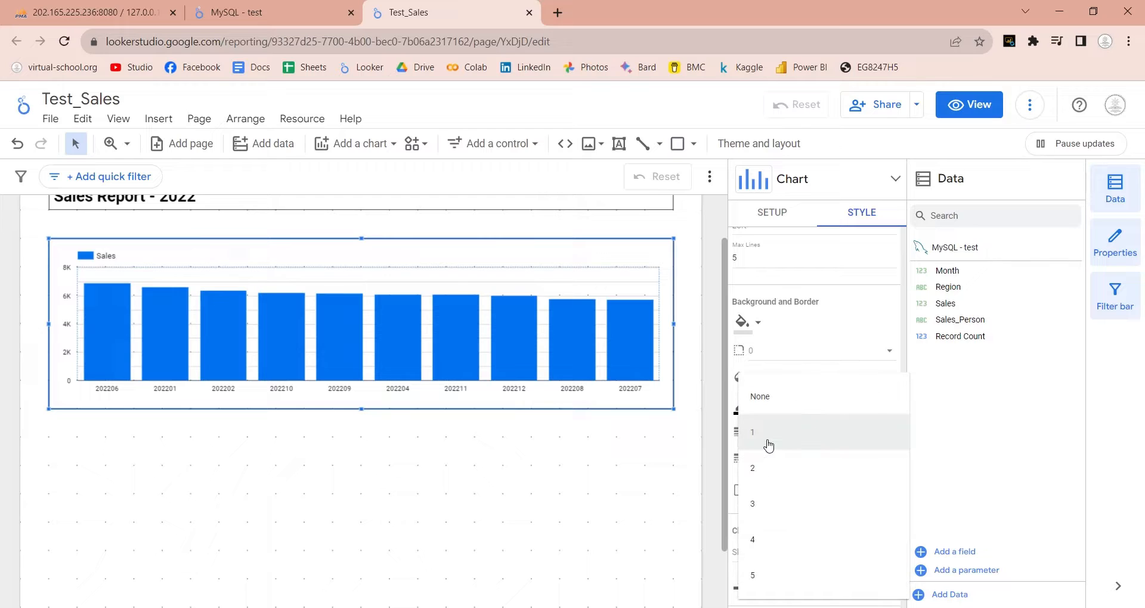
click(677, 432)
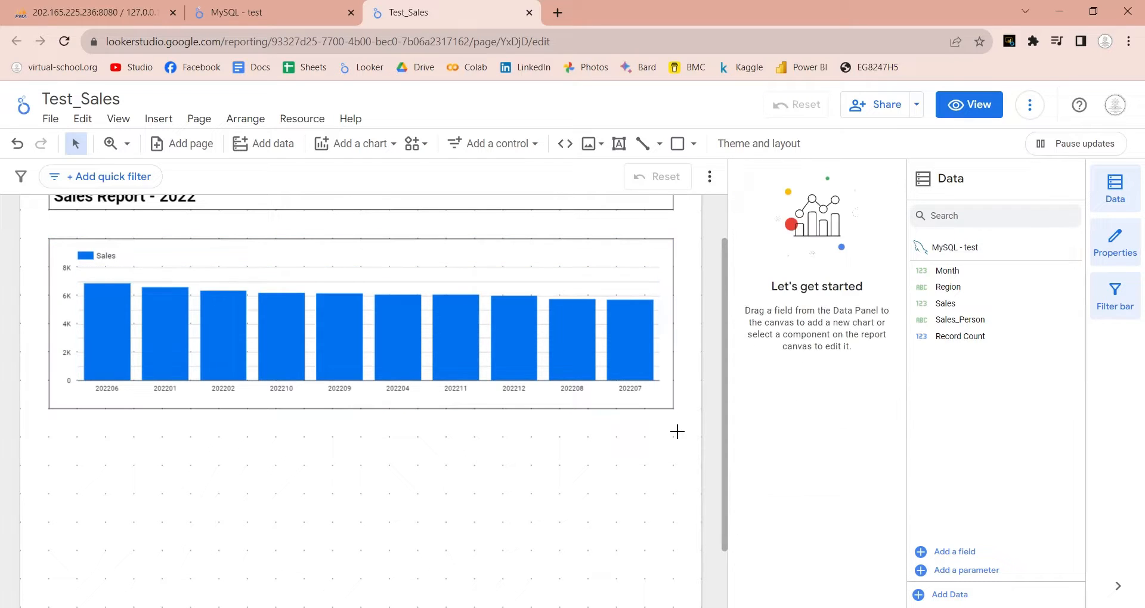
- Insert a pie chart below the column chart, enlarge it and break Sales down by Region (South 51.2%, North 48.8%)
scroll(down, 3)
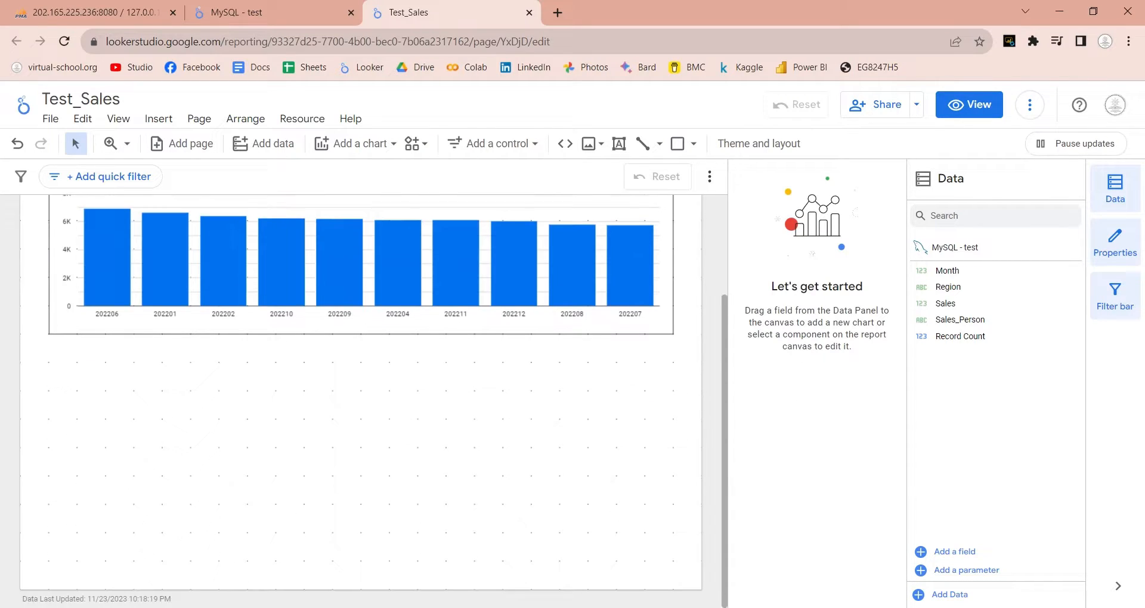
click(158, 118)
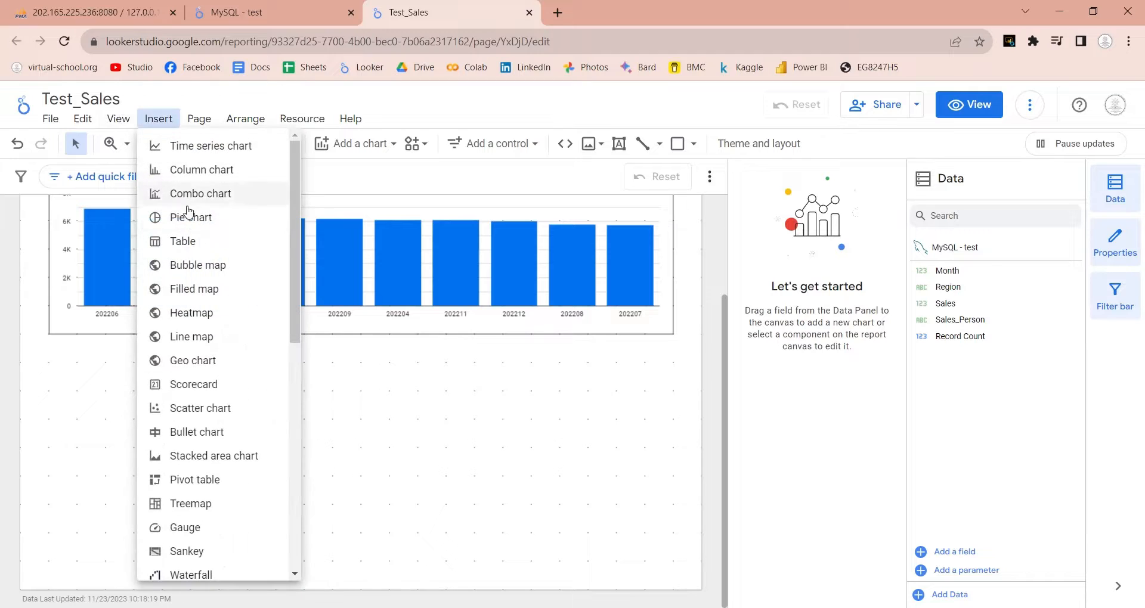
click(192, 217)
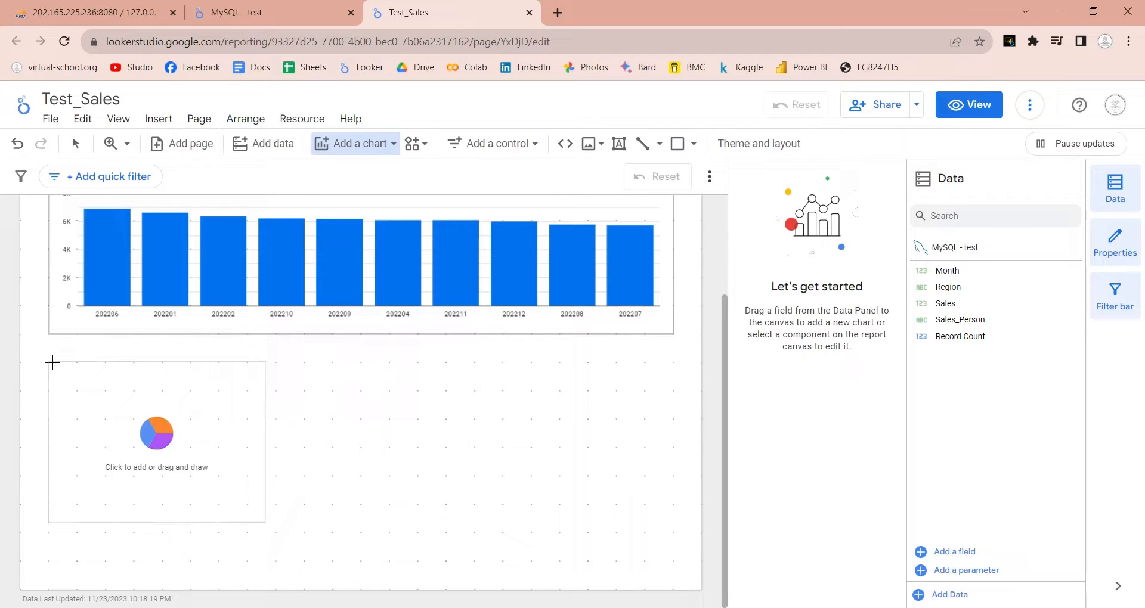
drag(50, 362, 280, 534)
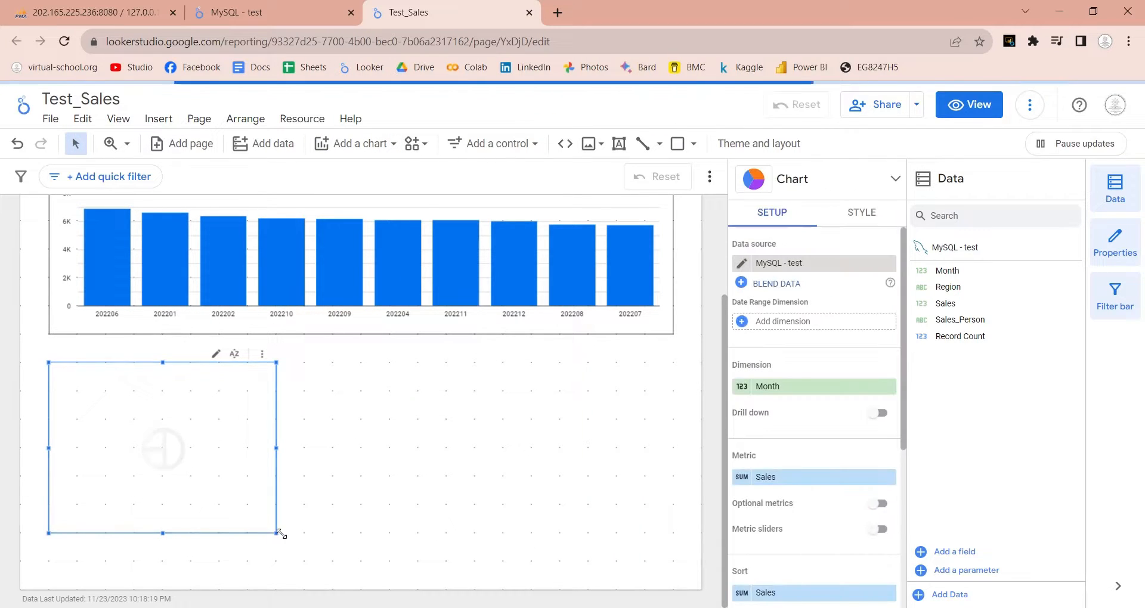
drag(276, 534, 361, 562)
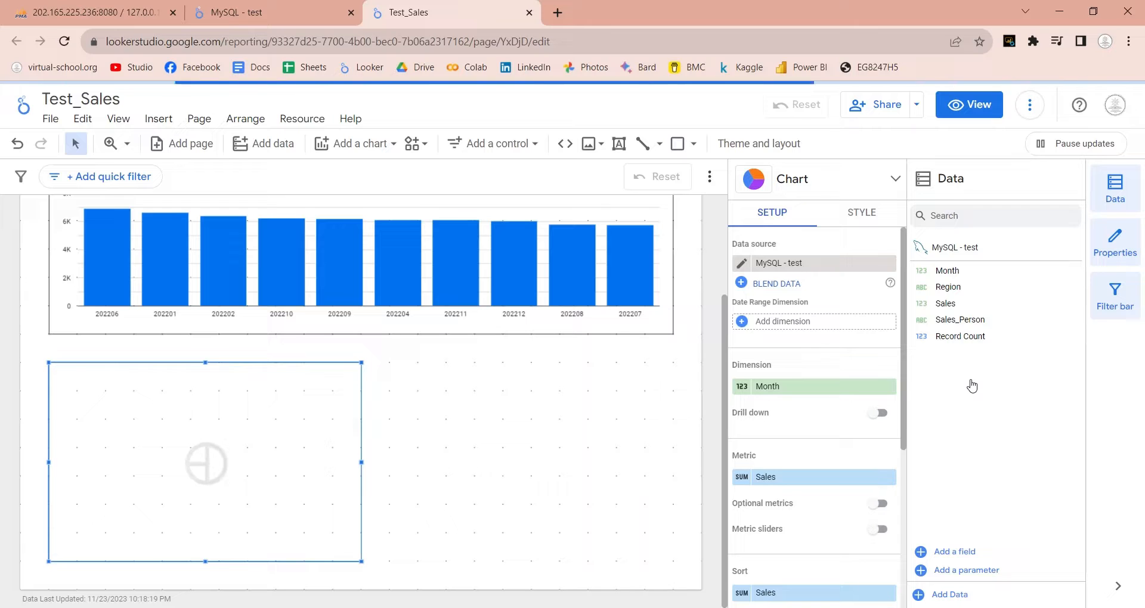
mouse_move(957, 351)
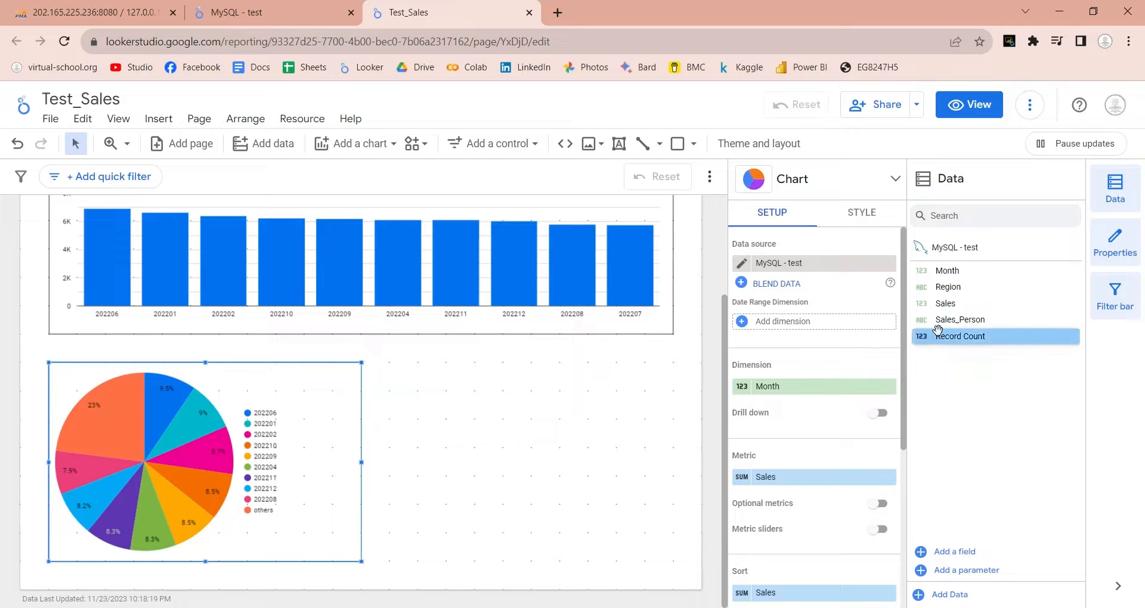
drag(949, 286, 889, 369)
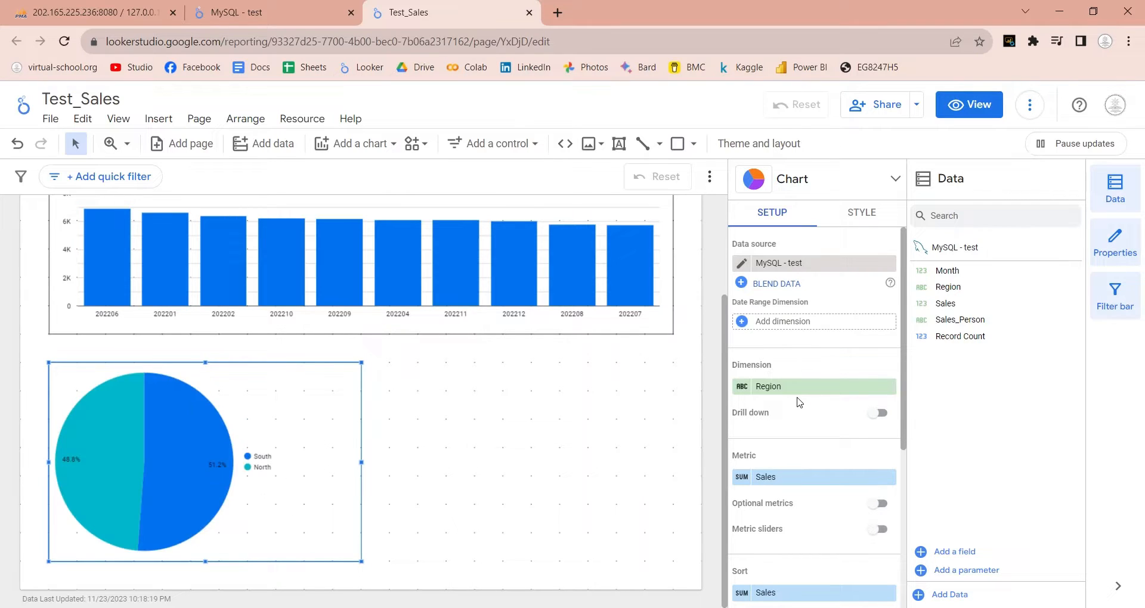
click(288, 405)
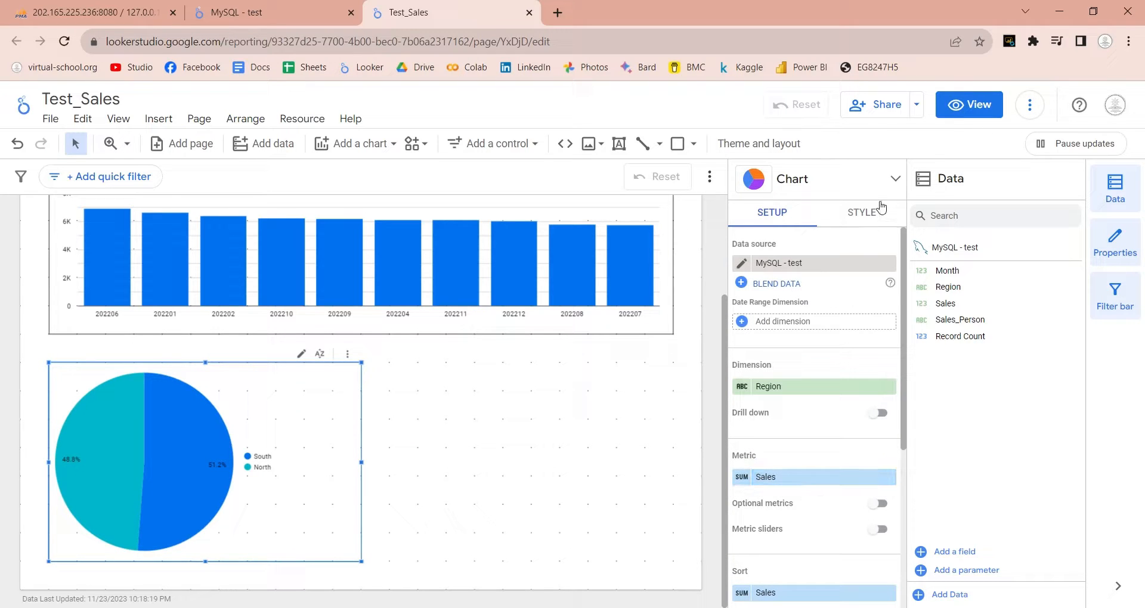
- Give the region pie chart a thin dark border in its Style settings
click(861, 213)
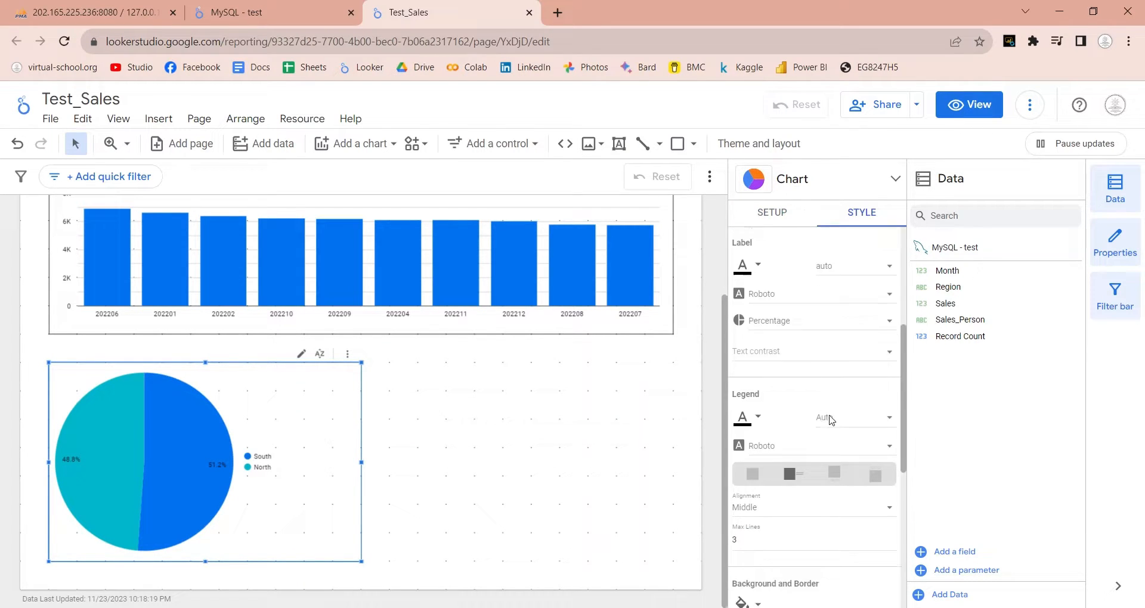
scroll(down, 3)
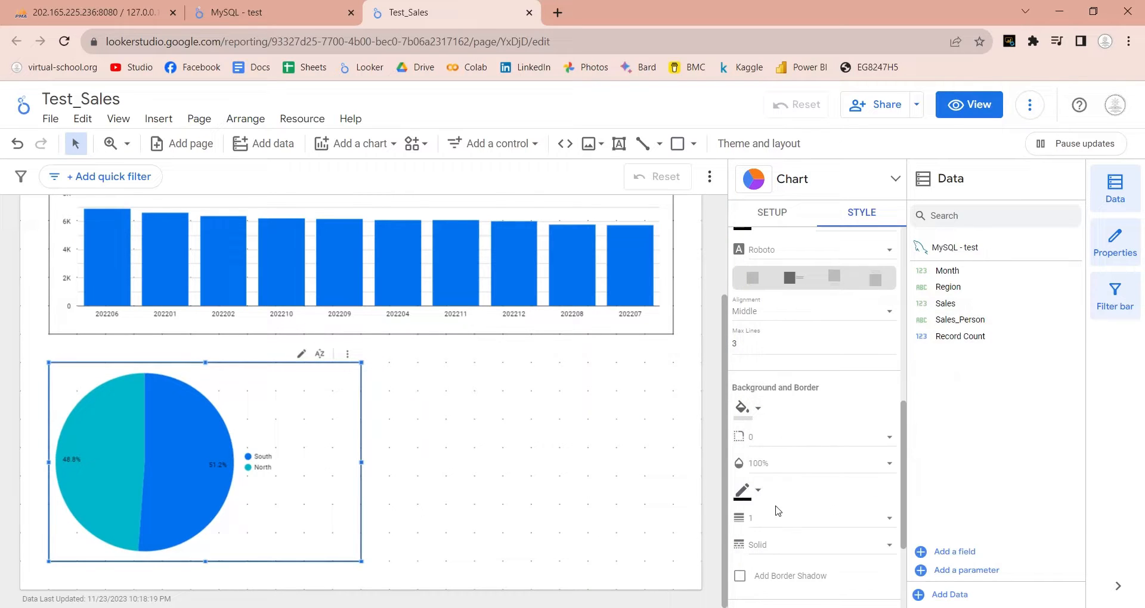
click(448, 468)
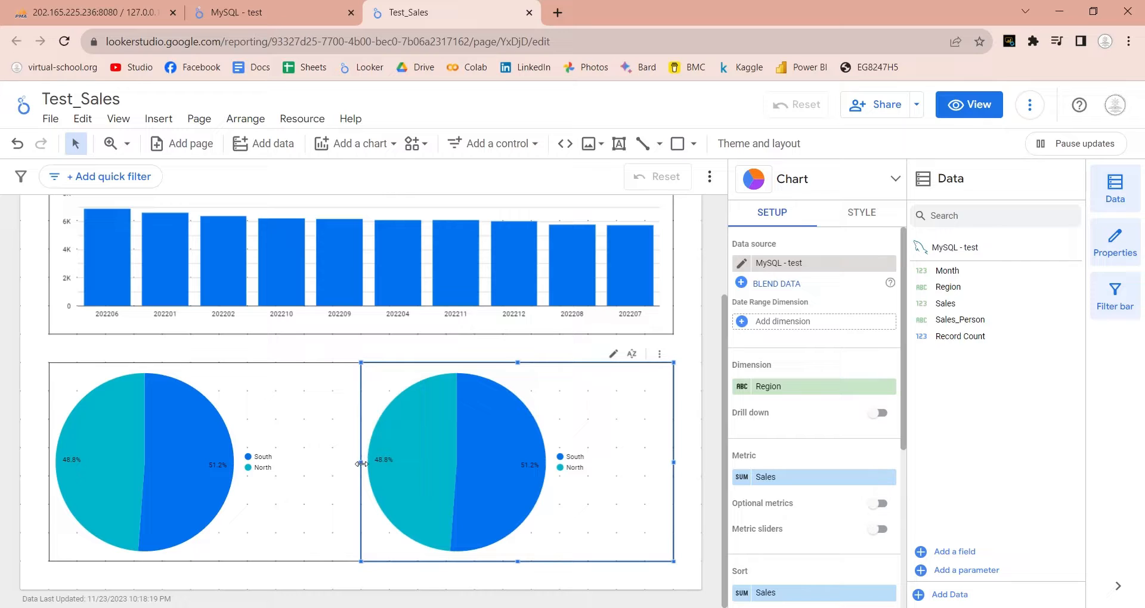
mouse_move(373, 472)
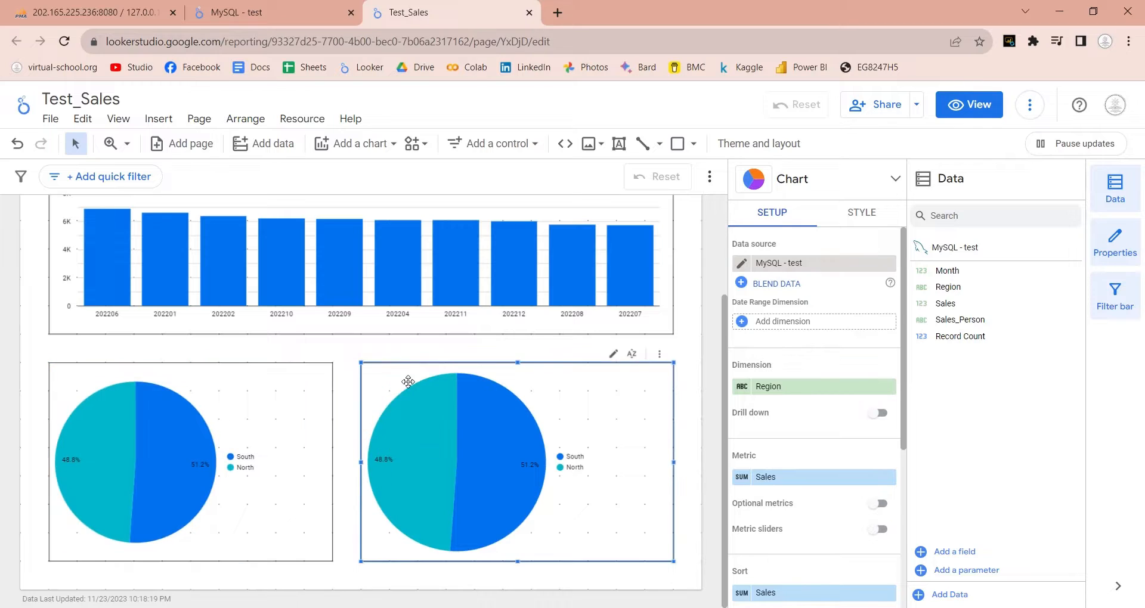
mouse_move(961, 319)
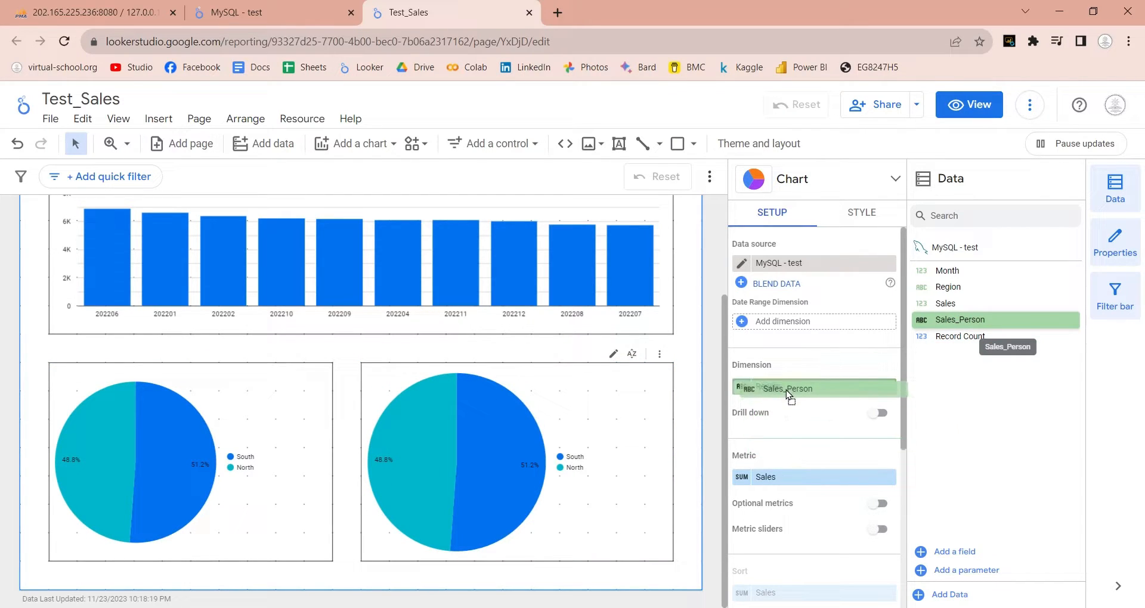
- Break the second pie chart down by Sales_Person instead of Region
click(516, 459)
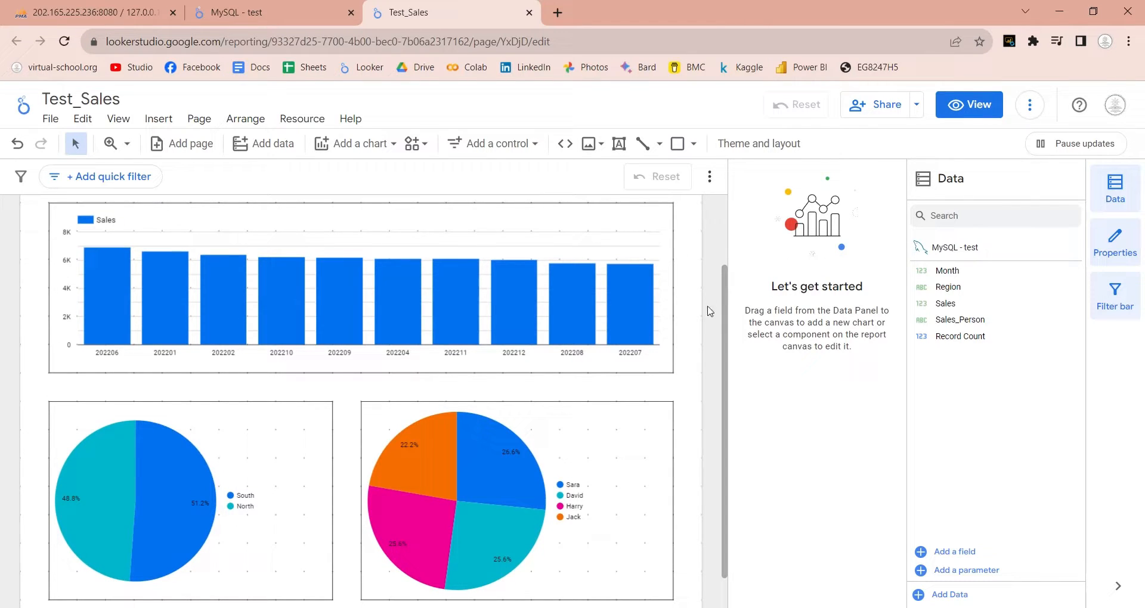
click(969, 105)
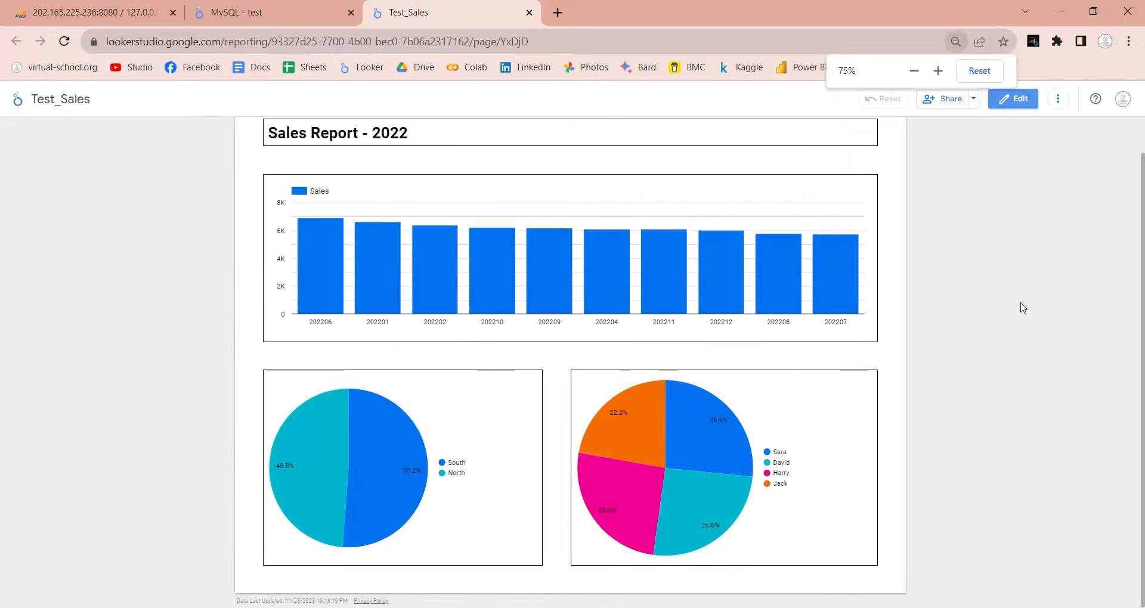
click(914, 71)
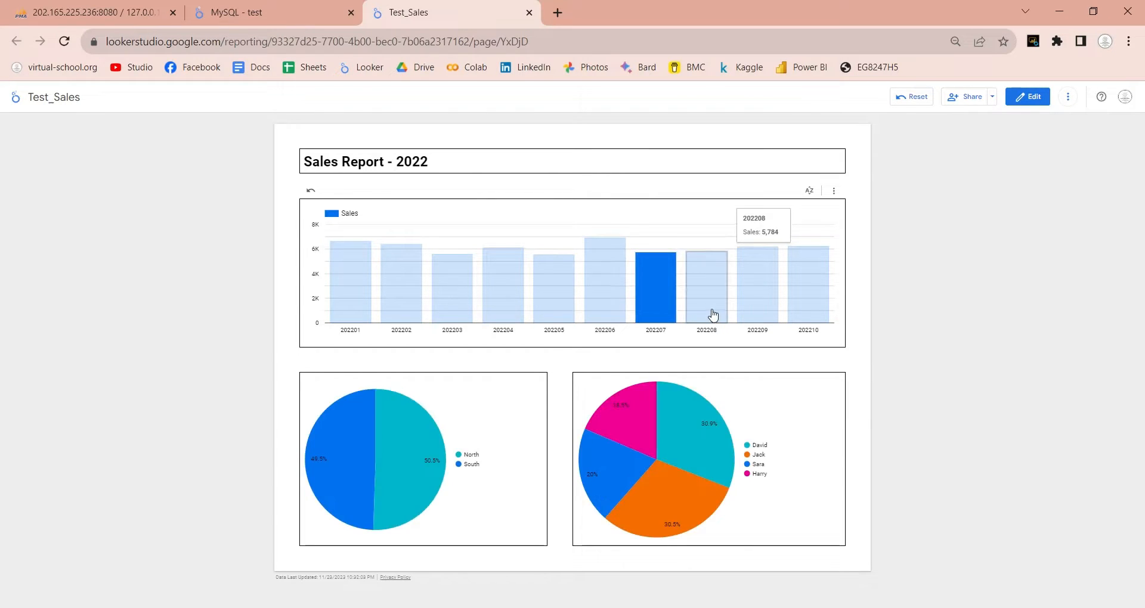
mouse_move(807, 316)
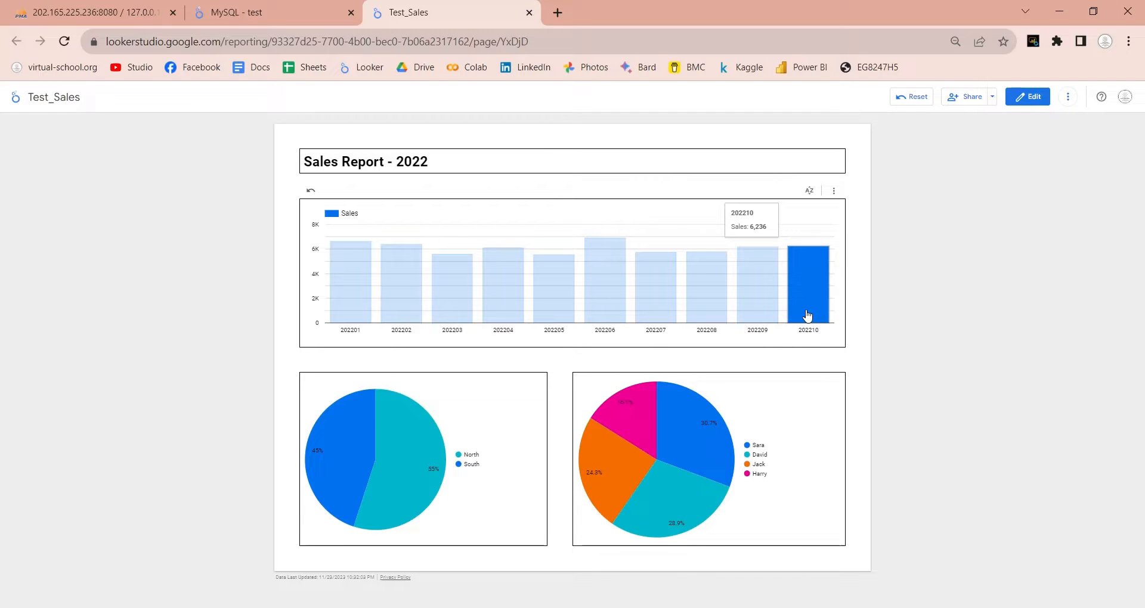
click(1032, 97)
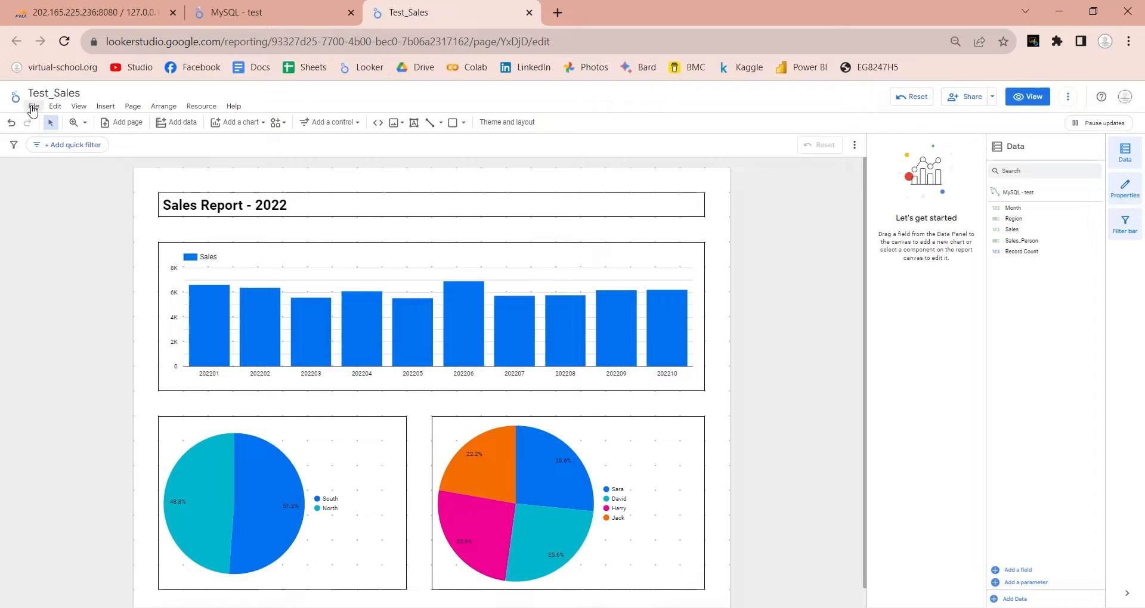
- Enable embedding for the Test_Sales report and copy its iframe embed code
click(33, 106)
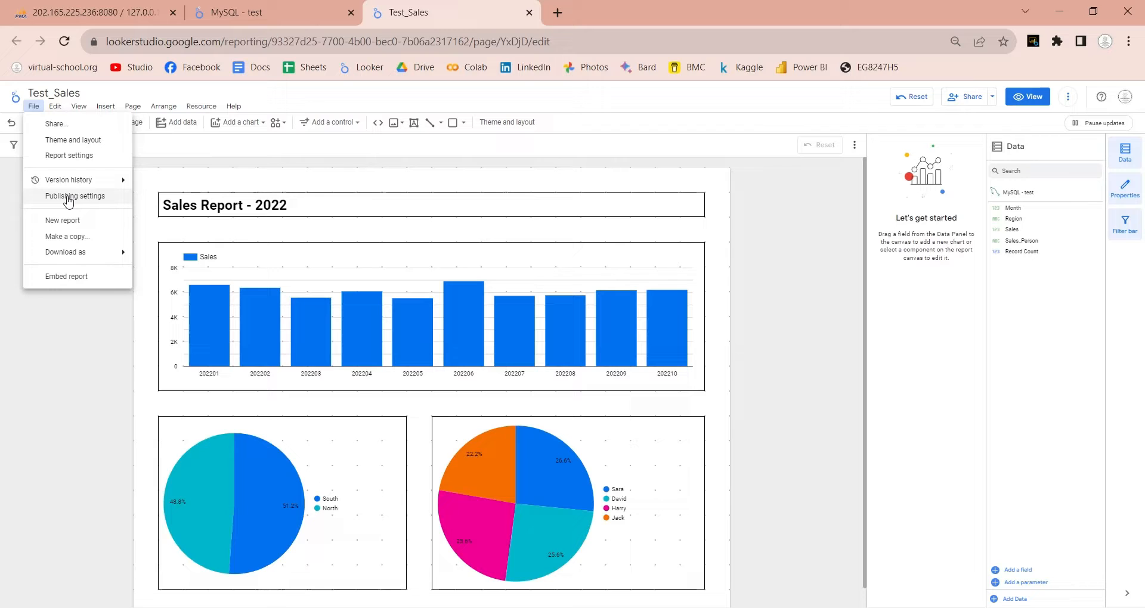
click(66, 279)
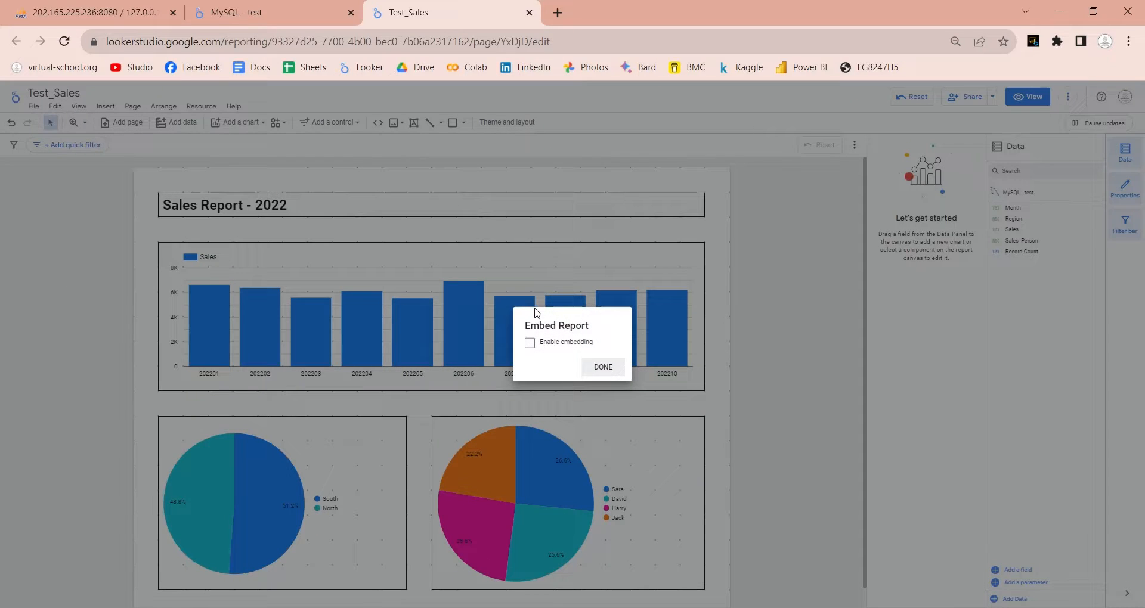
click(530, 341)
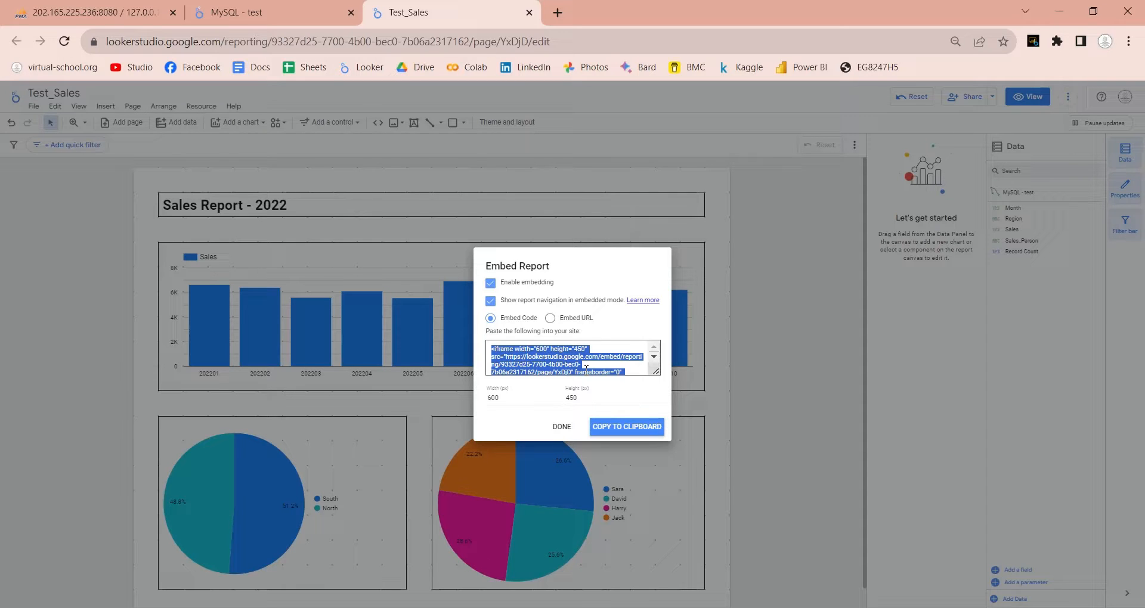
click(561, 426)
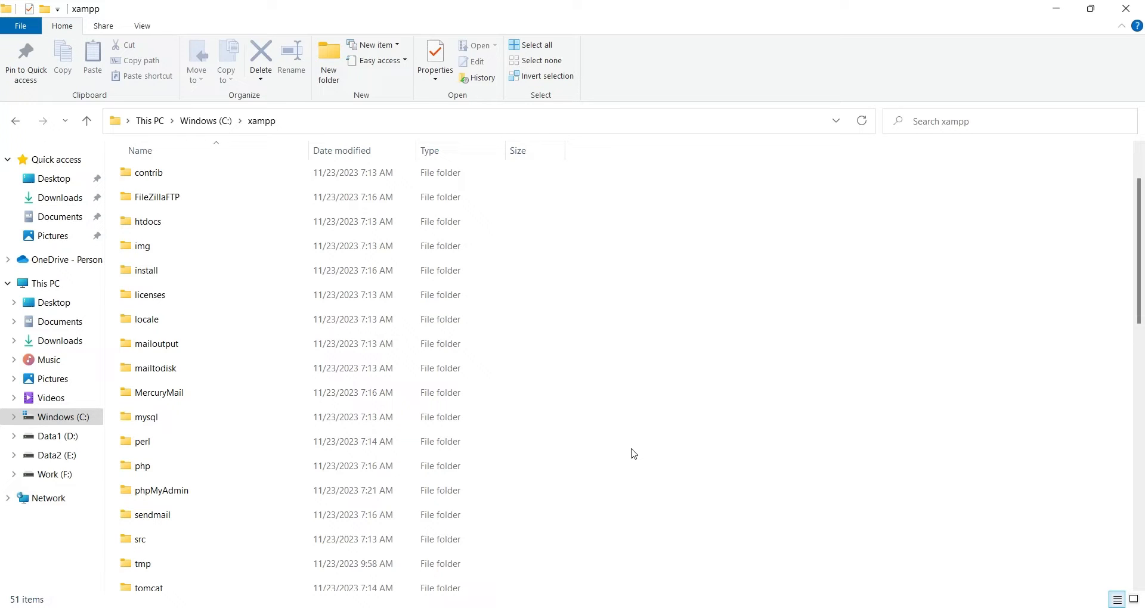
- Open C:\xampp\htdocs\dashboard\index.html in Visual Studio Code
click(149, 294)
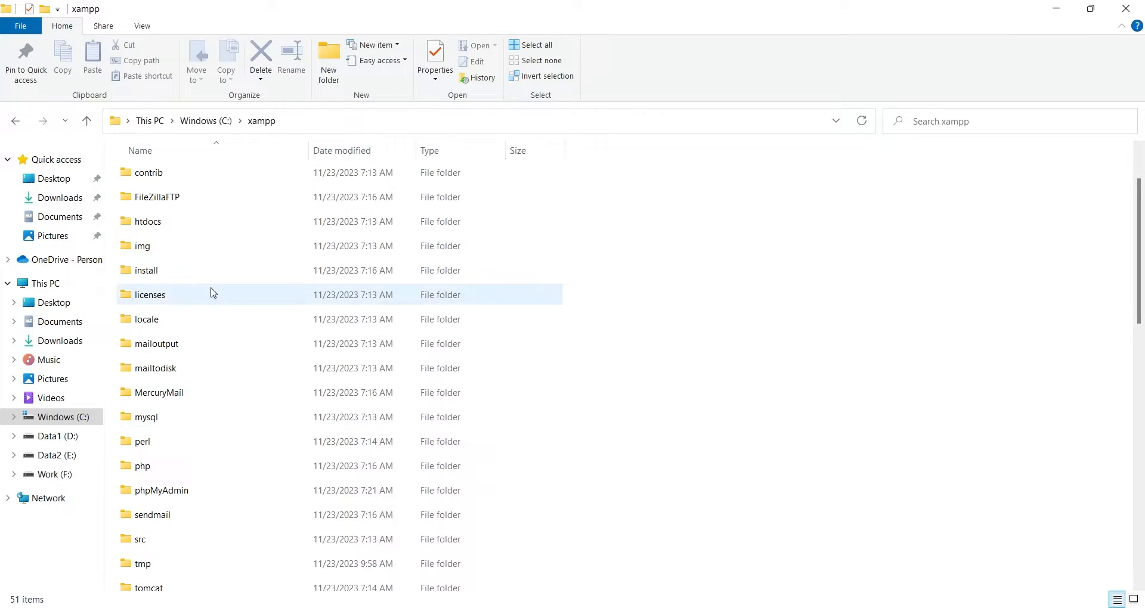
double_click(147, 221)
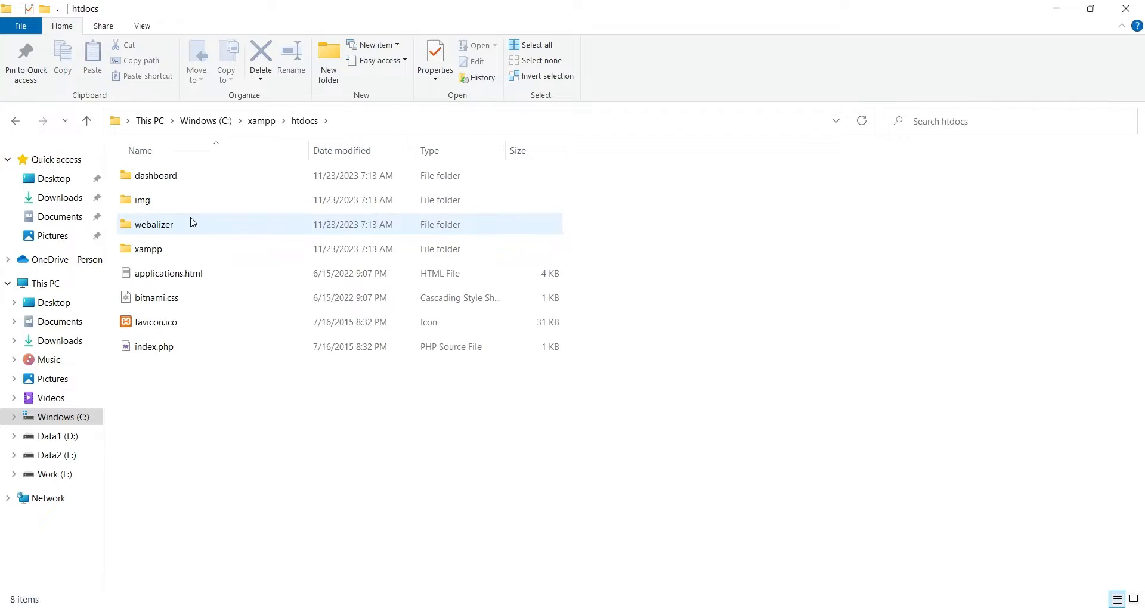
double_click(155, 175)
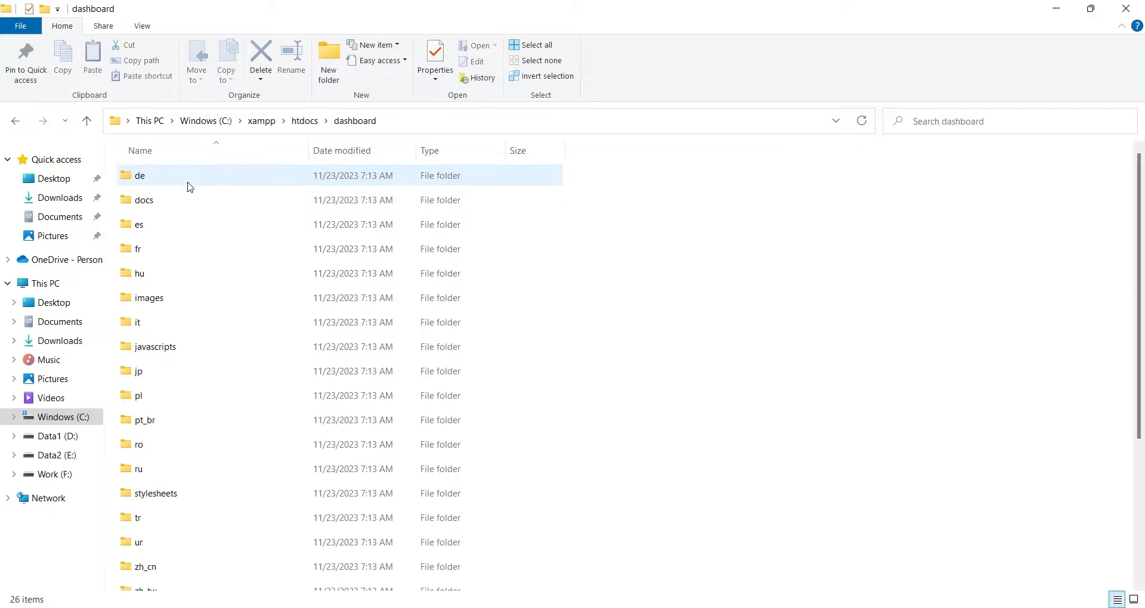
scroll(down, 3)
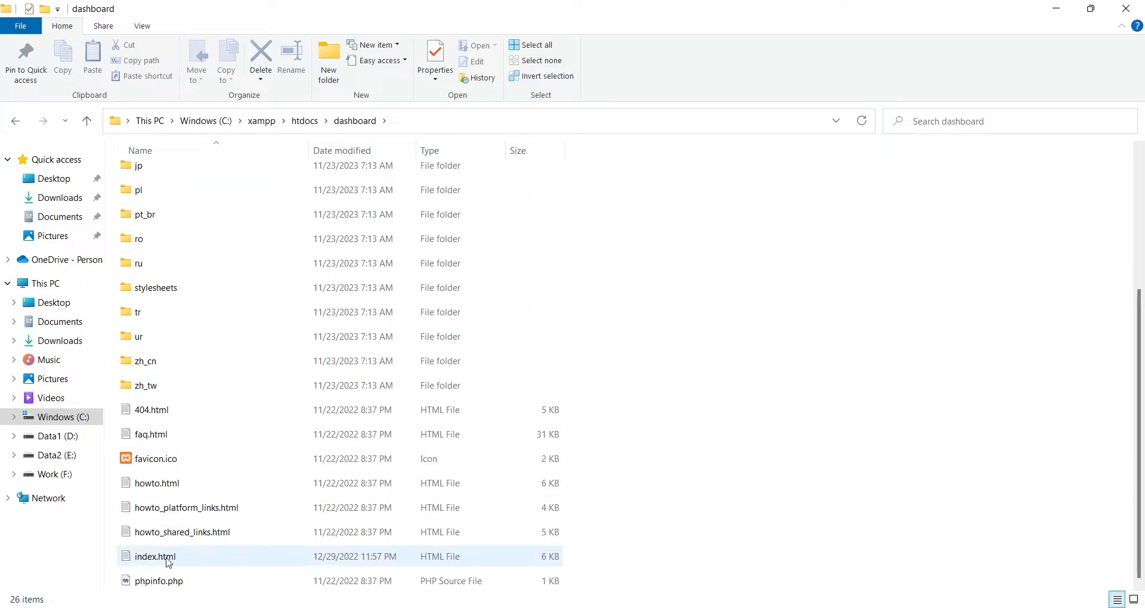
right_click(167, 563)
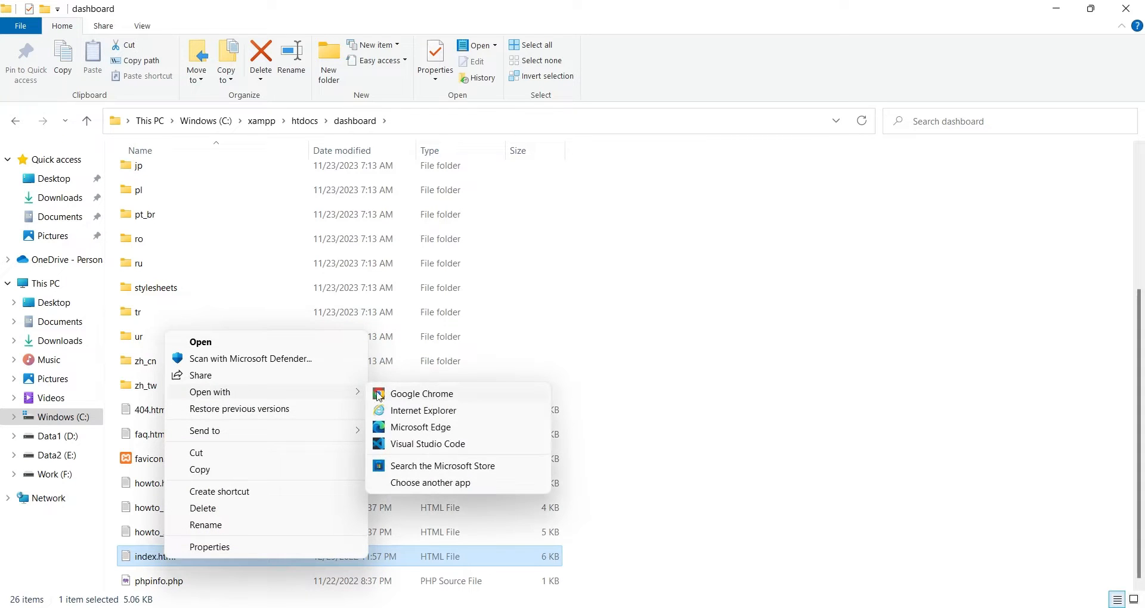
click(429, 443)
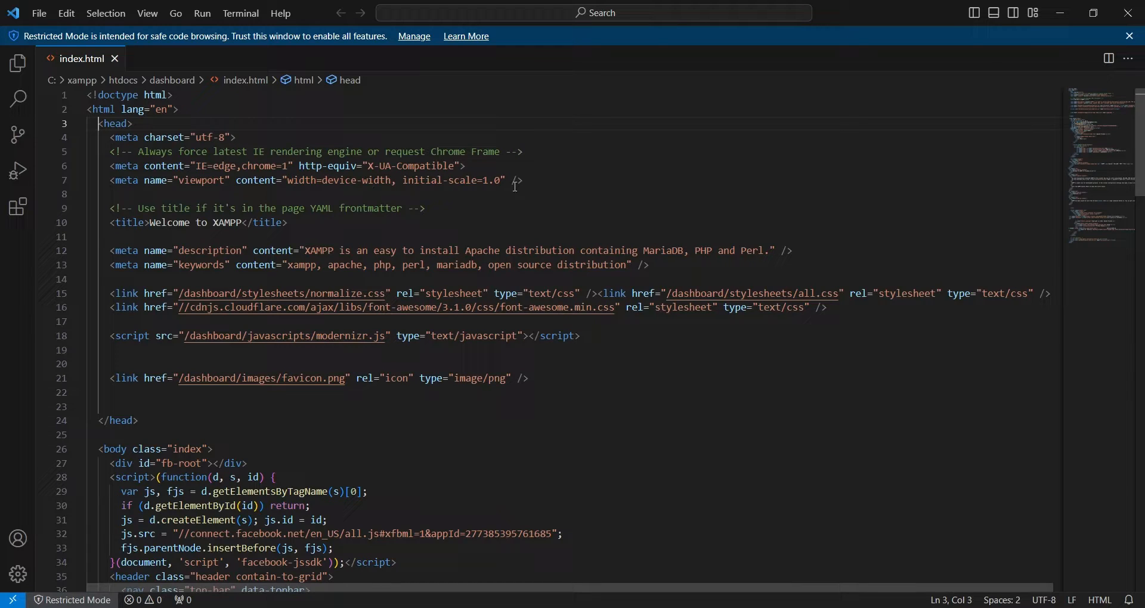
- Delete the comment and extra meta lines so the head keeps only charset and title
drag(95, 137, 523, 180)
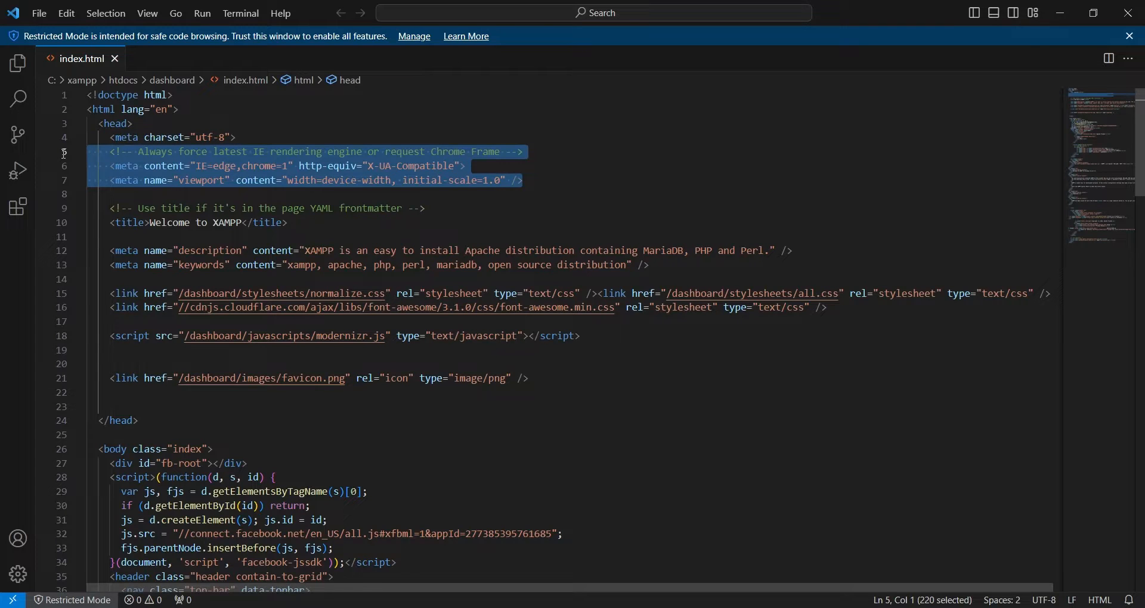
key(Delete)
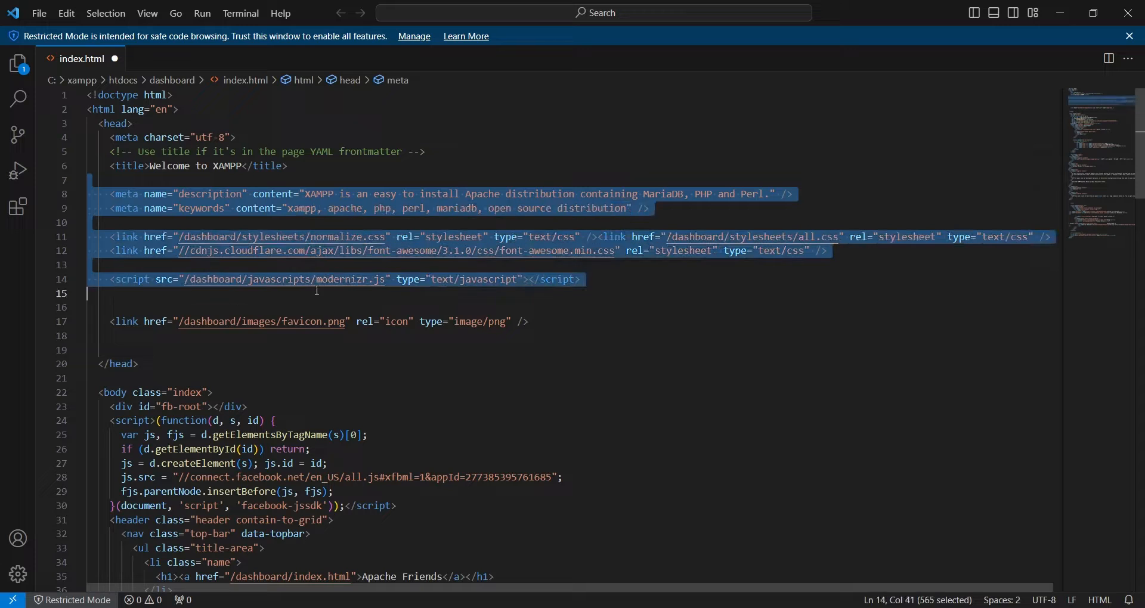
key(Delete)
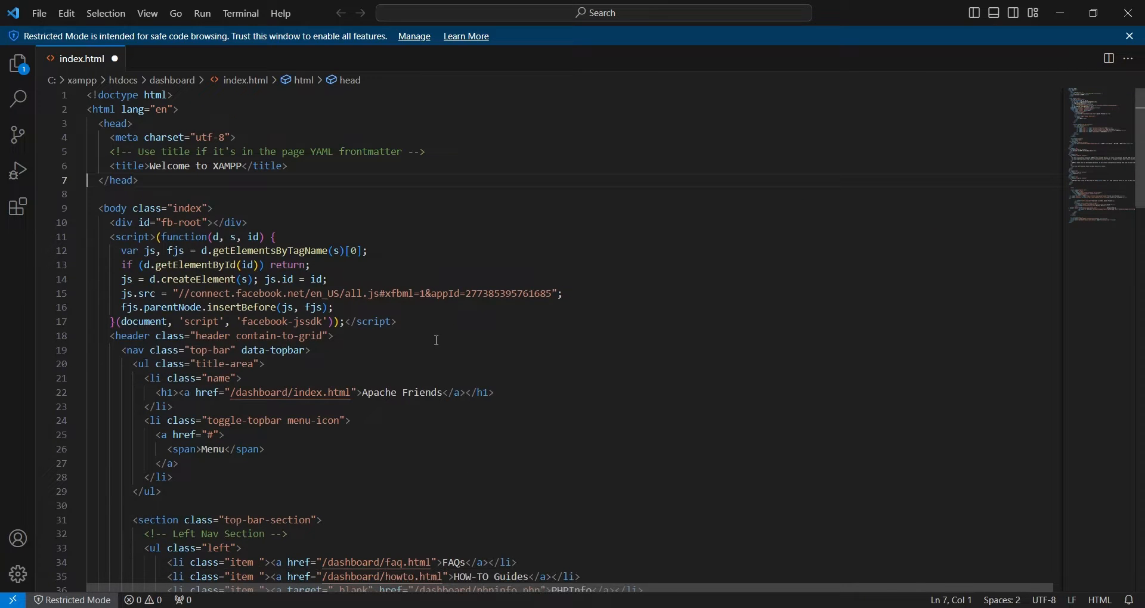
scroll(down, 3)
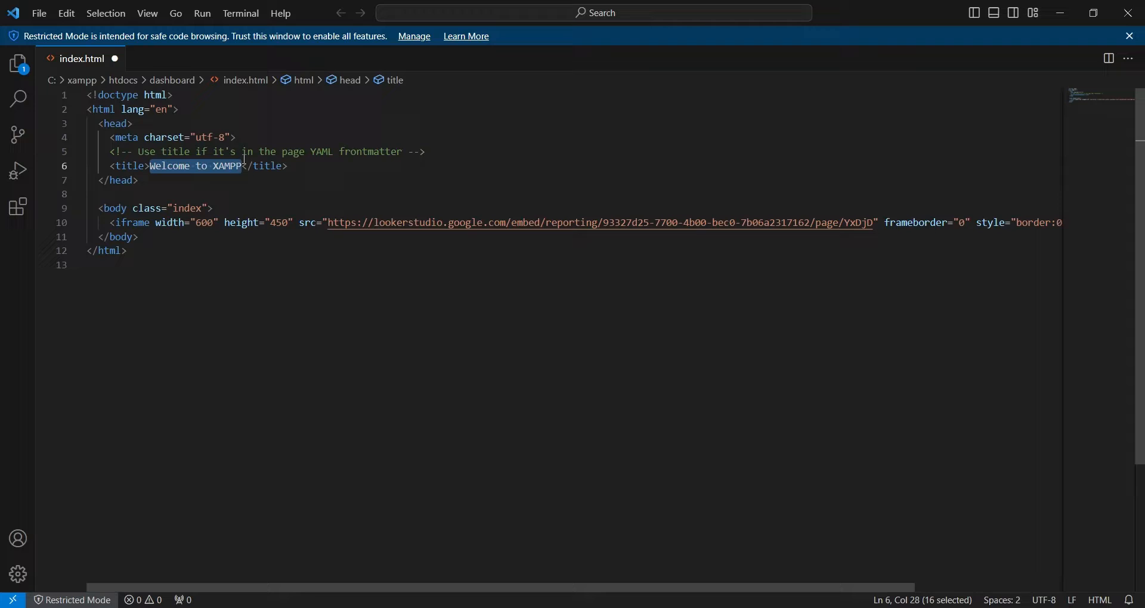
- Set the page title to 'Google Looker Studio Reports' and save index.html
text(Go)
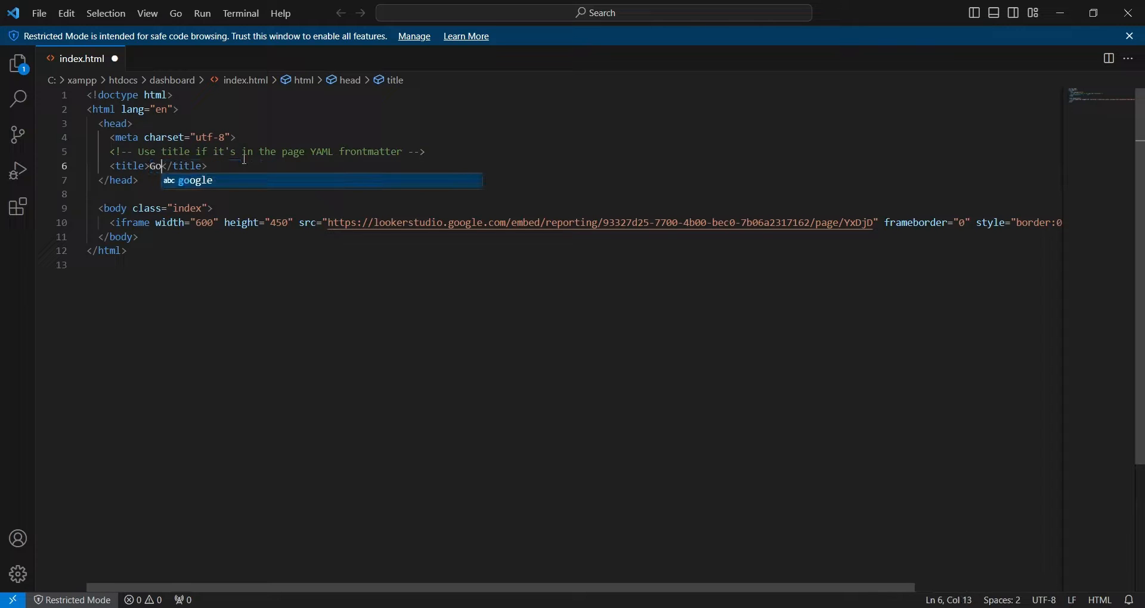
text(ogle)
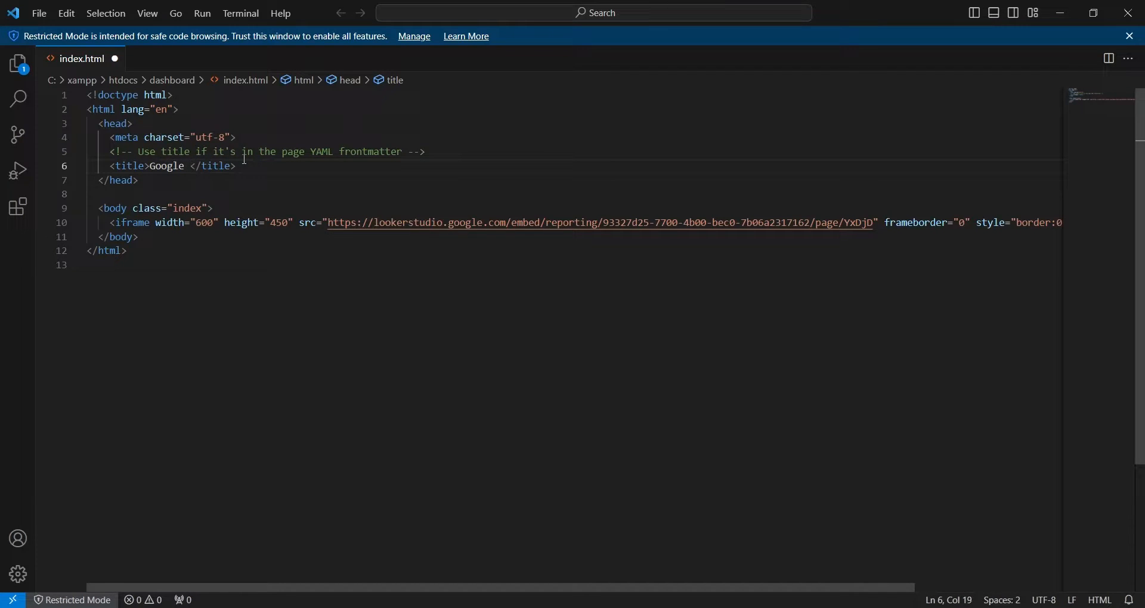
text(Looker)
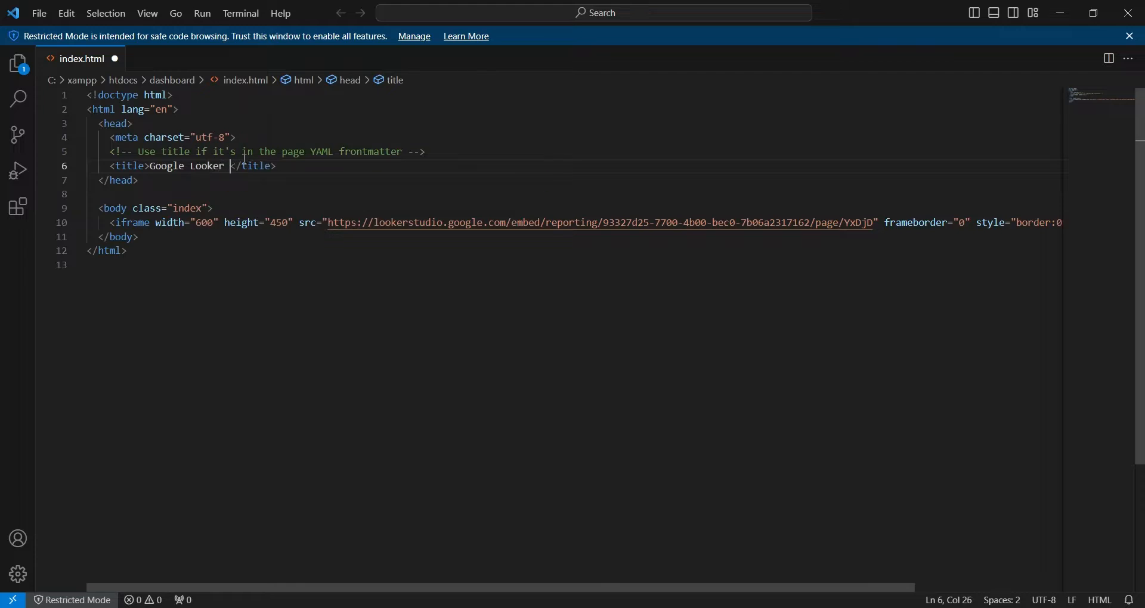
text(Studio)
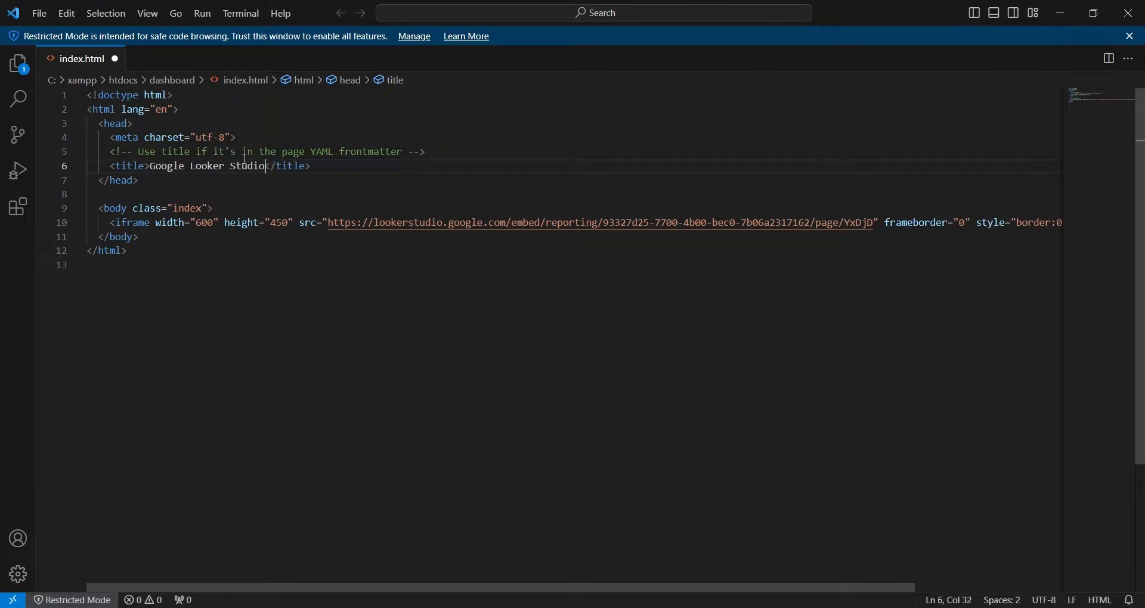
text(Report)
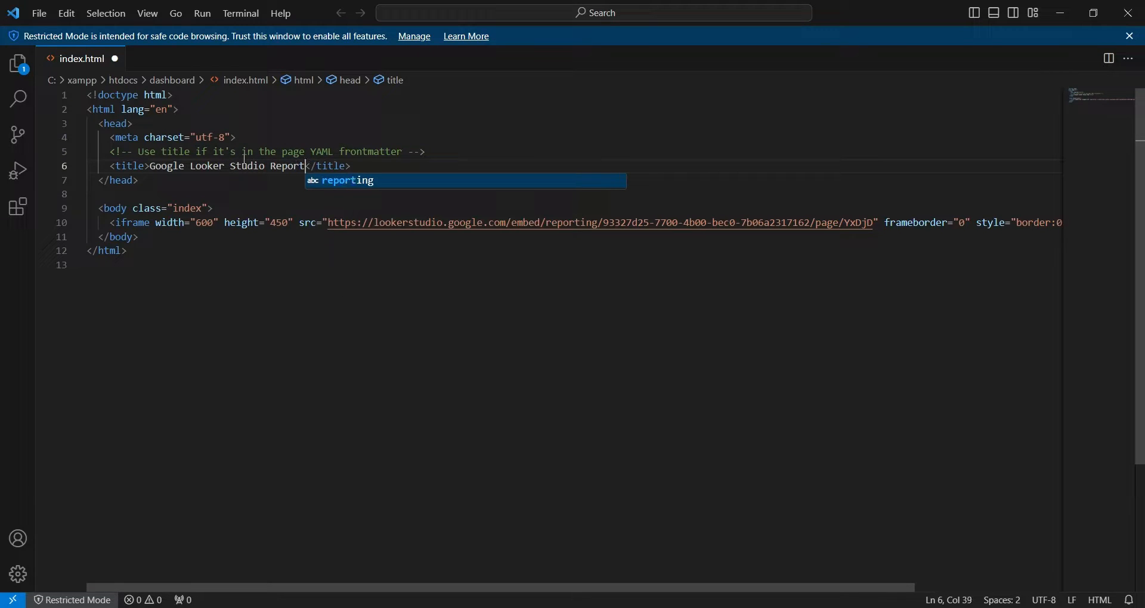
text(s)
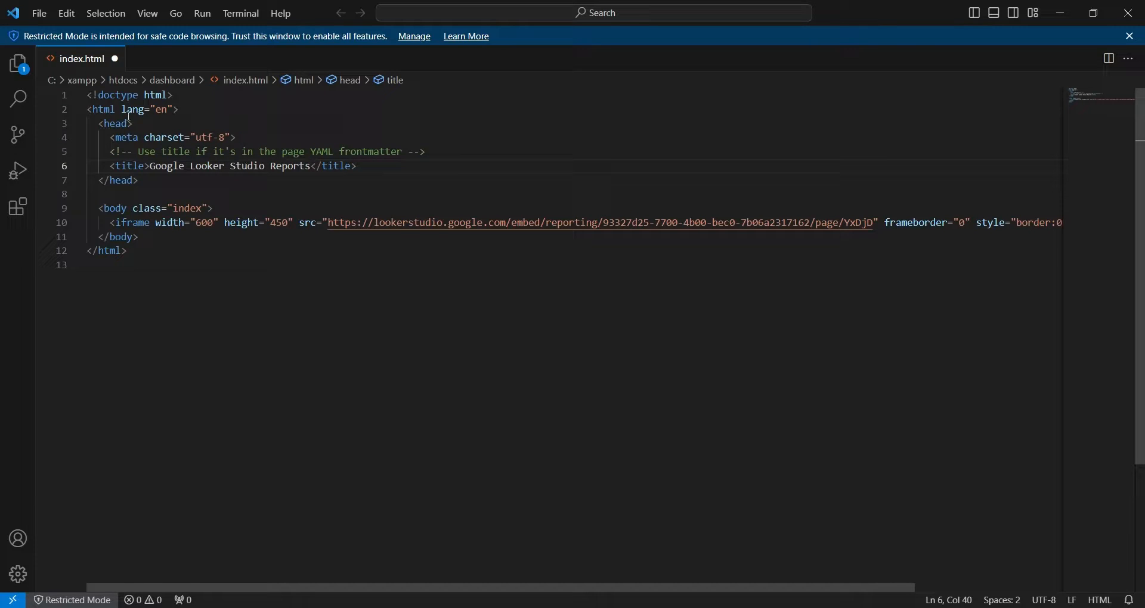
click(38, 13)
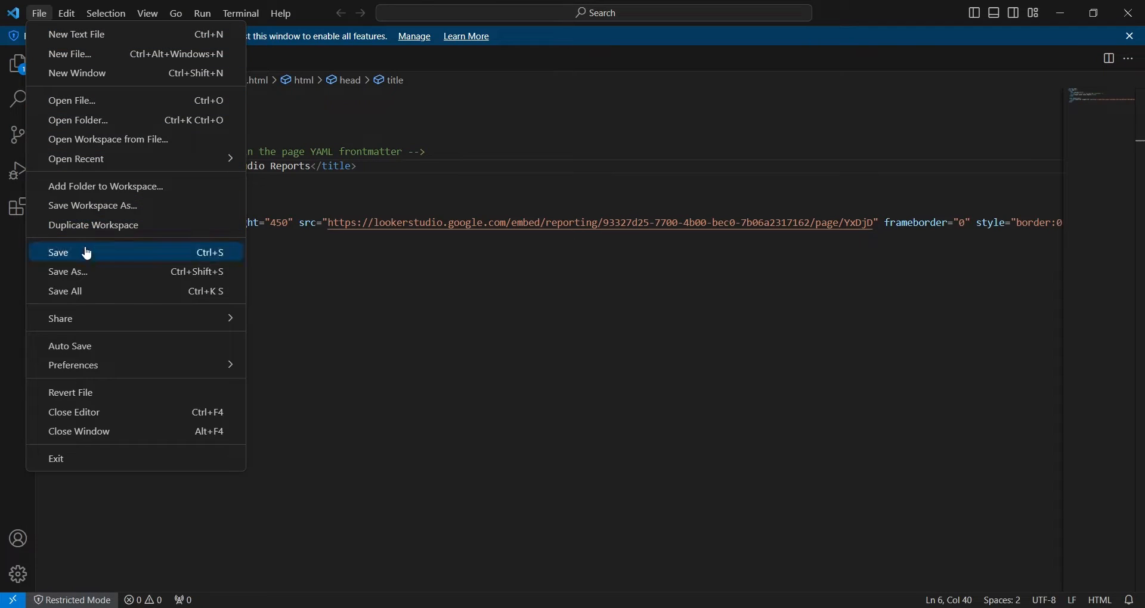
click(58, 252)
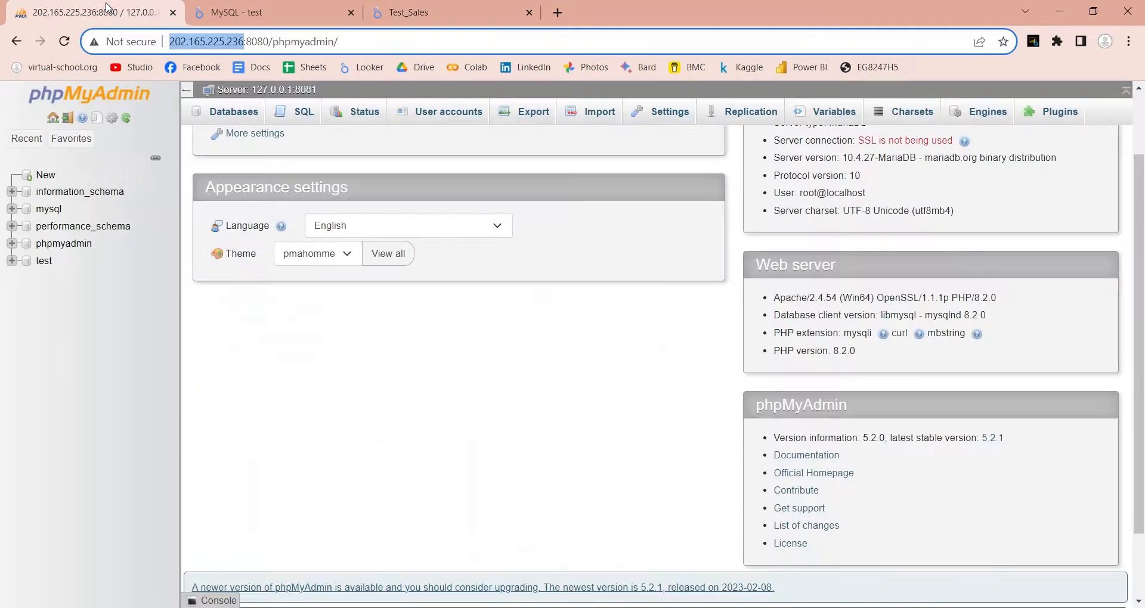
mouse_move(232, 89)
text(dashboar)
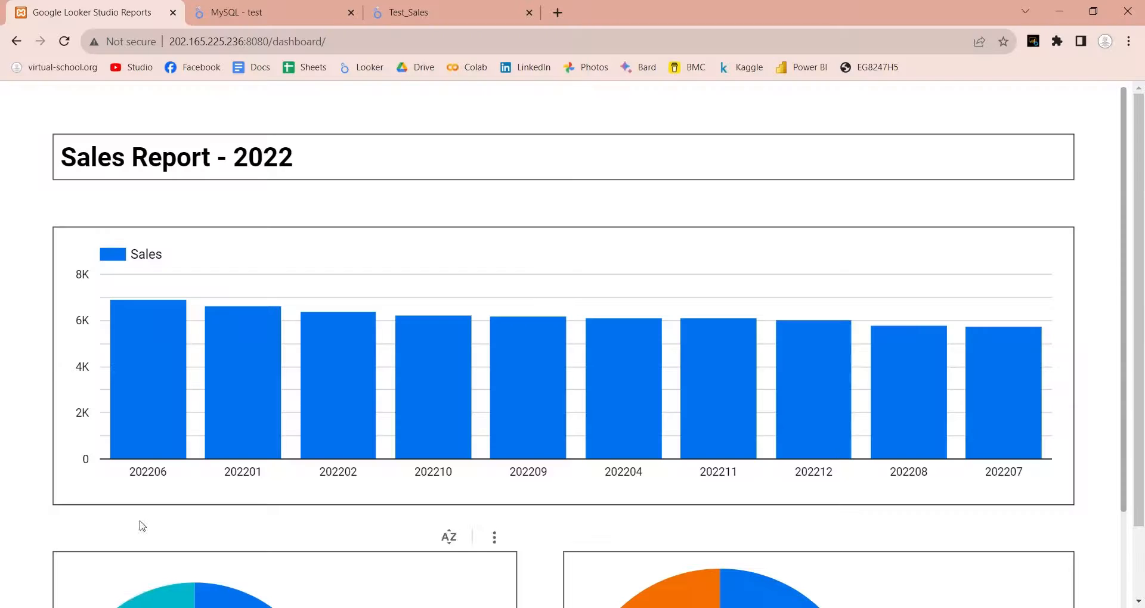
- Show the embedded Sales Report full screen and scroll through its column and pie charts
scroll(down, 3)
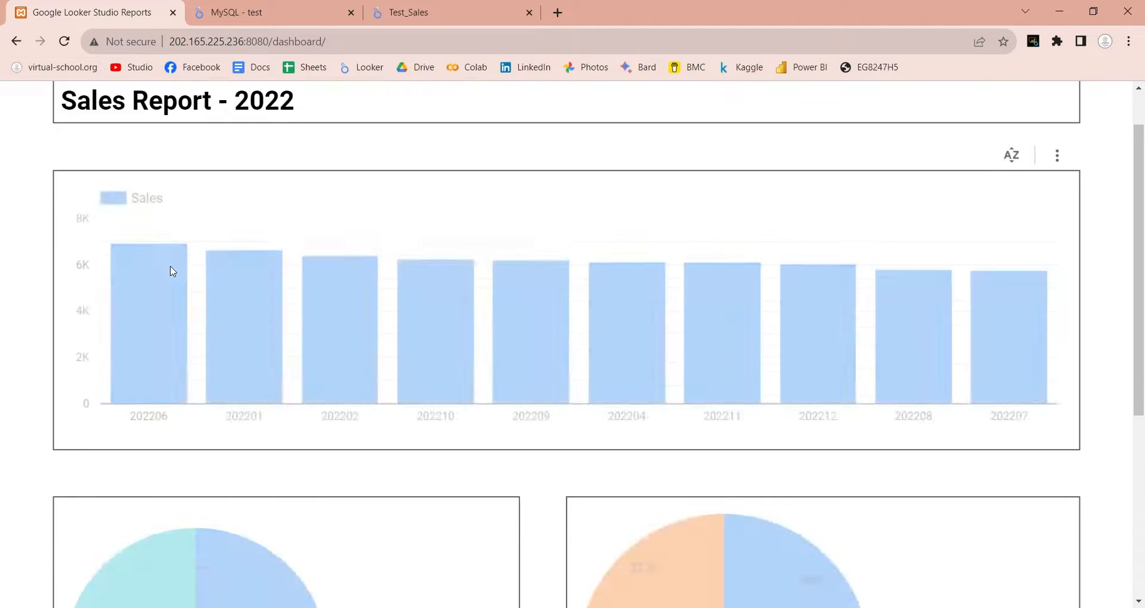
scroll(down, 3)
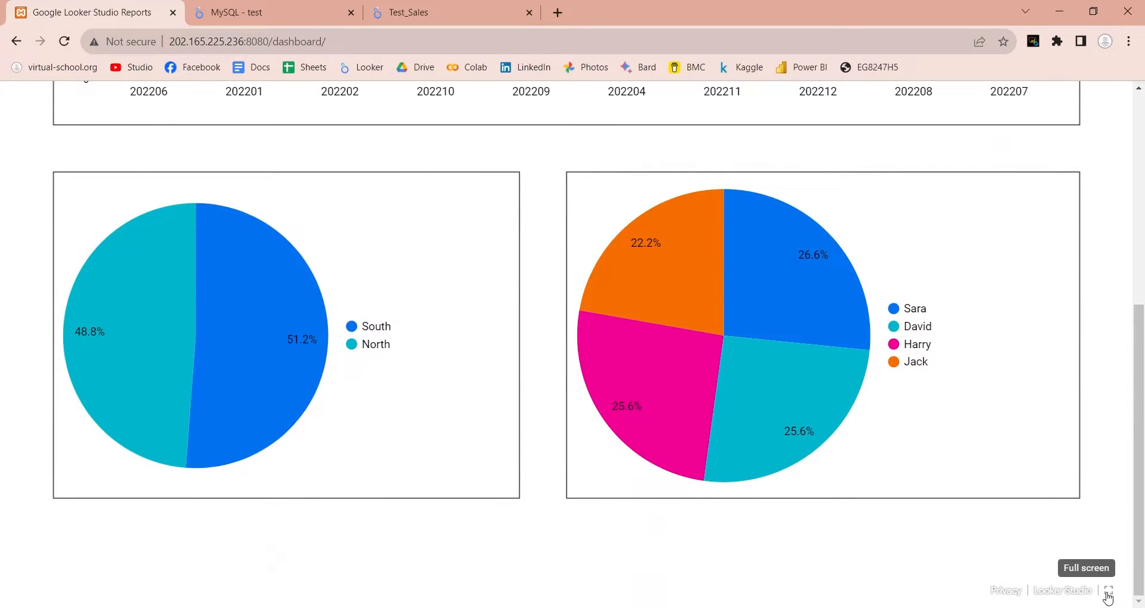
click(1107, 590)
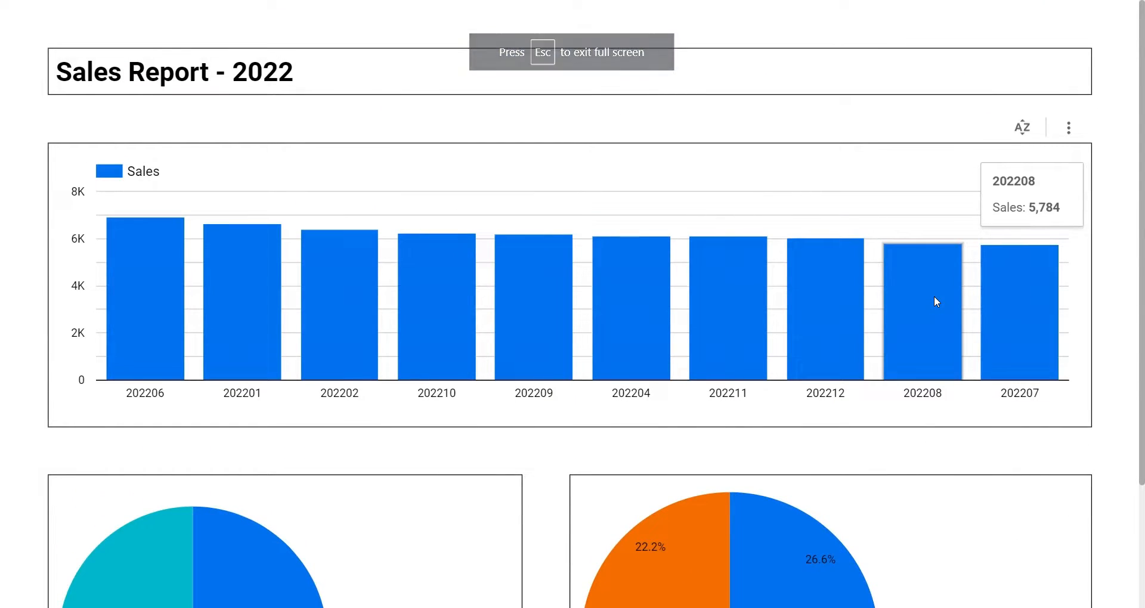
scroll(down, 3)
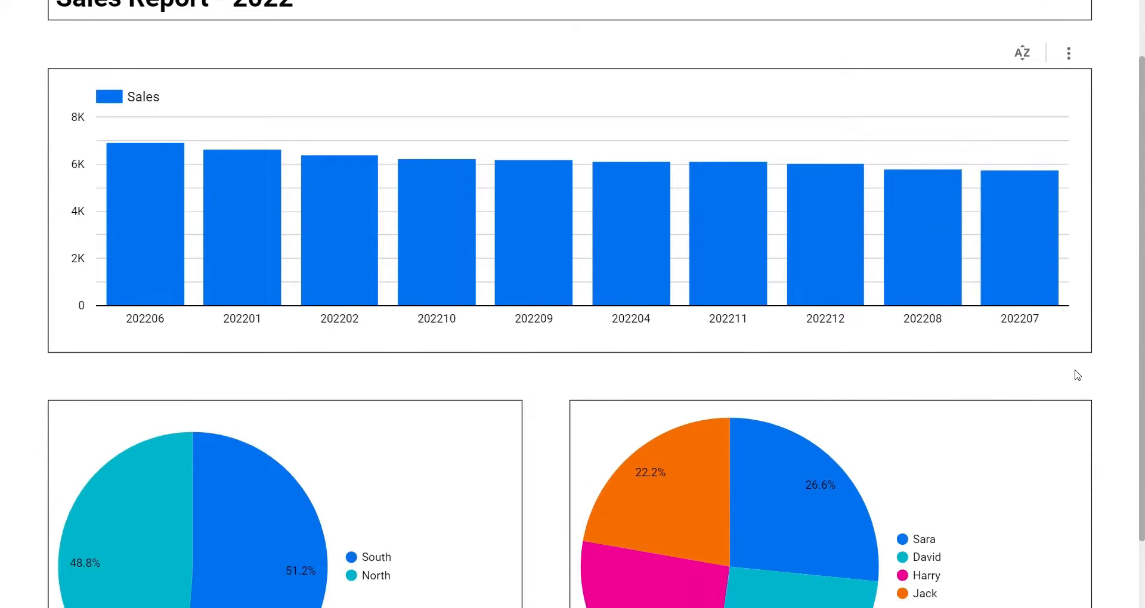
scroll(down, 3)
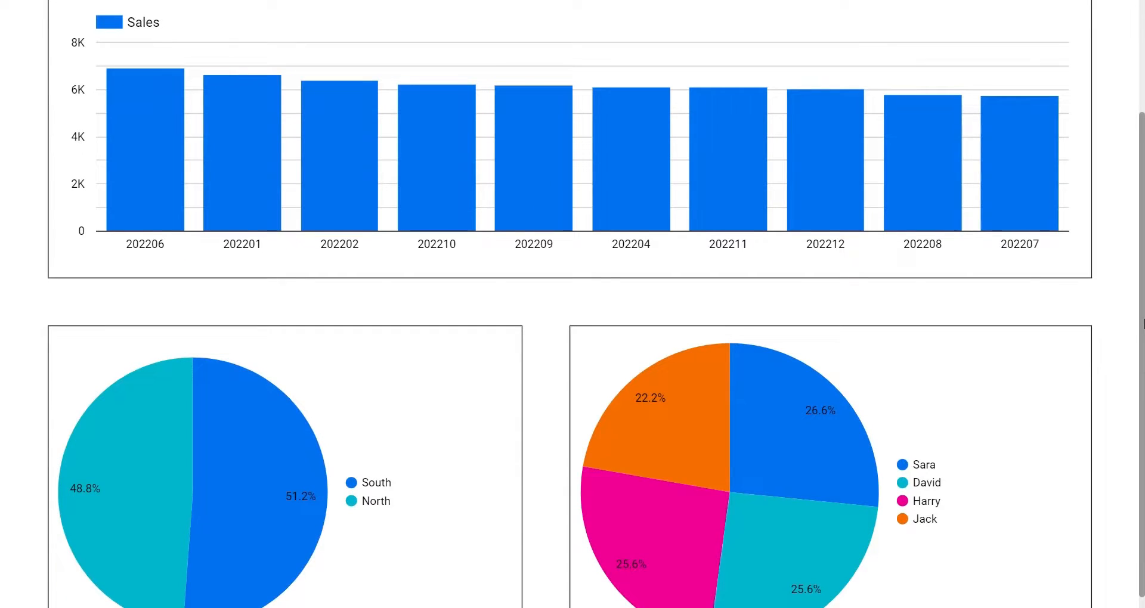